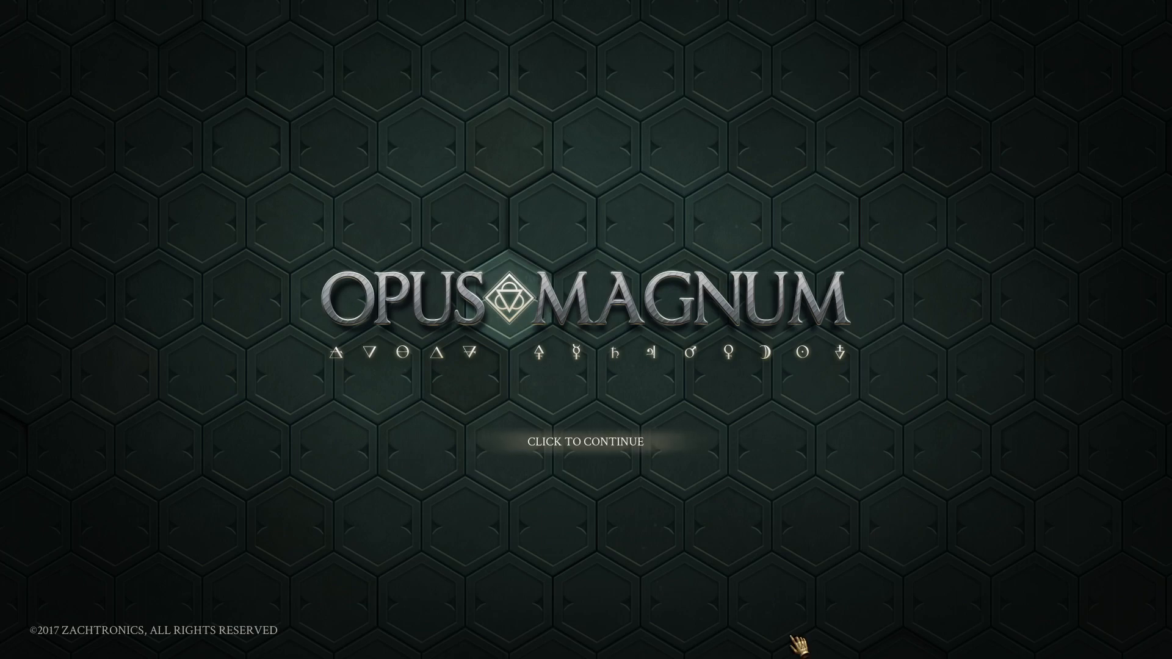
Step: Continue past the title screen to the Sigmar's Garden marble board
left_click(585, 440)
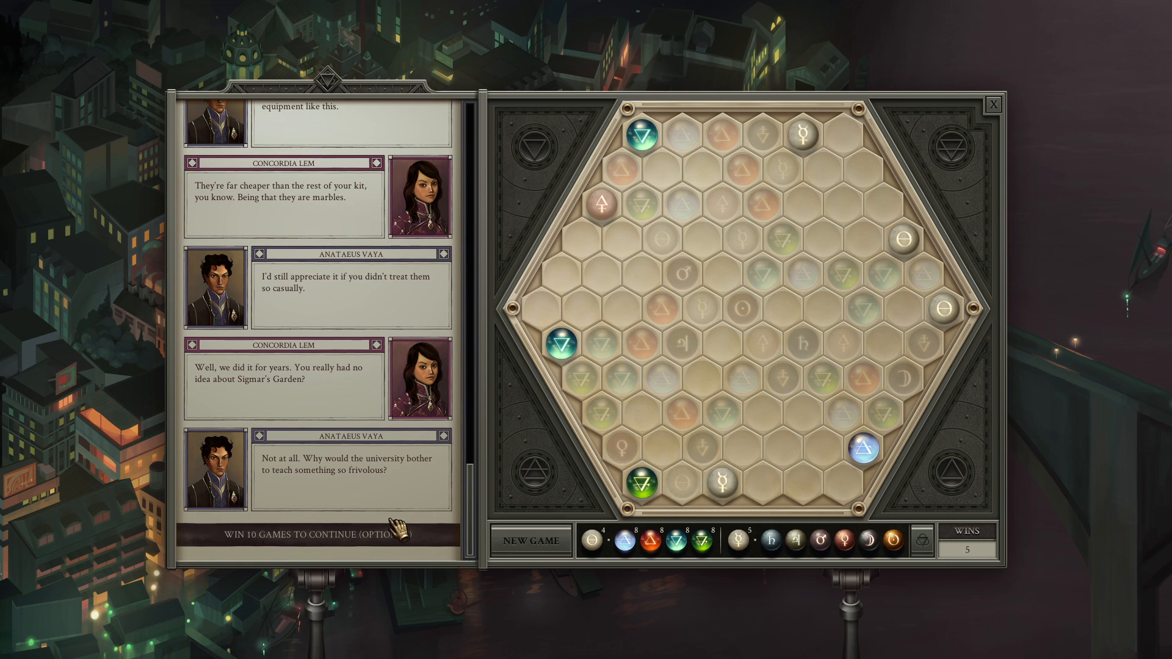
mouse_move(512, 515)
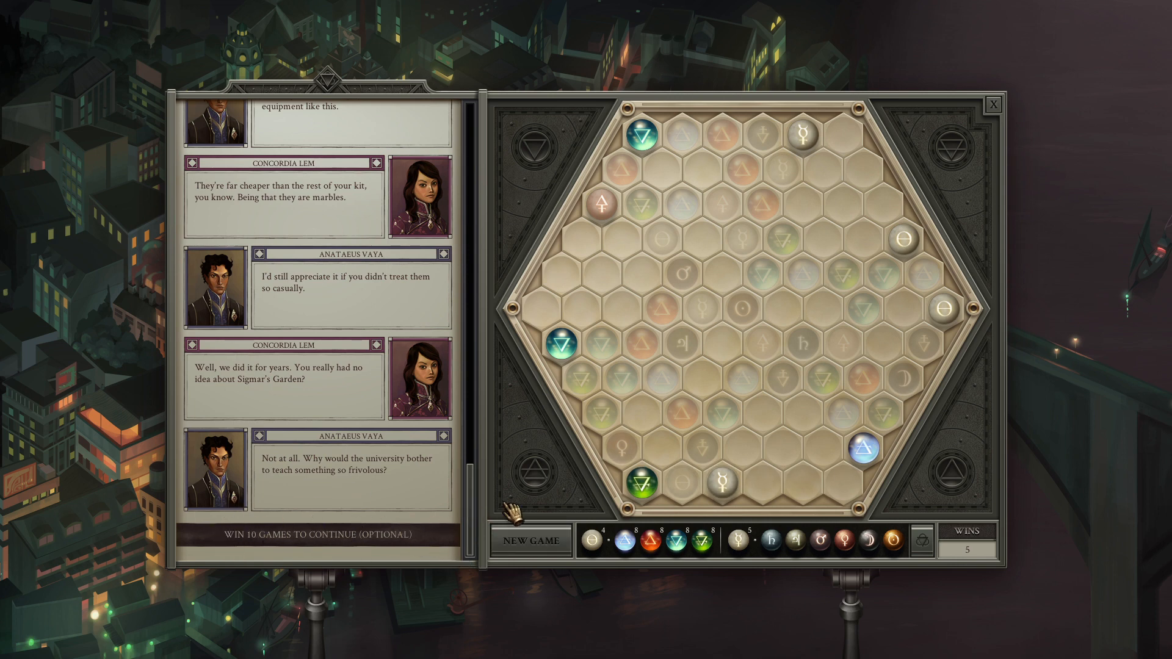
mouse_move(803, 456)
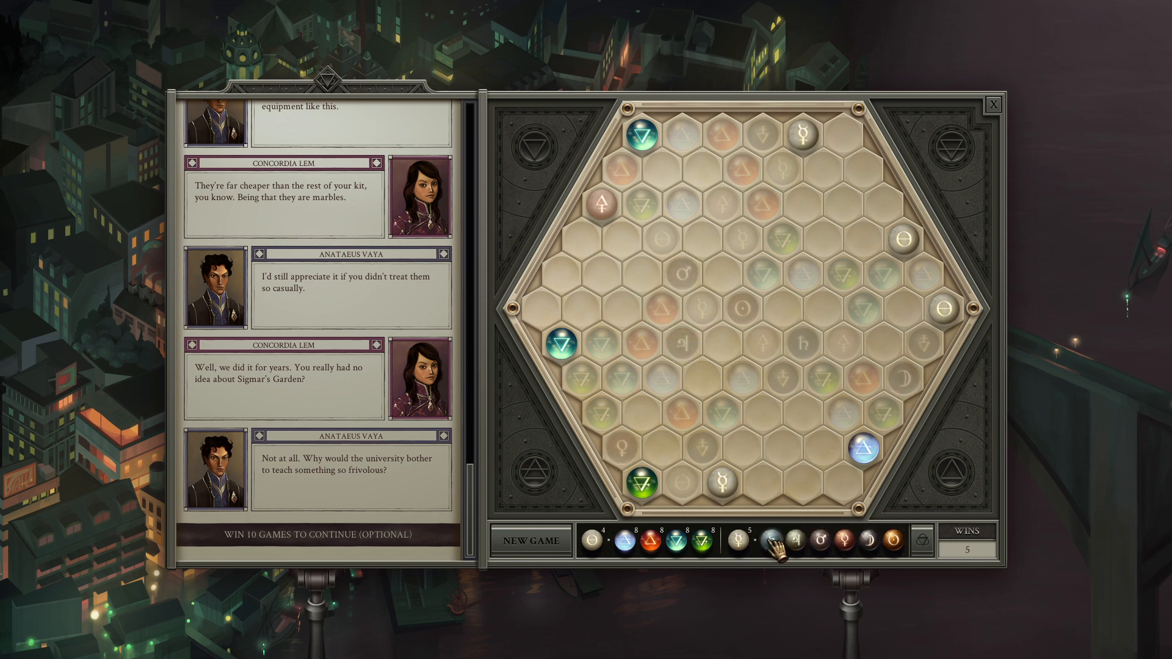
mouse_move(814, 370)
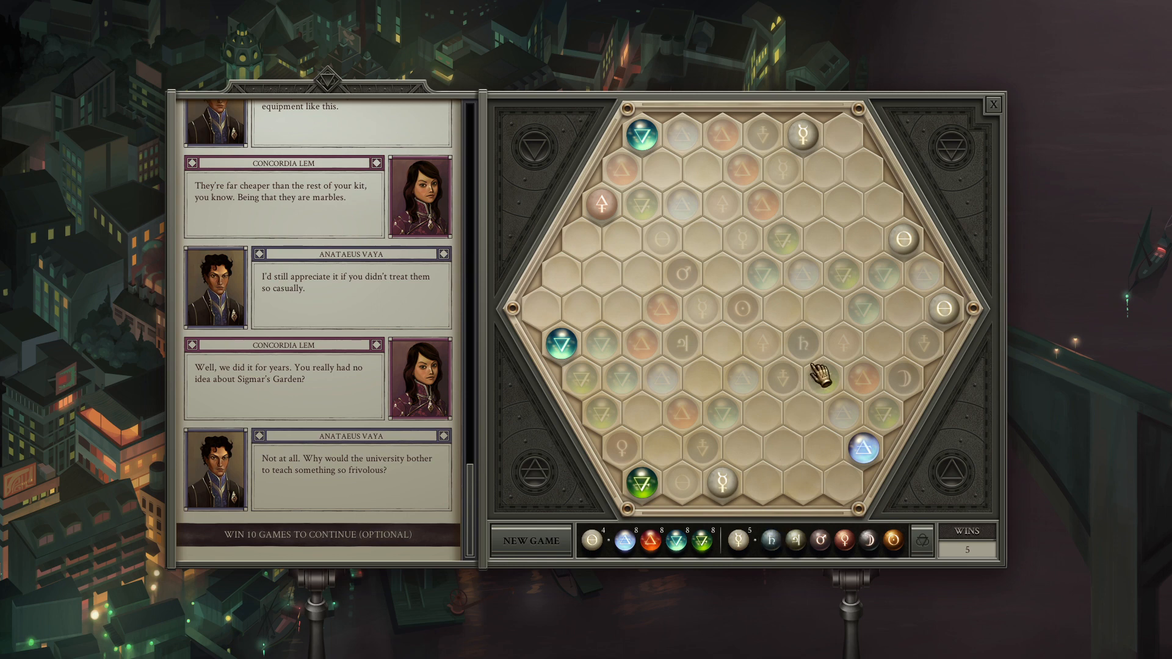
mouse_move(853, 362)
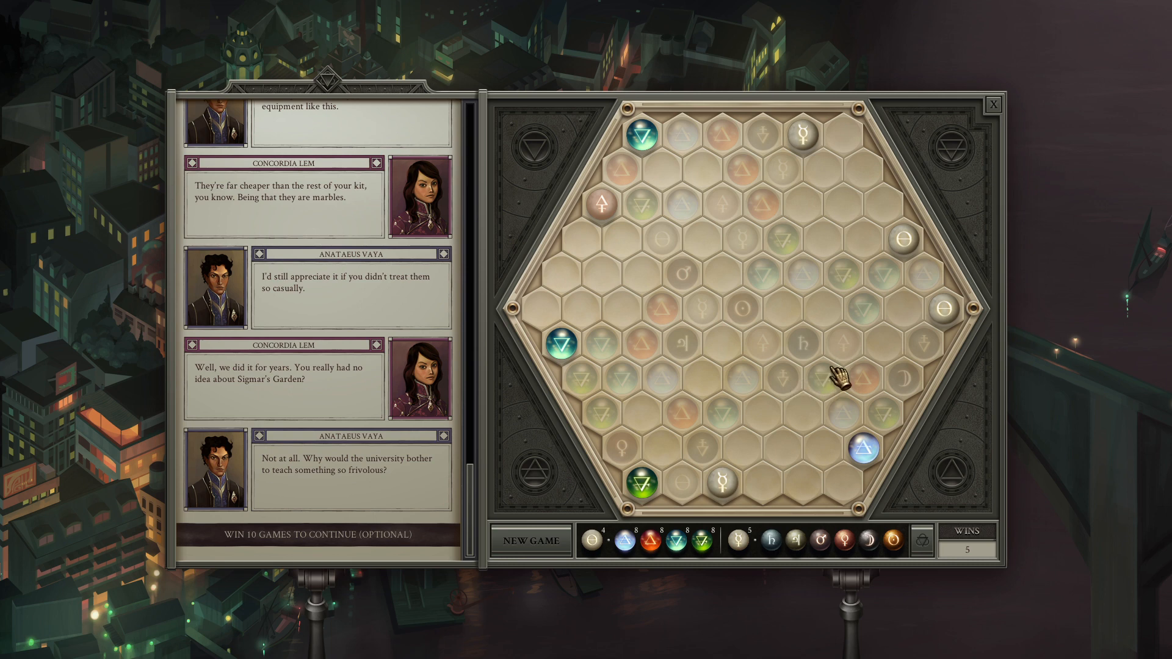
mouse_move(830, 385)
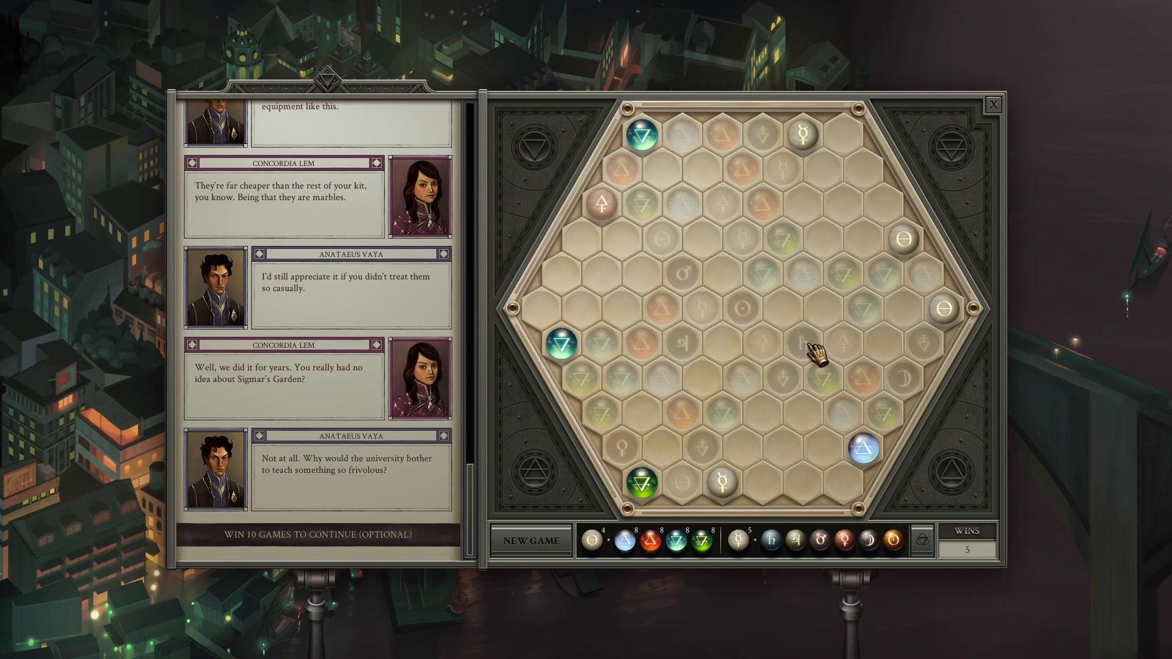
mouse_move(893, 439)
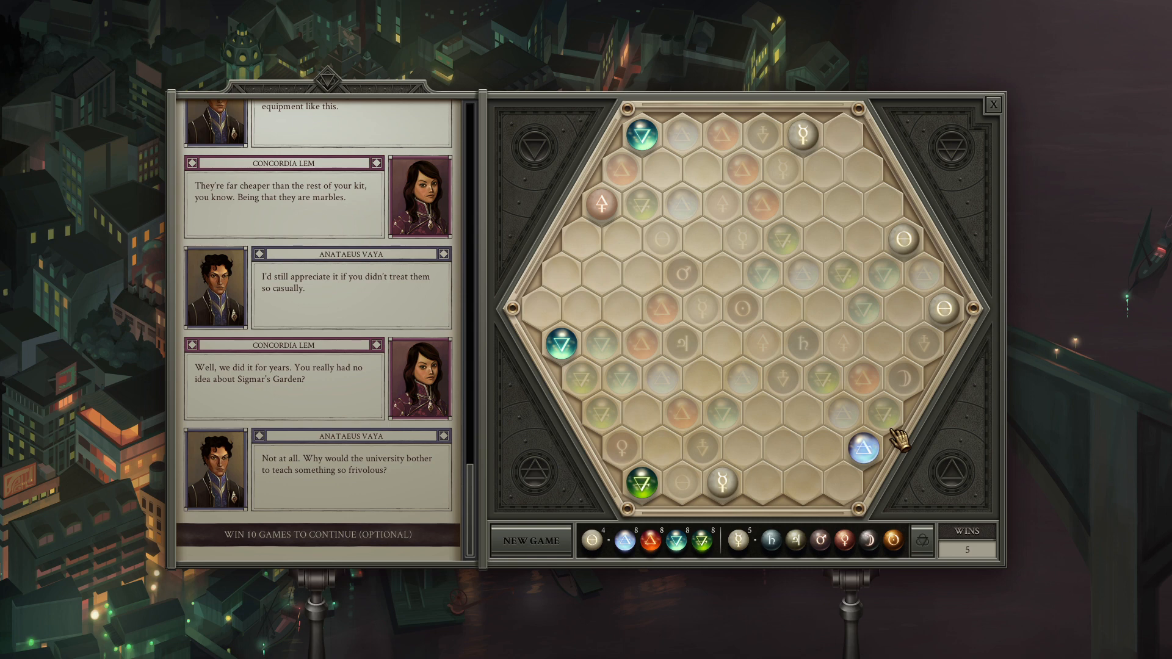
mouse_move(883, 409)
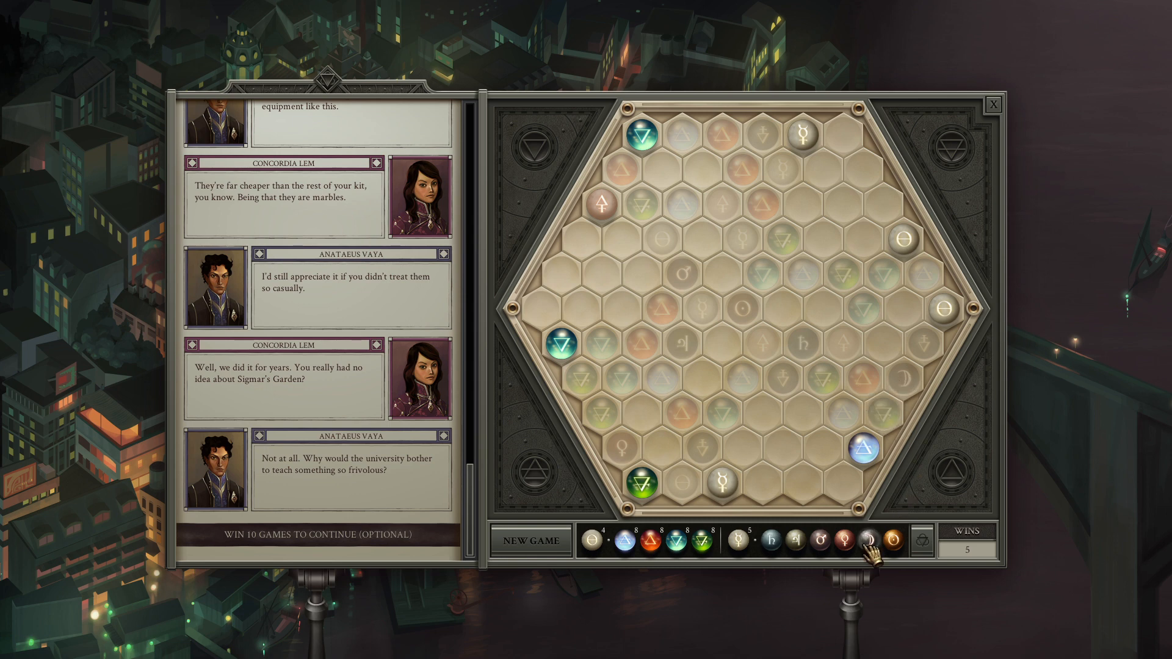
mouse_move(872, 387)
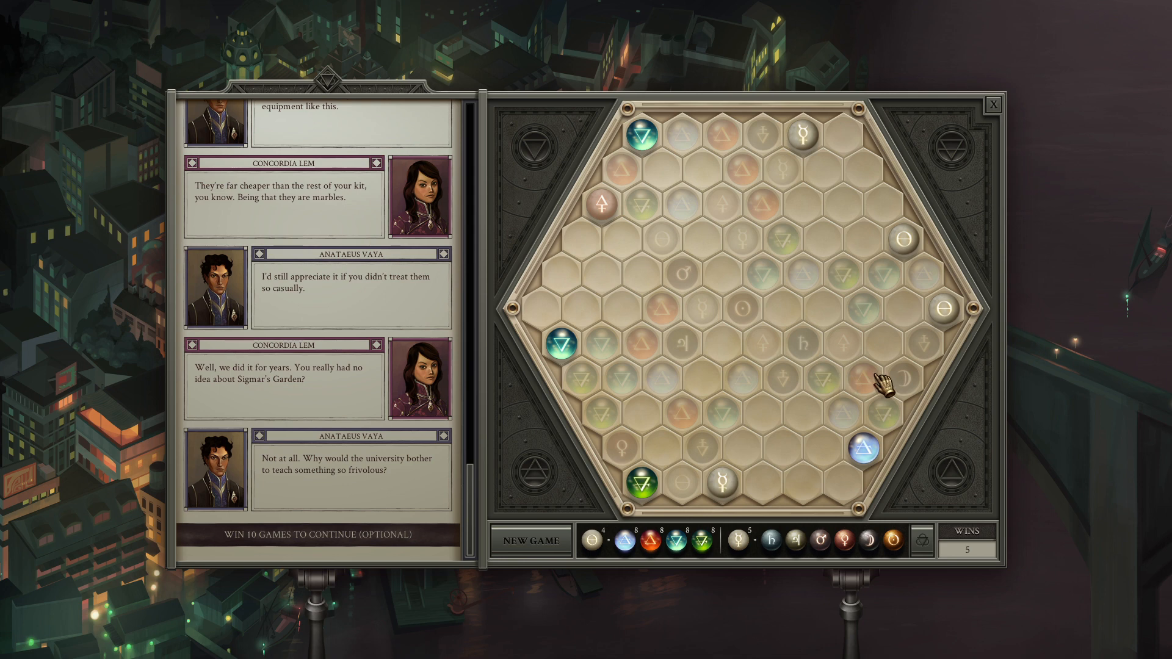
mouse_move(845, 358)
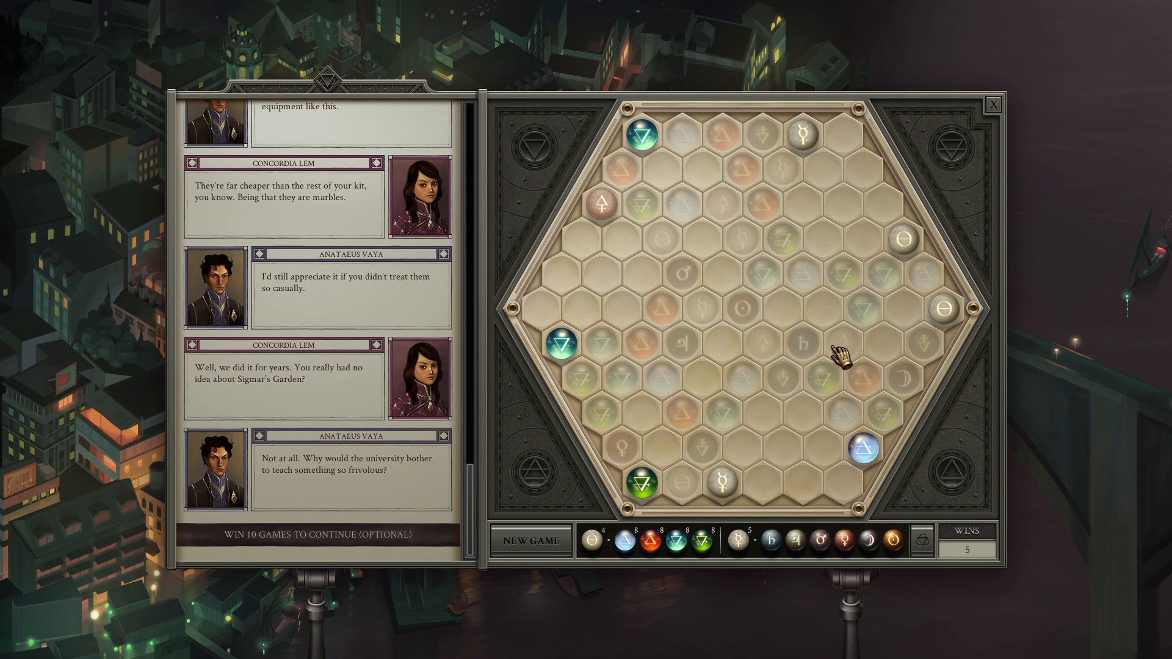
mouse_move(945, 280)
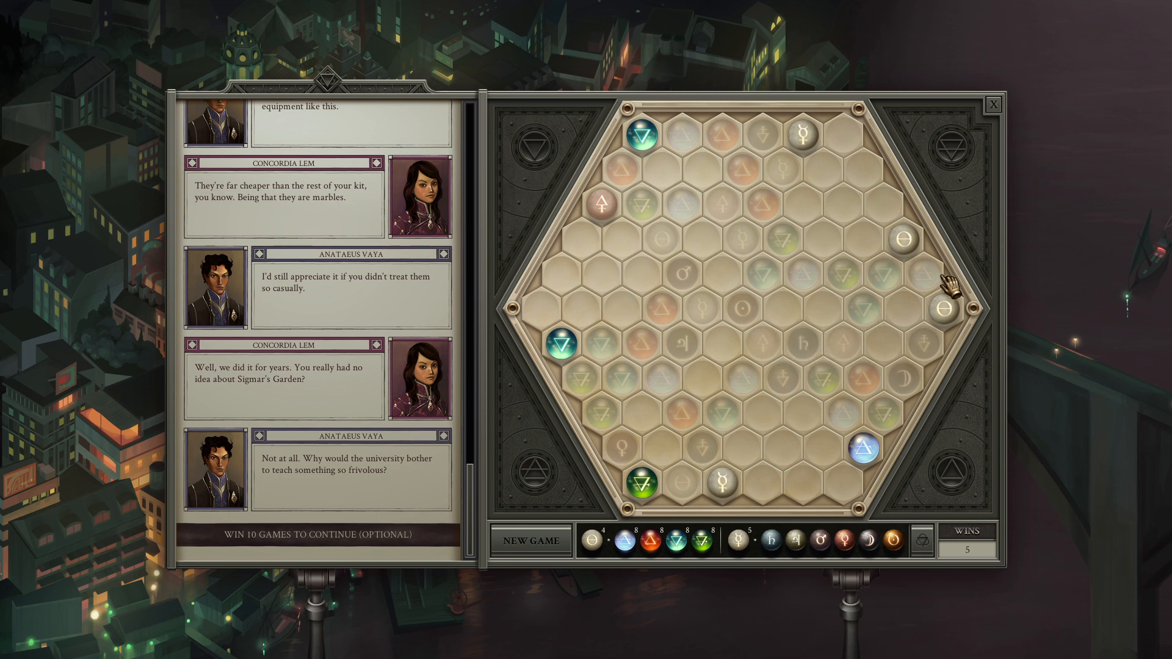
mouse_move(938, 314)
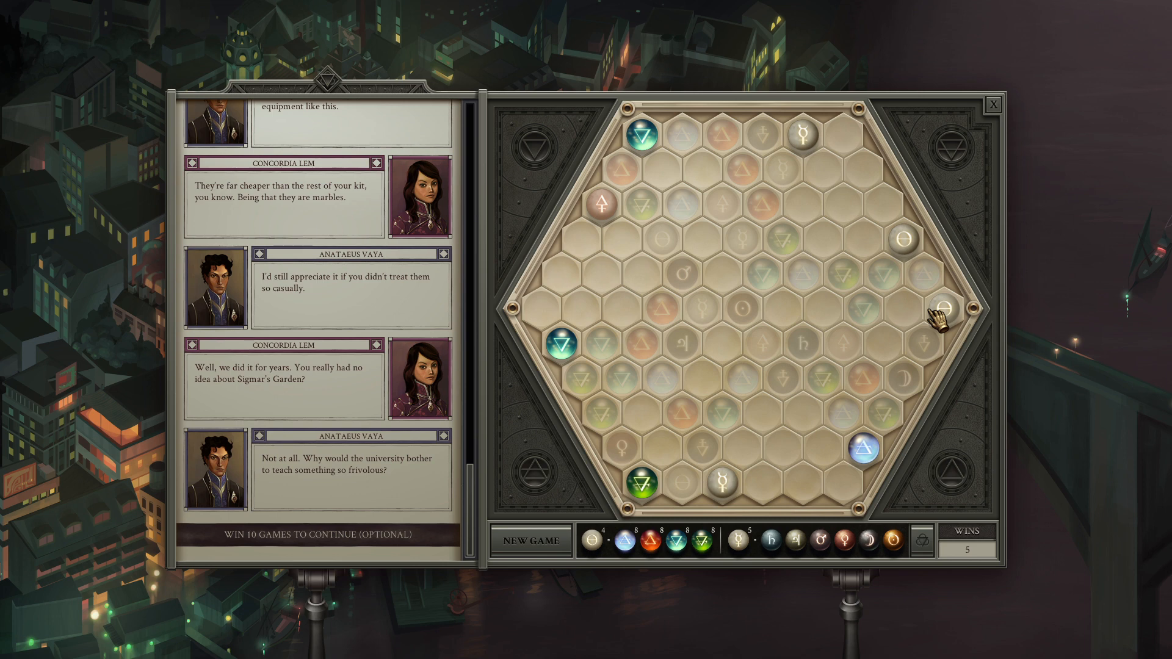
mouse_move(823, 377)
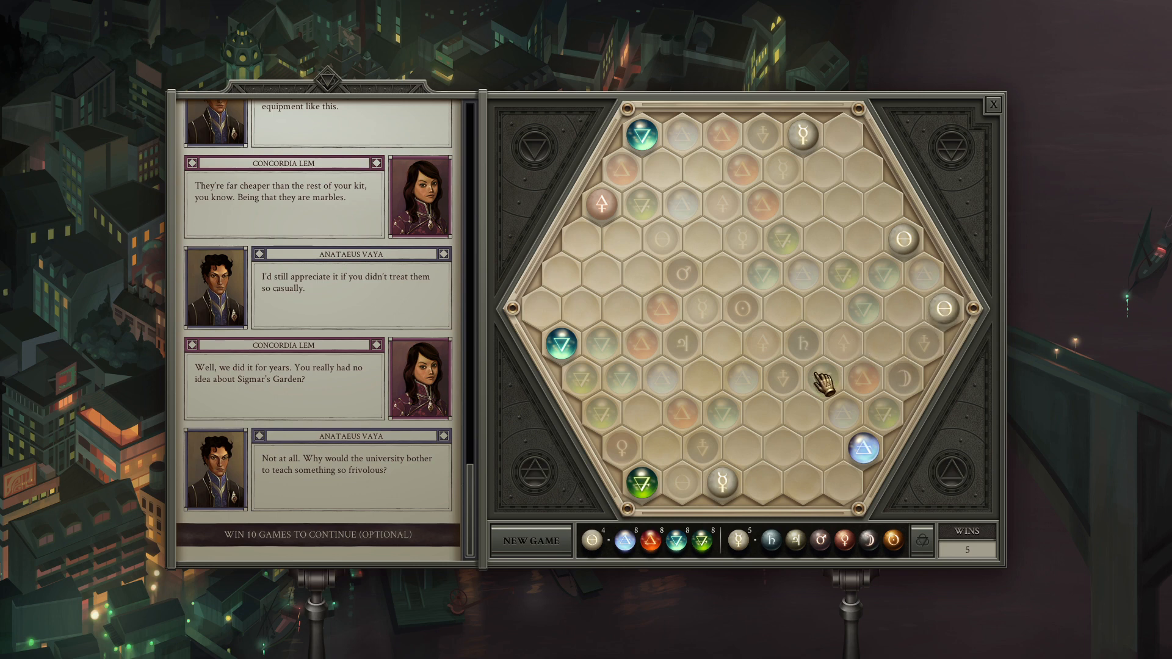
mouse_move(931, 357)
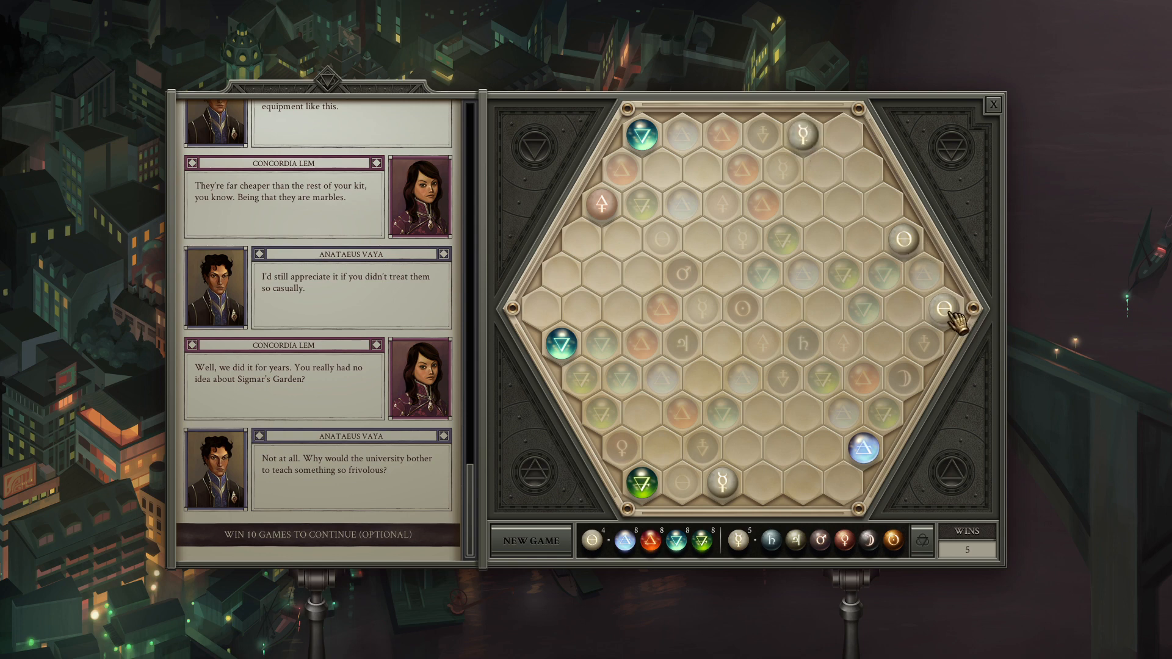
mouse_move(1027, 342)
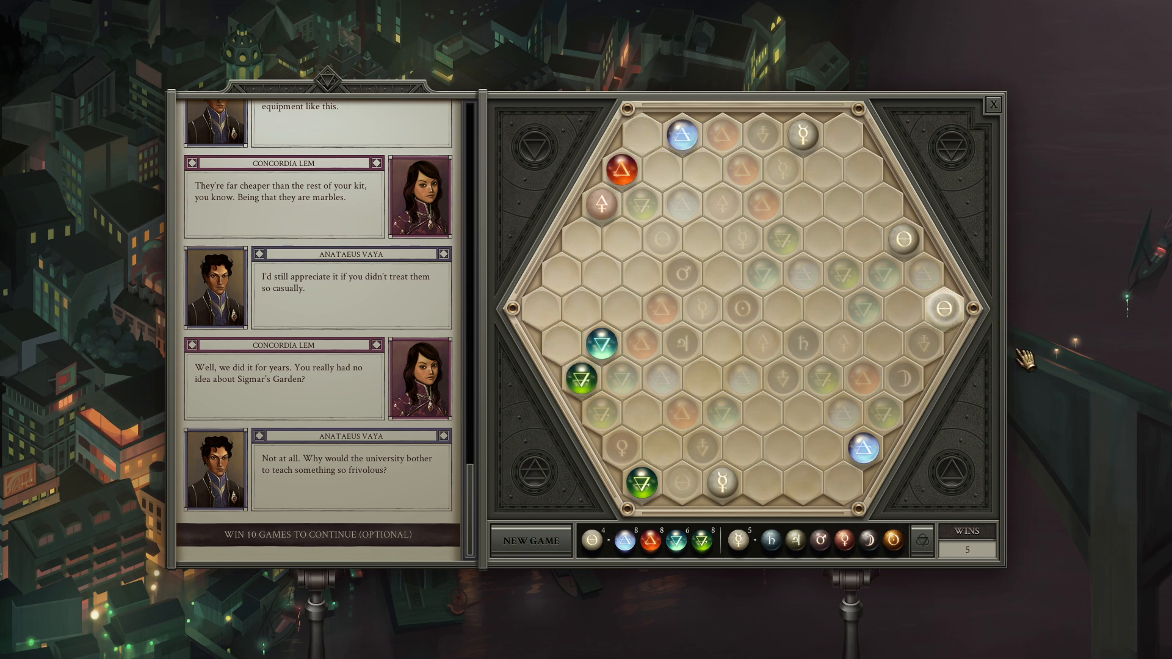
mouse_move(912, 297)
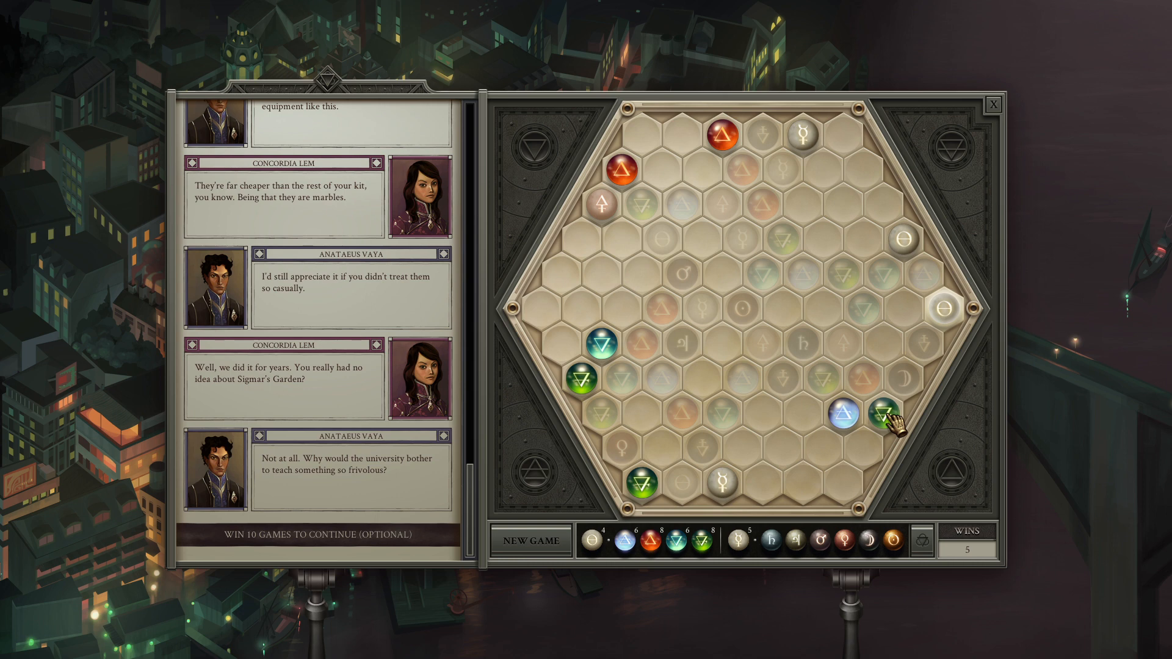
Step: Clear matching marble pairs, including a salt marble paired with an element
left_click(885, 410)
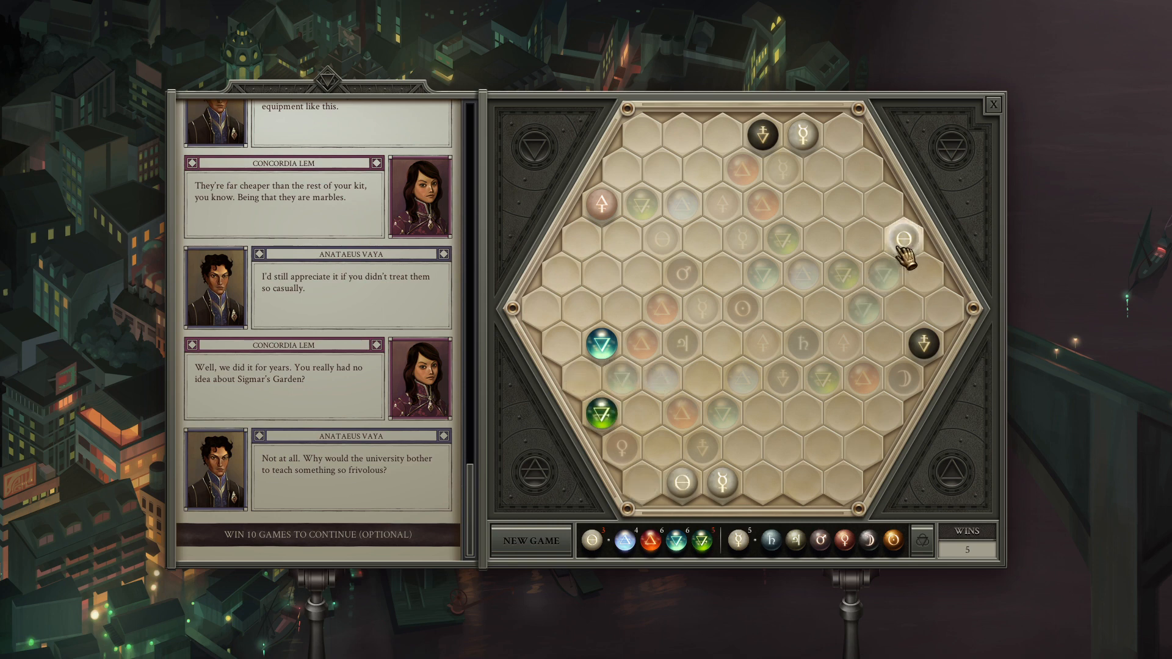
left_click(906, 239)
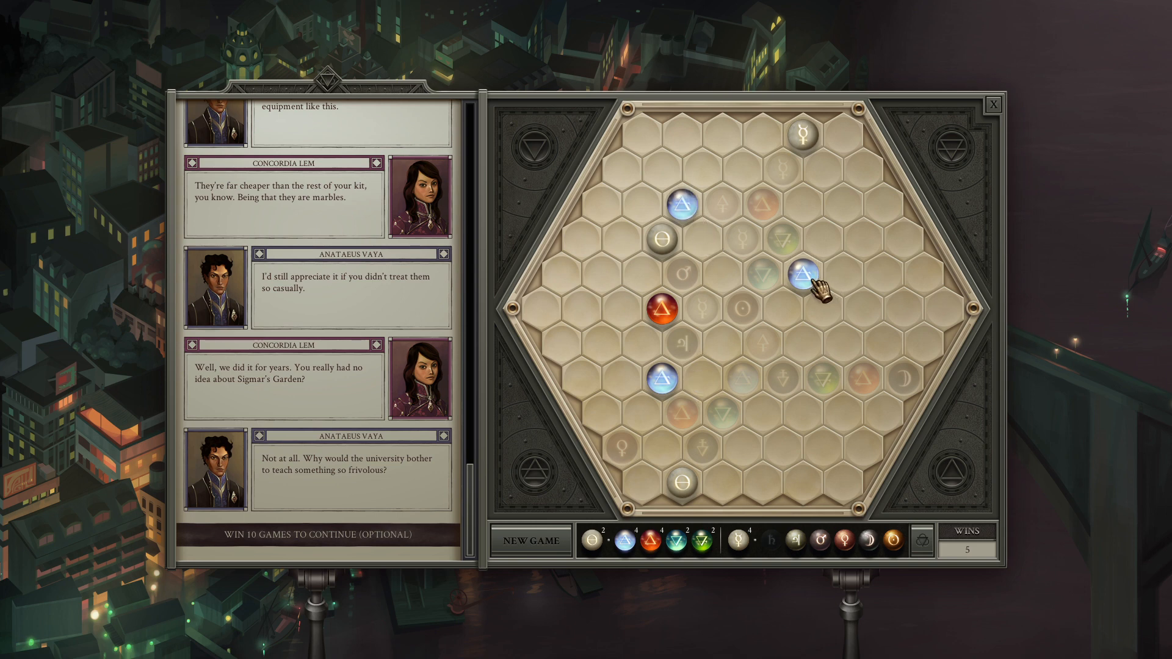
Step: Remove more matched pairs: another pair, both air marbles, and the bottom salt marble
left_click(803, 287)
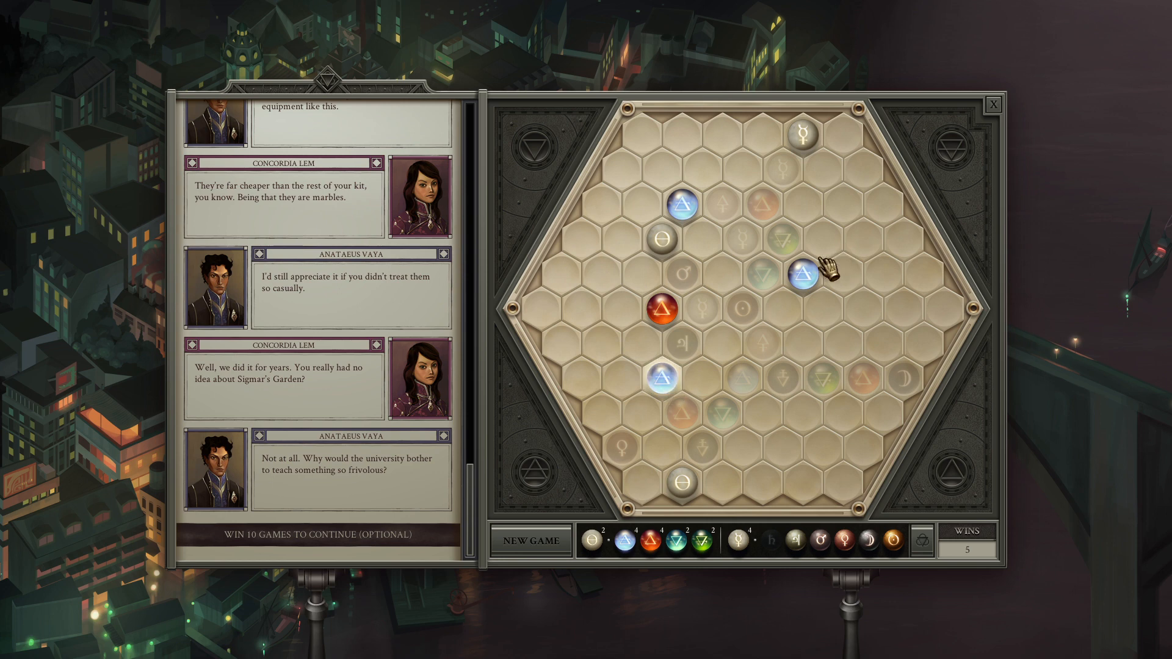
left_click(803, 269)
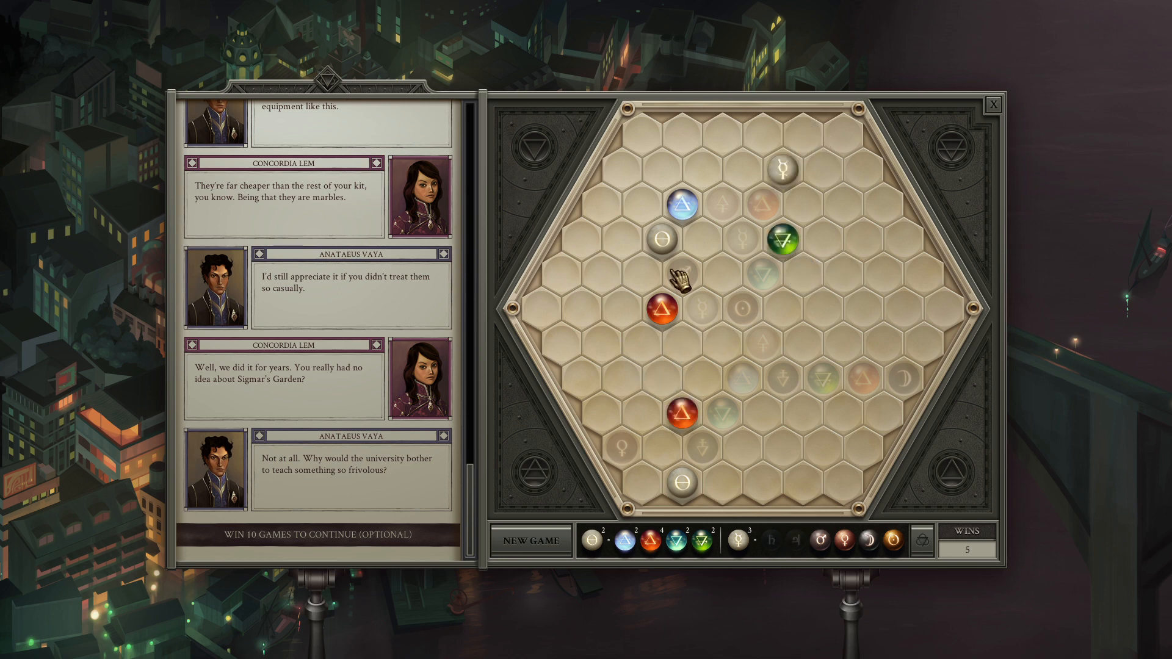
mouse_move(669, 239)
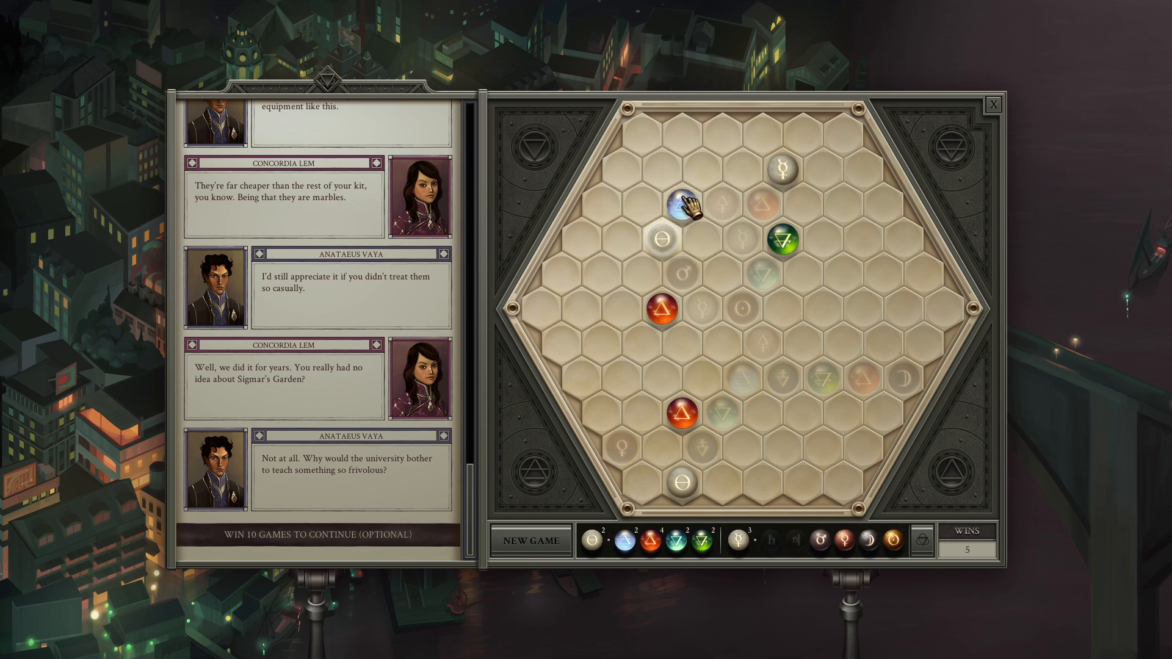
left_click(680, 206)
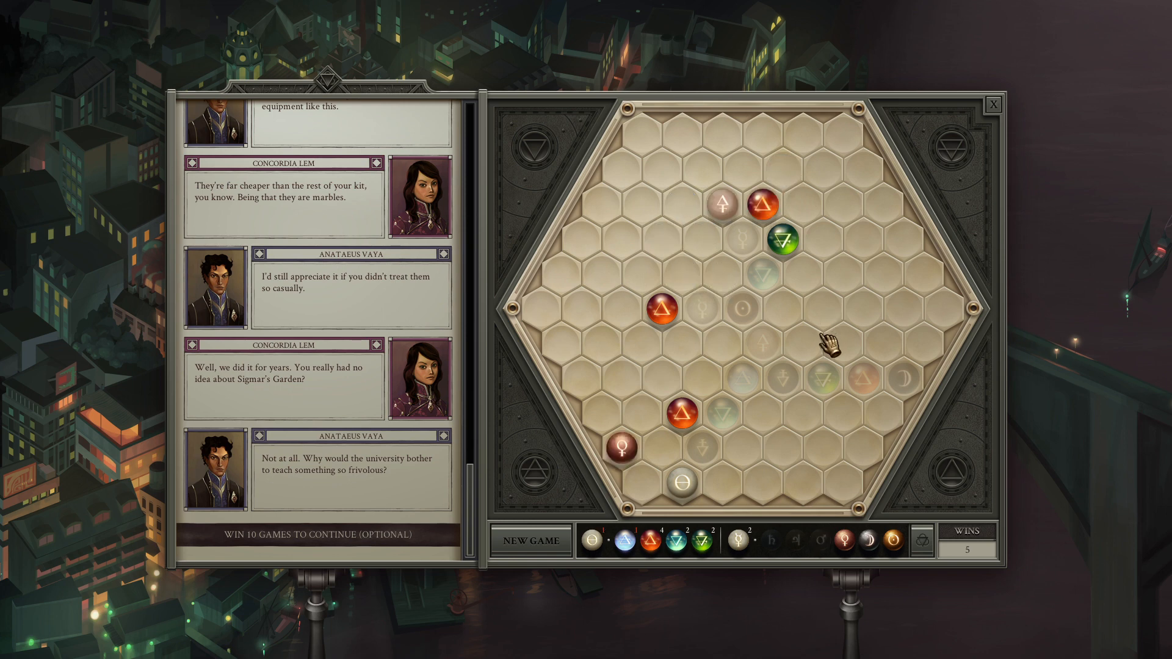
mouse_move(751, 246)
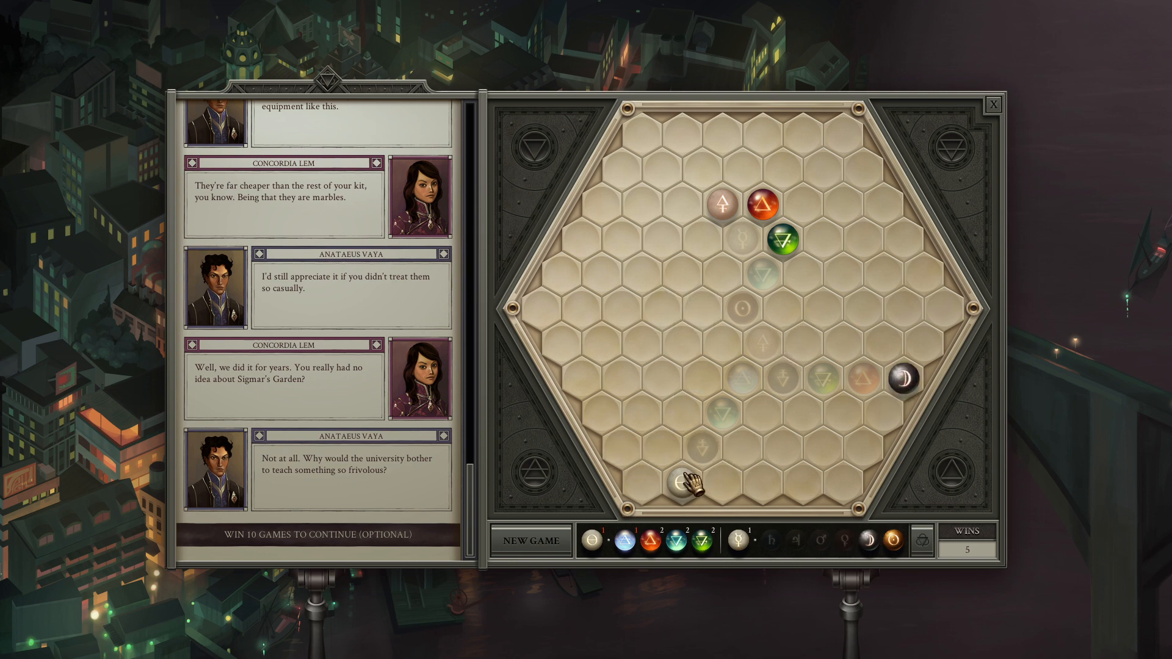
left_click(680, 478)
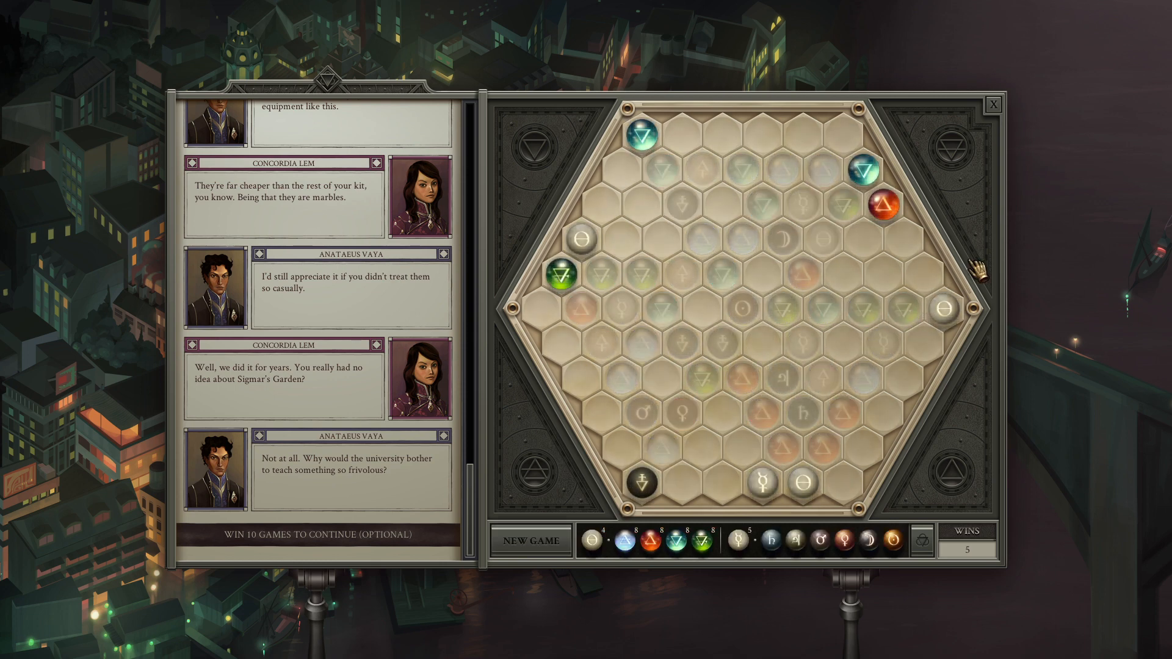
mouse_move(785, 549)
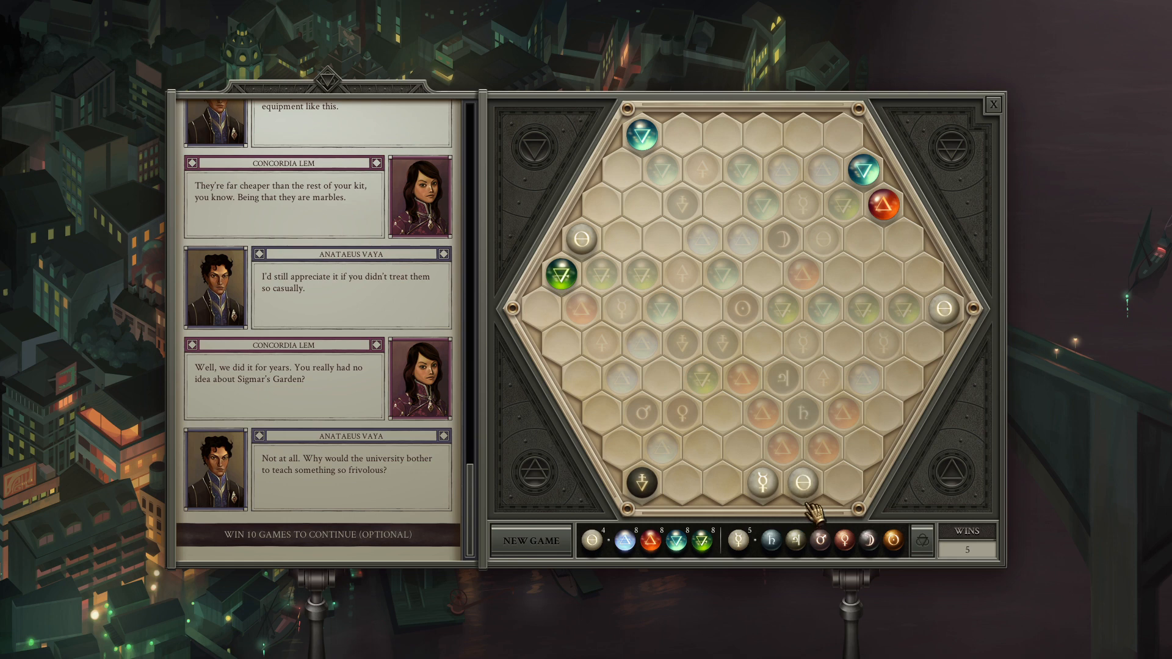
mouse_move(826, 459)
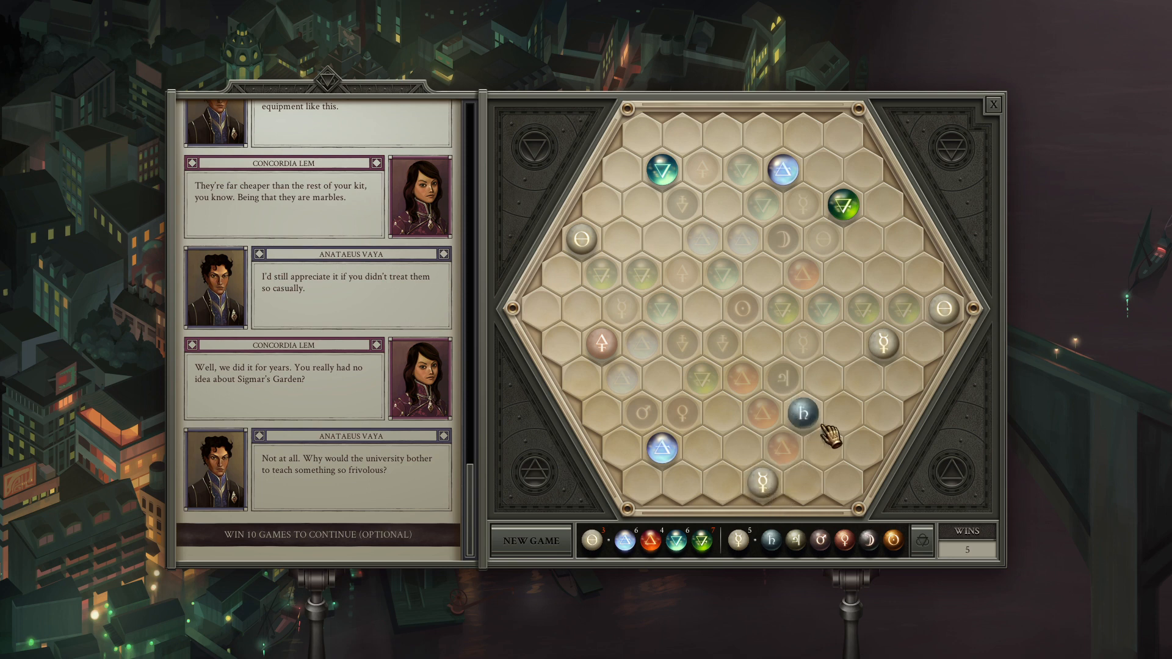
mouse_move(815, 288)
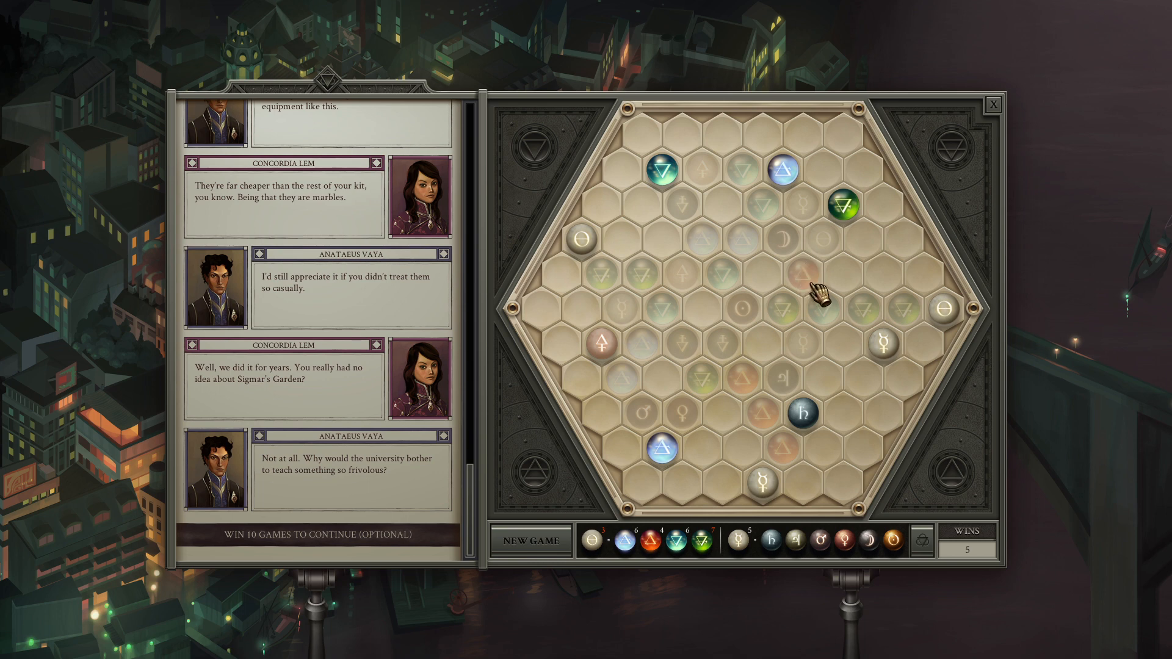
mouse_move(935, 352)
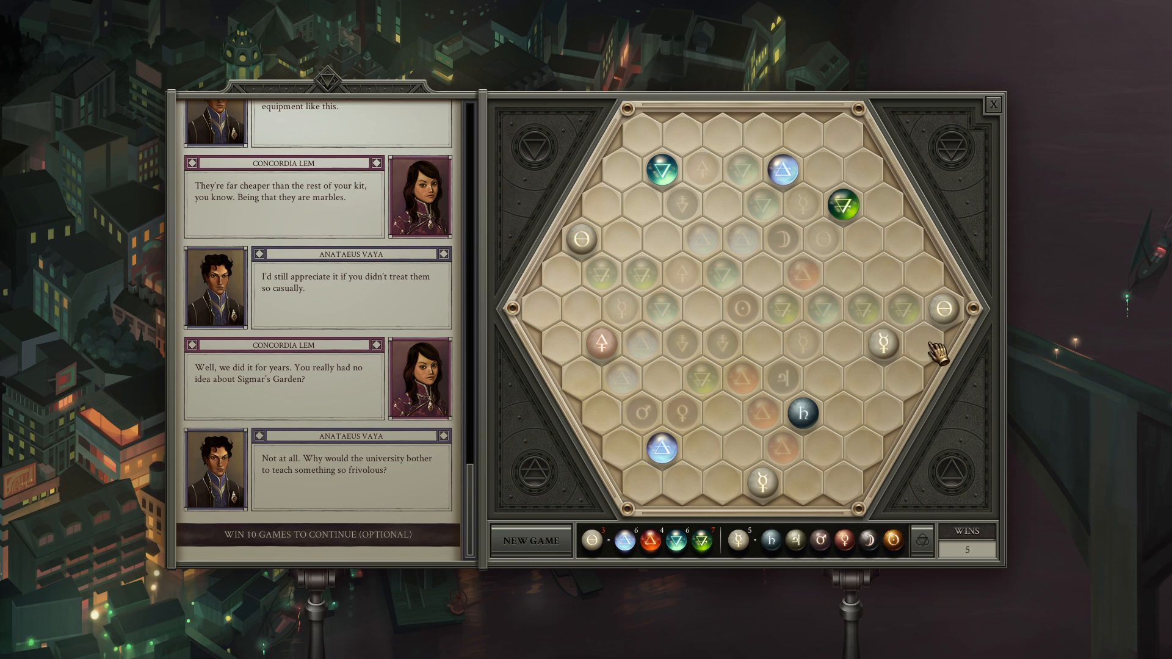
mouse_move(904, 395)
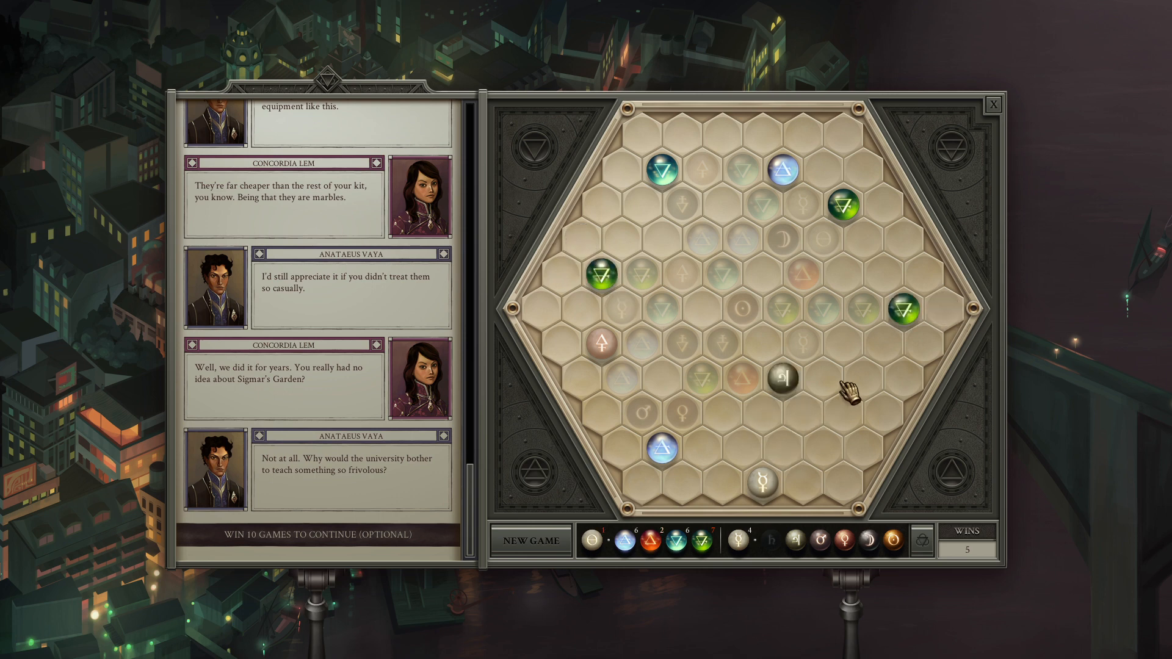
mouse_move(863, 344)
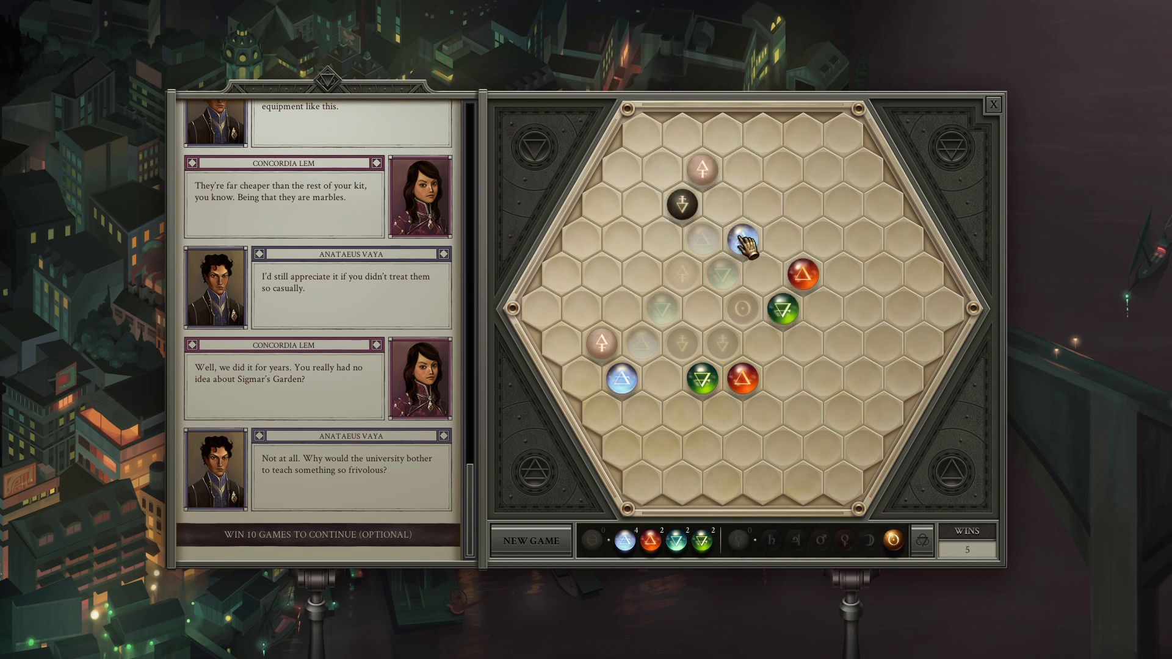
Step: Match and remove the last remaining marbles to empty the board
left_click(742, 239)
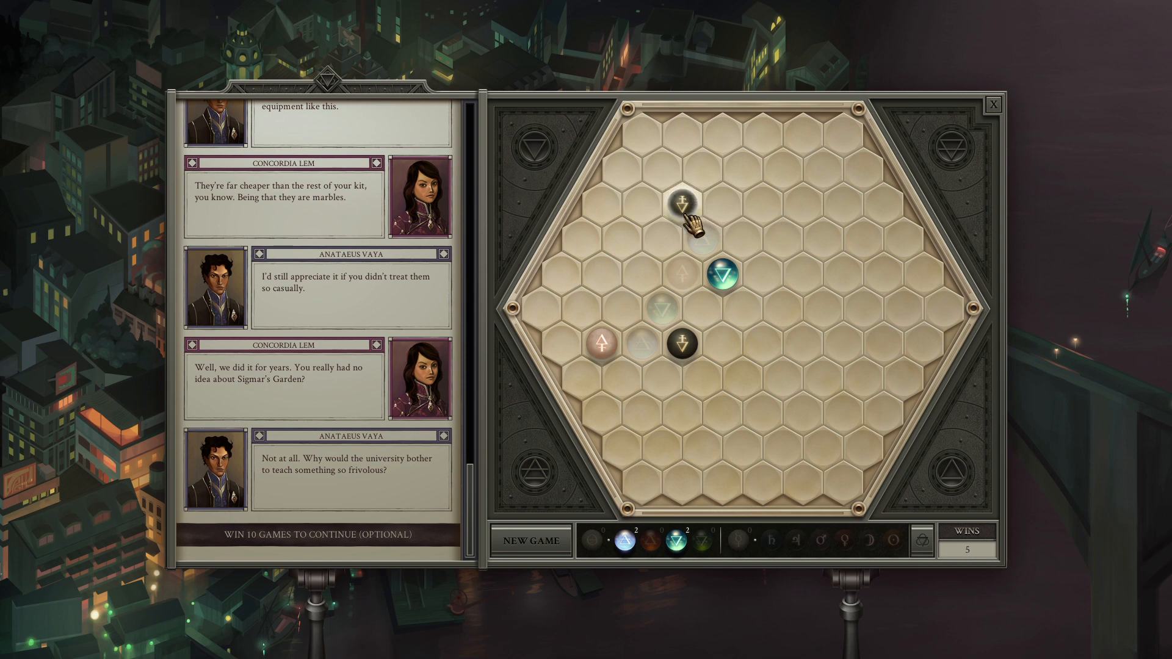
left_click(678, 220)
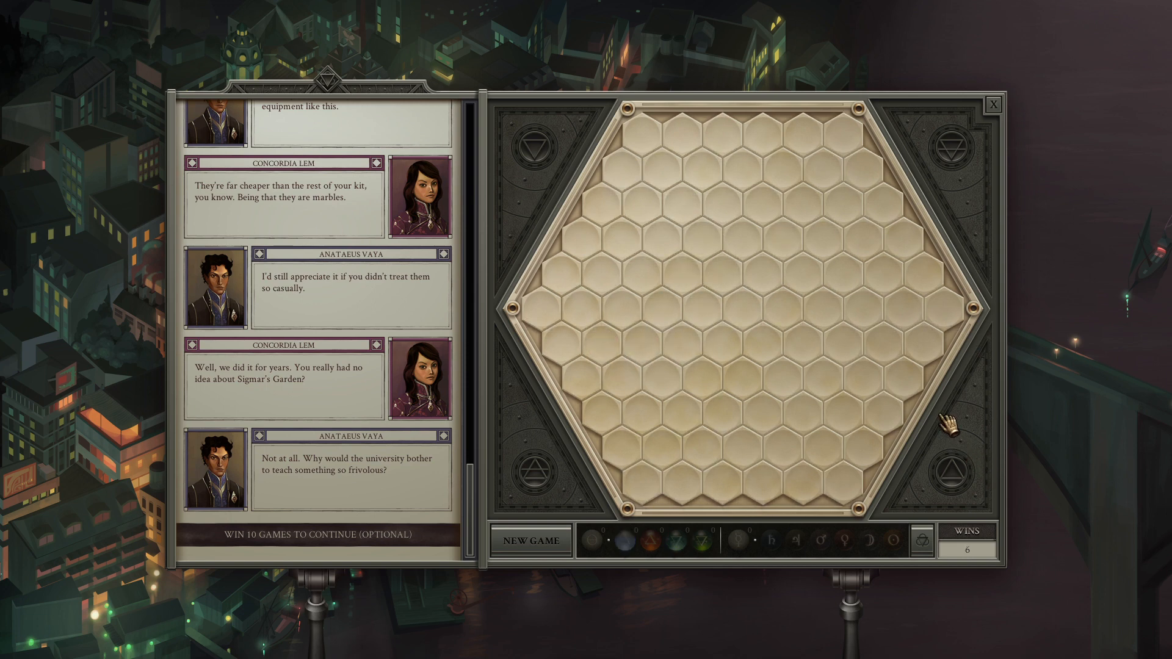
mouse_move(751, 352)
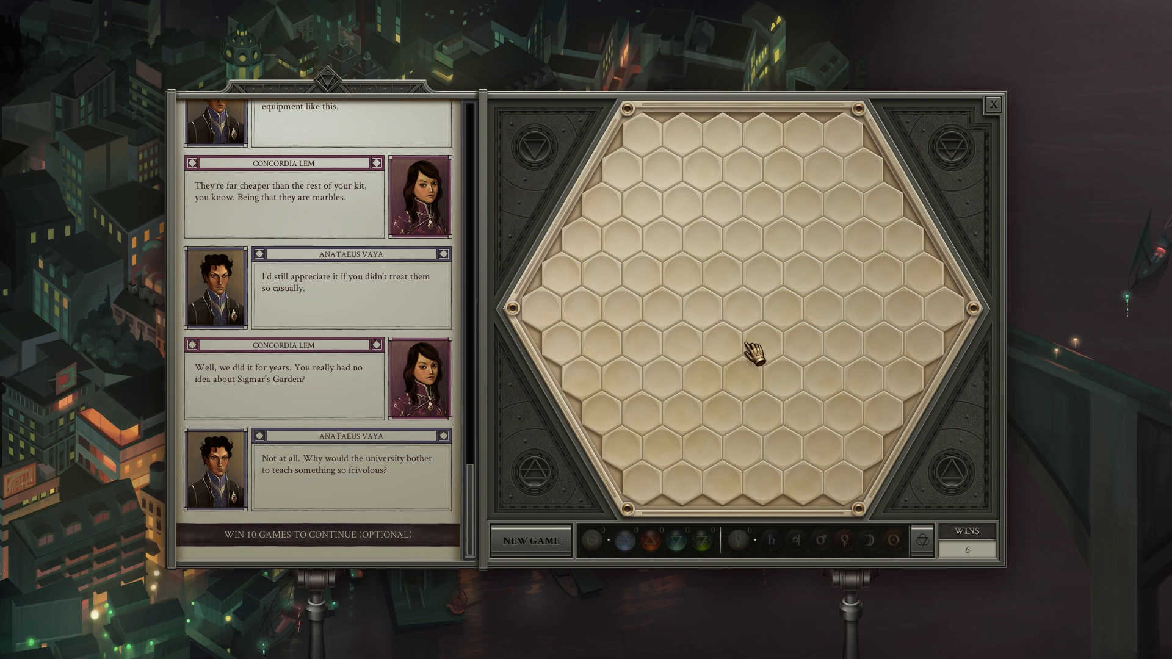
mouse_move(995, 106)
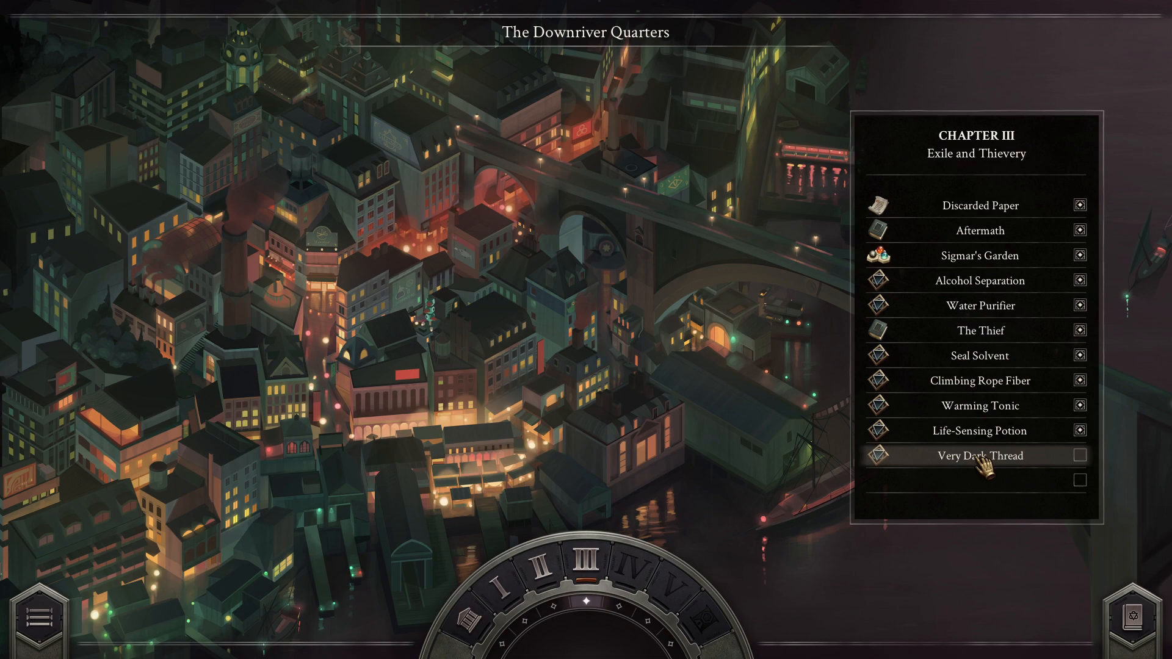
Step: Open Very Dark Thread, scroll through its dialogue, and start New Solution 1
left_click(980, 456)
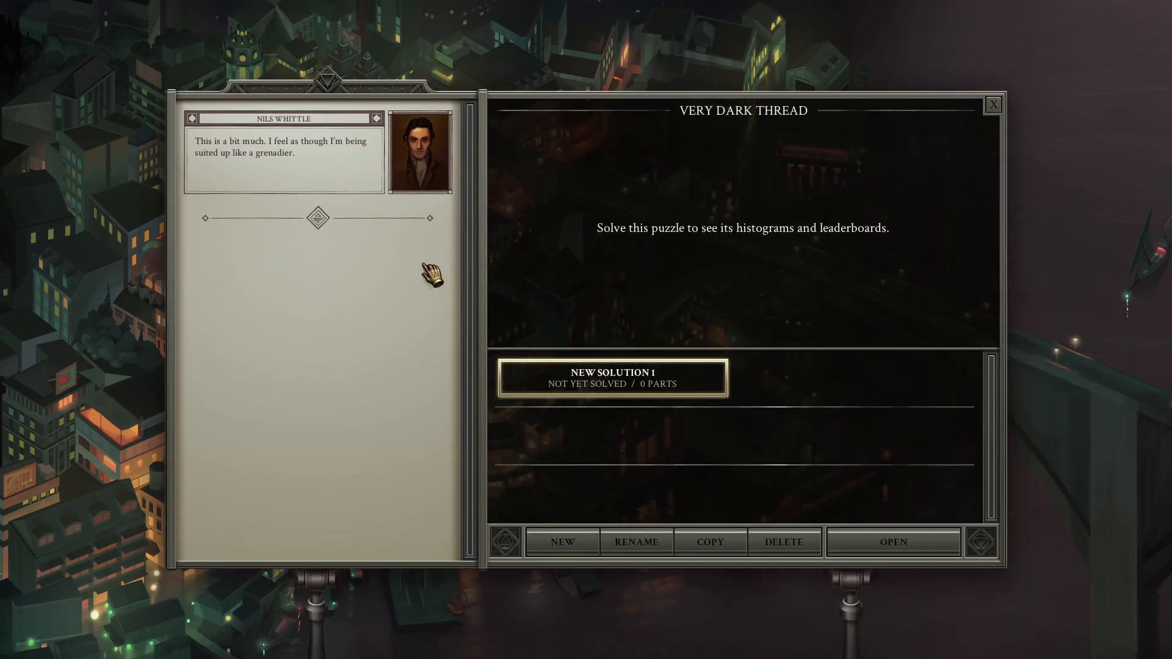
mouse_move(240, 176)
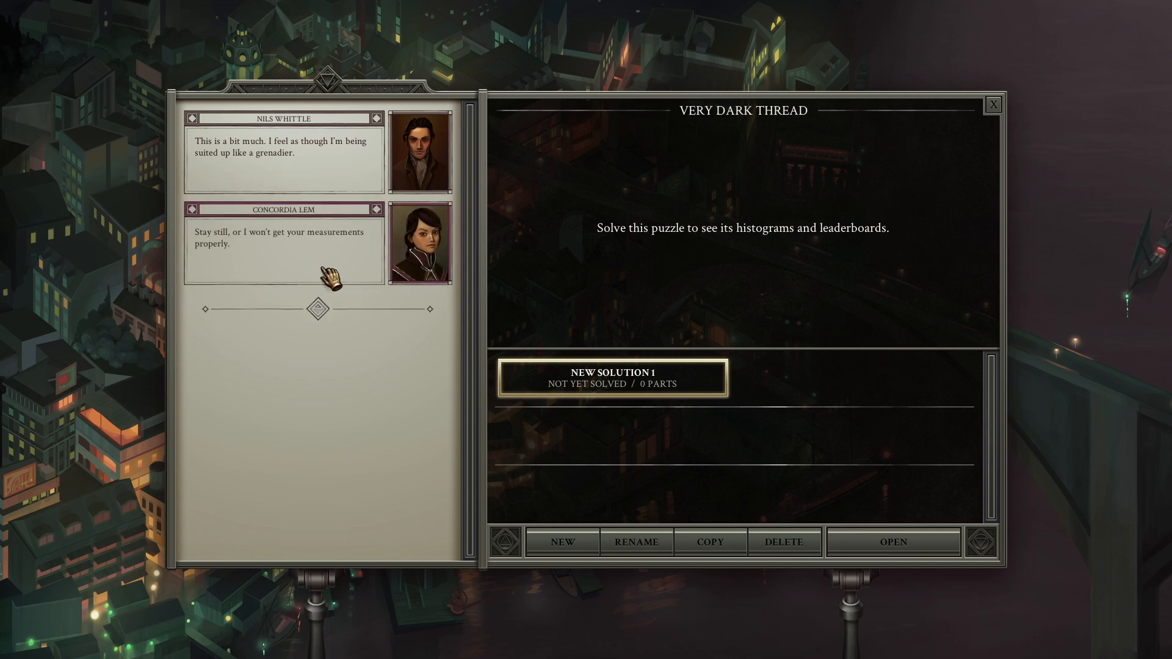
mouse_move(329, 258)
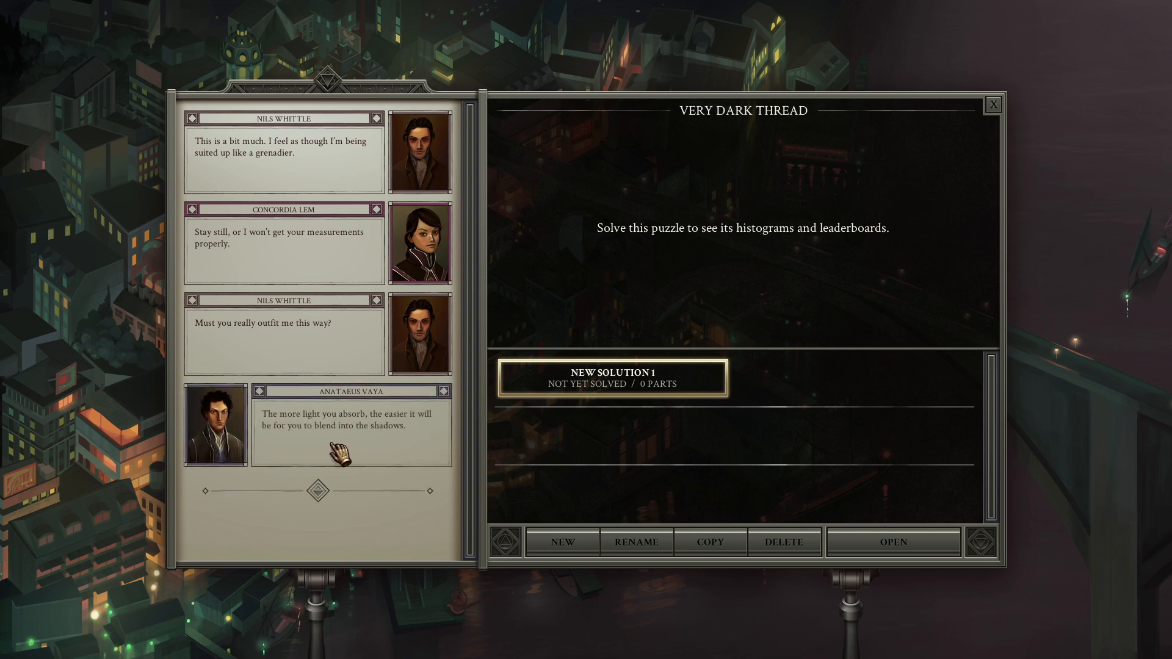
mouse_move(377, 456)
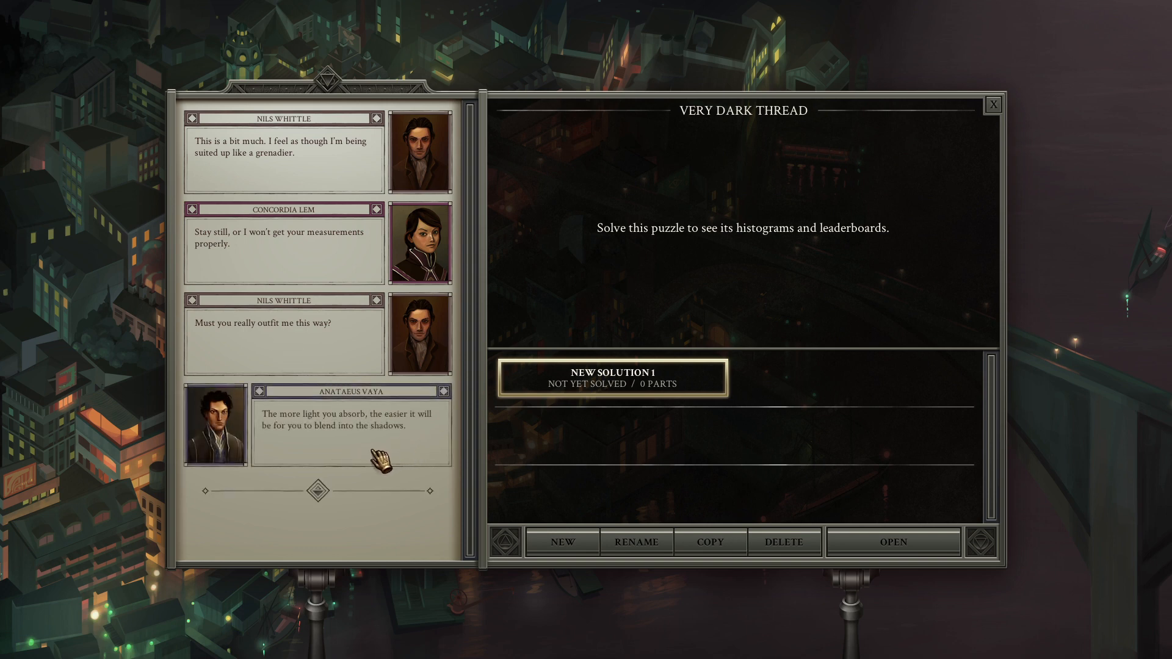
scroll("down", 3)
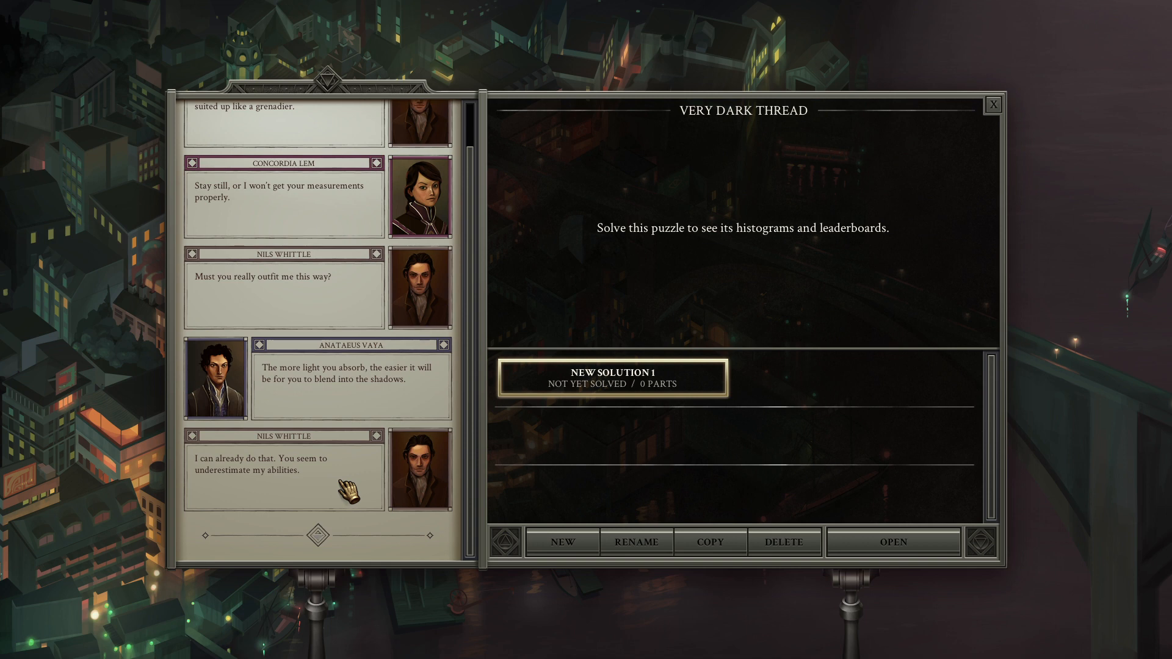
scroll("down", 3)
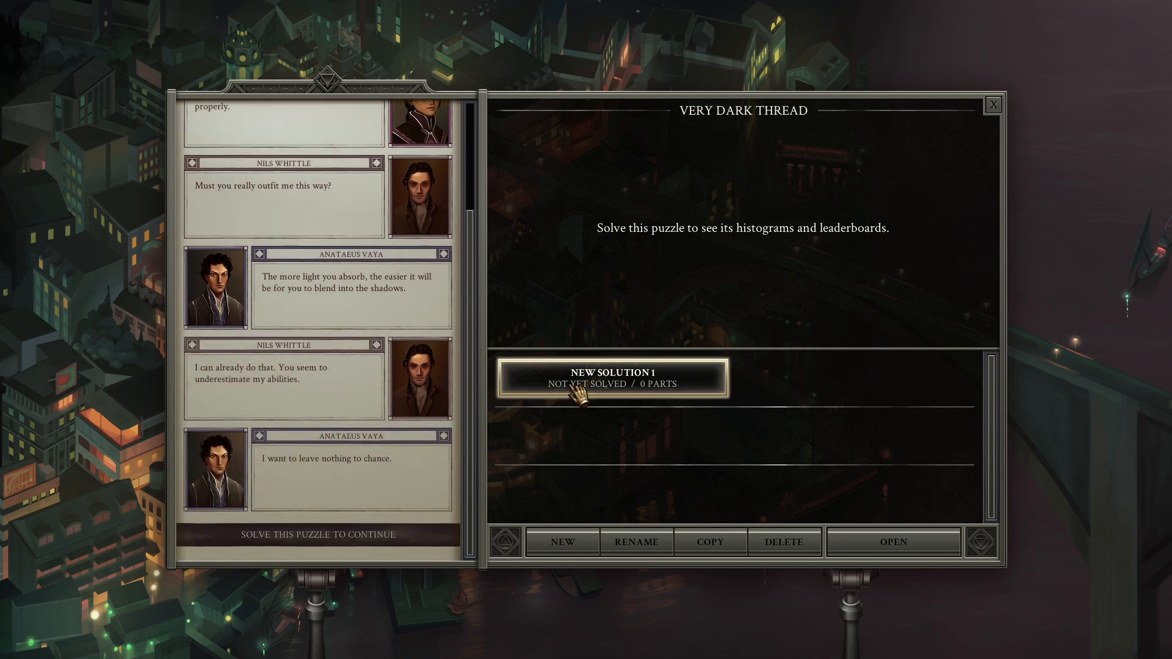
left_click(892, 542)
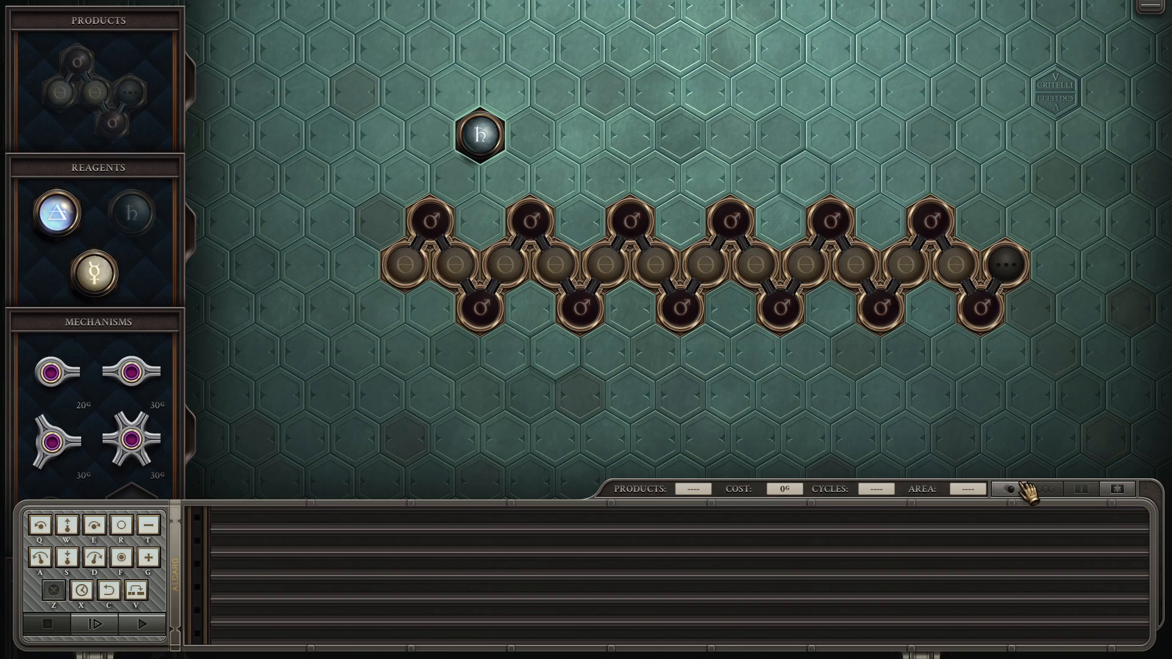
Step: Check the element chart, place a glyph, and move quicksilver beside the projection glyph
left_click(1093, 489)
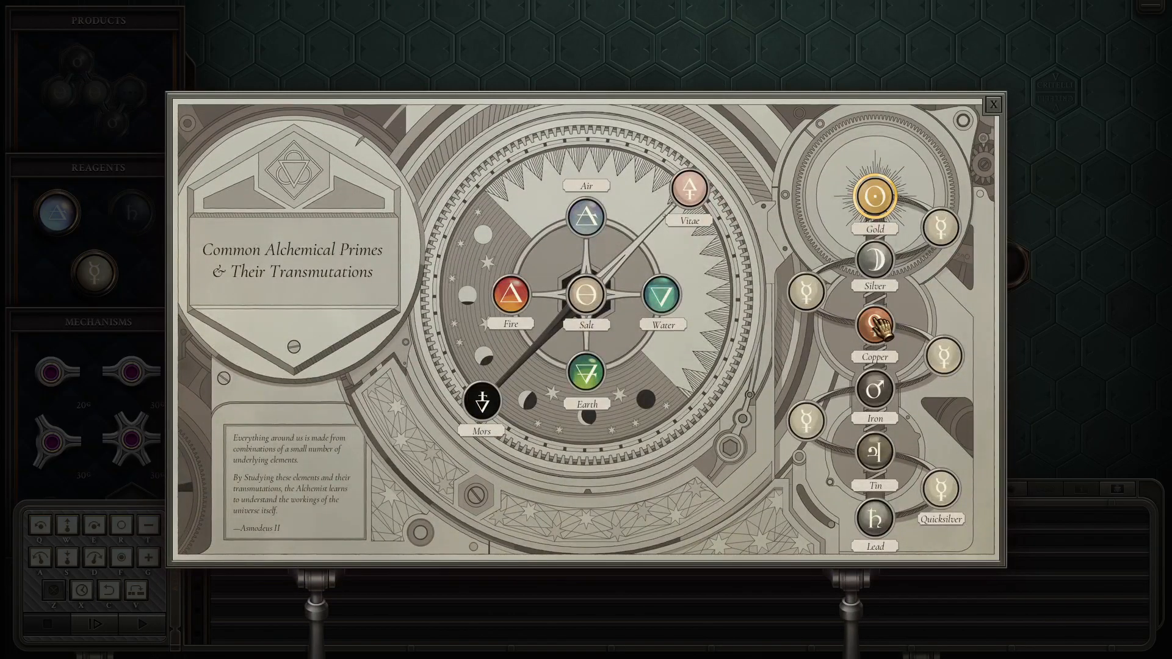
left_click(993, 104)
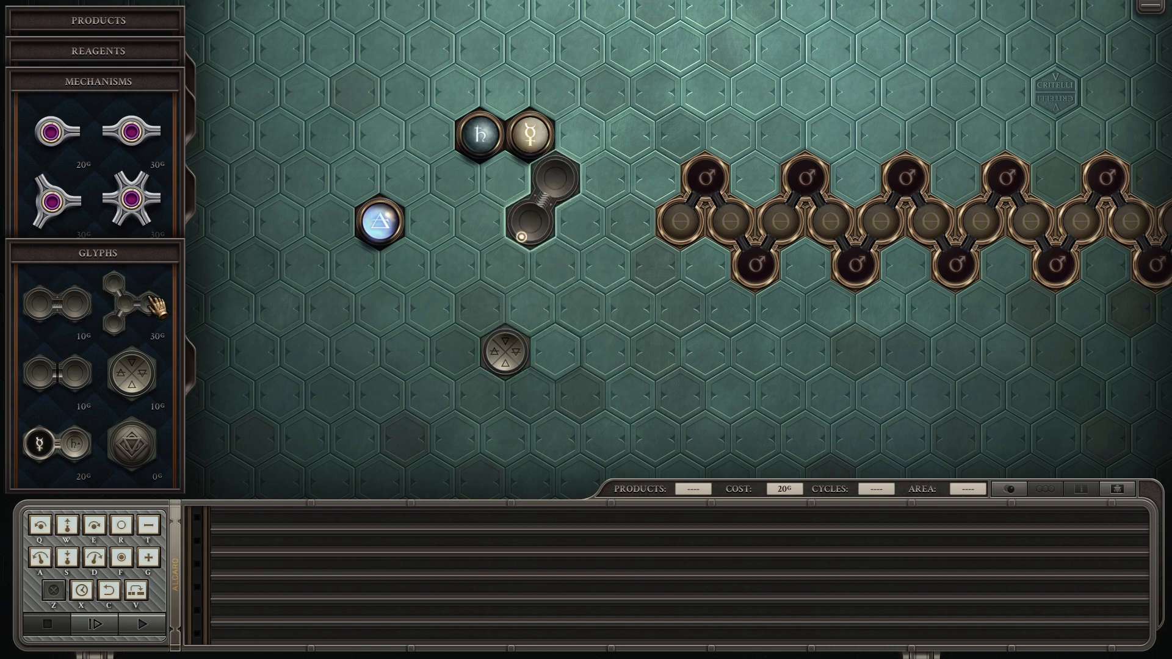
left_click_drag(156, 303, 605, 277)
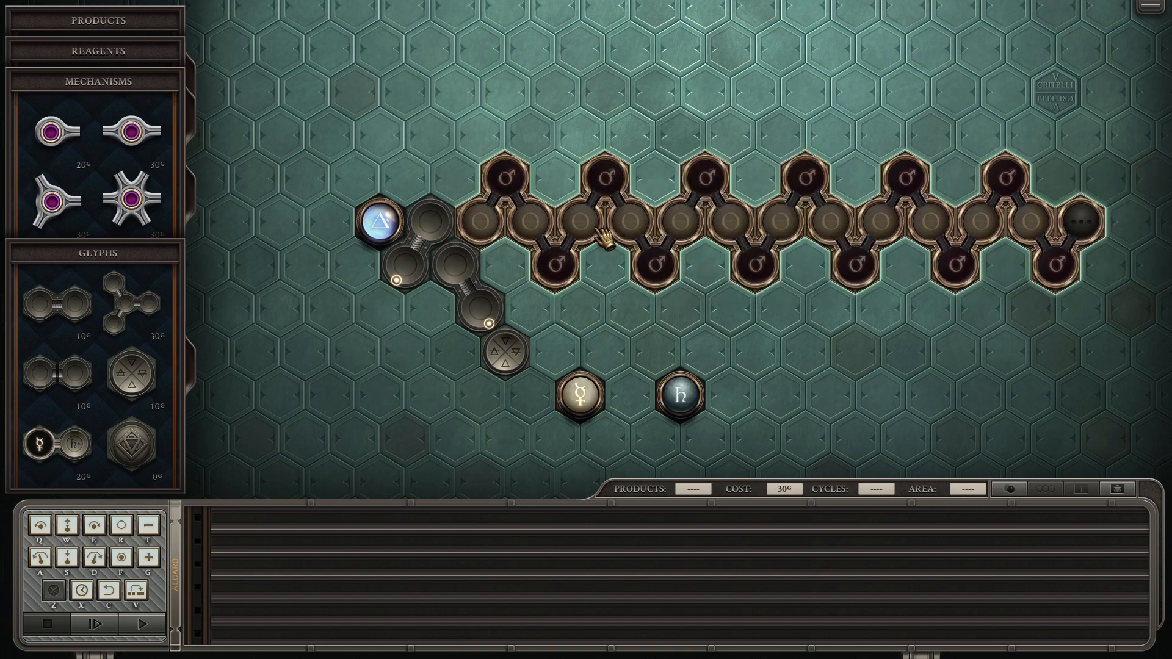
mouse_move(667, 280)
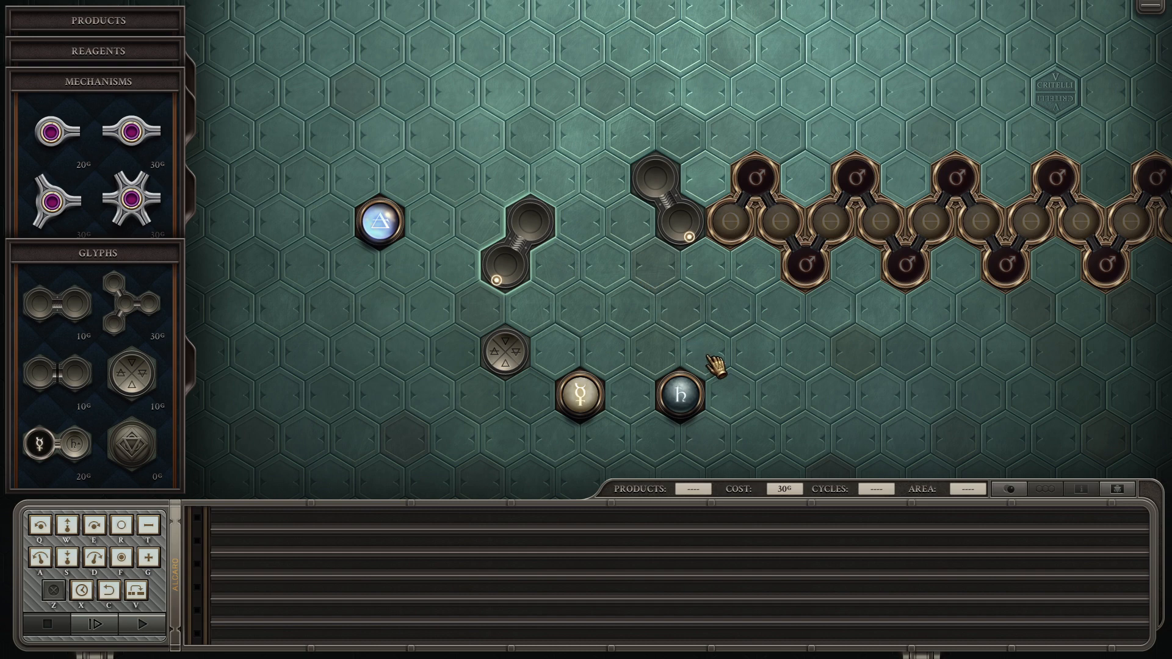
mouse_move(679, 392)
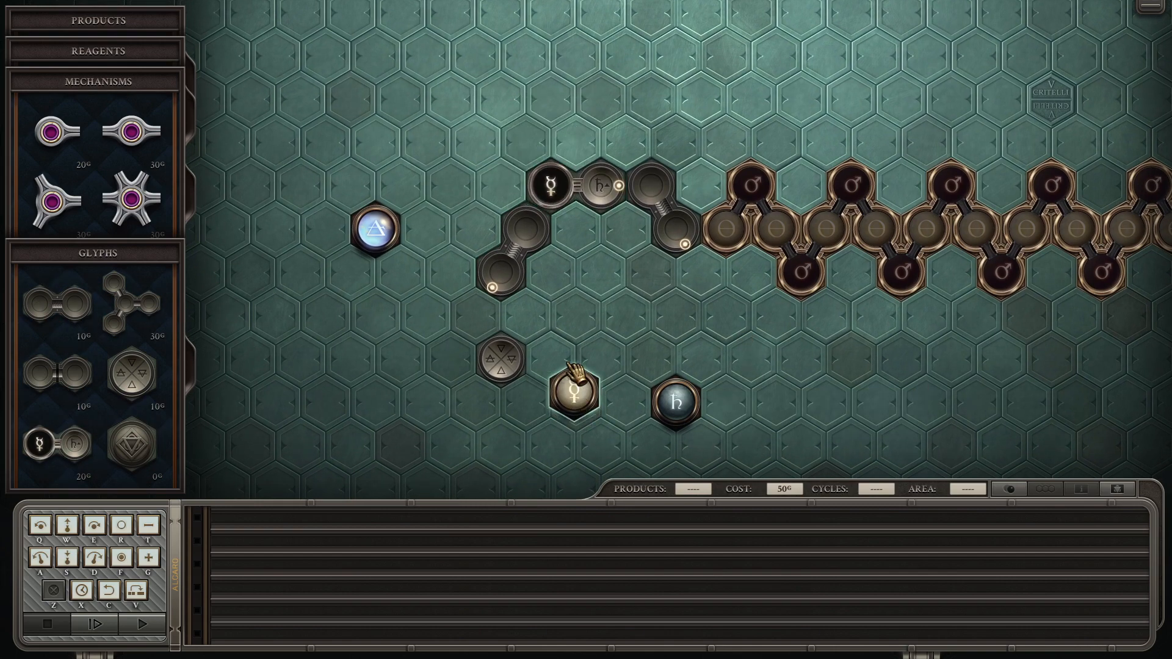
left_click_drag(571, 389, 636, 56)
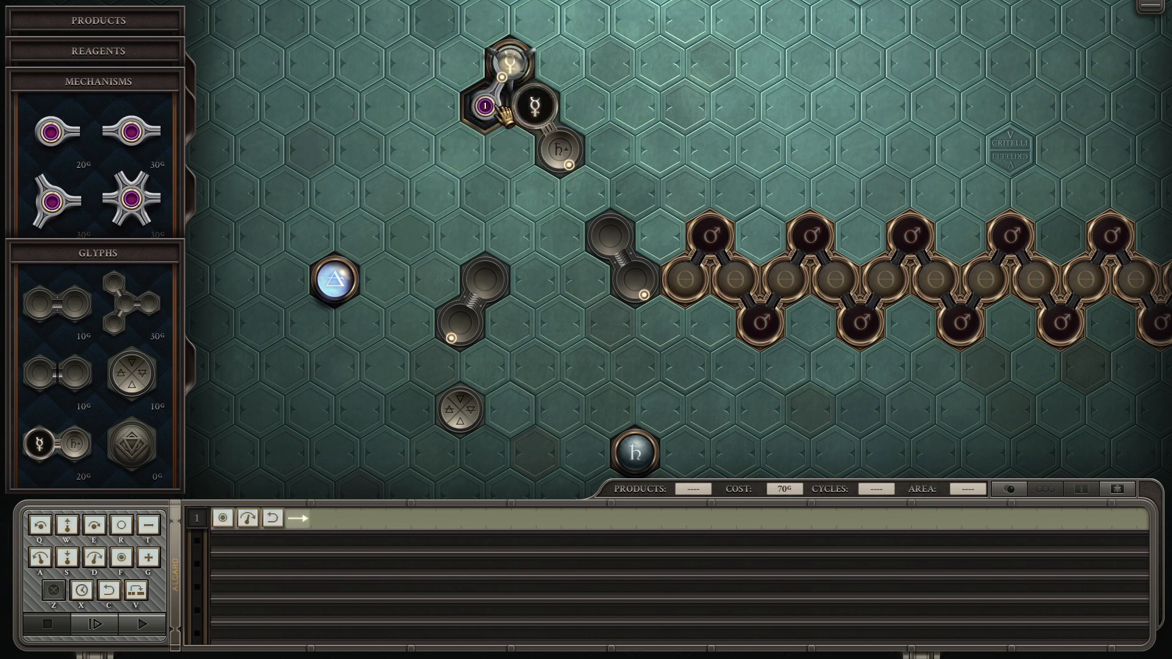
Step: Add a second arm, test-run, dismiss the collision error, and place another arm
left_click(196, 539)
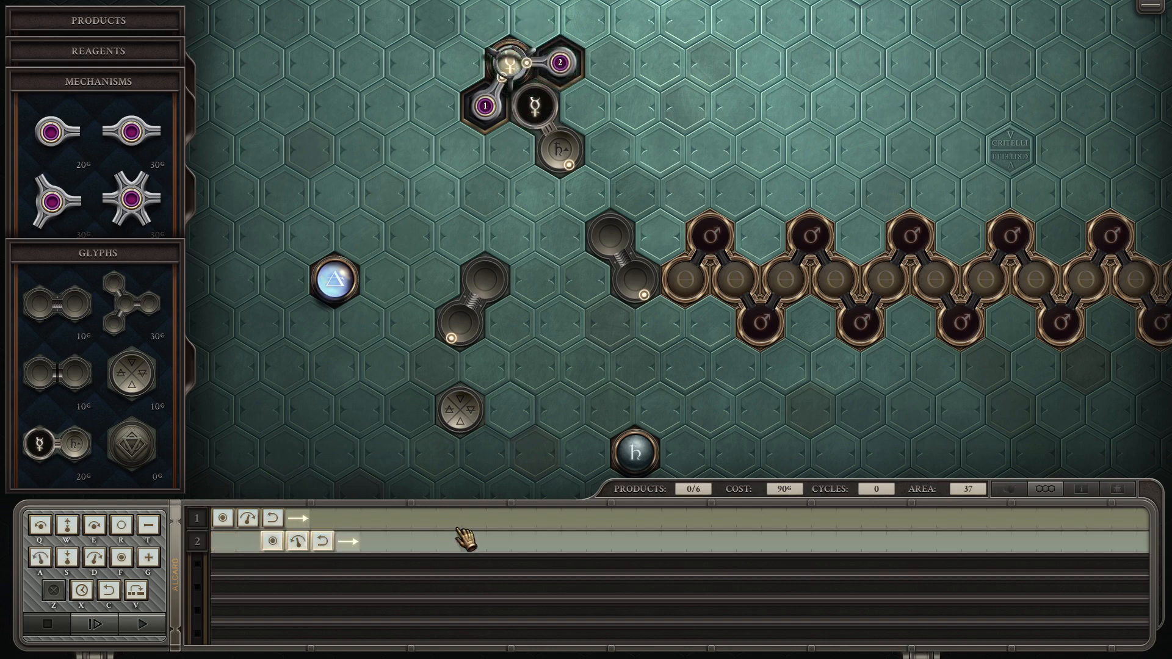
left_click(142, 624)
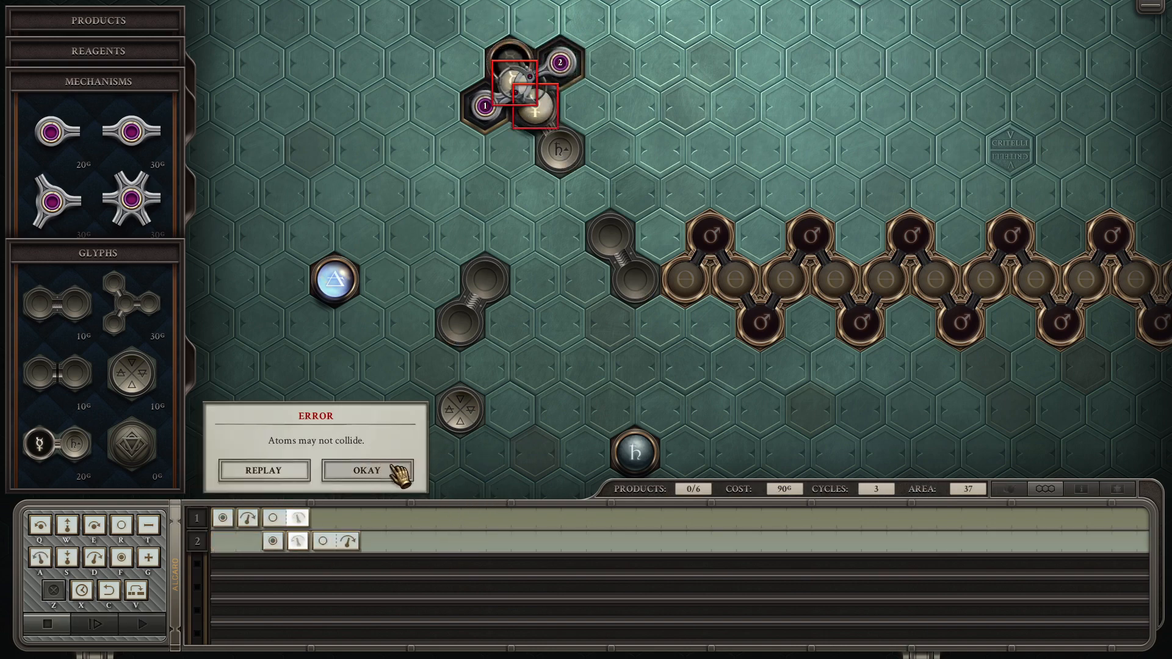
left_click(366, 470)
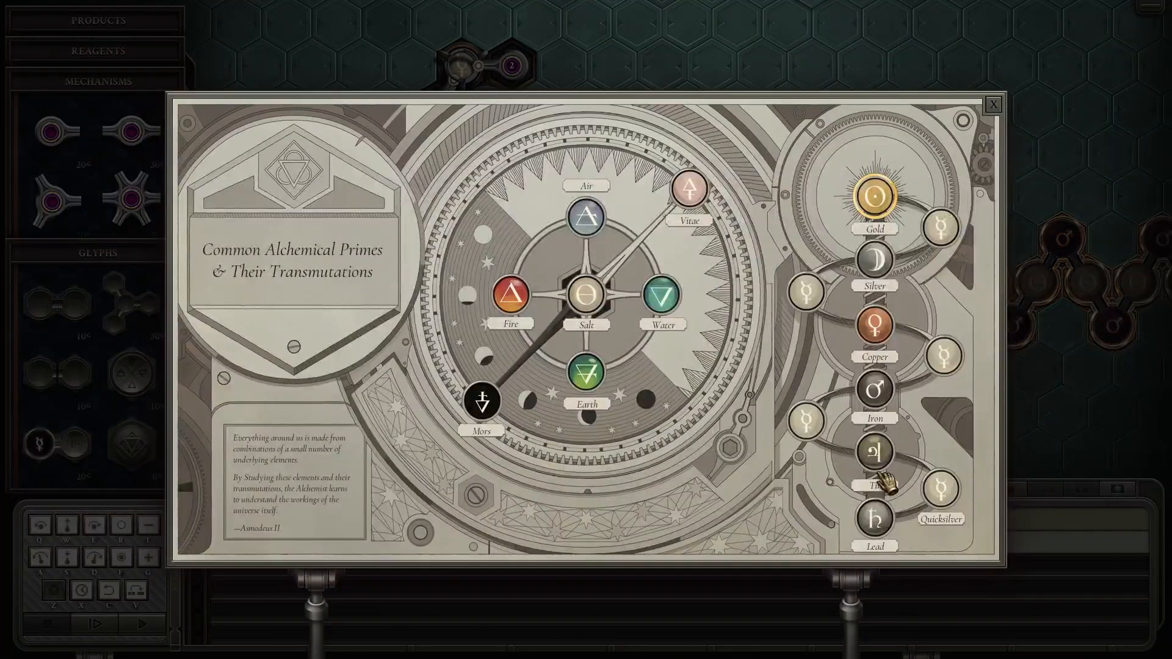
left_click(993, 103)
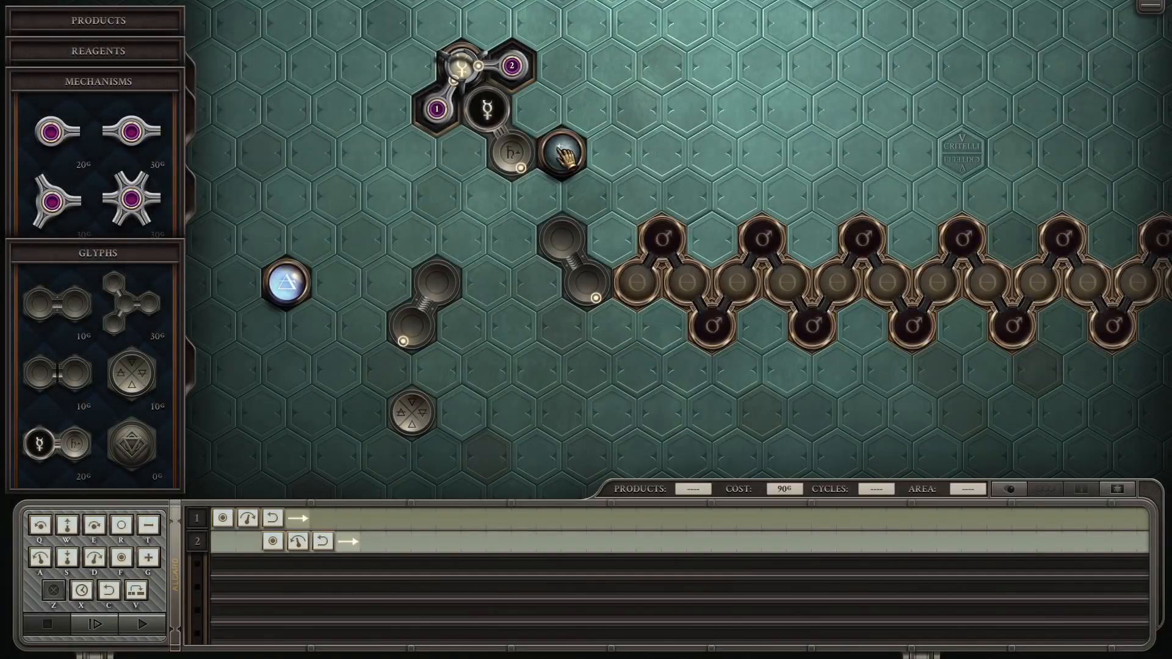
left_click_drag(566, 153, 448, 176)
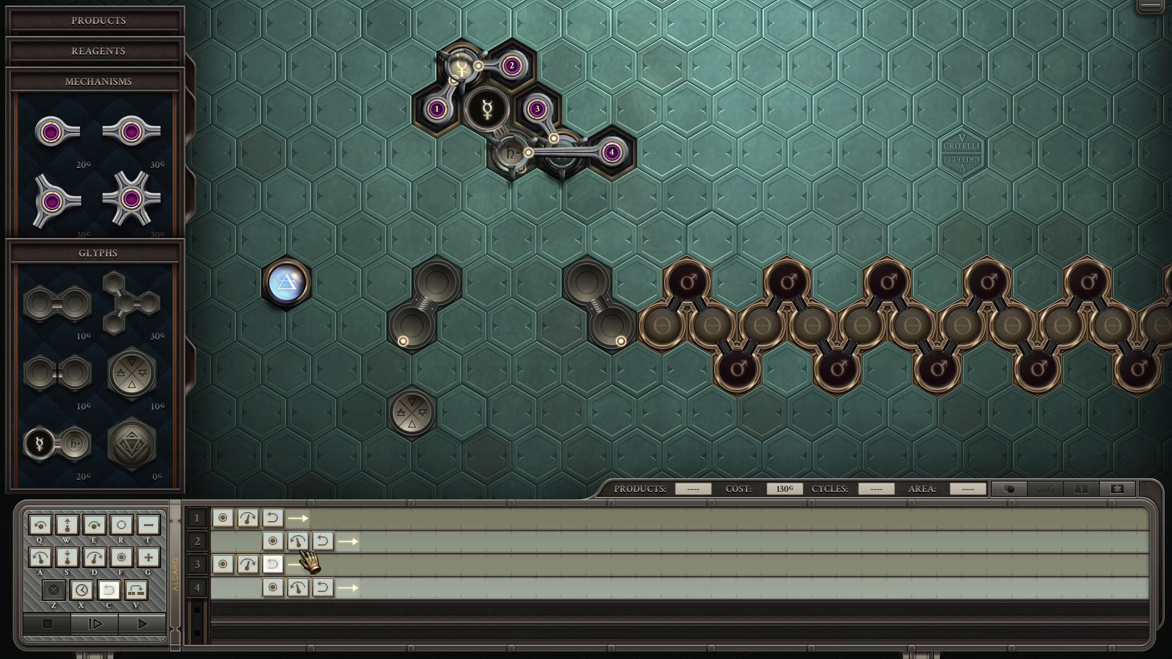
Step: Test-run the new arms, reset, and dismiss the atoms-collided error
left_click(111, 624)
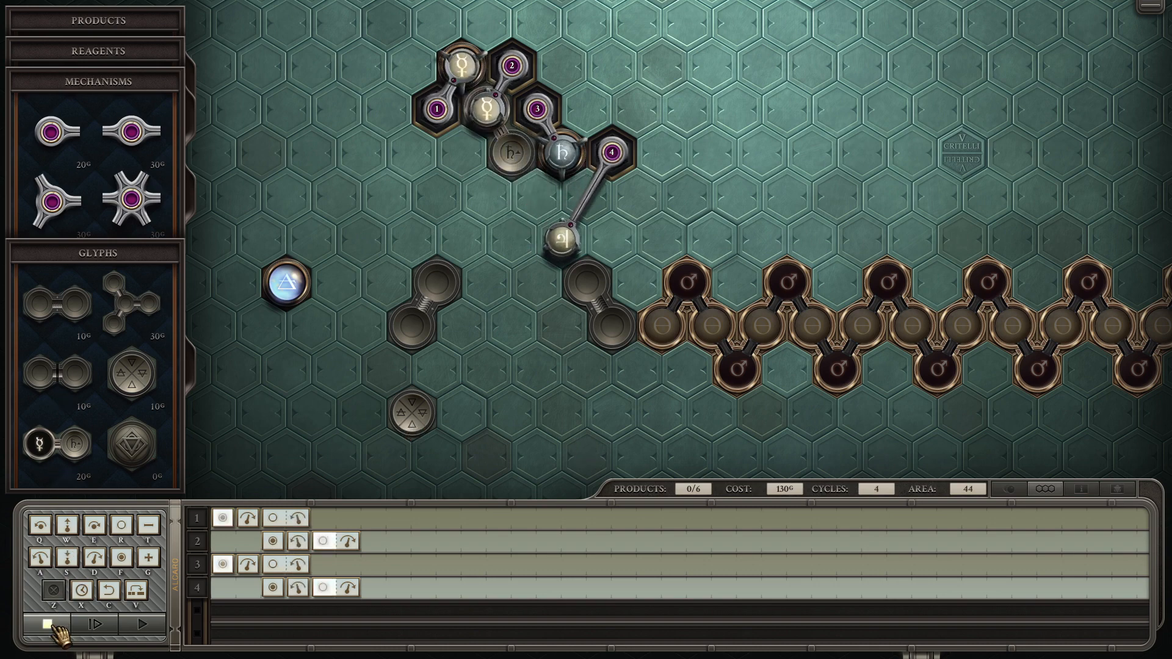
left_click(140, 624)
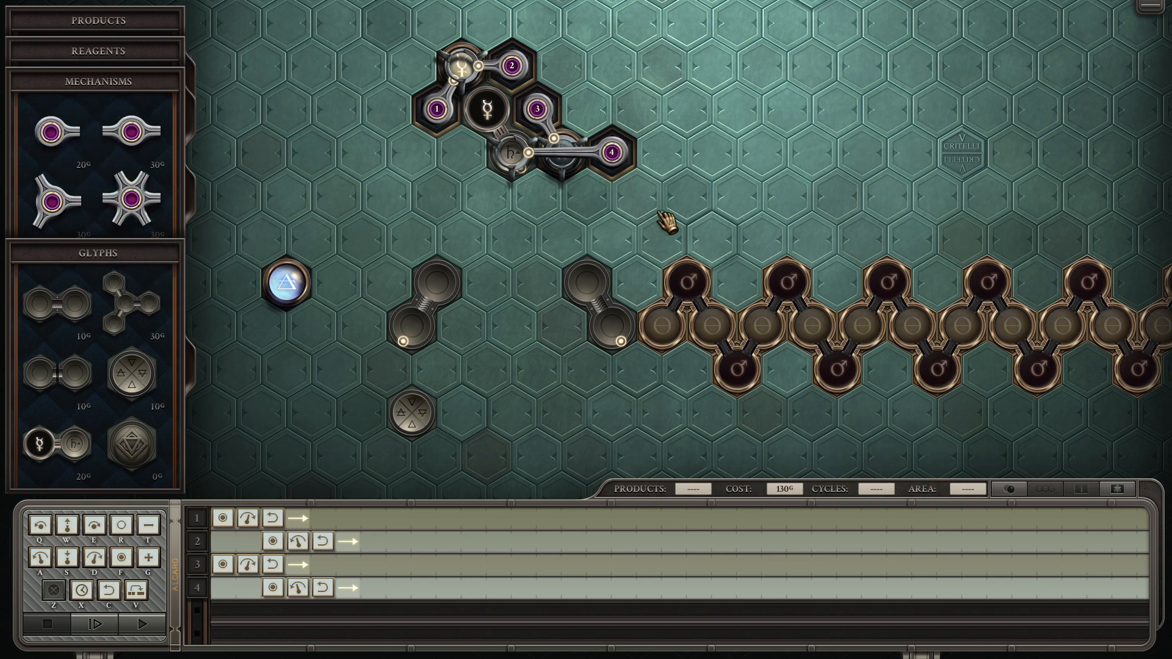
left_click(144, 623)
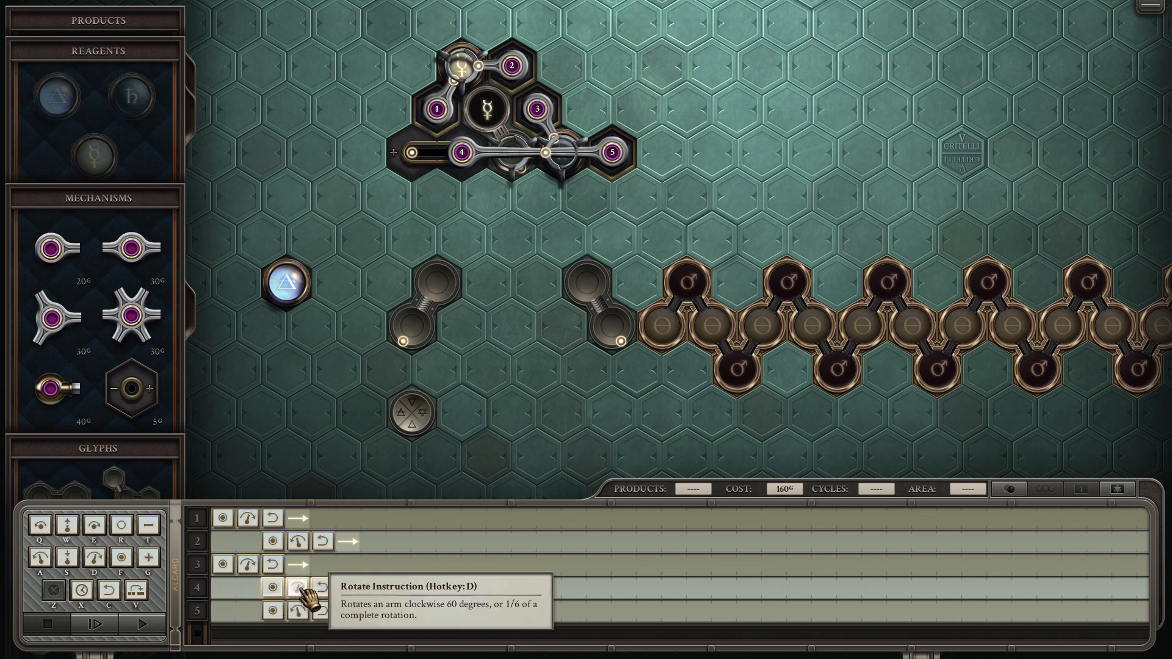
left_click(144, 625)
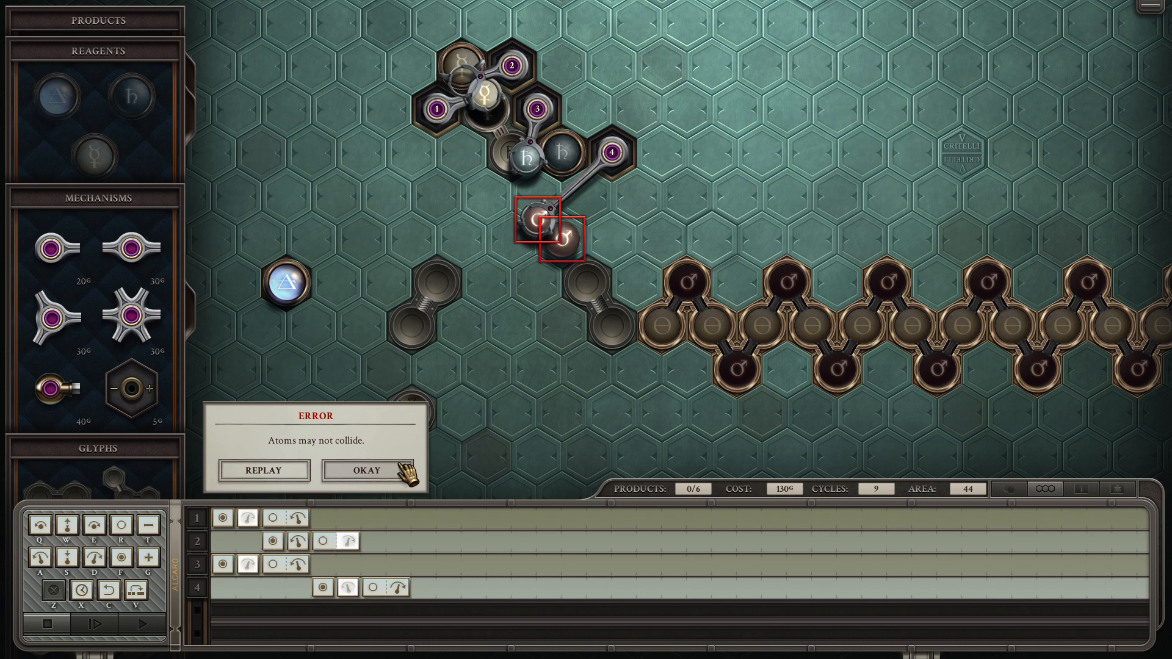
left_click(365, 471)
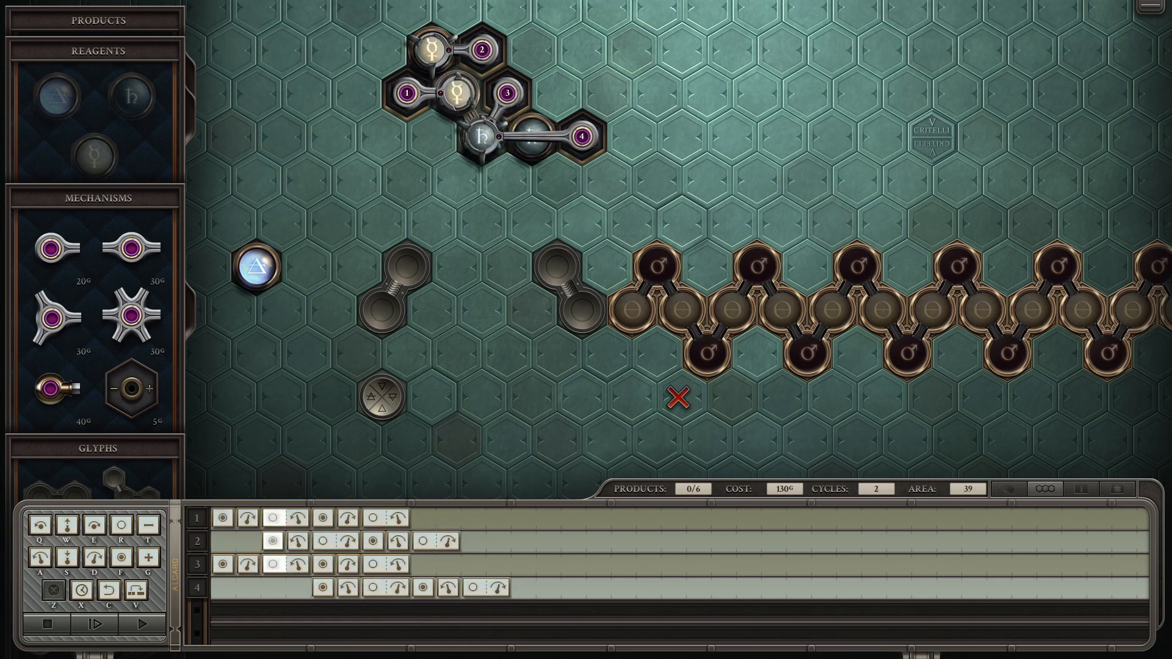
Step: Run again, dismiss the collision error, and reposition both double-hex glyphs
left_click(141, 623)
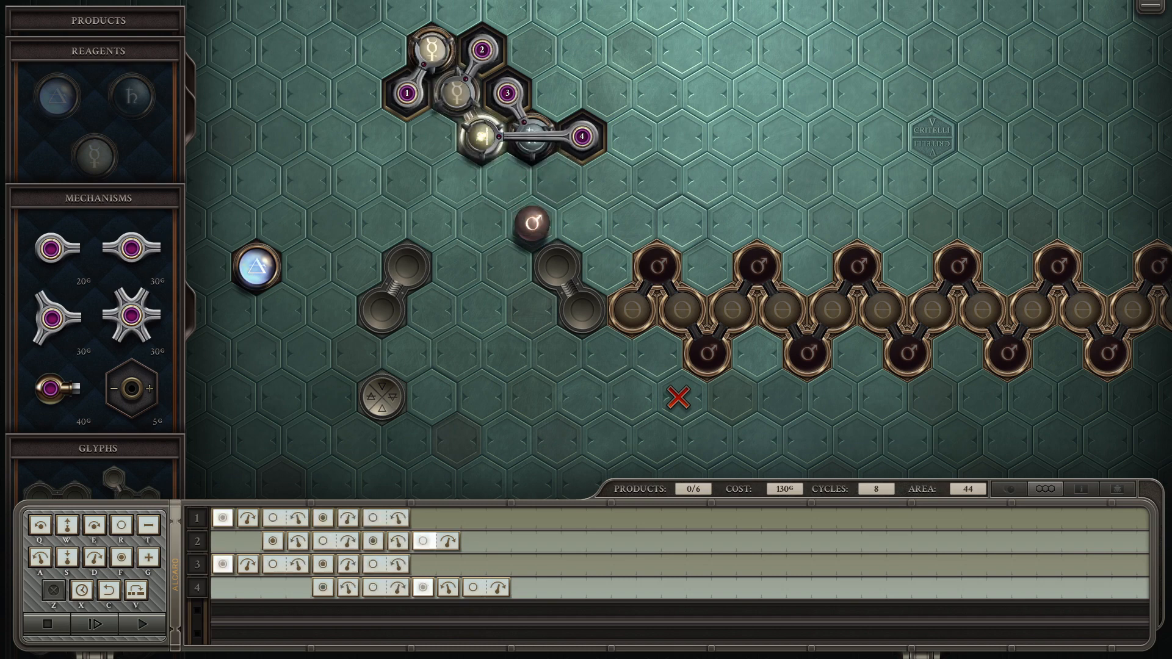
left_click(93, 624)
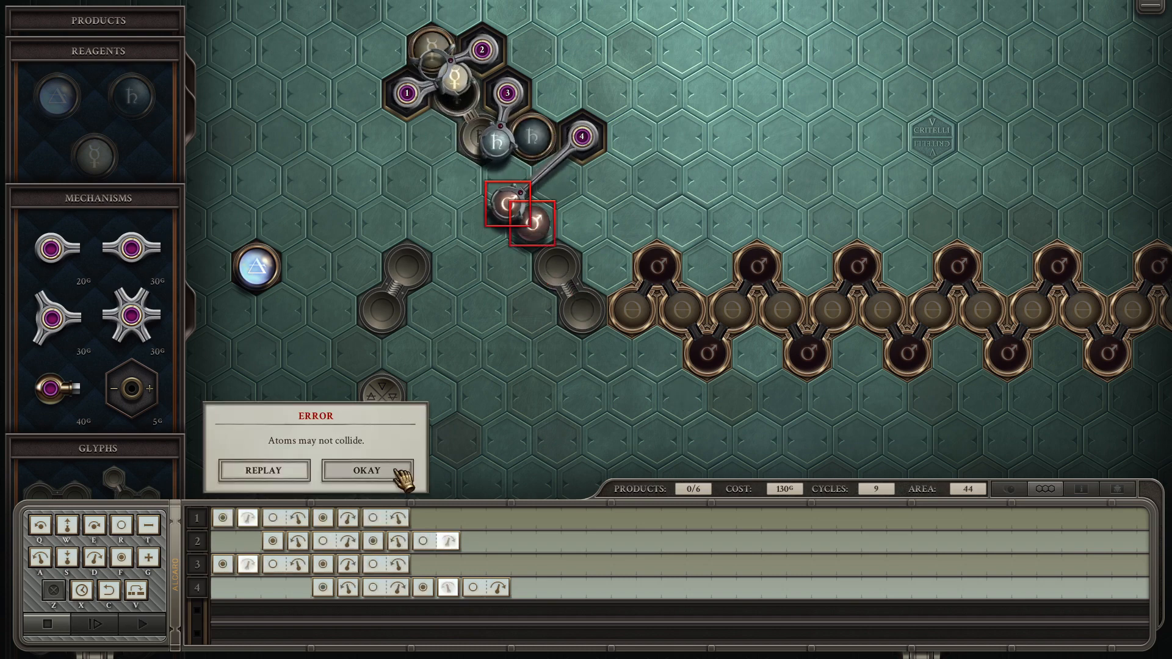
left_click(365, 470)
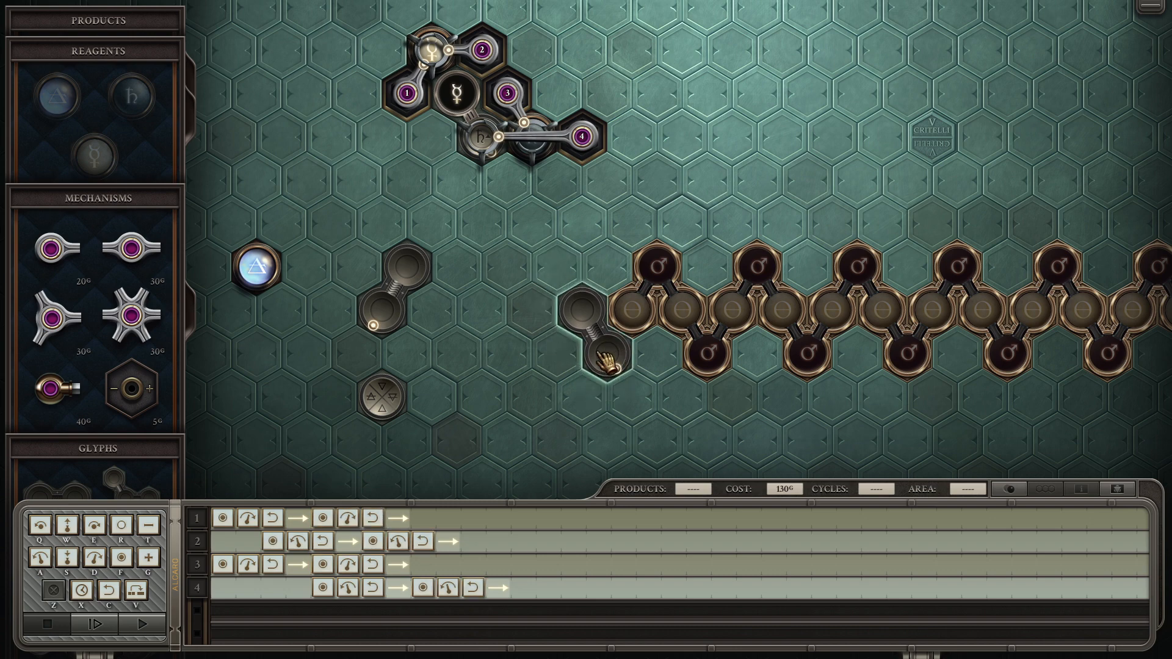
left_click_drag(598, 359, 456, 292)
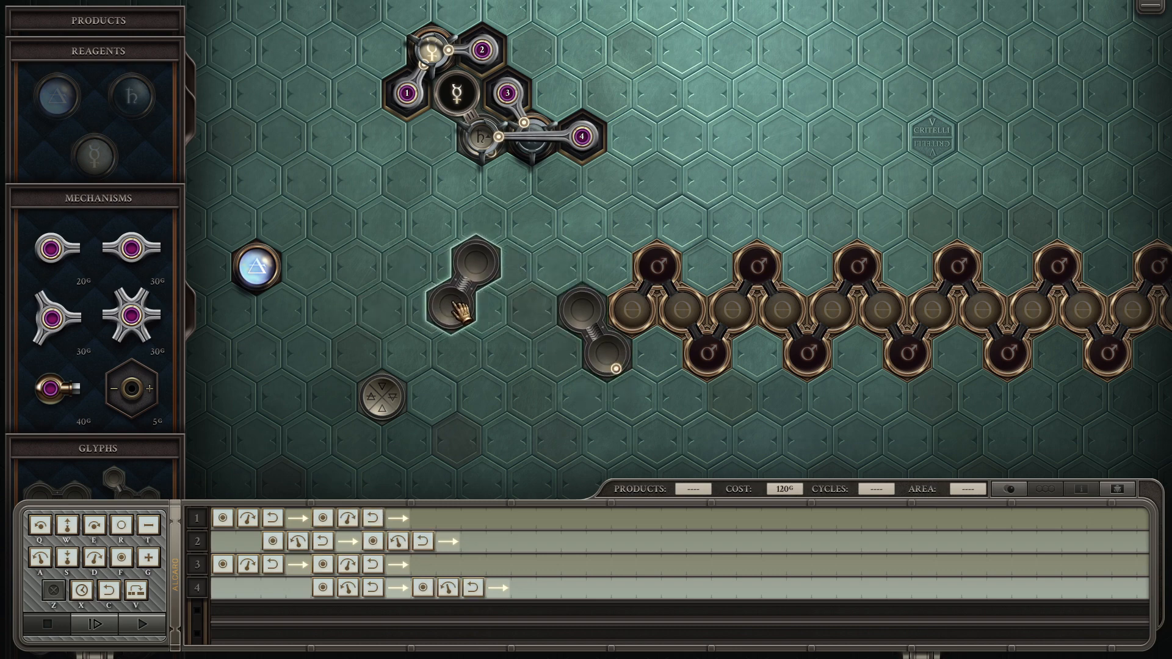
left_click_drag(458, 292, 553, 344)
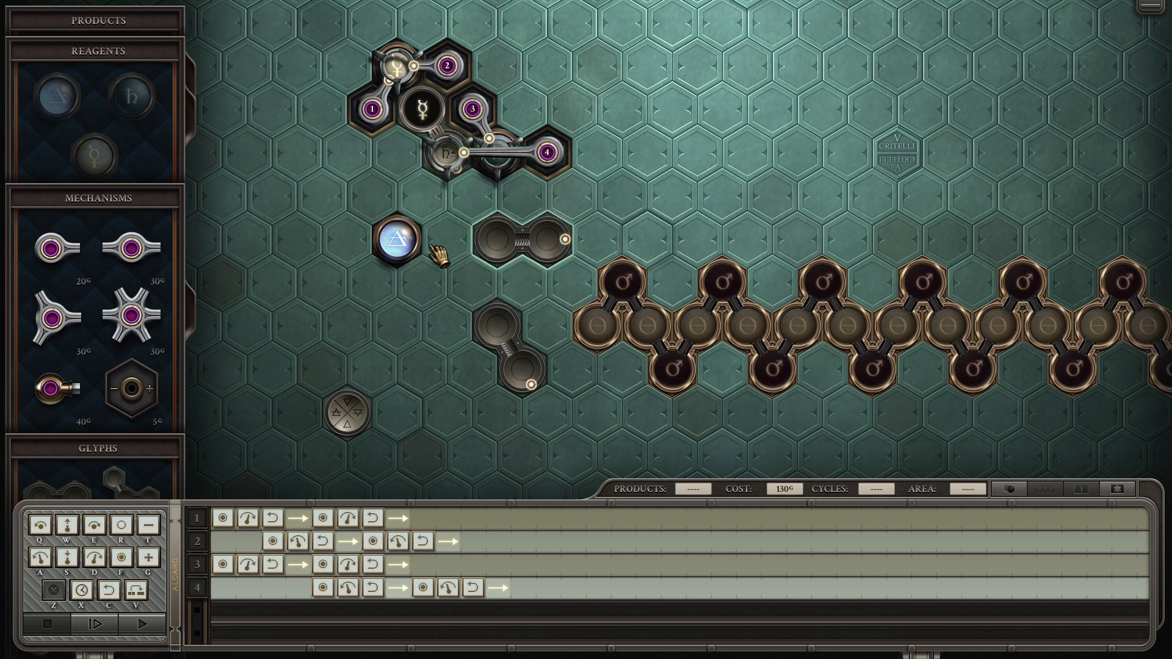
Step: Move the blue reagent beside the glyph, add a two-handed arm, and test-run it
left_click_drag(395, 239, 590, 243)
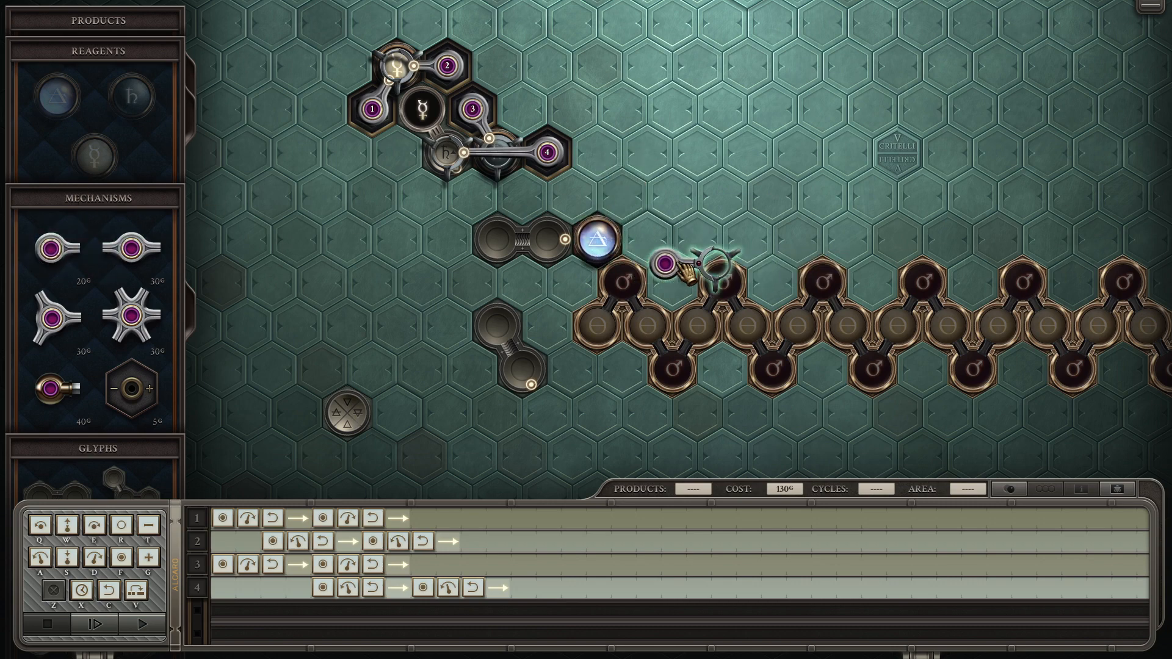
left_click_drag(673, 276, 579, 202)
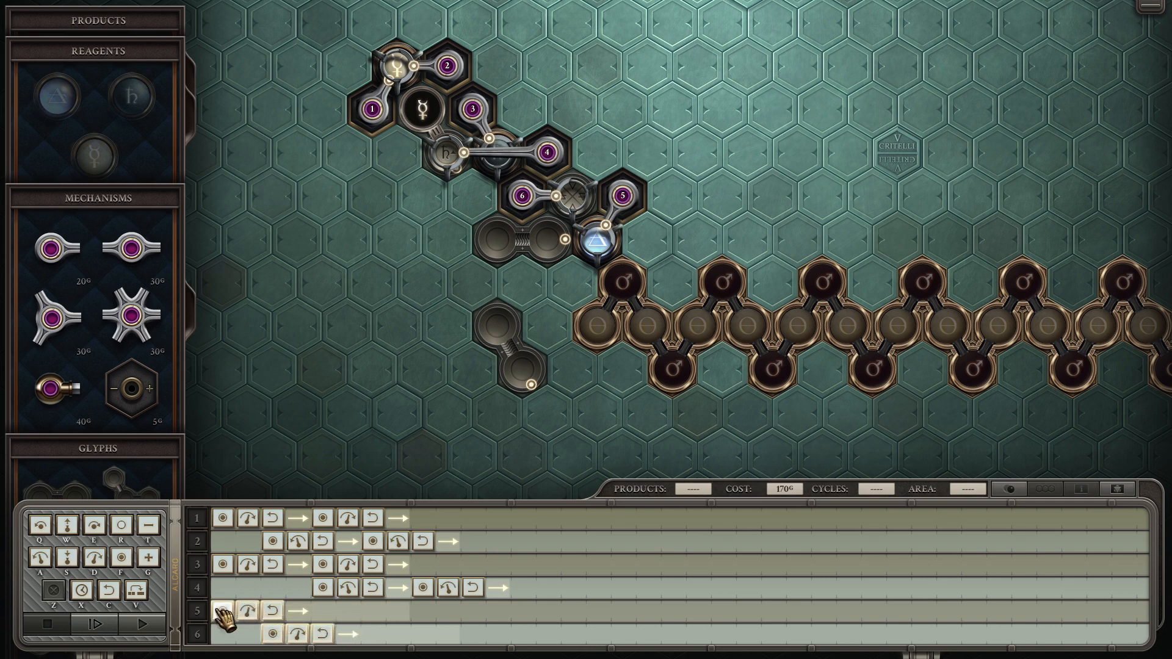
left_click(141, 624)
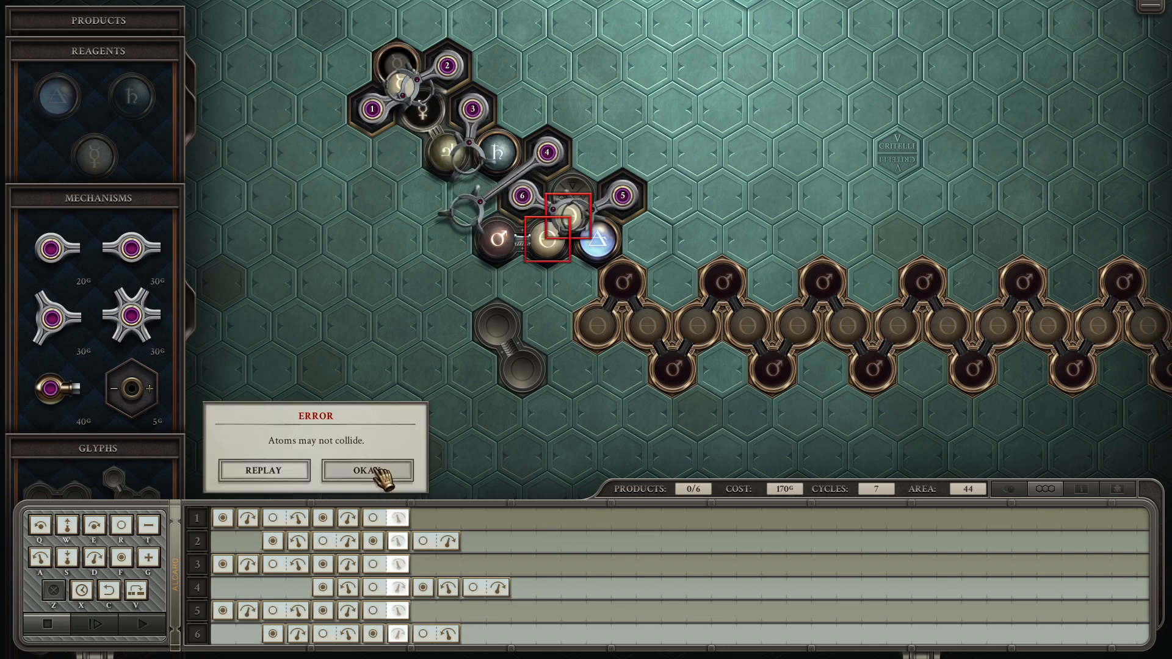
left_click(366, 470)
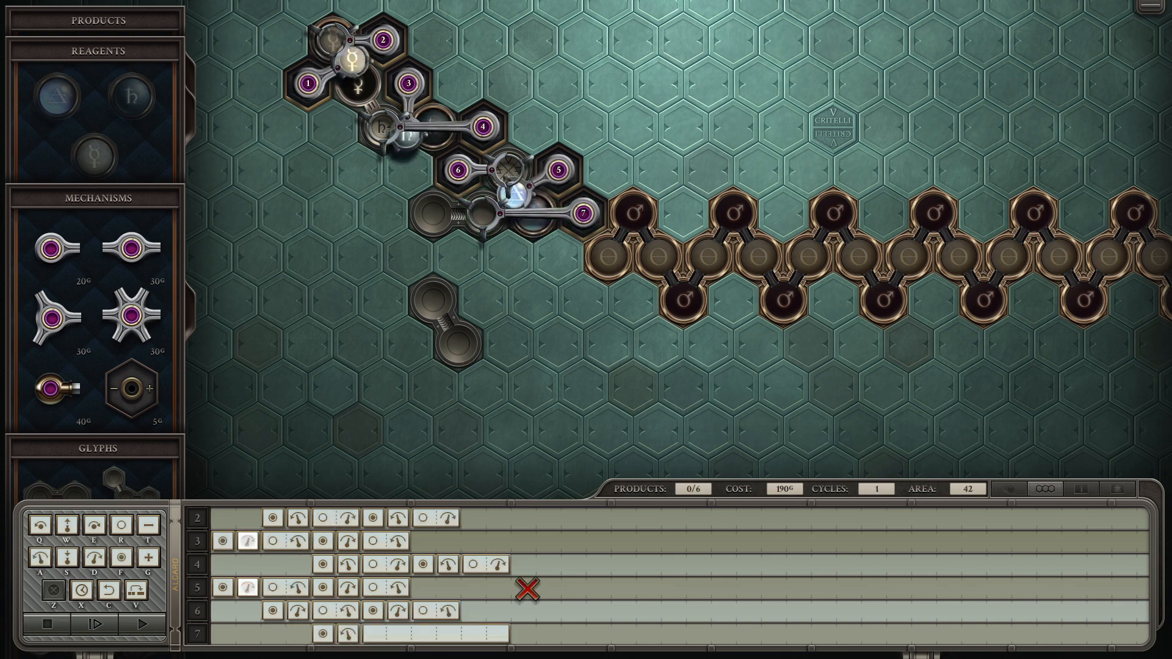
Step: Operate the run controls to test the machine with its seventh arm
left_click(143, 624)
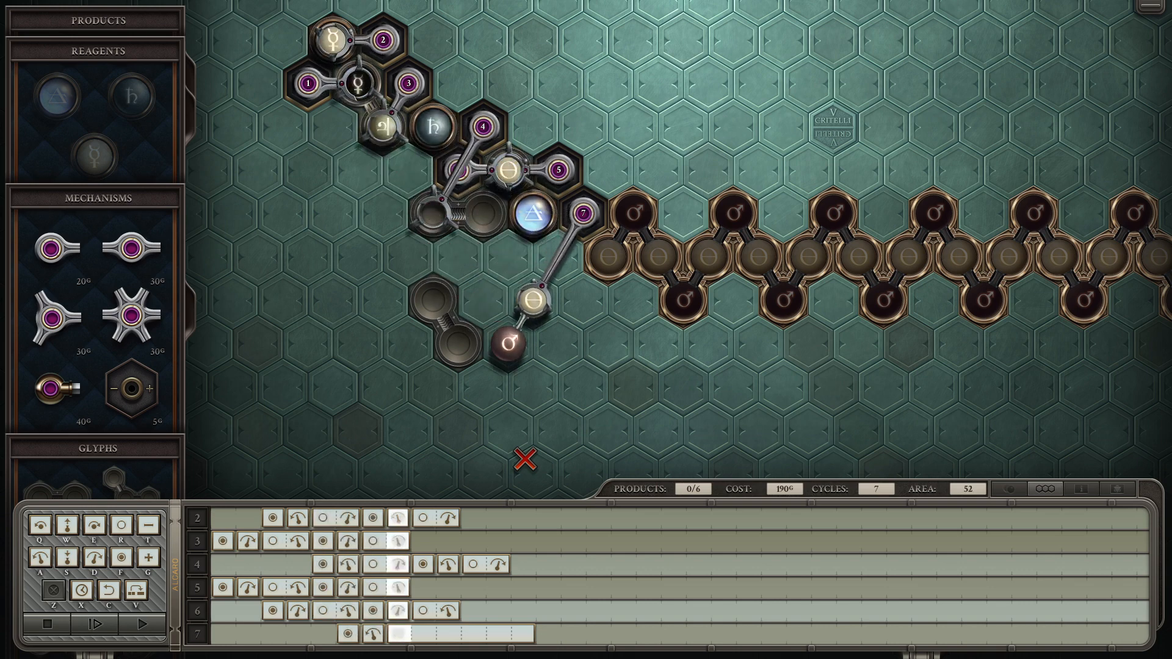
left_click(50, 623)
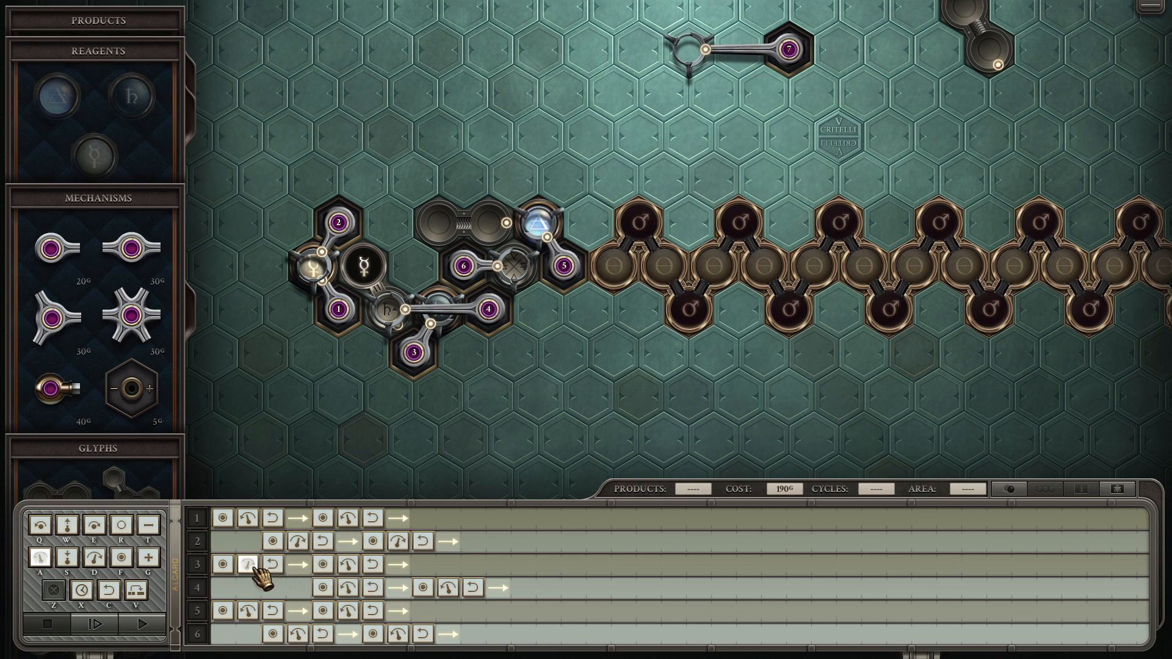
Step: Rotate arm 1 to a new starting angle and carry arm 7 toward the main cluster
left_click(142, 624)
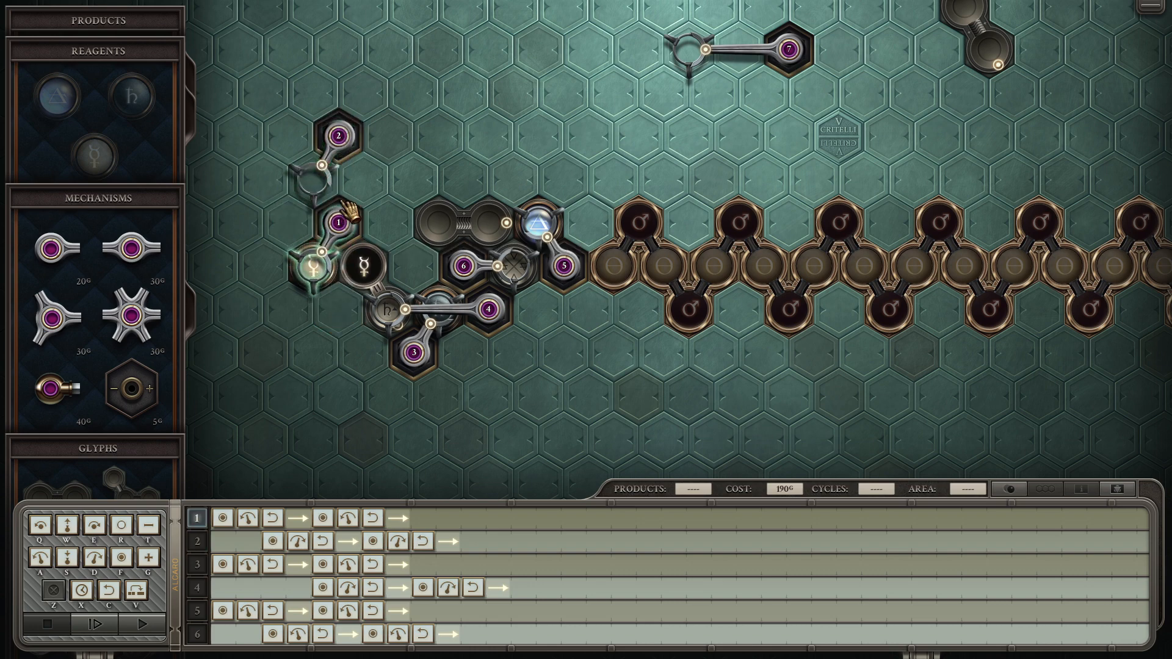
left_click(81, 624)
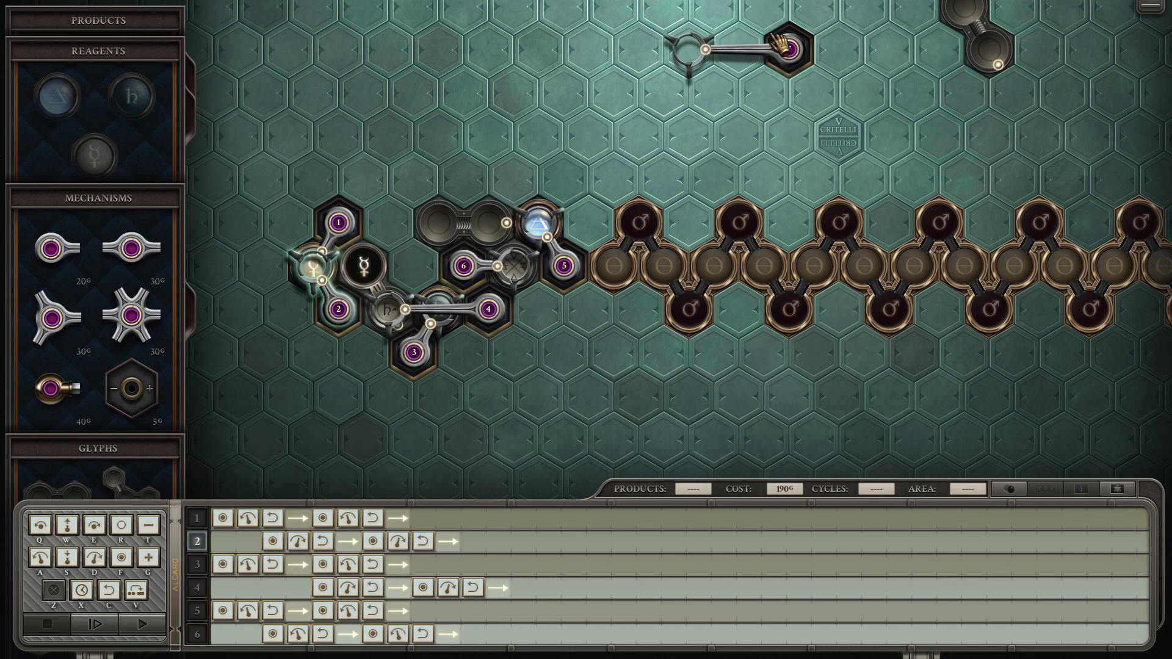
left_click(101, 624)
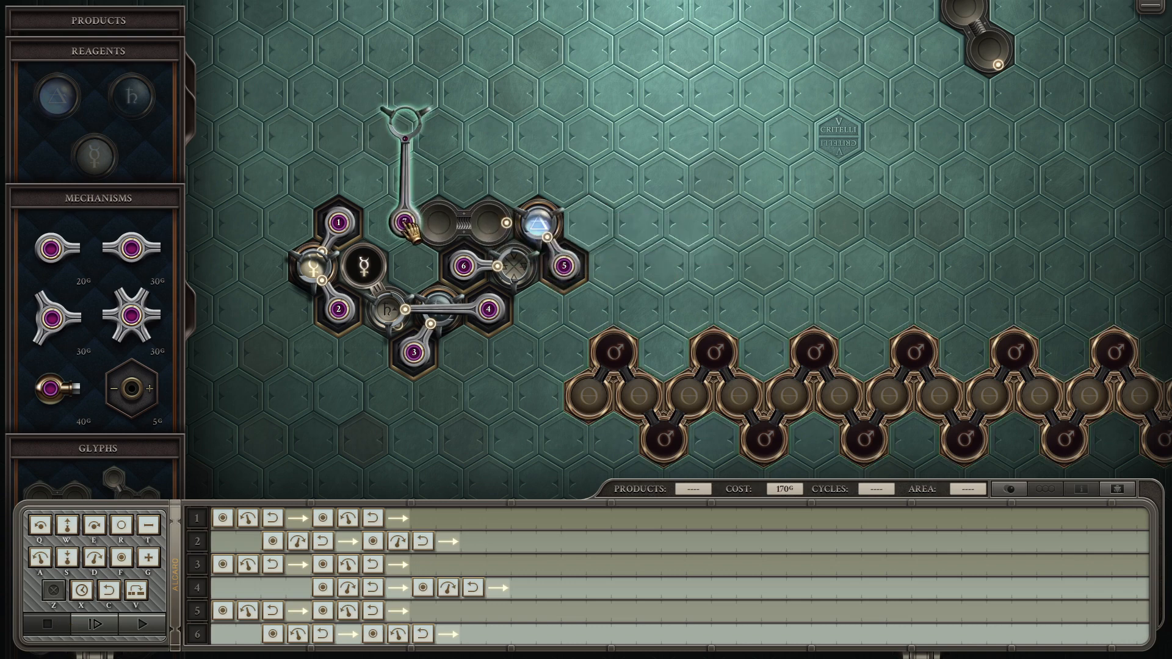
Step: Drop arm 7 into the main cluster, run the machine, and dismiss the collision error
left_click(143, 625)
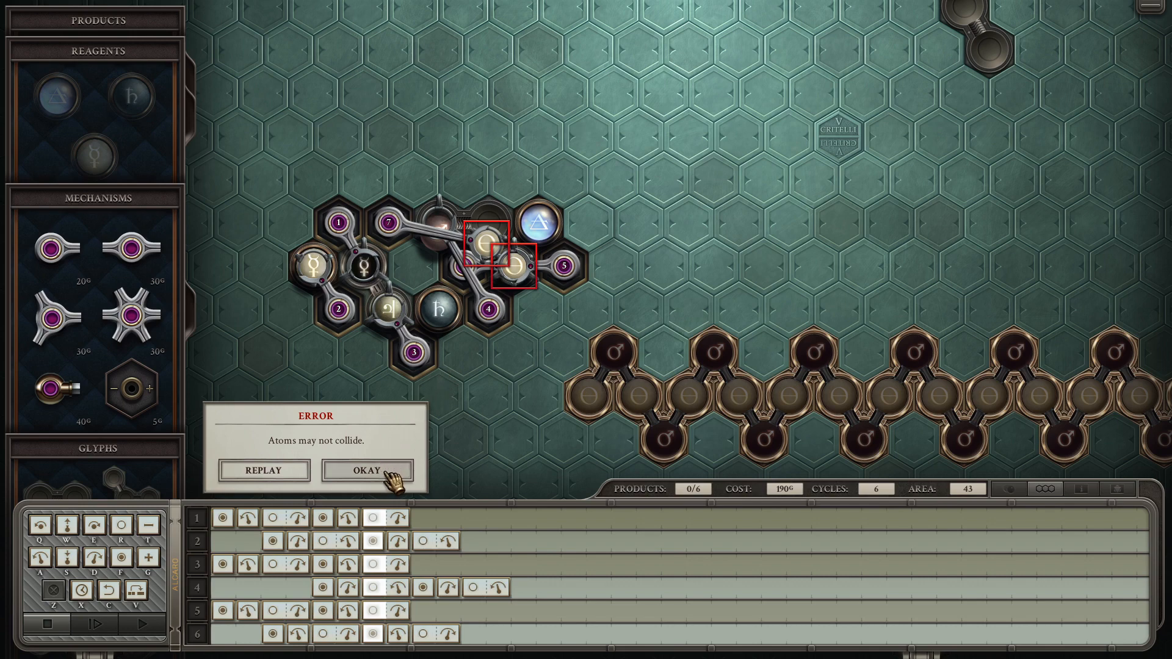
left_click(366, 470)
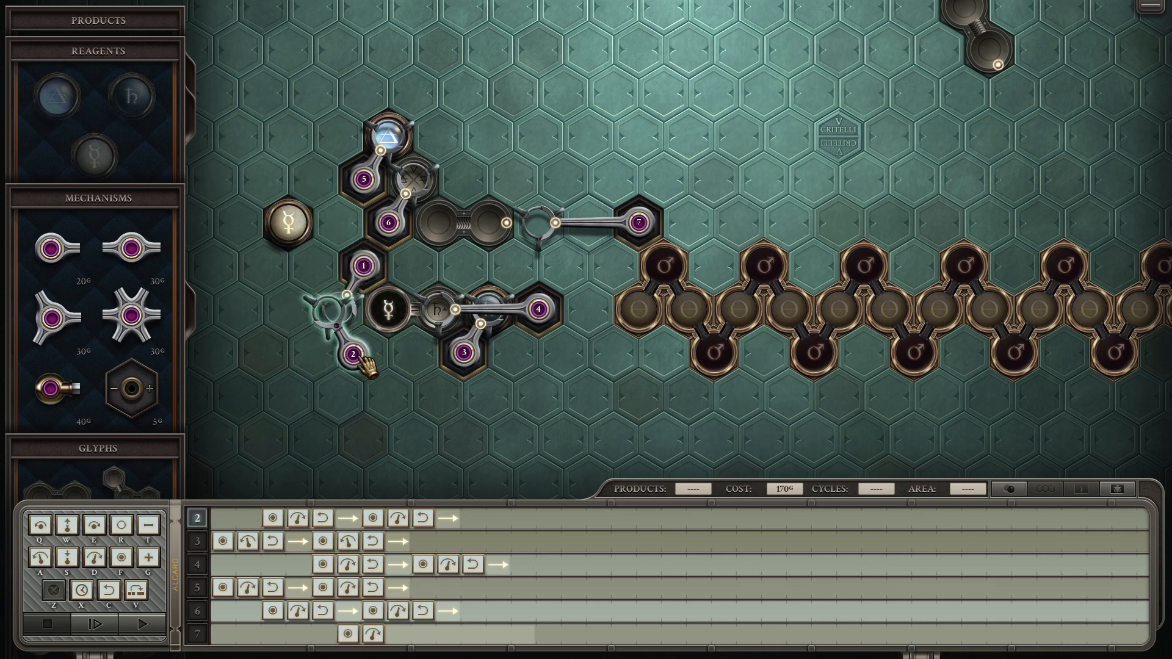
Step: Try an alternate layout, dismiss its collision, then place arm 7 above the product chain
left_click(140, 625)
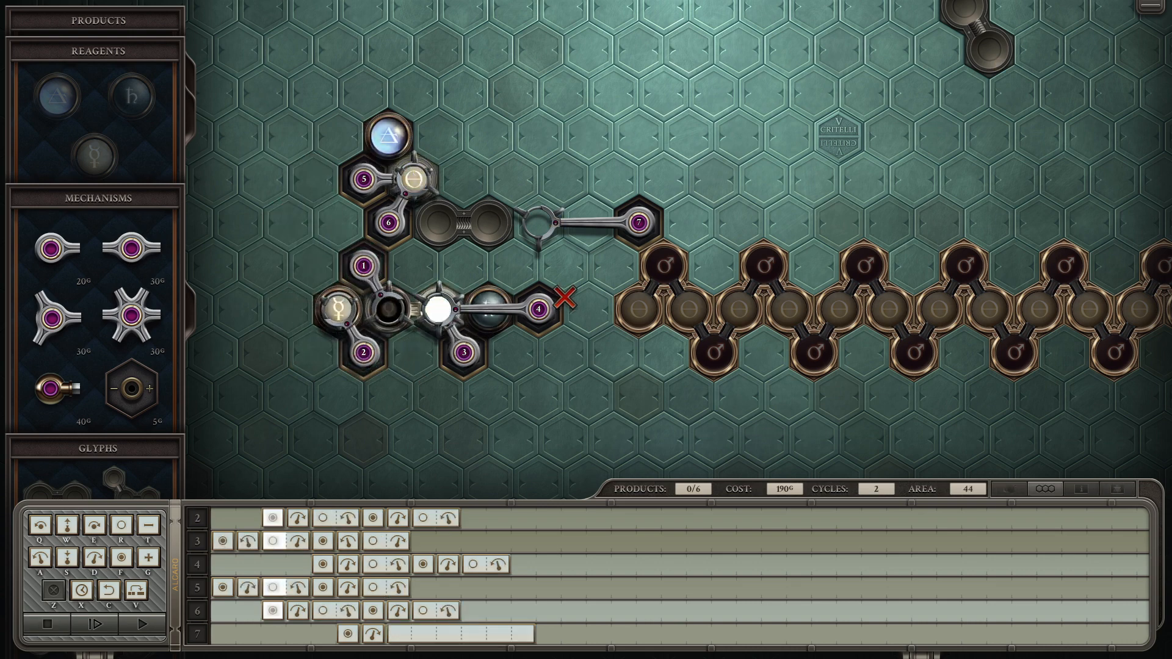
left_click(146, 624)
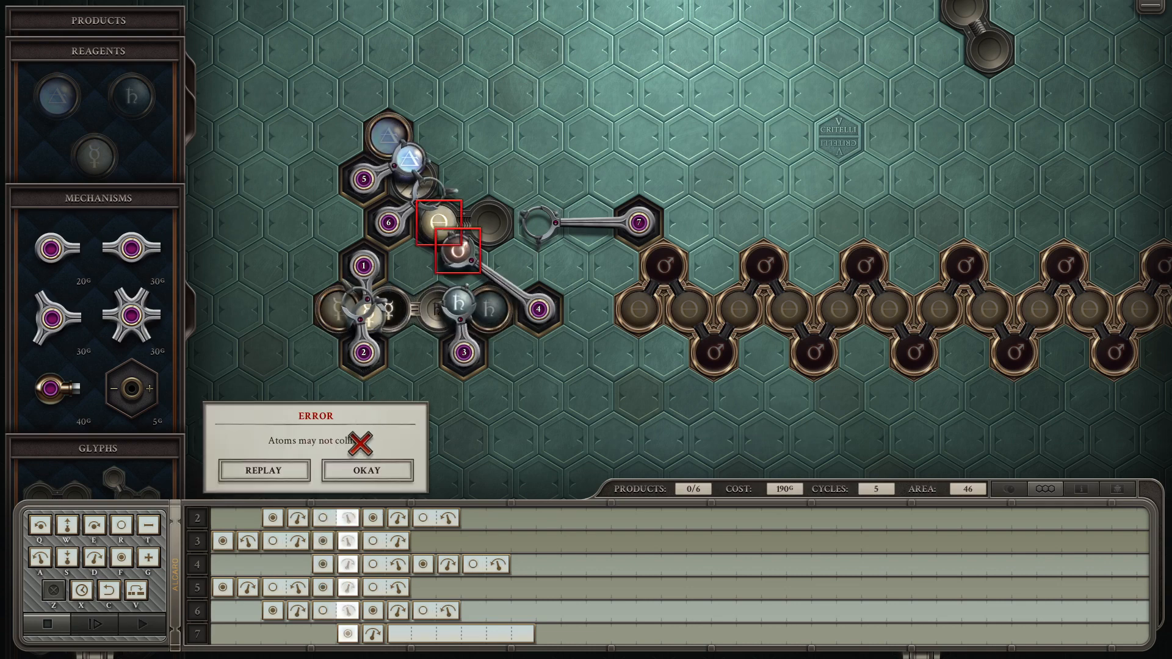
left_click(365, 470)
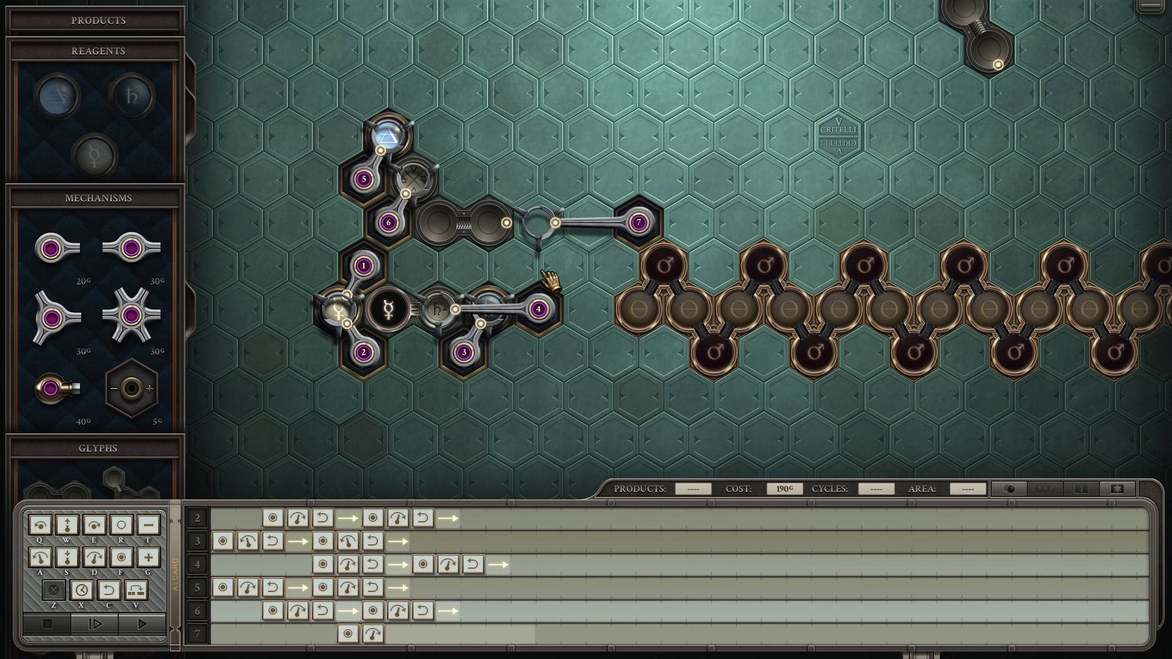
mouse_move(587, 280)
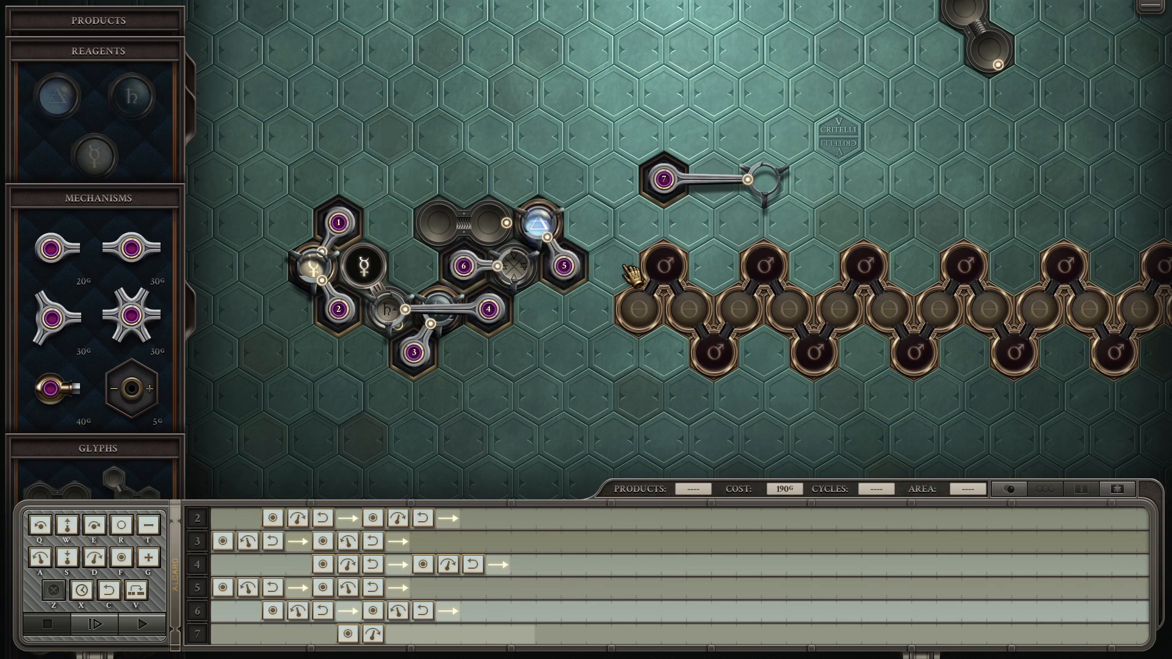
left_click(99, 624)
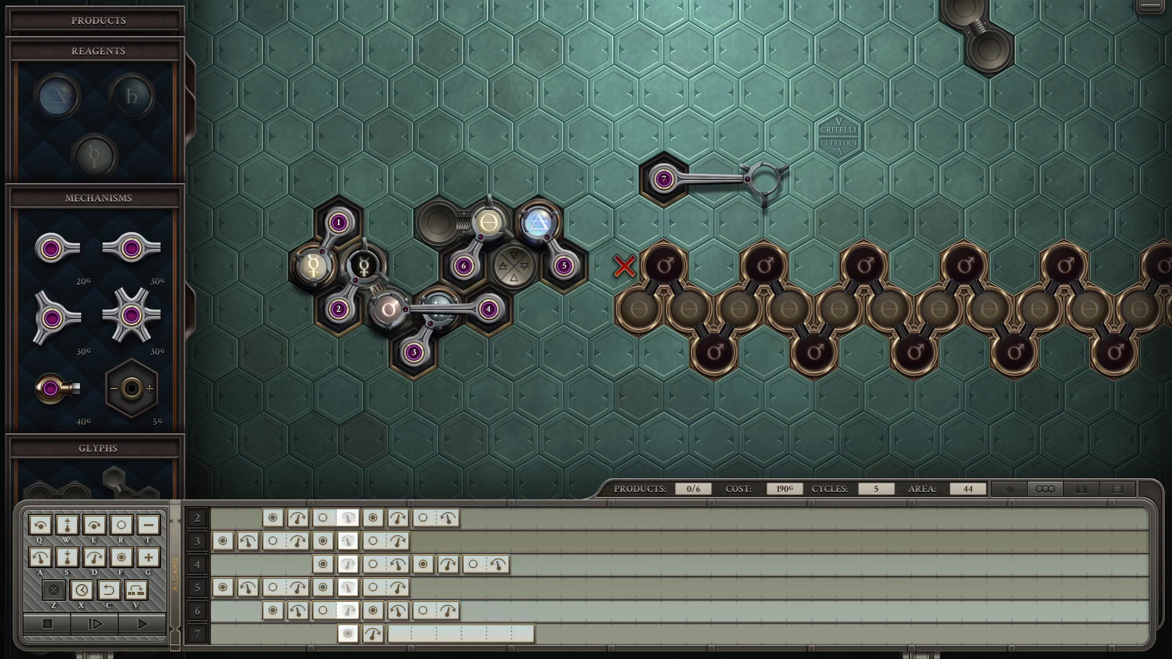
Step: Program the seven arms' instruction rows, stopping a test run to keep editing, at cost 190
left_click(97, 625)
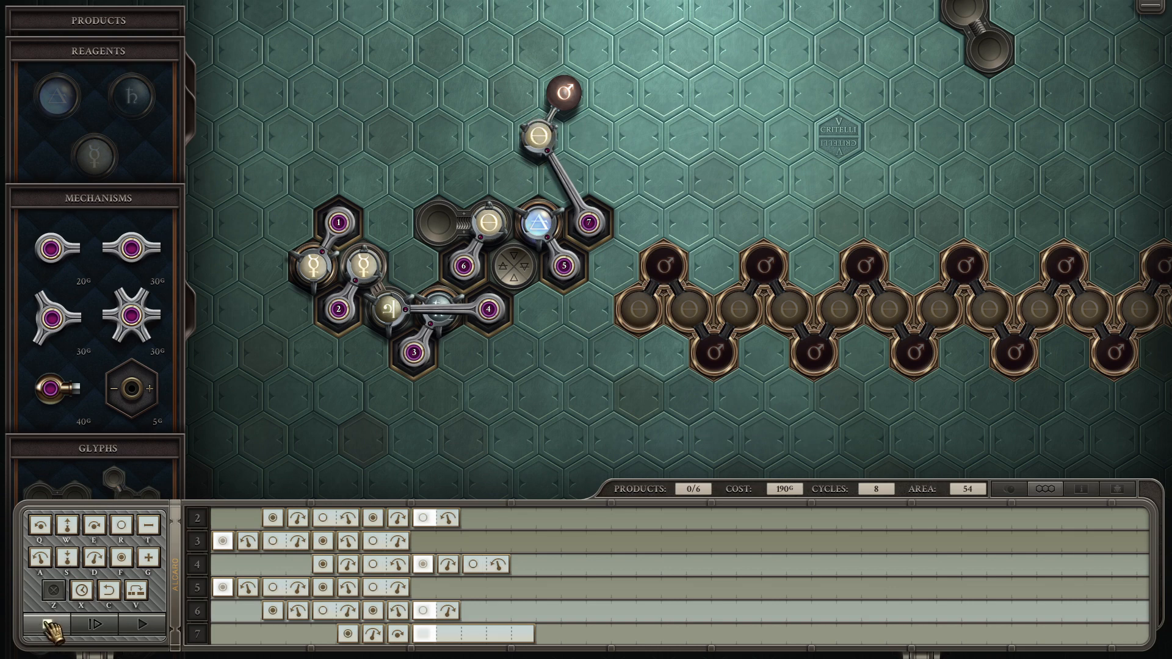
left_click(47, 624)
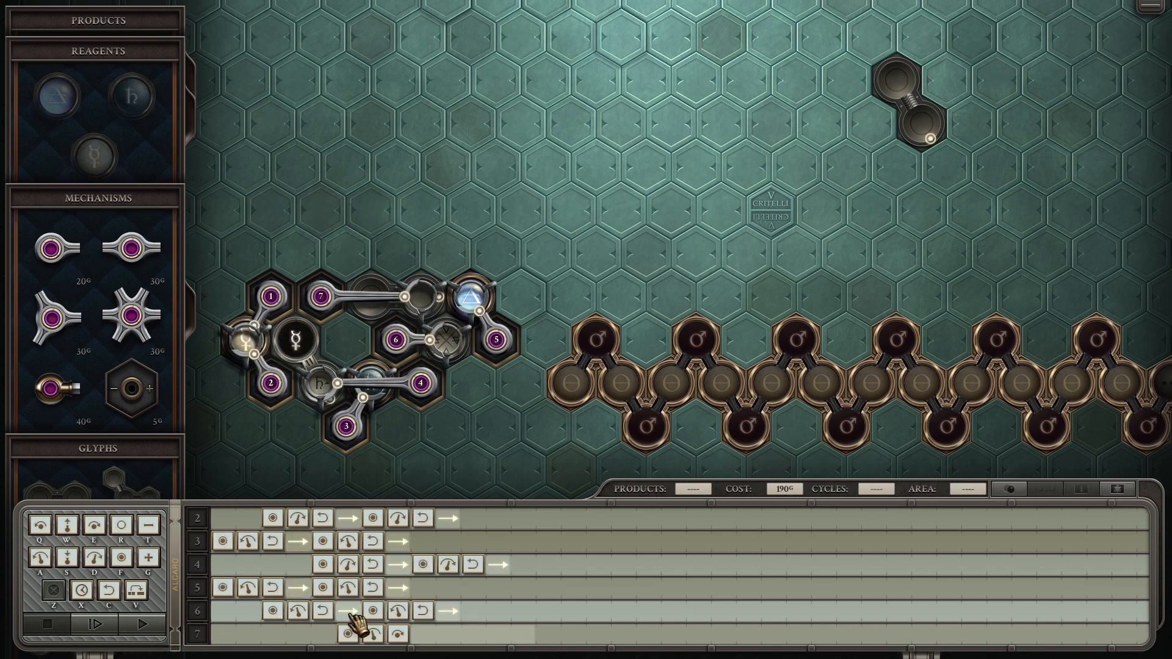
left_click(142, 625)
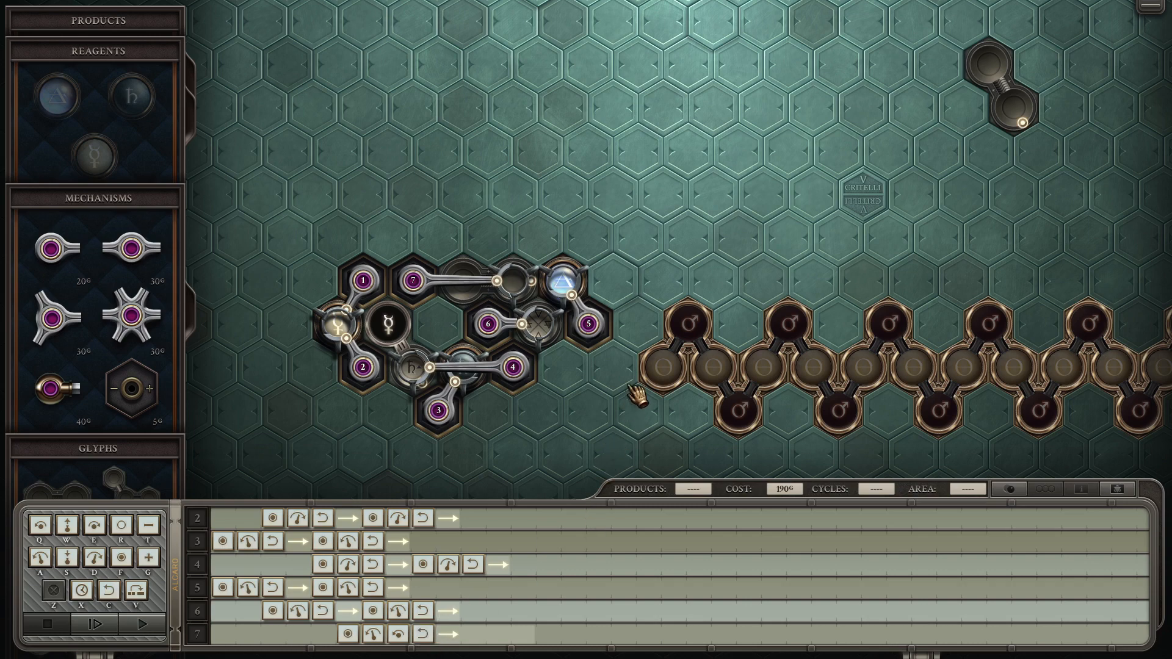
Step: Test-run and stop the machine, then add more arms beside it, raising cost to 245
left_click(98, 625)
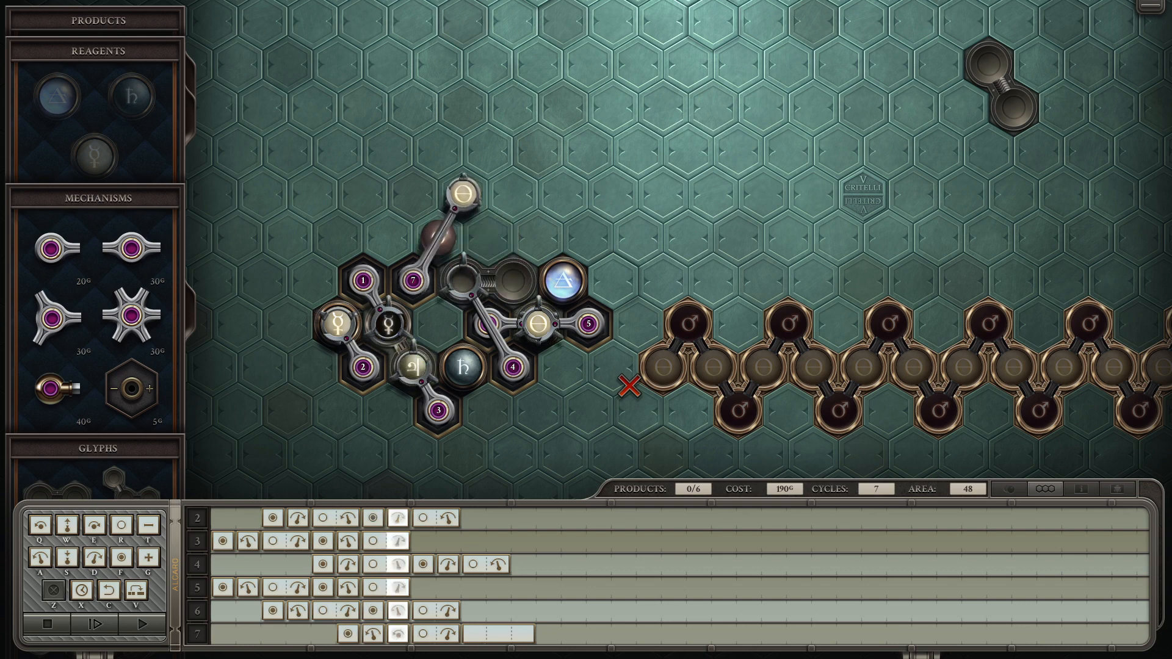
left_click(99, 624)
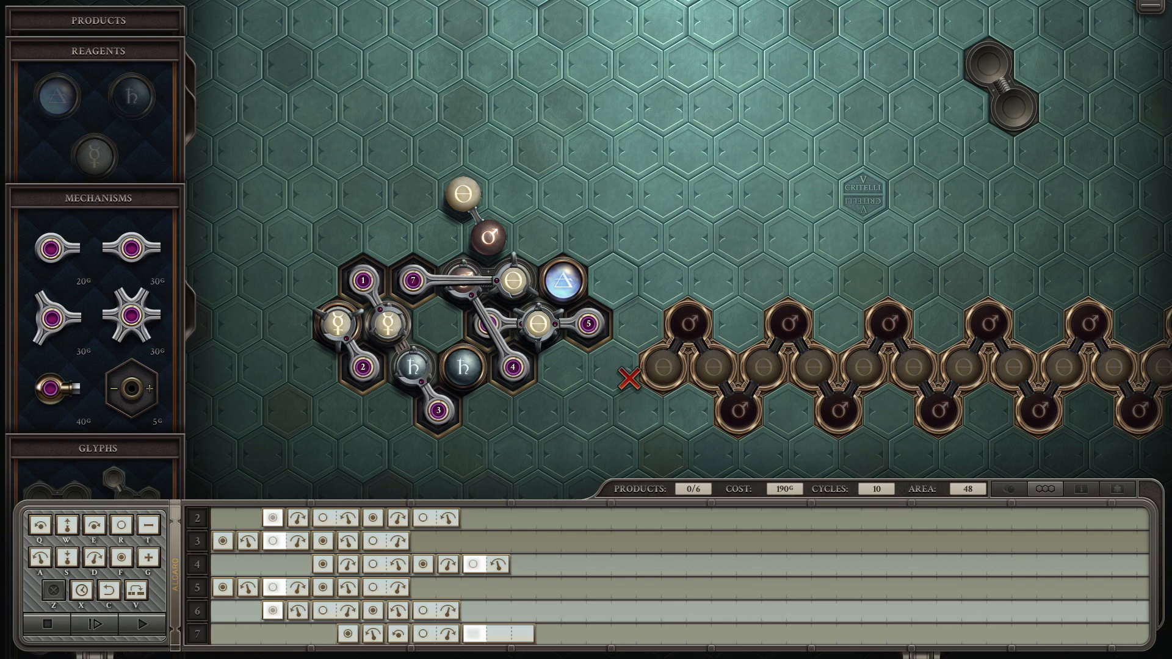
left_click(91, 624)
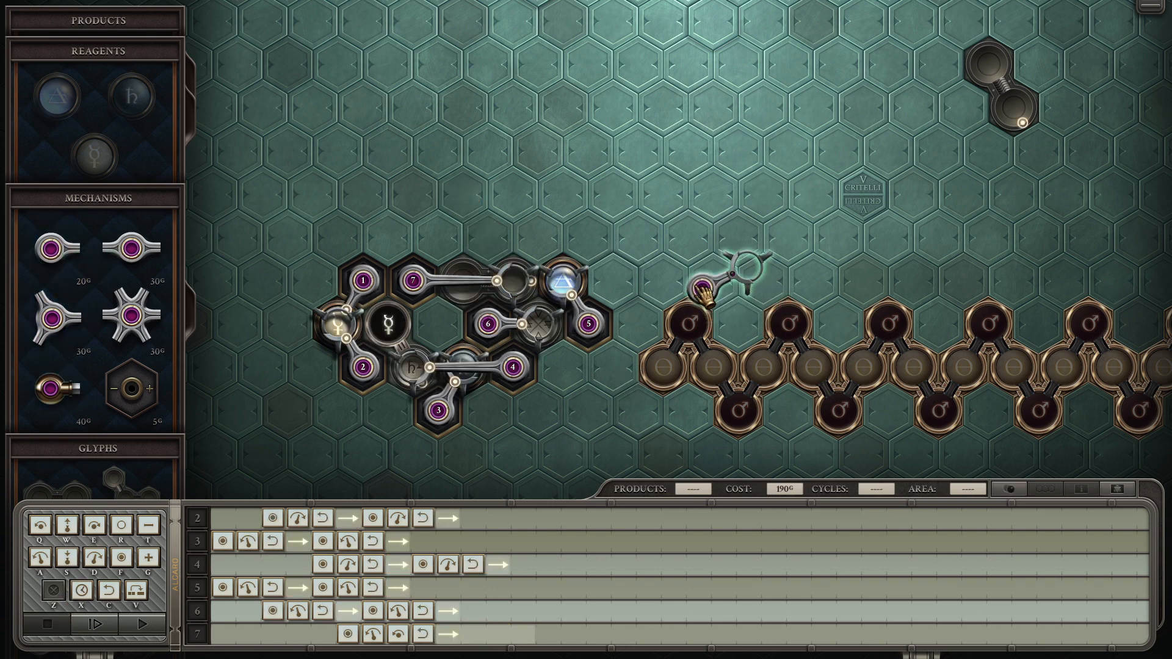
left_click_drag(706, 291, 606, 280)
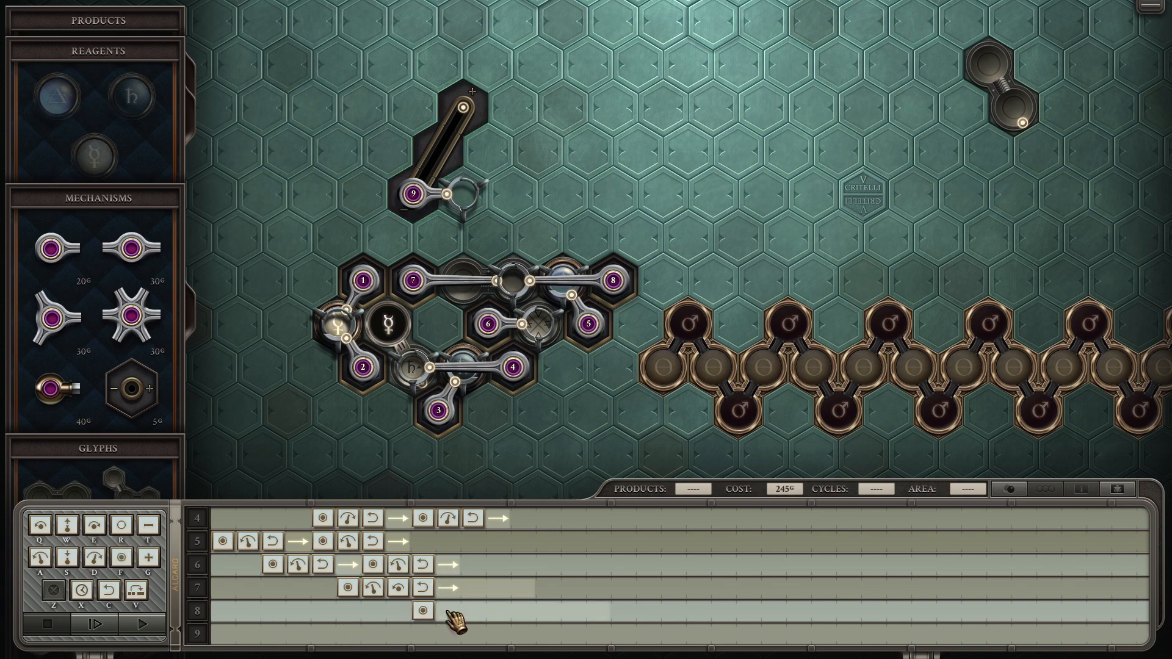
Step: Run the machine with arm 9 on a bent track and dismiss the arm-not-on-track error
left_click(445, 612)
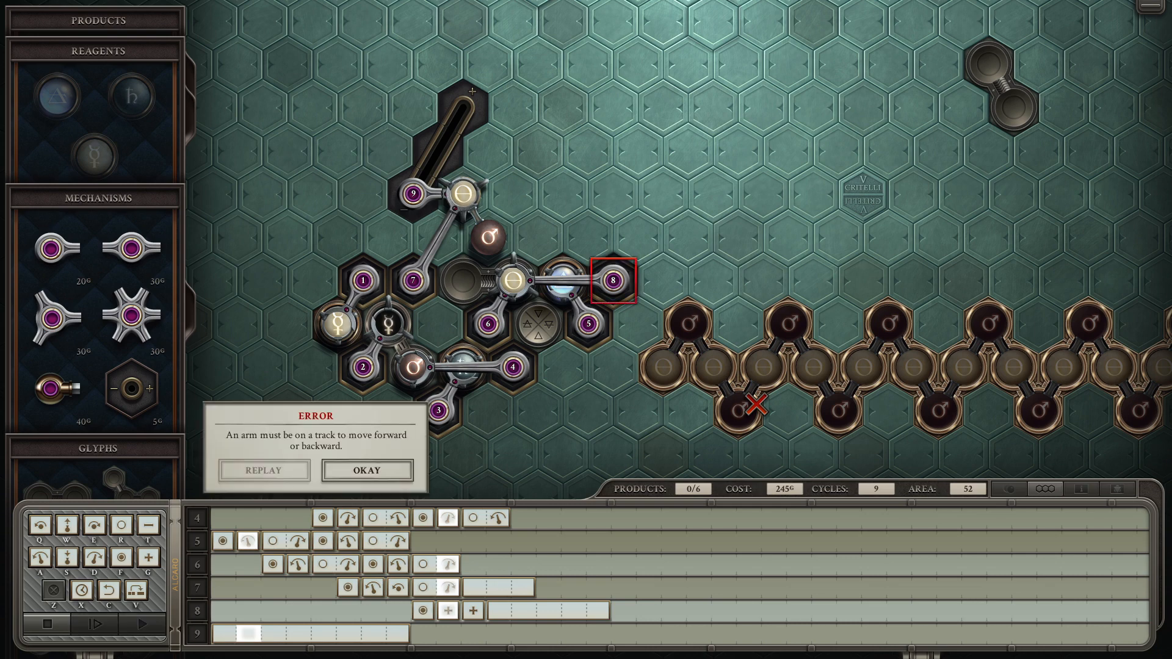
left_click(365, 470)
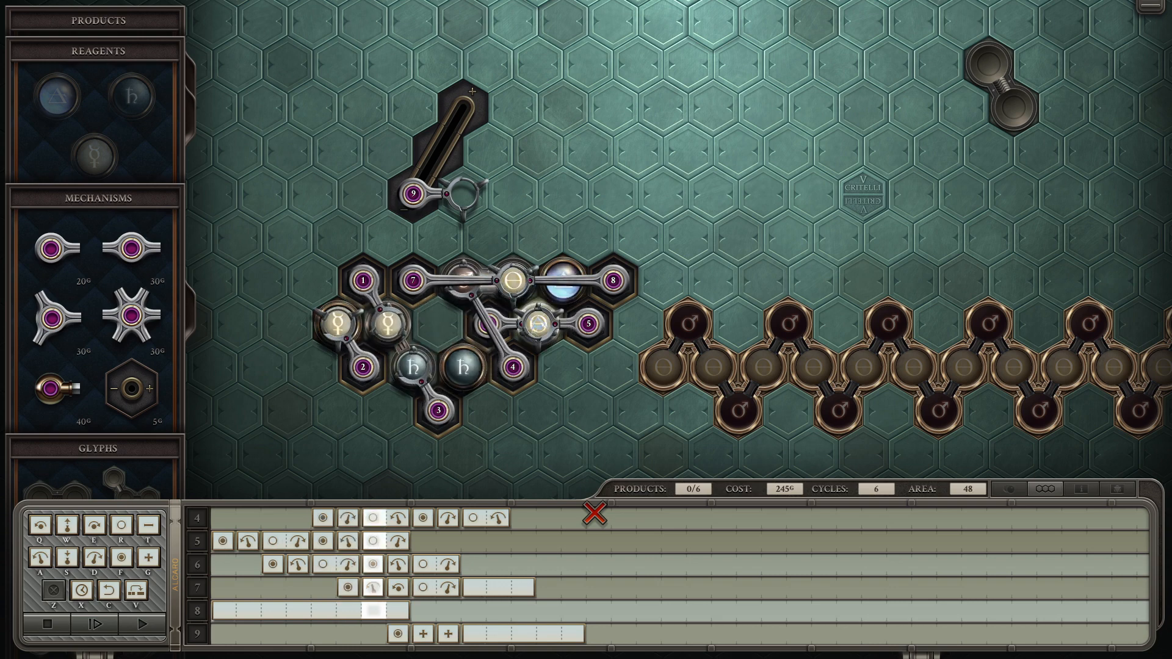
left_click(98, 625)
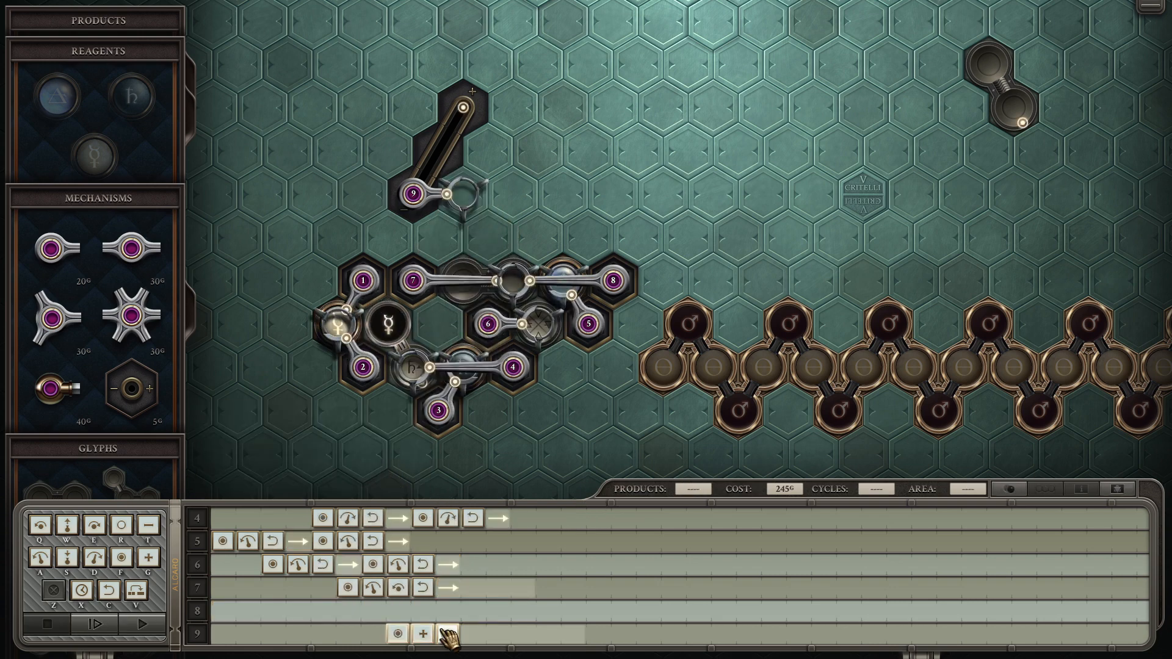
Step: Give arm 9 grab-and-advance steps, retest, and cut its track down to cost 240
left_click(142, 625)
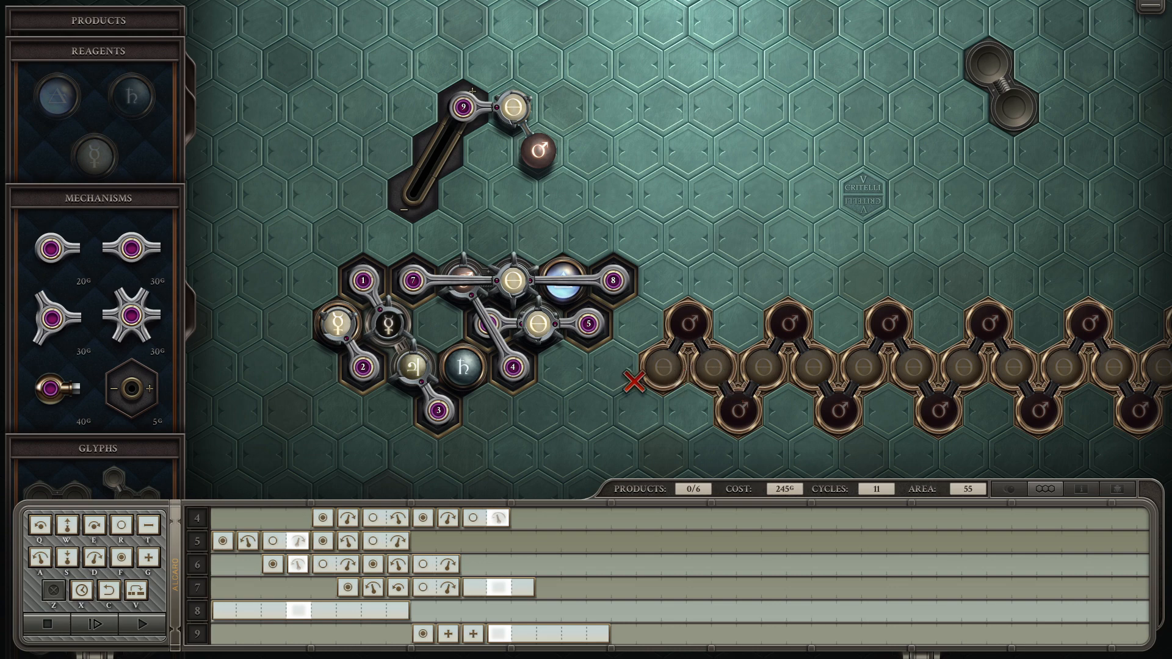
left_click(100, 624)
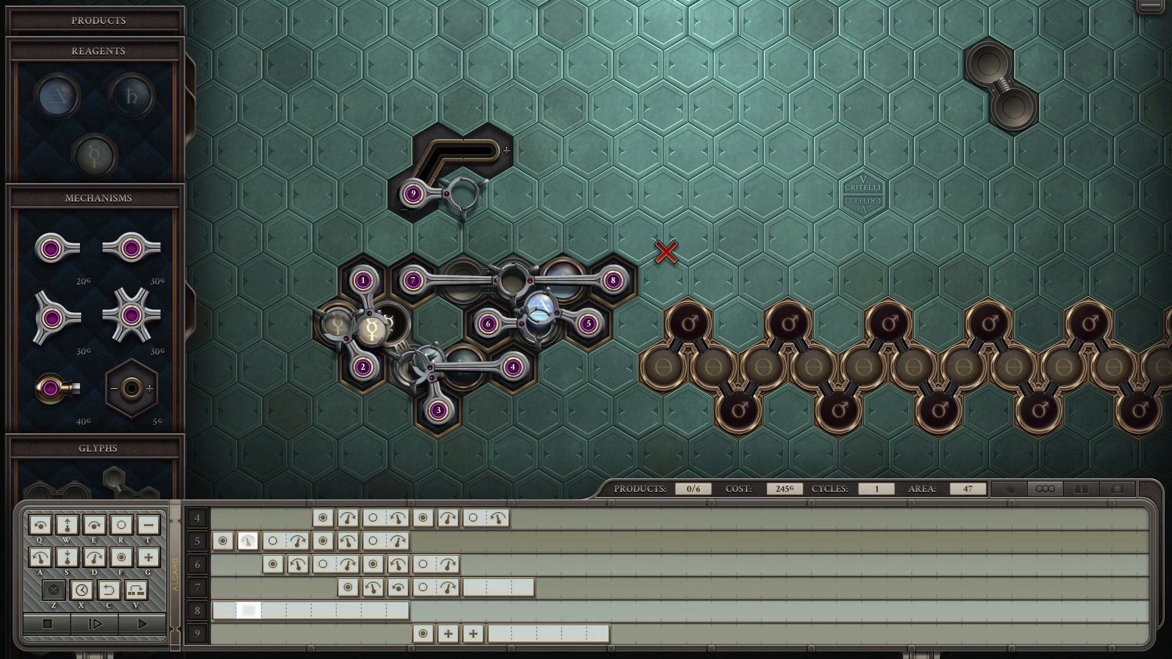
left_click(139, 623)
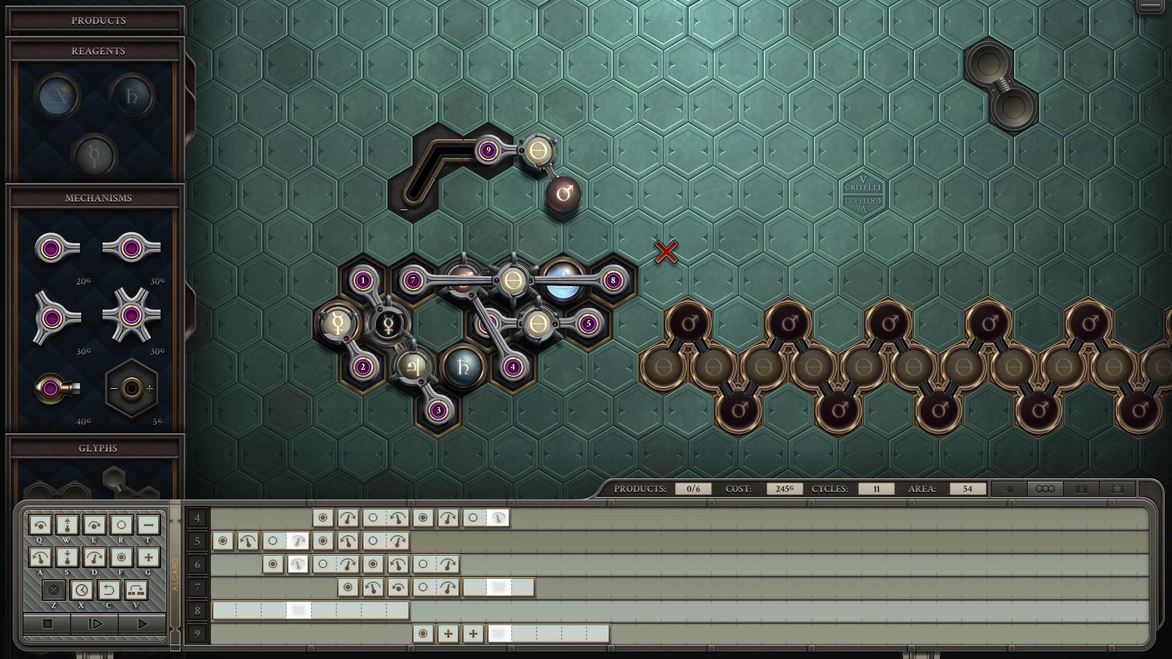
left_click(141, 624)
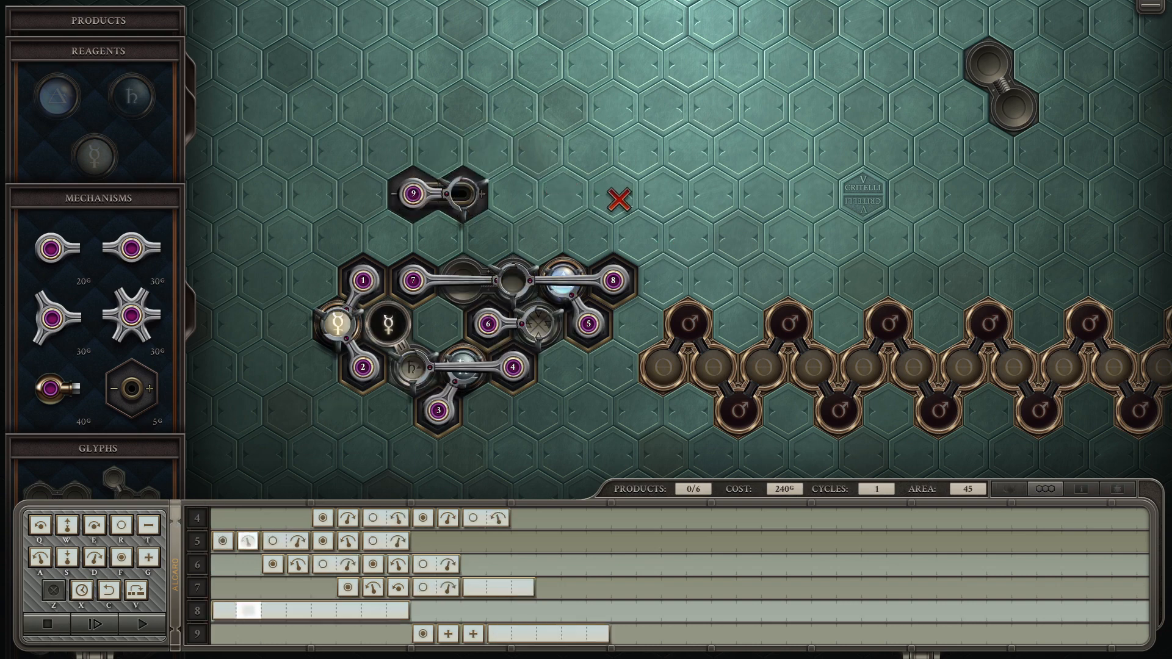
Step: Test the machine, dismiss the collision error, and extend a track left under arm 9
left_click(96, 625)
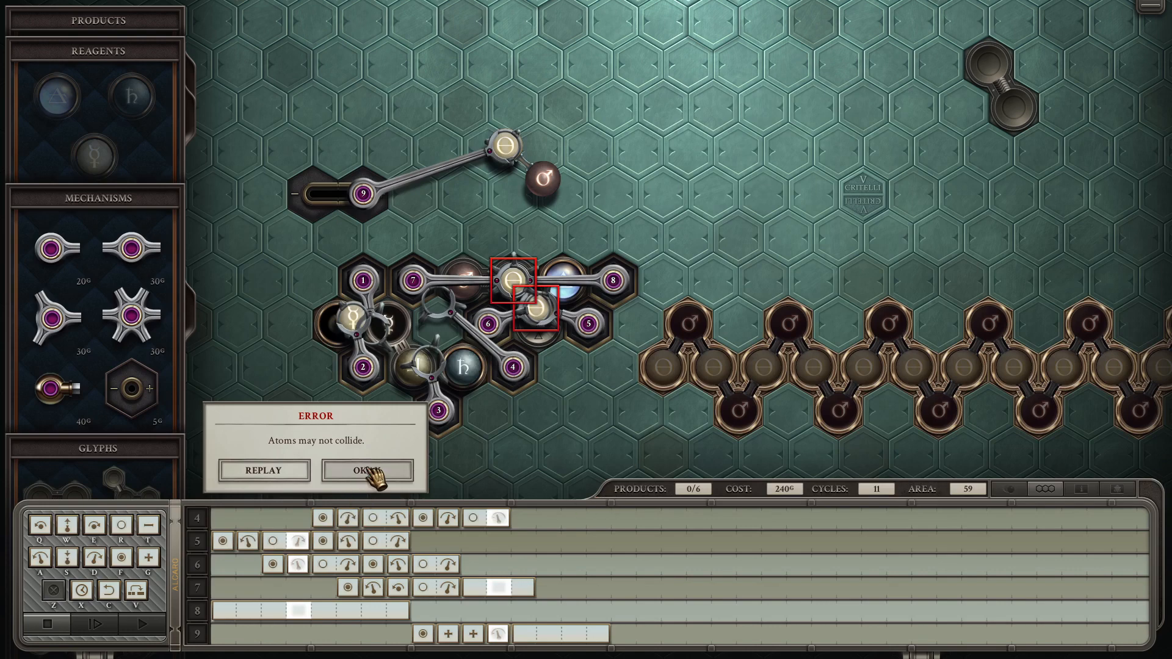
left_click(365, 470)
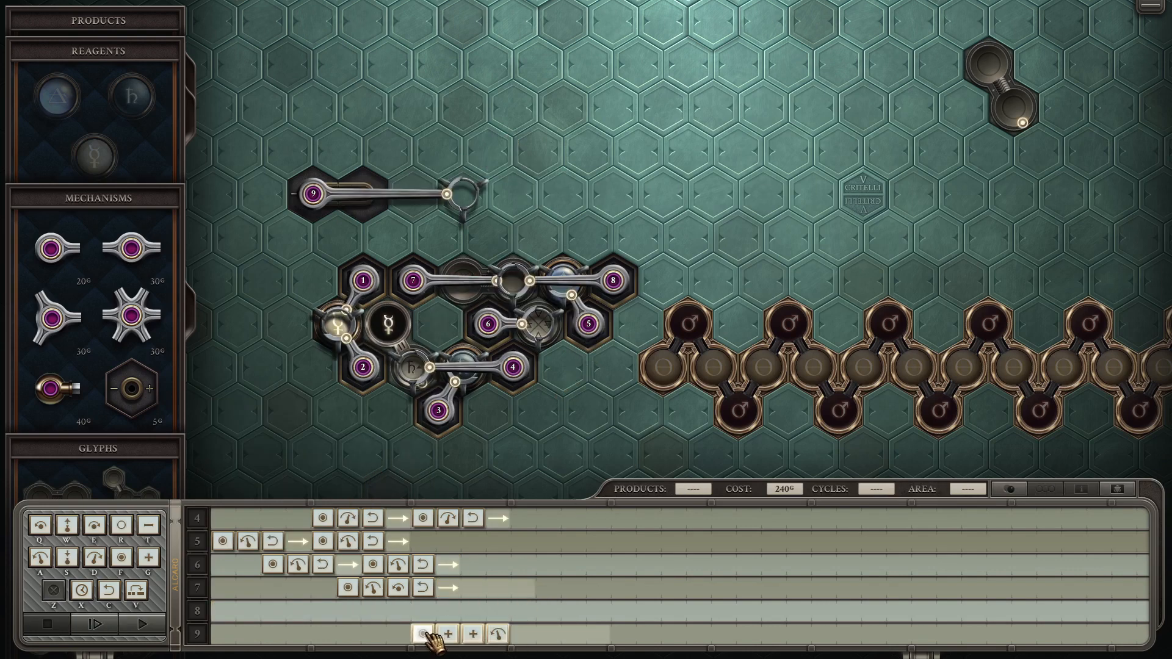
left_click_drag(429, 635, 345, 588)
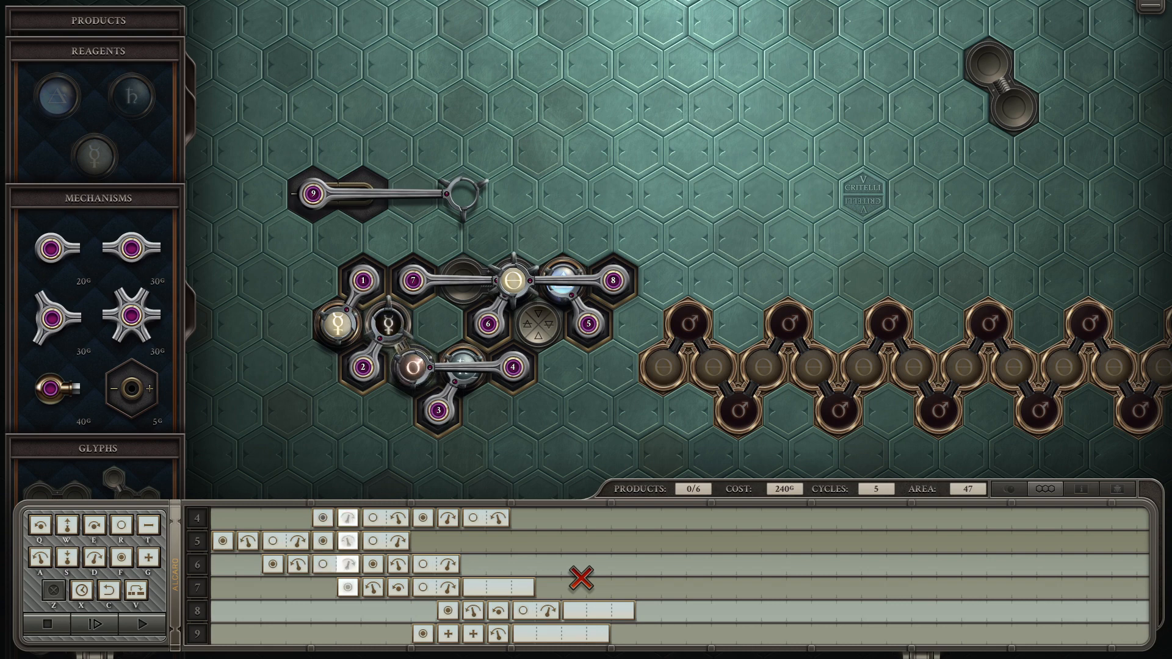
Step: Fill arm 8's instruction row, rerun, and dismiss the collision error
left_click(99, 628)
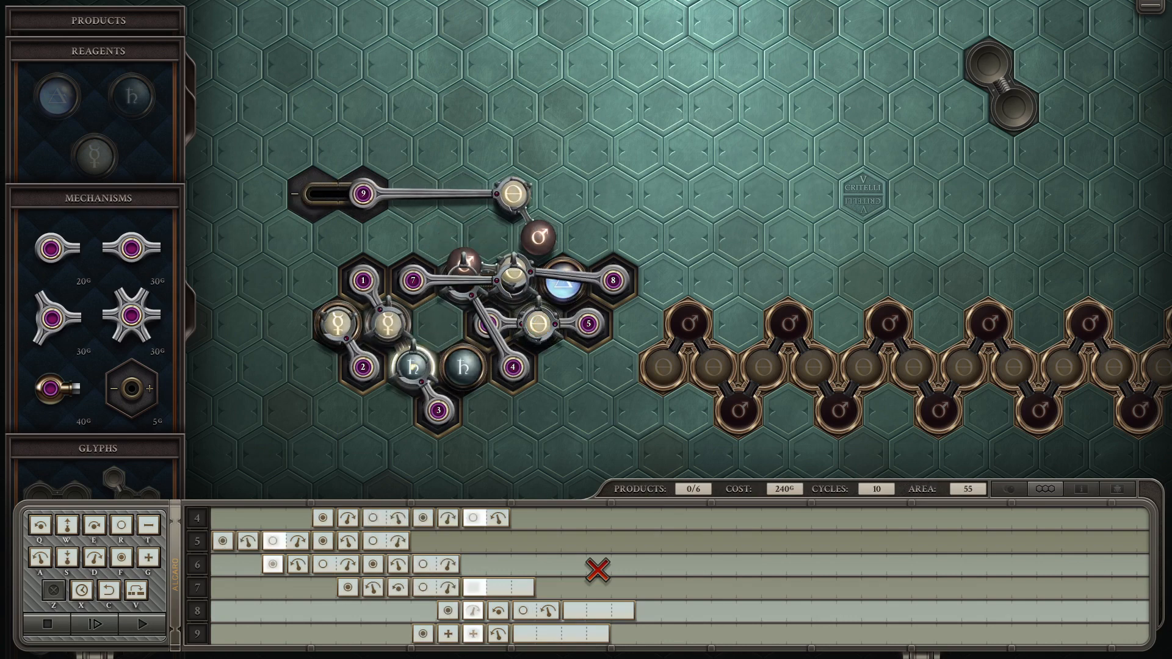
left_click(142, 623)
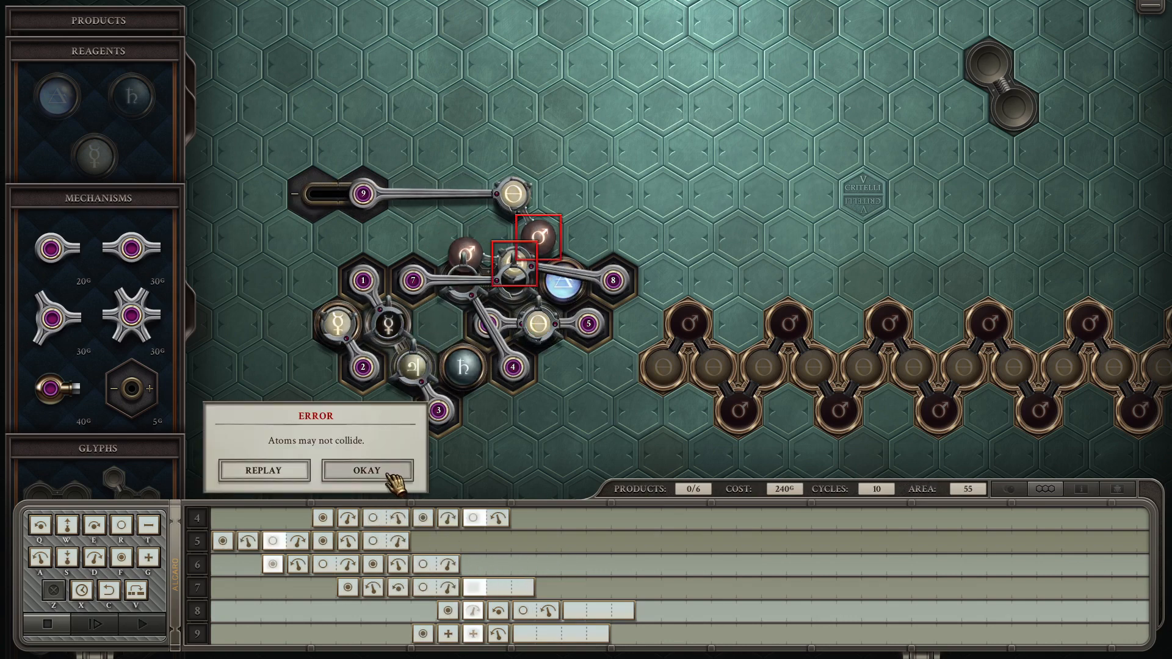
left_click(366, 470)
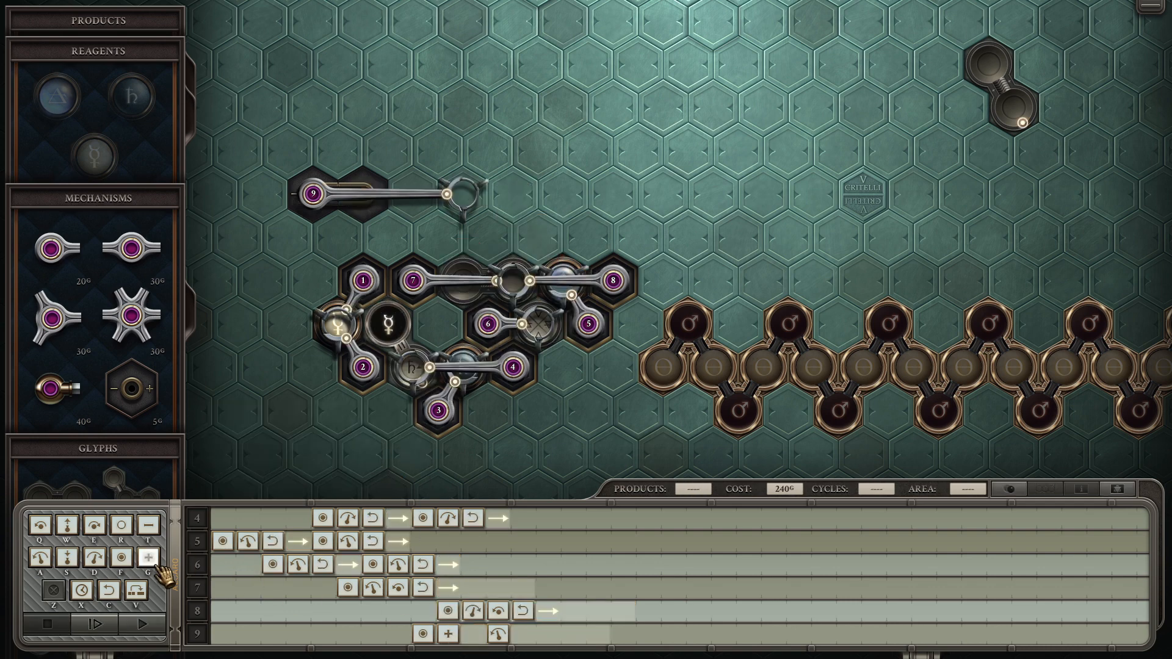
Step: Trim arm 9's program, move the two-hex glyph beside arm 8, and delete arm 9 (cost 210)
left_click(144, 624)
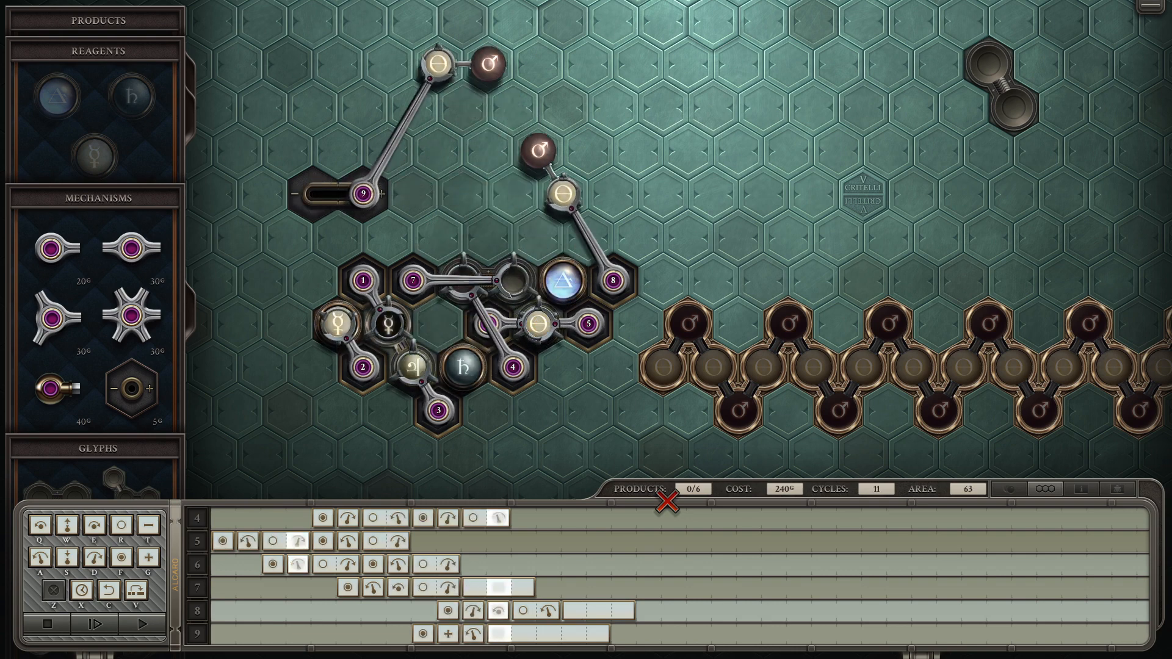
mouse_move(664, 349)
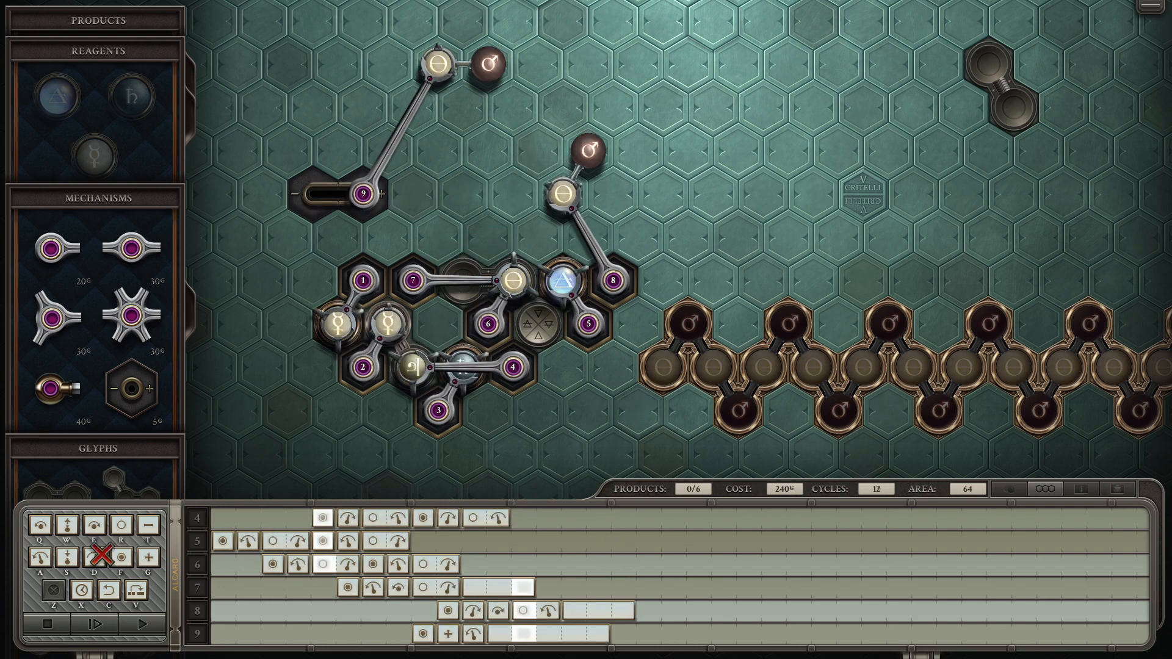
mouse_move(54, 623)
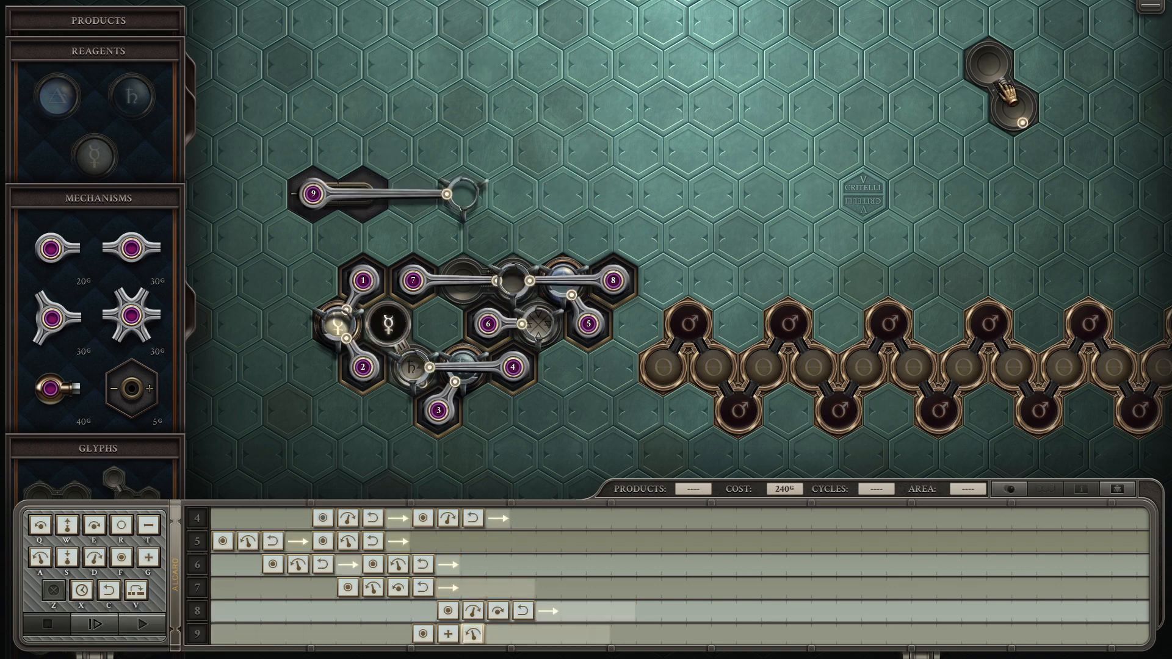
left_click(142, 625)
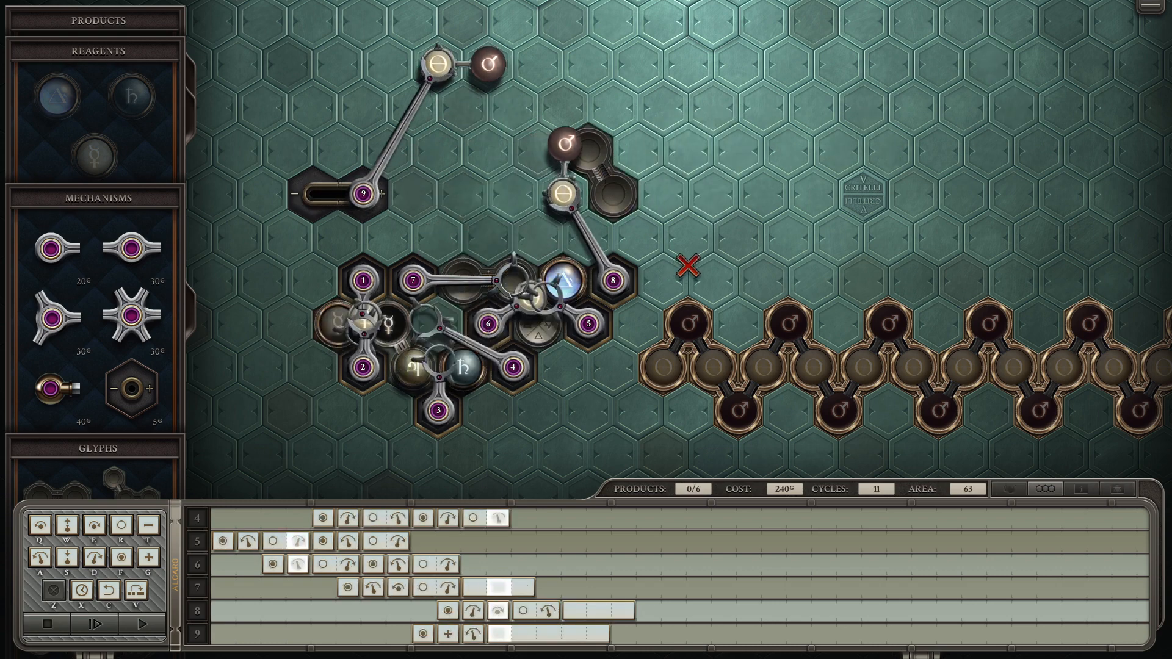
left_click(81, 622)
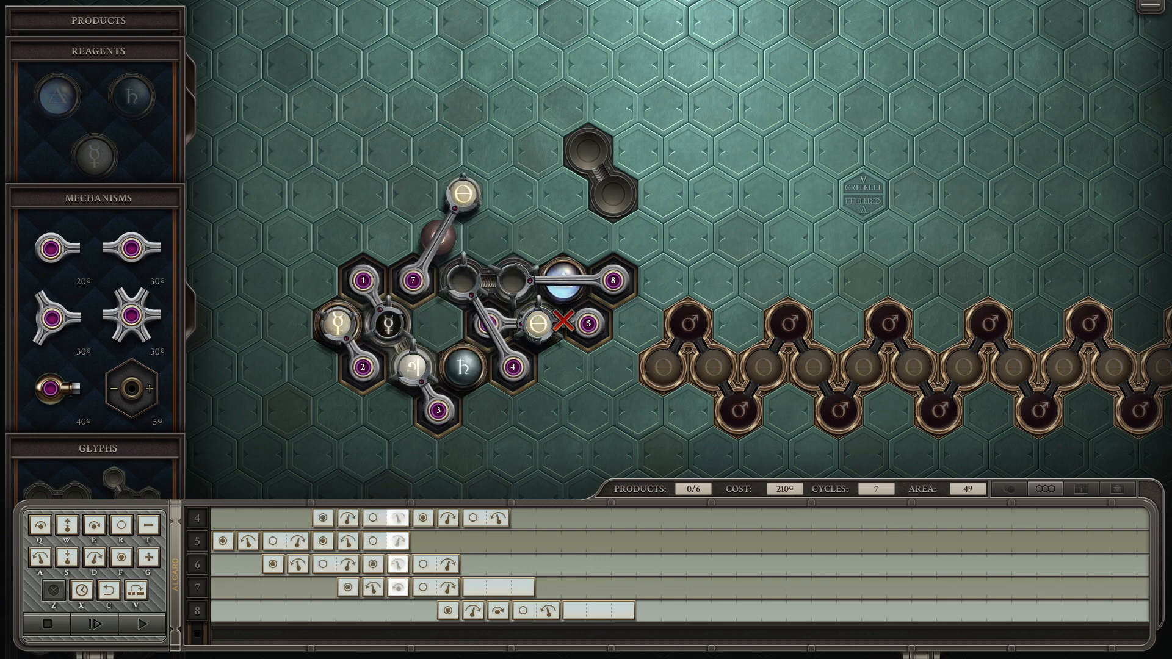
Step: Add a long arm 9 above the glyph, test it, and dismiss the collision error
left_click(96, 624)
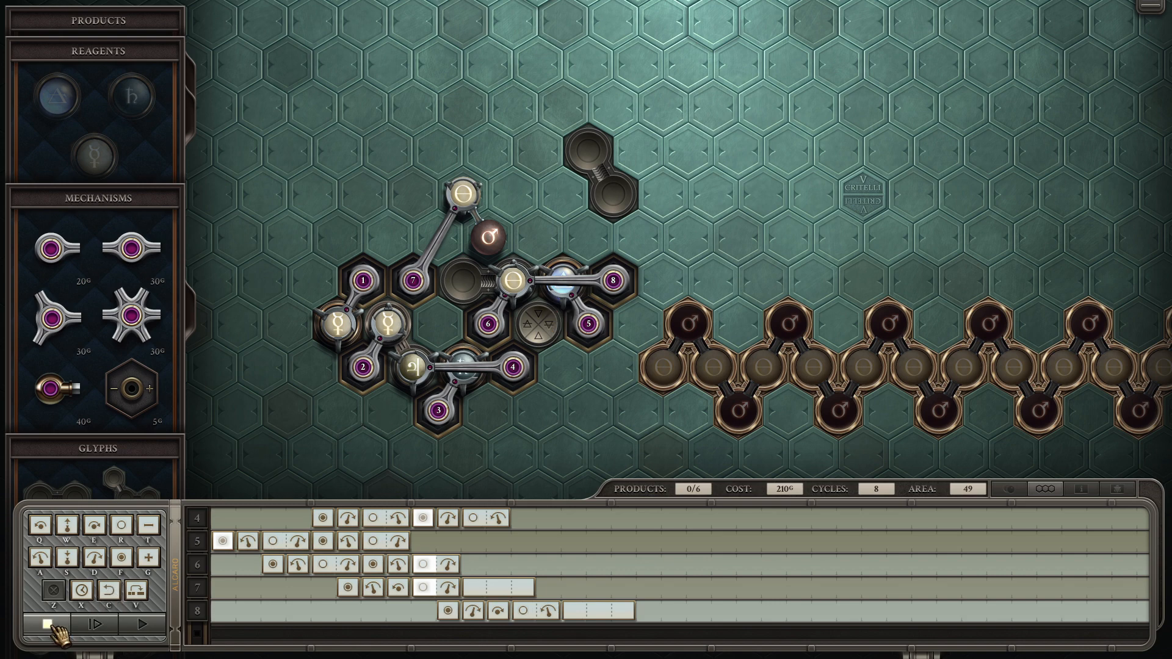
mouse_move(51, 624)
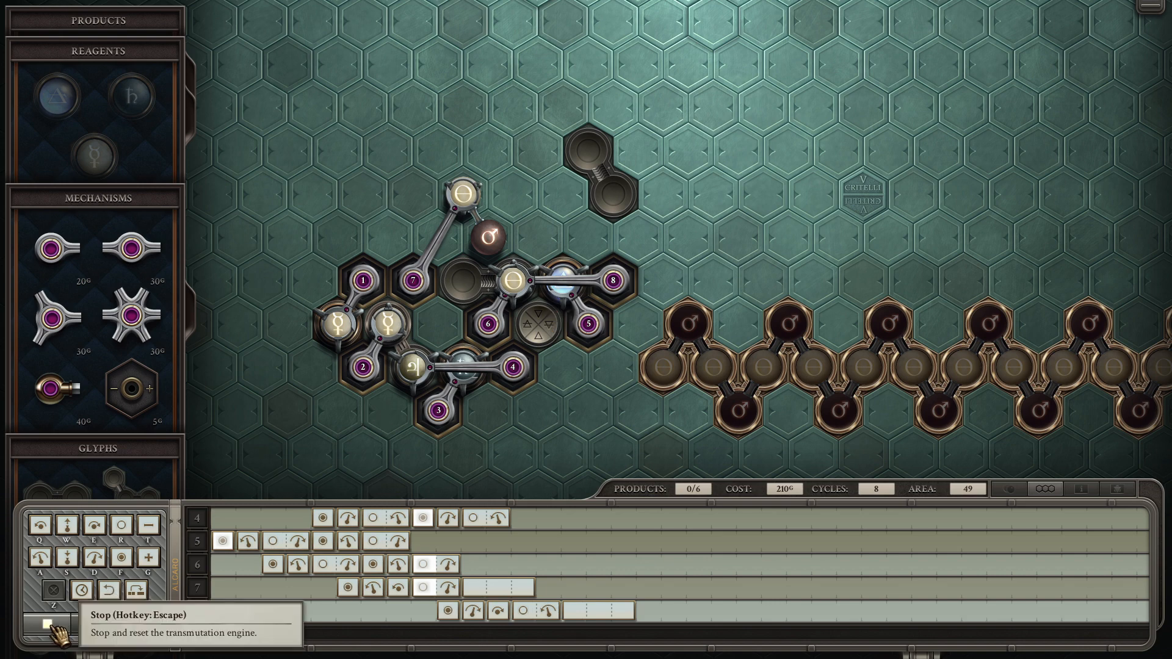
left_click(51, 625)
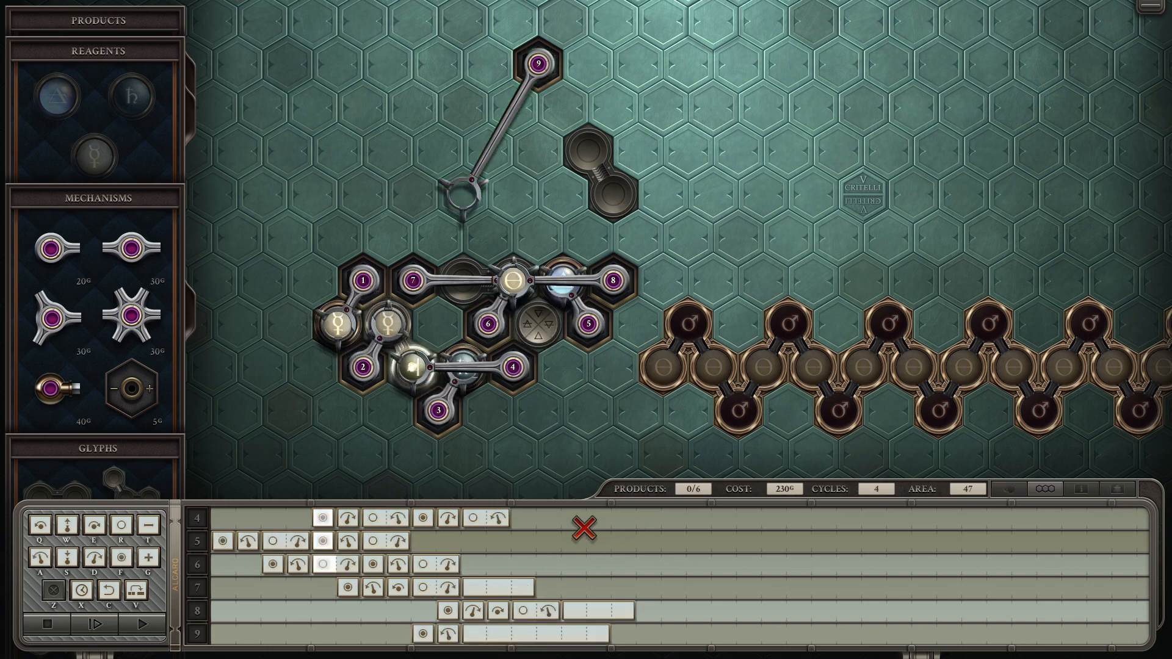
left_click(106, 625)
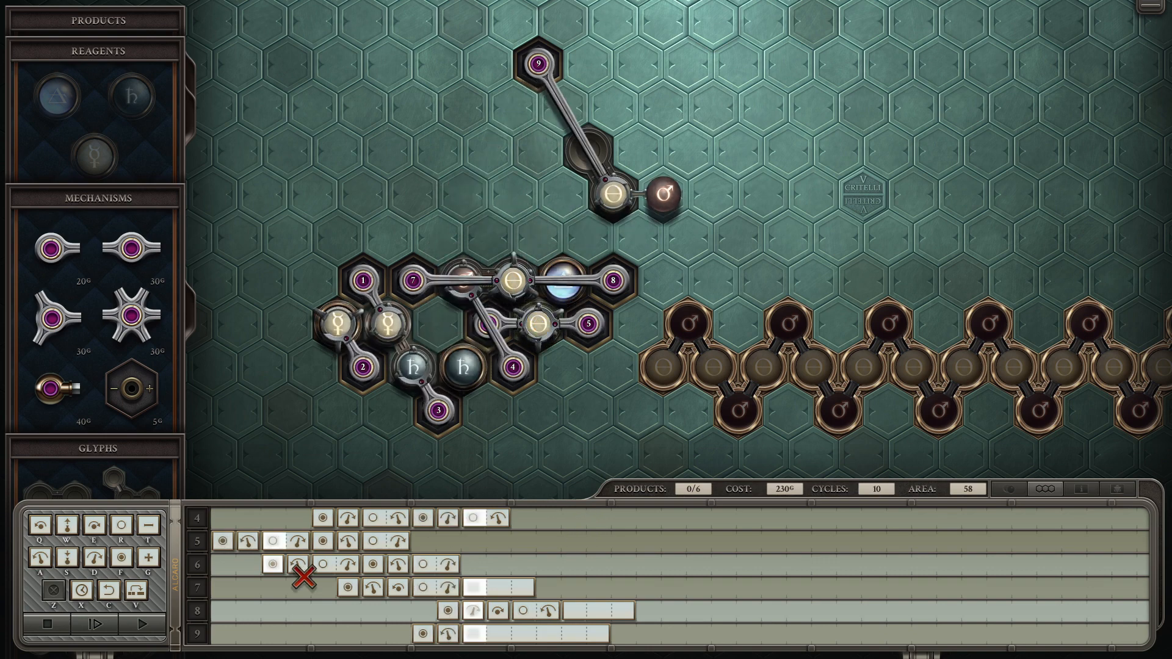
left_click(77, 623)
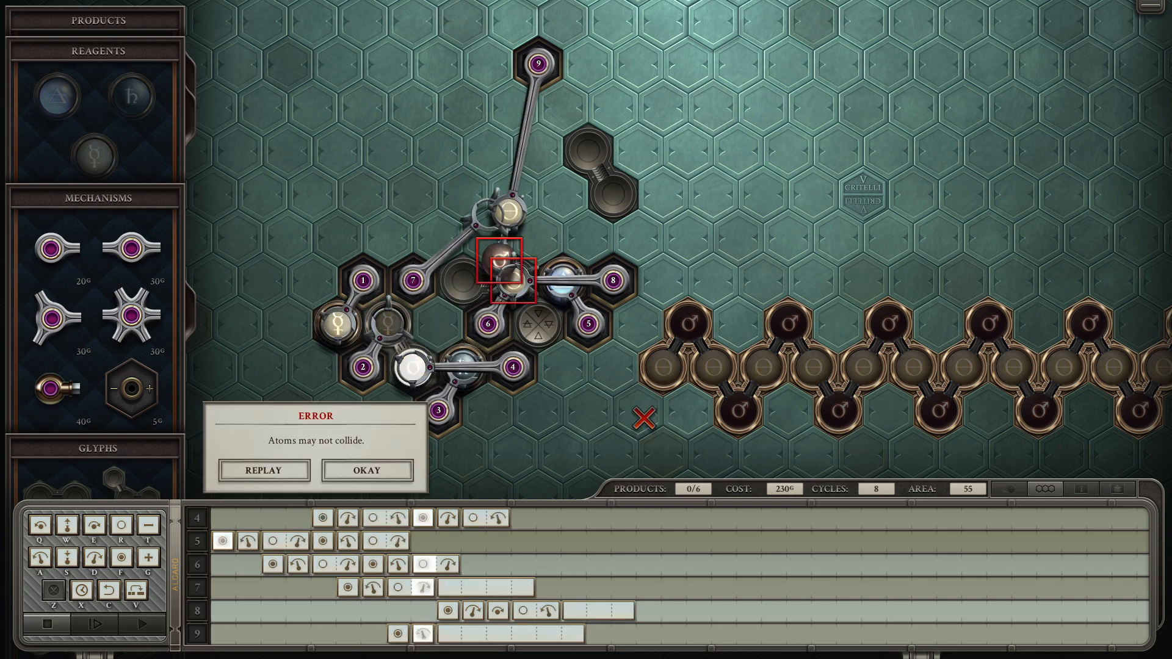
left_click(366, 470)
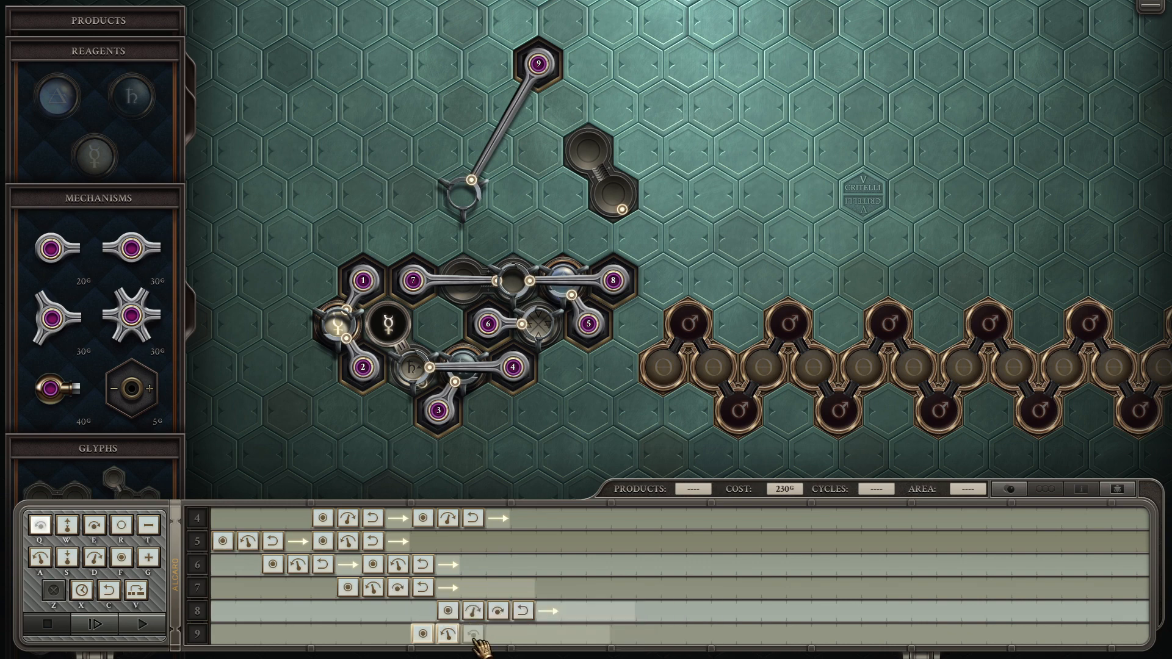
Step: Program arms 9 and 8 and put a short track under arm 8, raising cost to 240
left_click(109, 625)
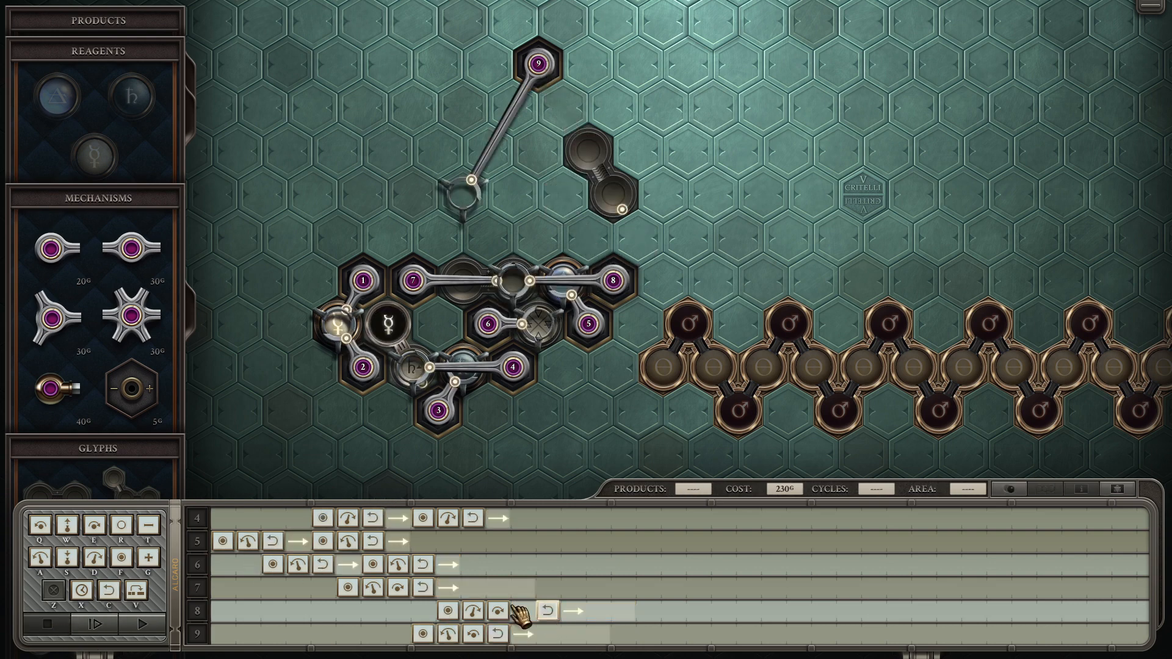
left_click(665, 240)
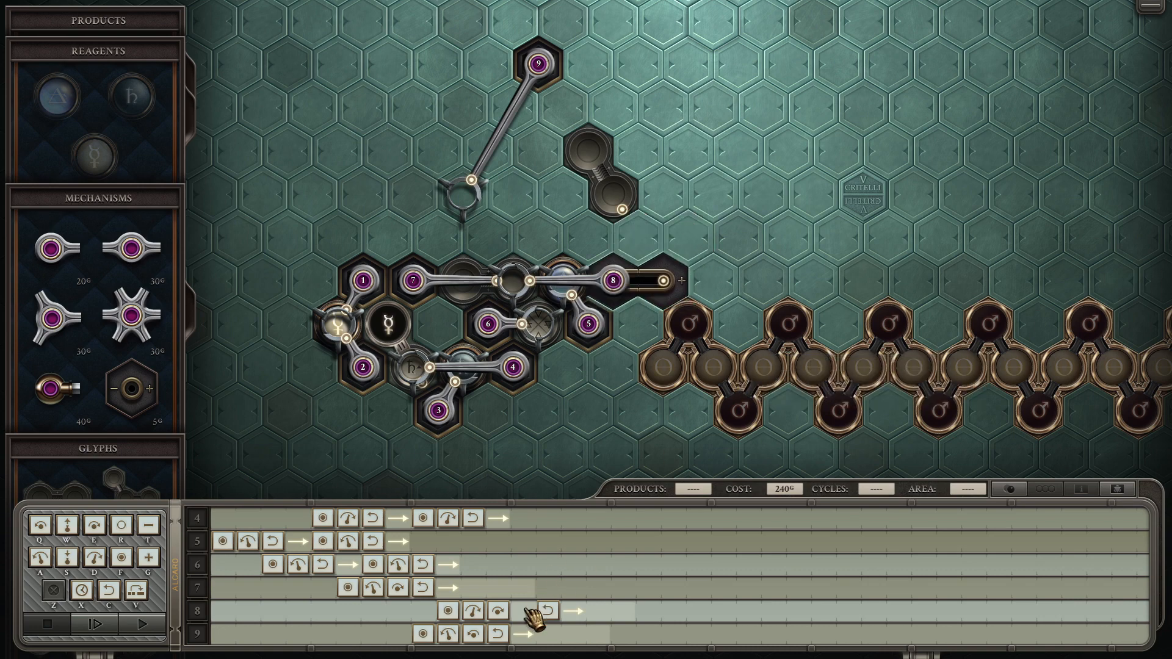
left_click(141, 613)
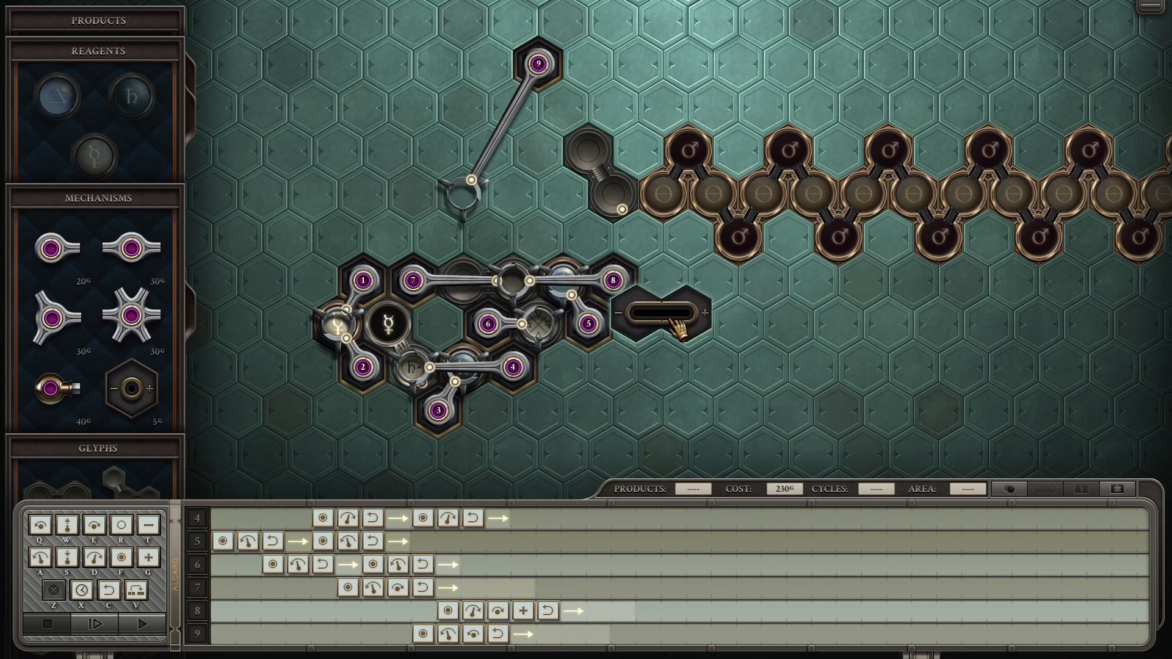
left_click(137, 624)
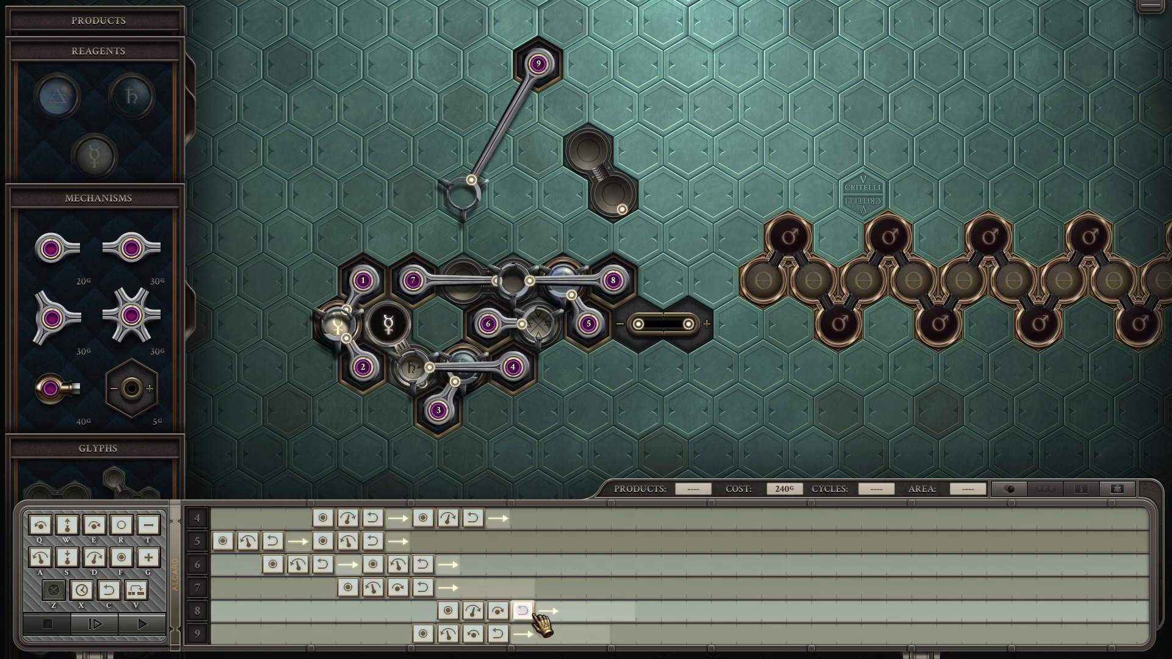
left_click(116, 623)
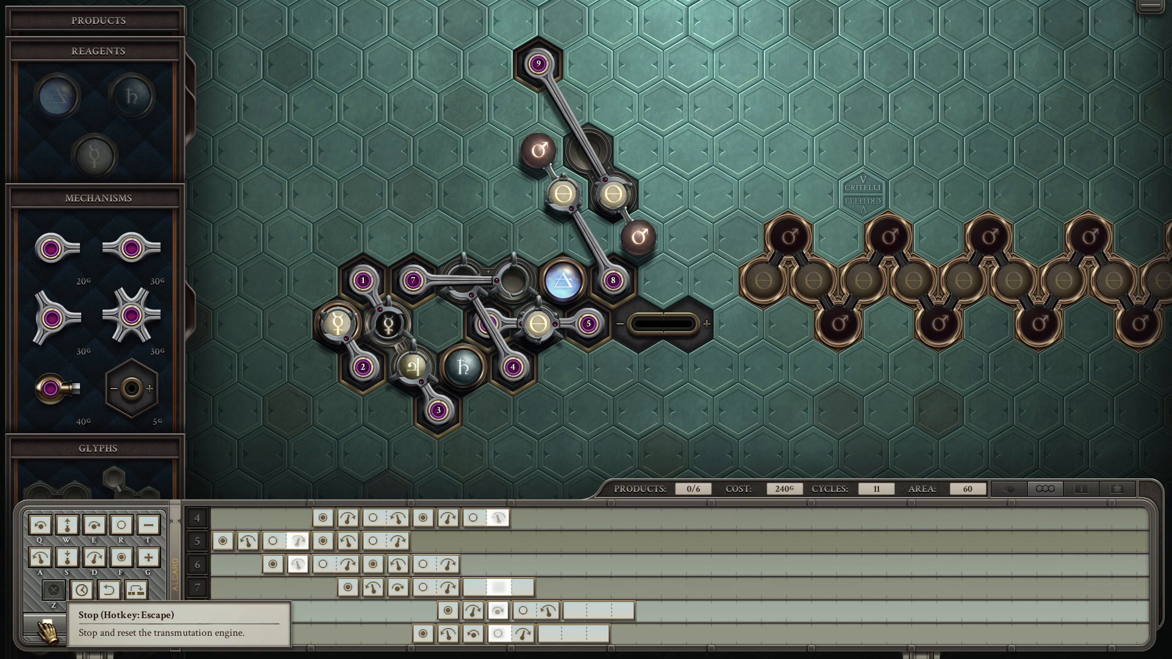
left_click(50, 588)
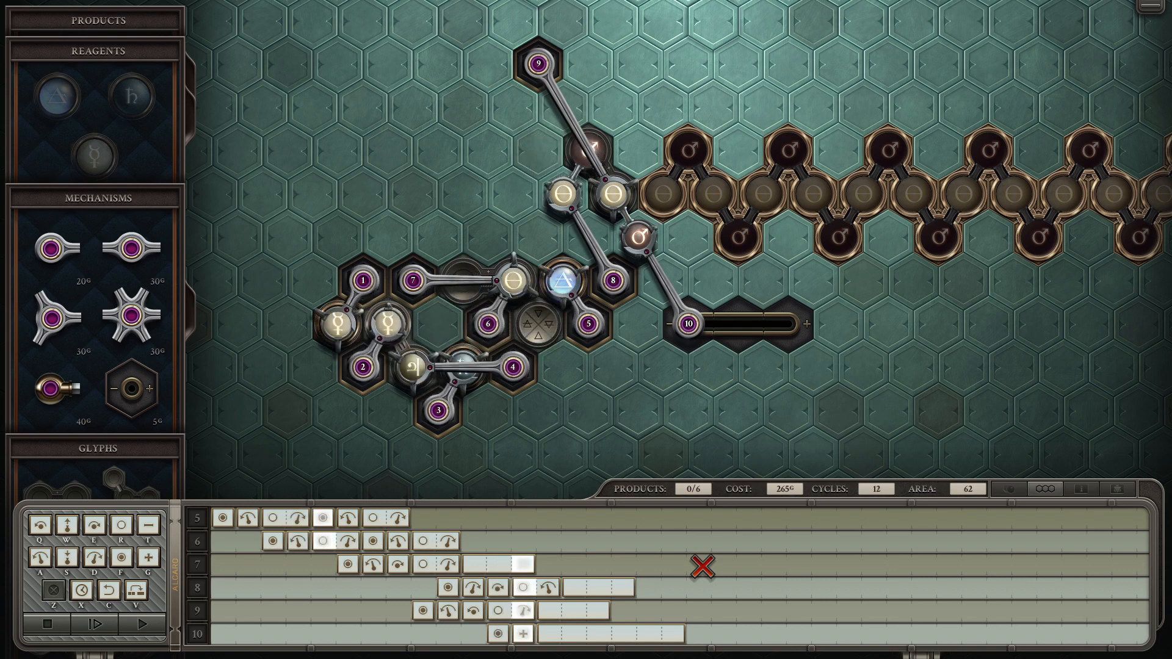
left_click(46, 608)
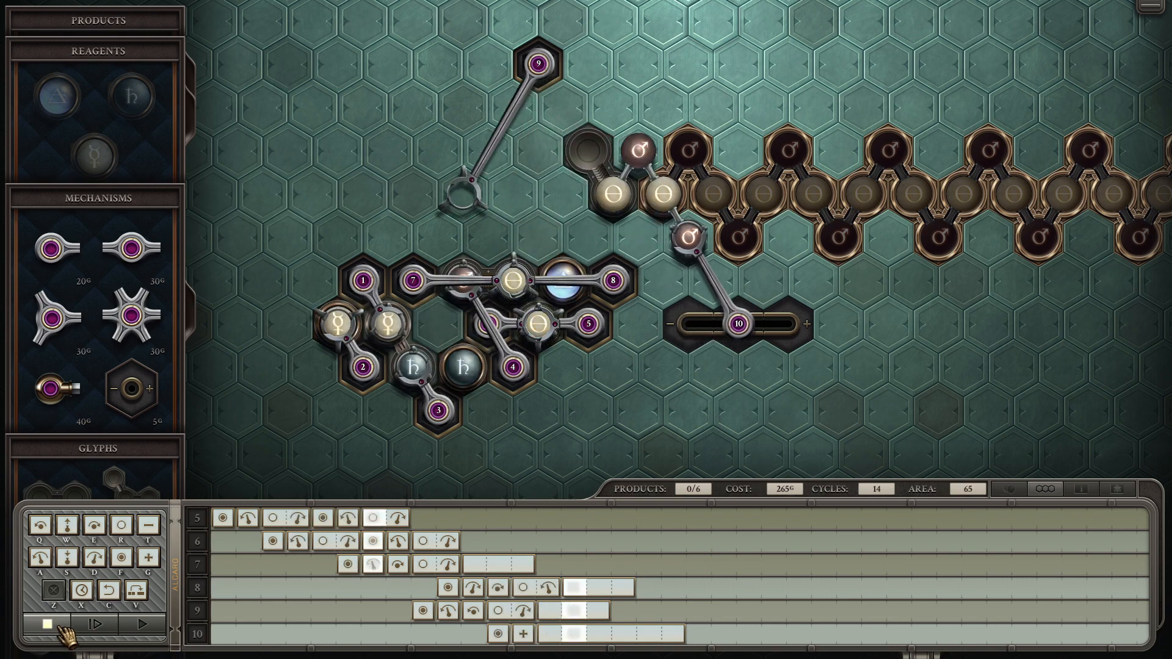
left_click(63, 623)
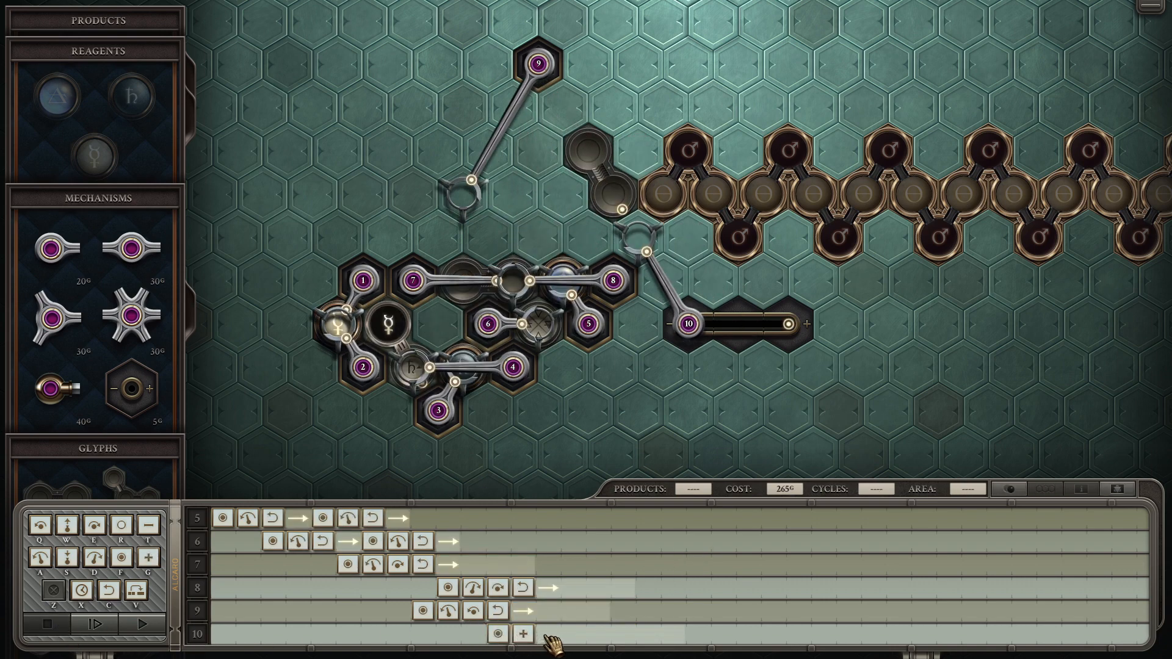
scroll("up", 3)
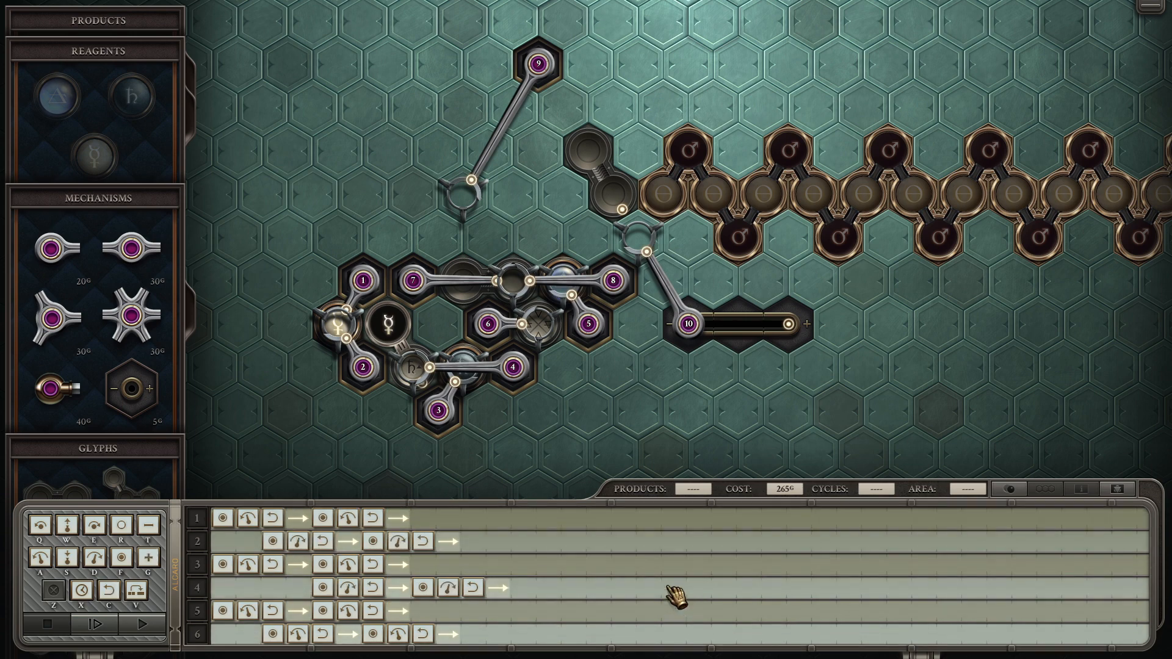
left_click(141, 624)
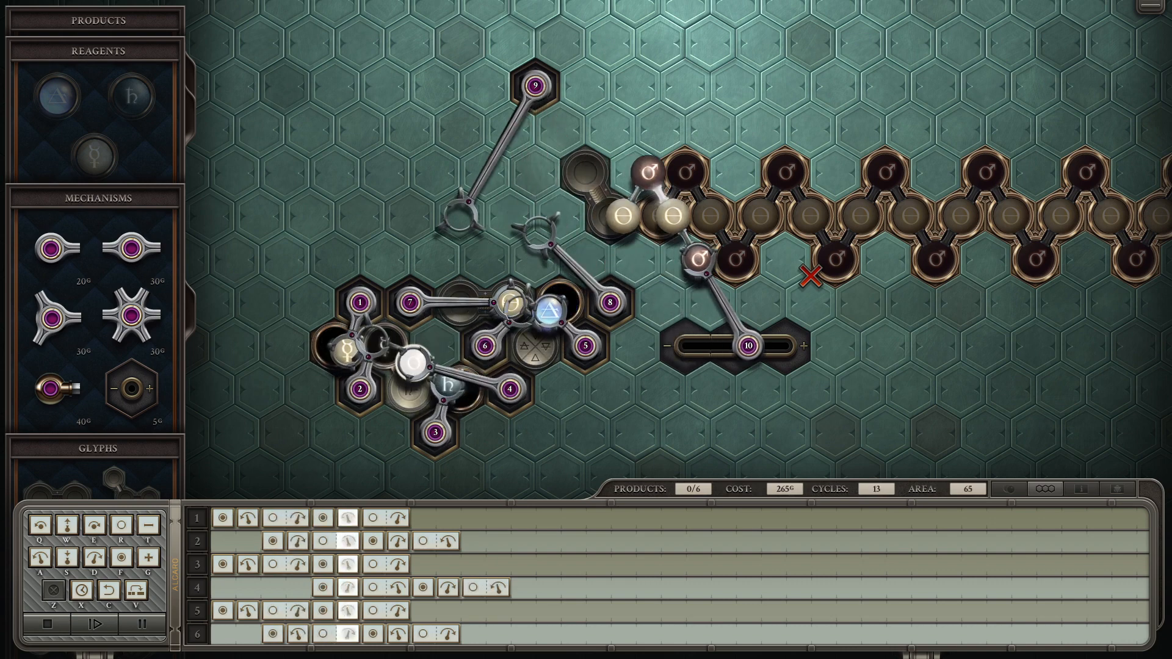
left_click(110, 643)
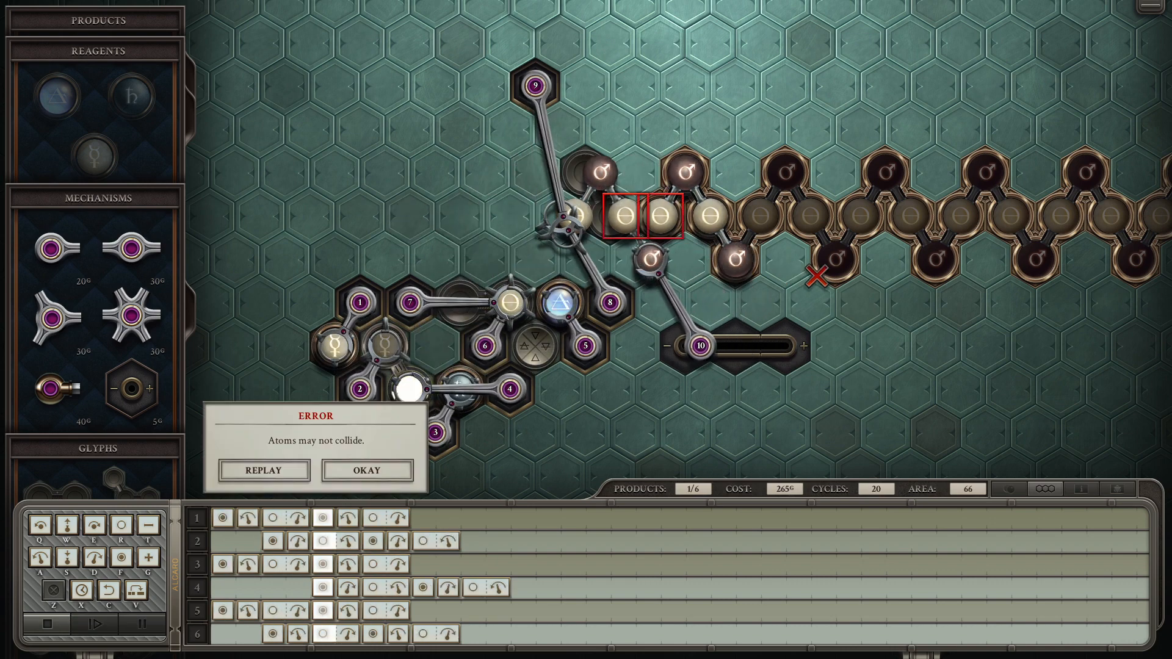
left_click(365, 470)
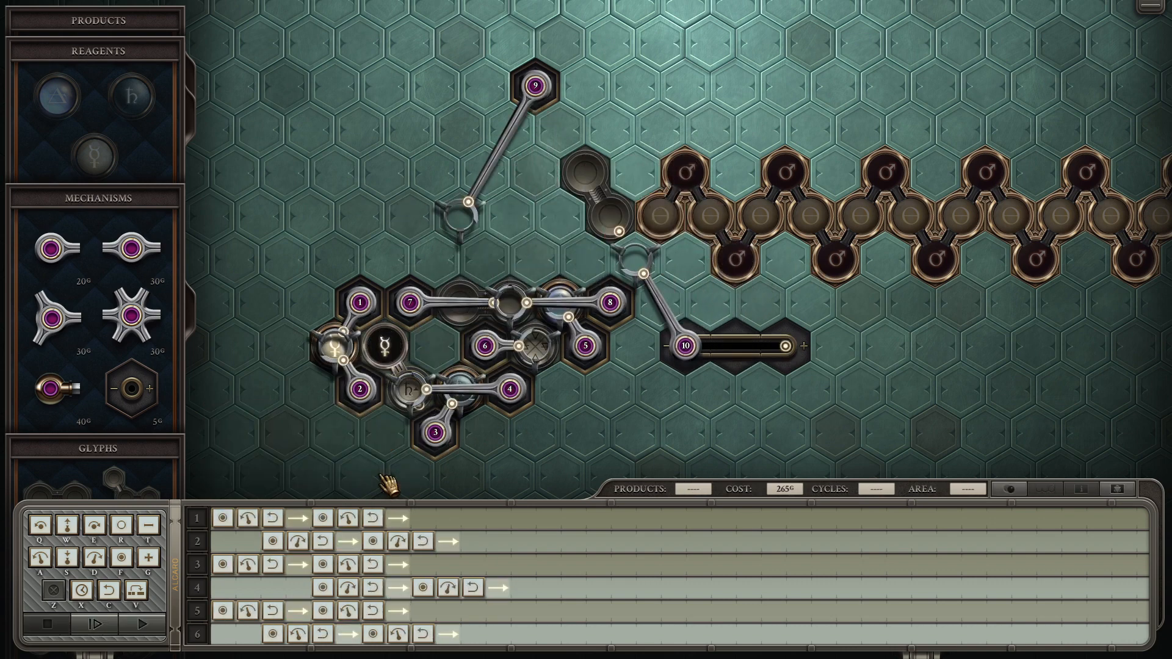
mouse_move(753, 233)
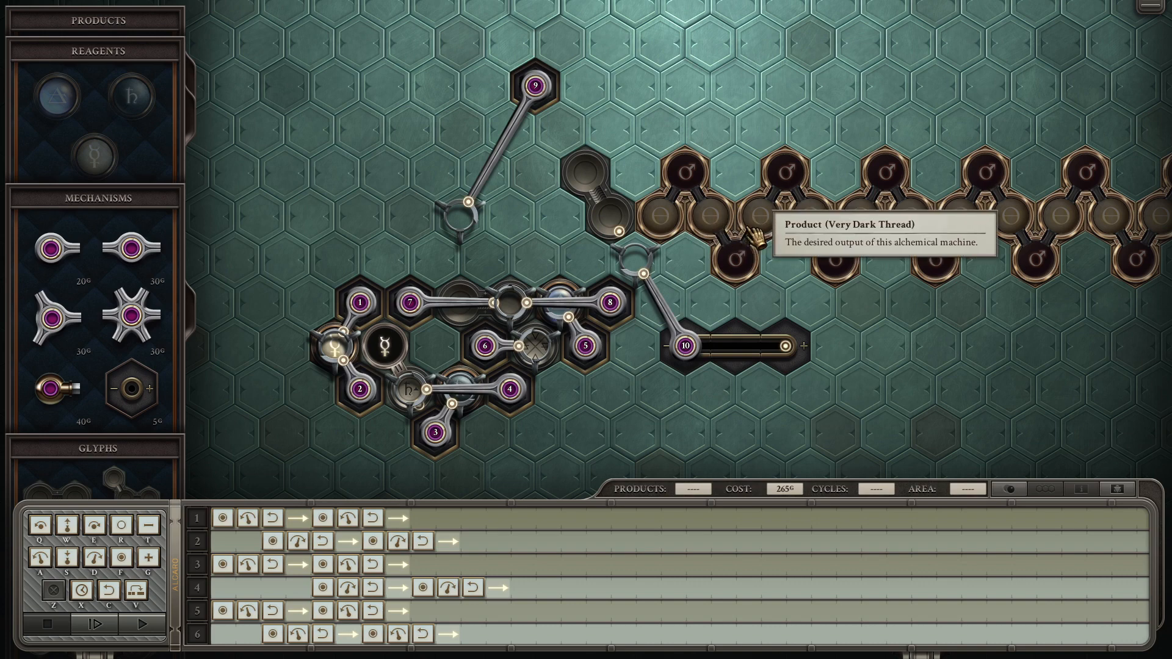
mouse_move(752, 262)
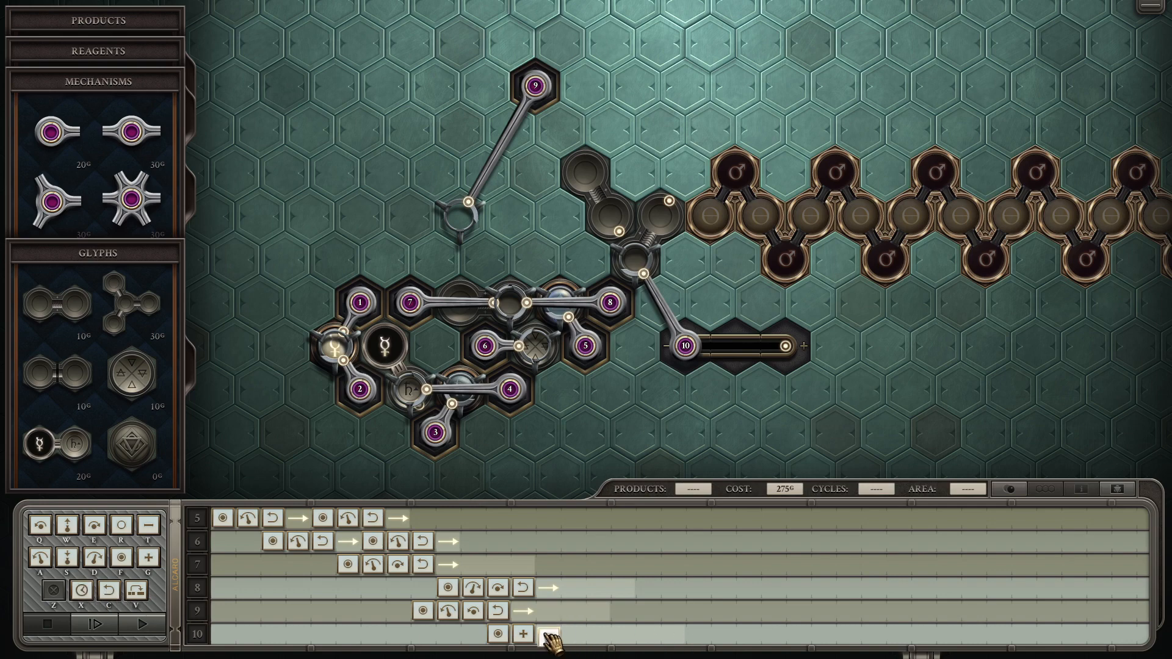
Step: Extend arm 10's program and test the machine until two products are made, at cost 275
left_click(93, 612)
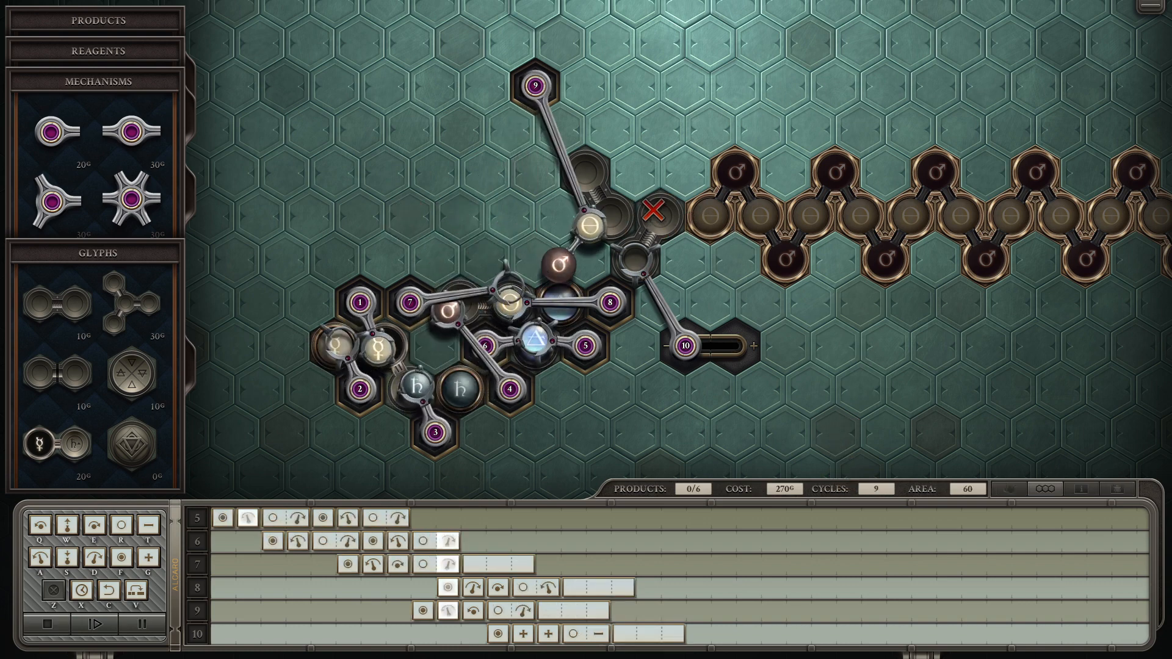
left_click(102, 624)
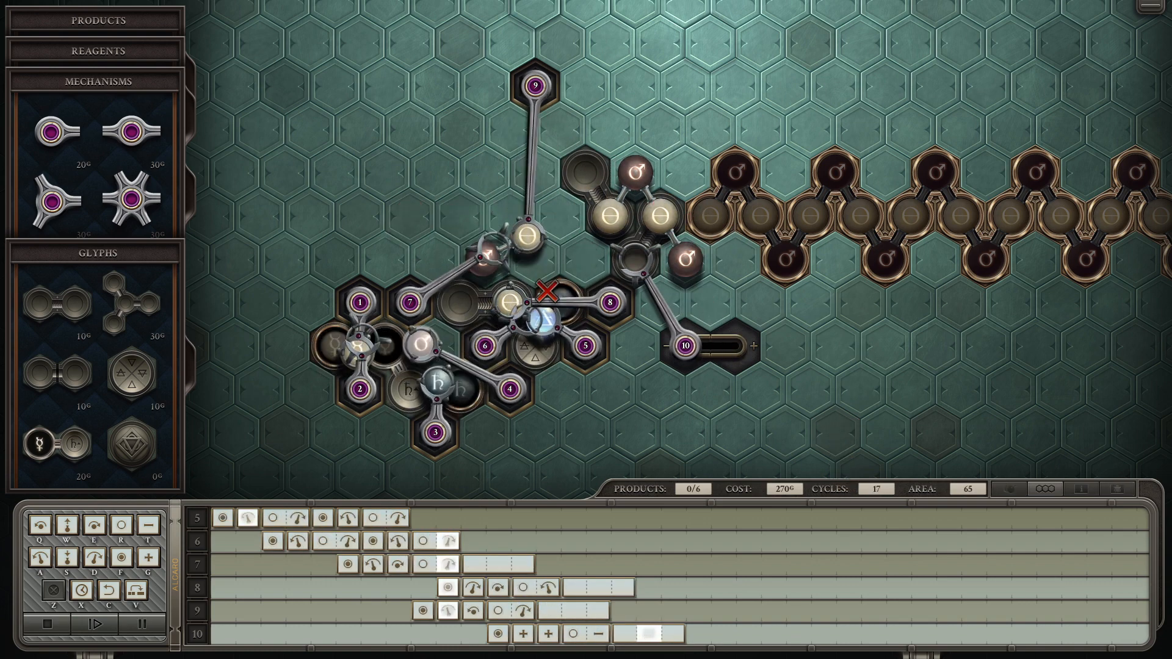
left_click(92, 608)
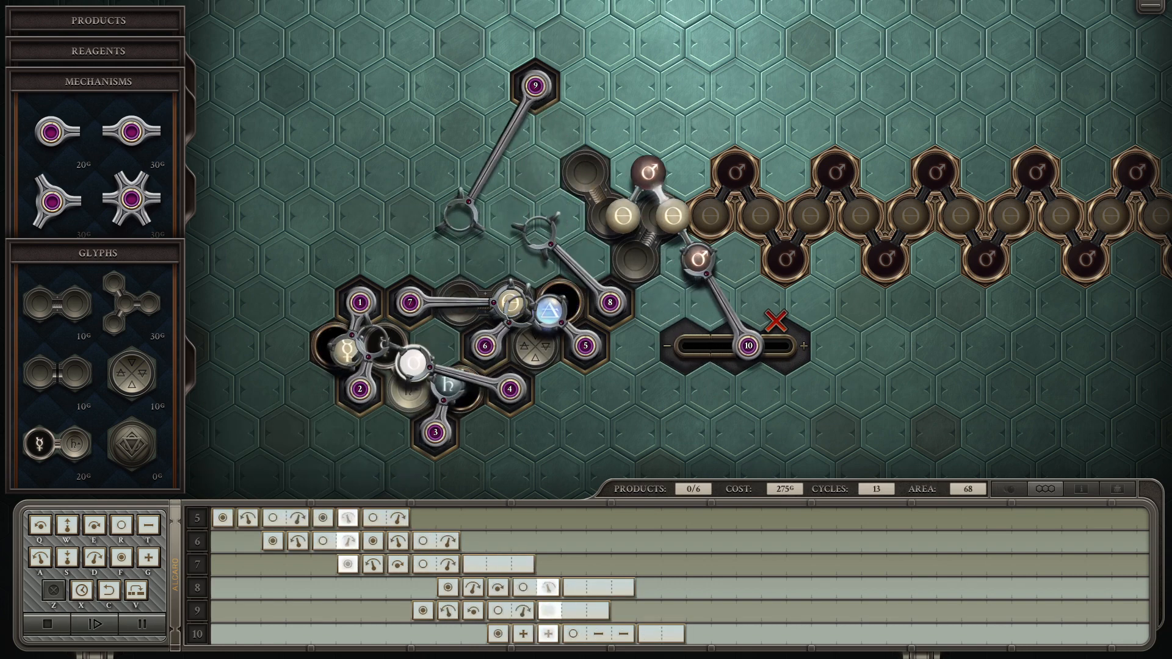
left_click(93, 623)
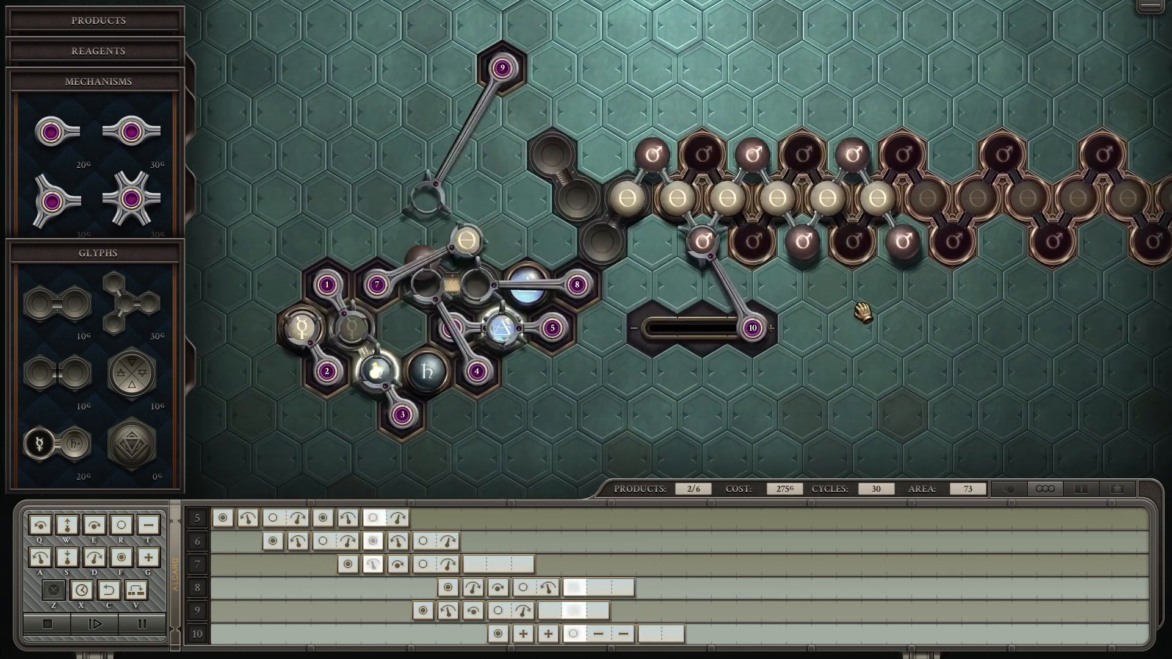
left_click(49, 622)
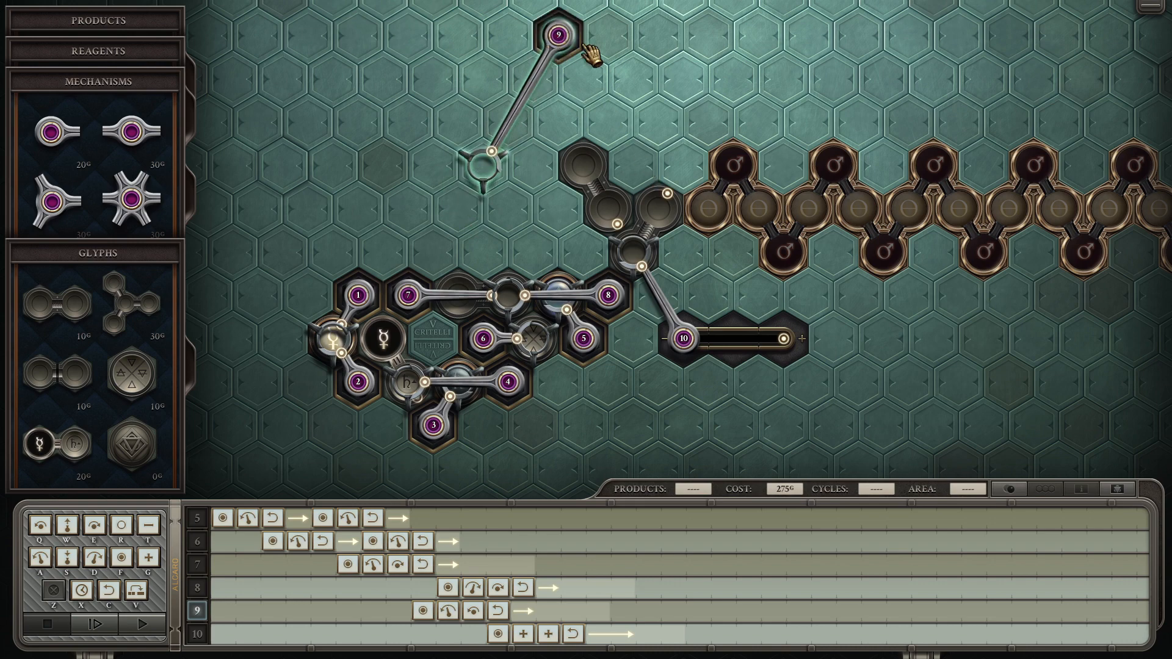
Step: Edit one of arm 8's instructions, start a test run, then stop it
left_click(119, 609)
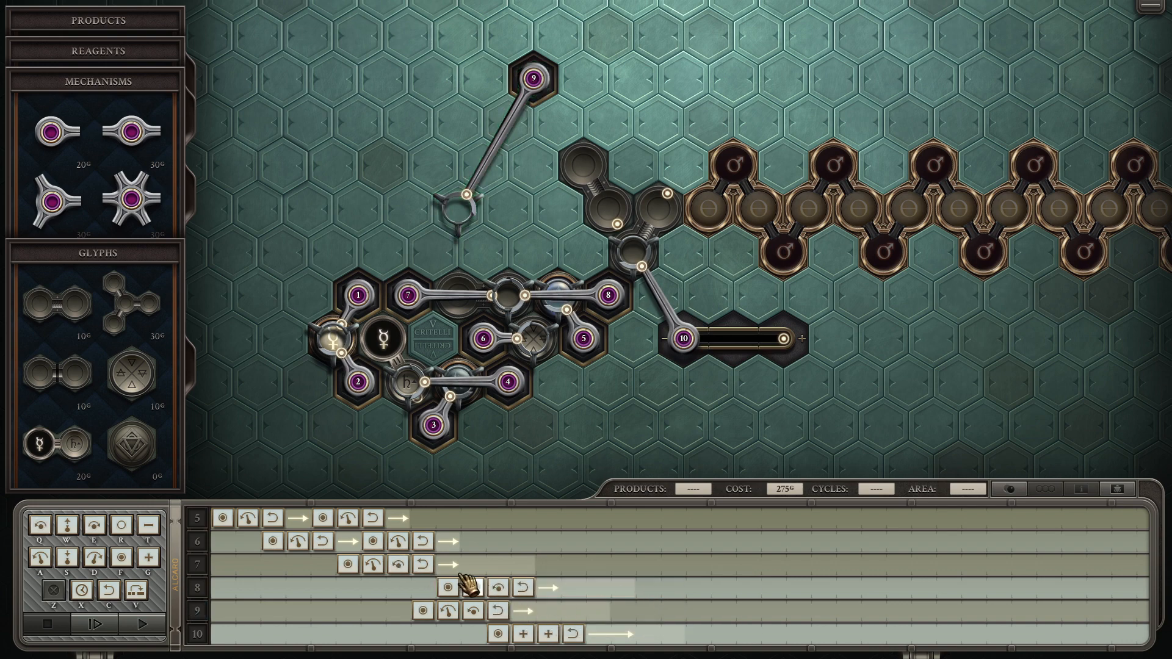
left_click(94, 612)
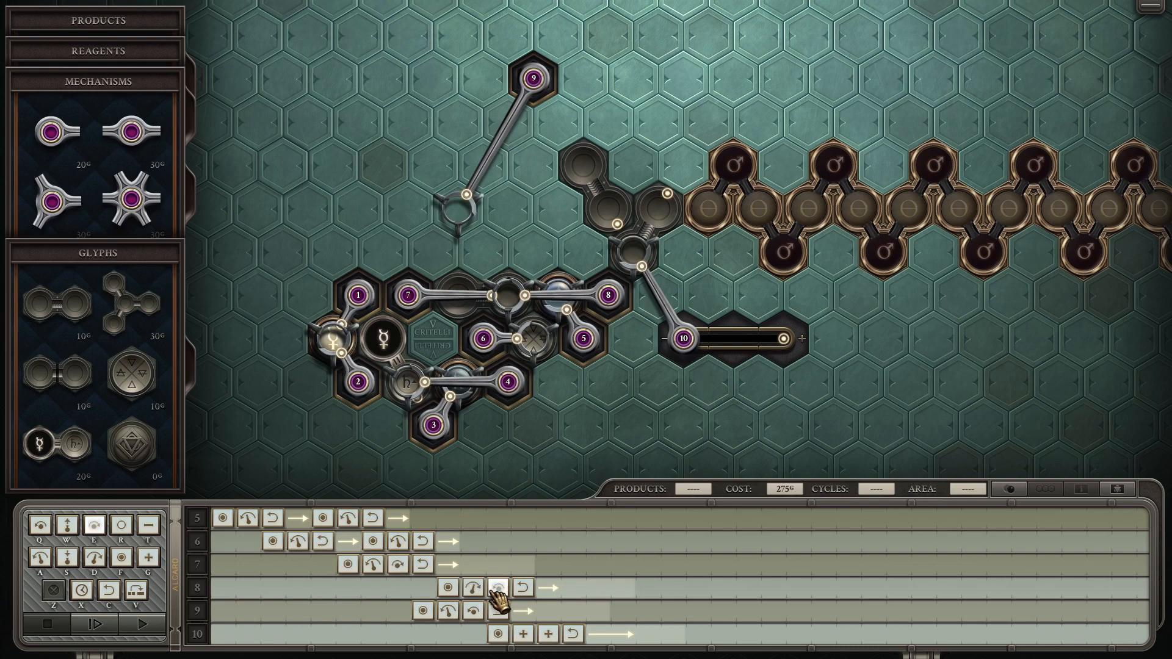
mouse_move(494, 590)
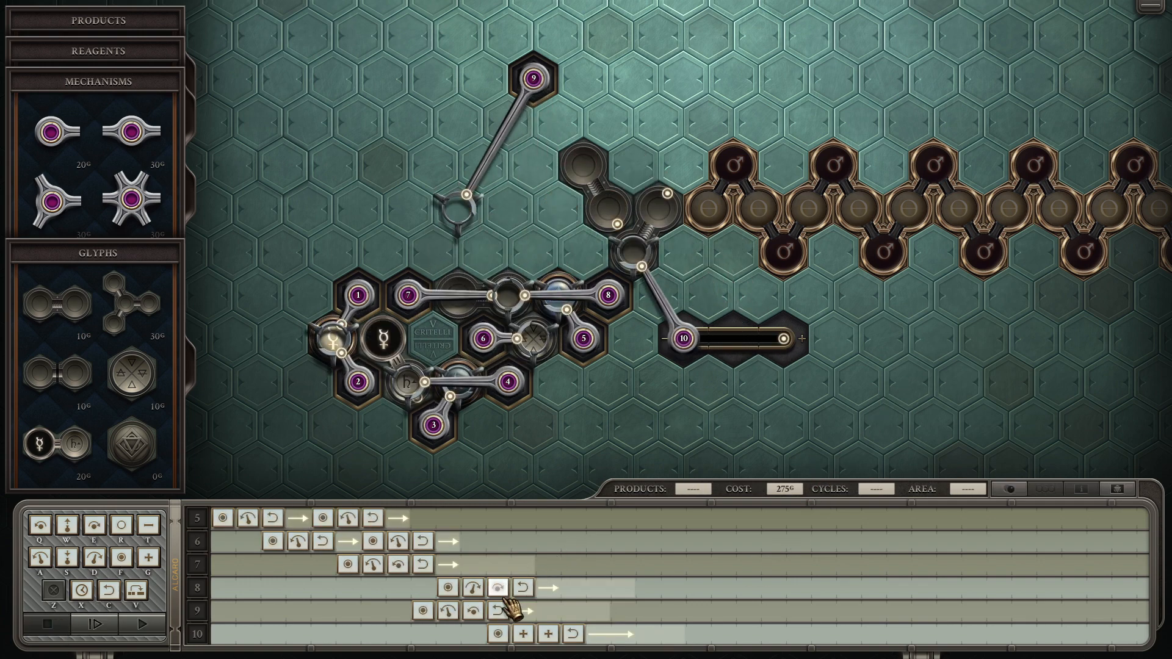
left_click(109, 623)
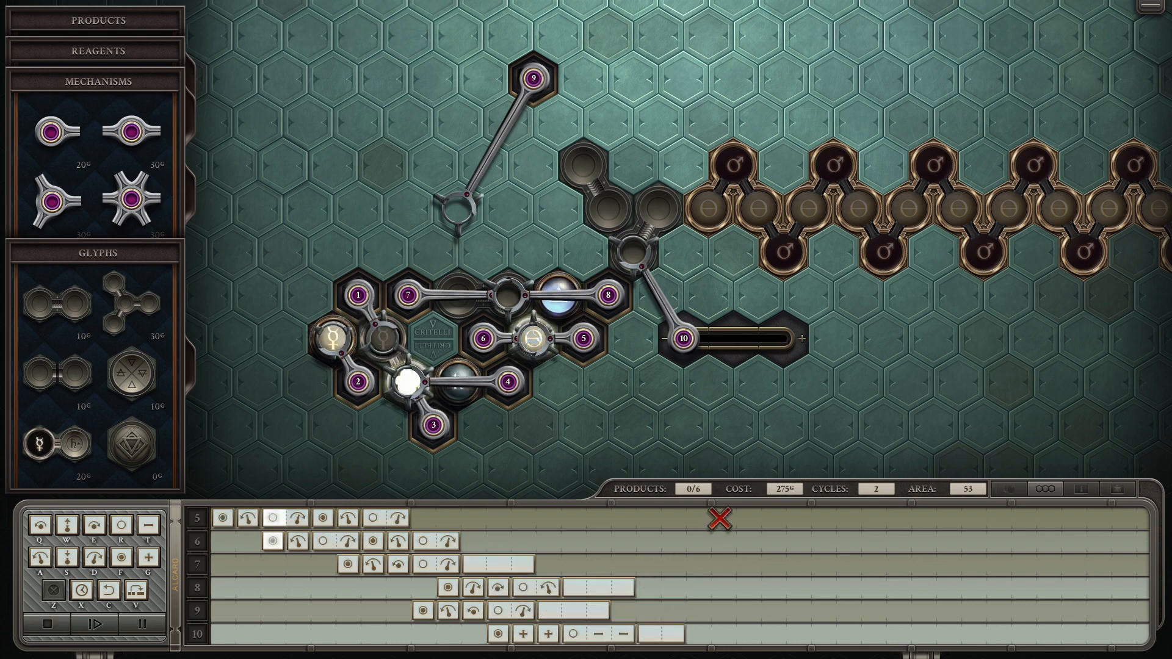
left_click(114, 623)
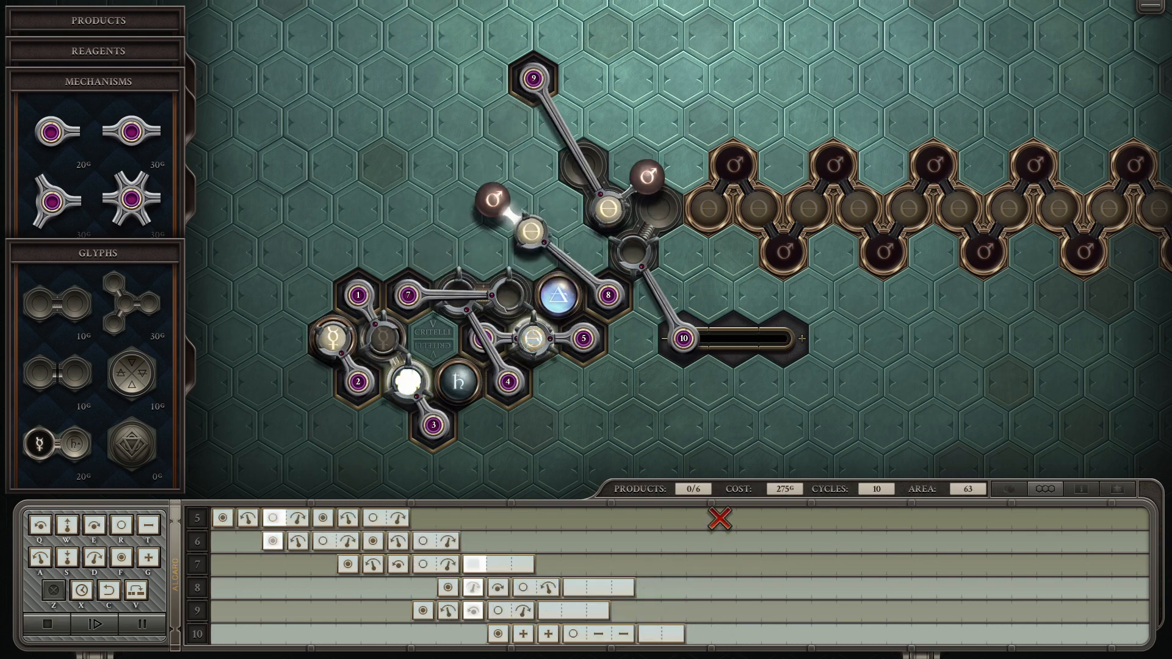
left_click(117, 644)
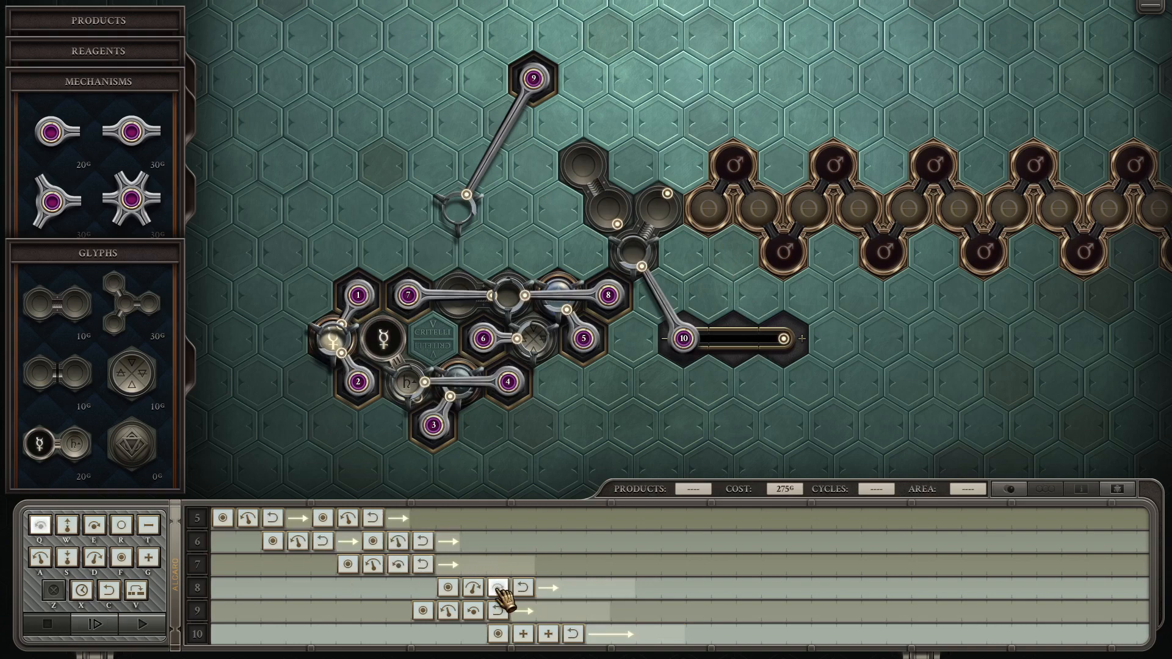
Step: Retime arm 8's instructions, dismiss the collision error, and rerun the test
left_click(111, 625)
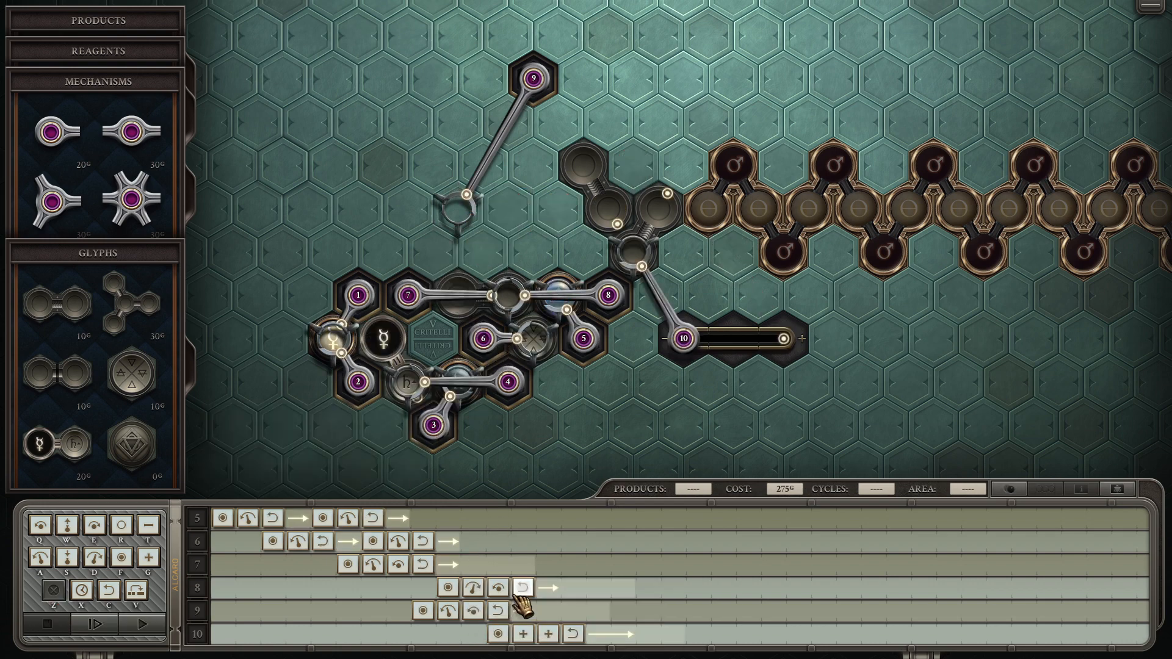
mouse_move(643, 594)
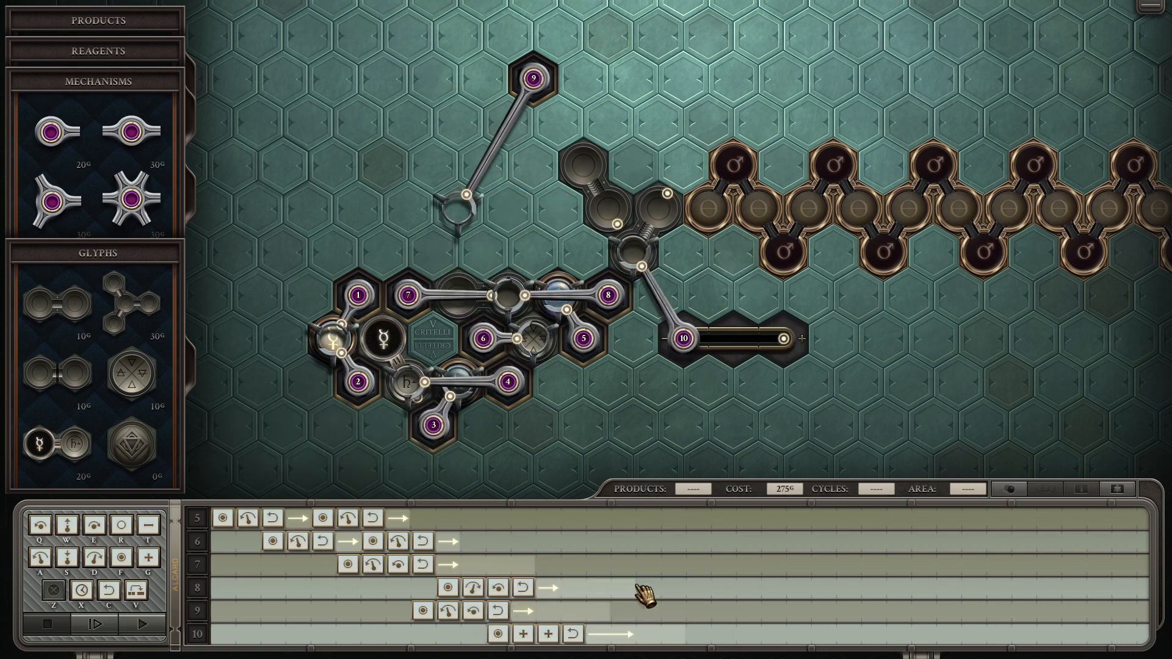
mouse_move(500, 589)
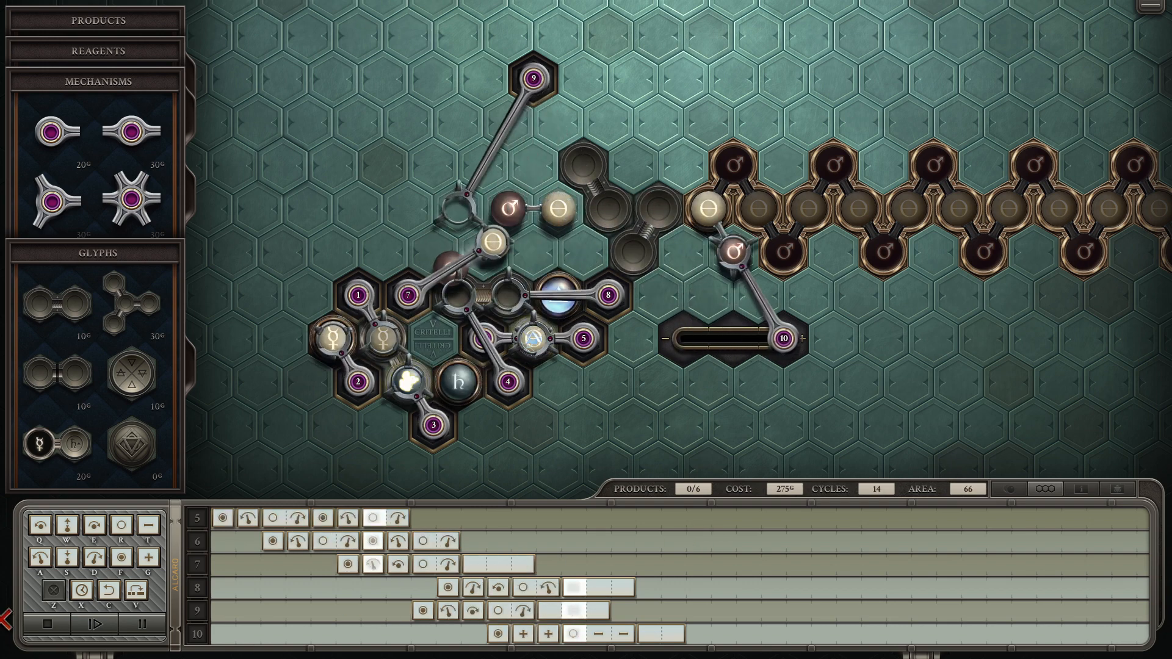
left_click(92, 624)
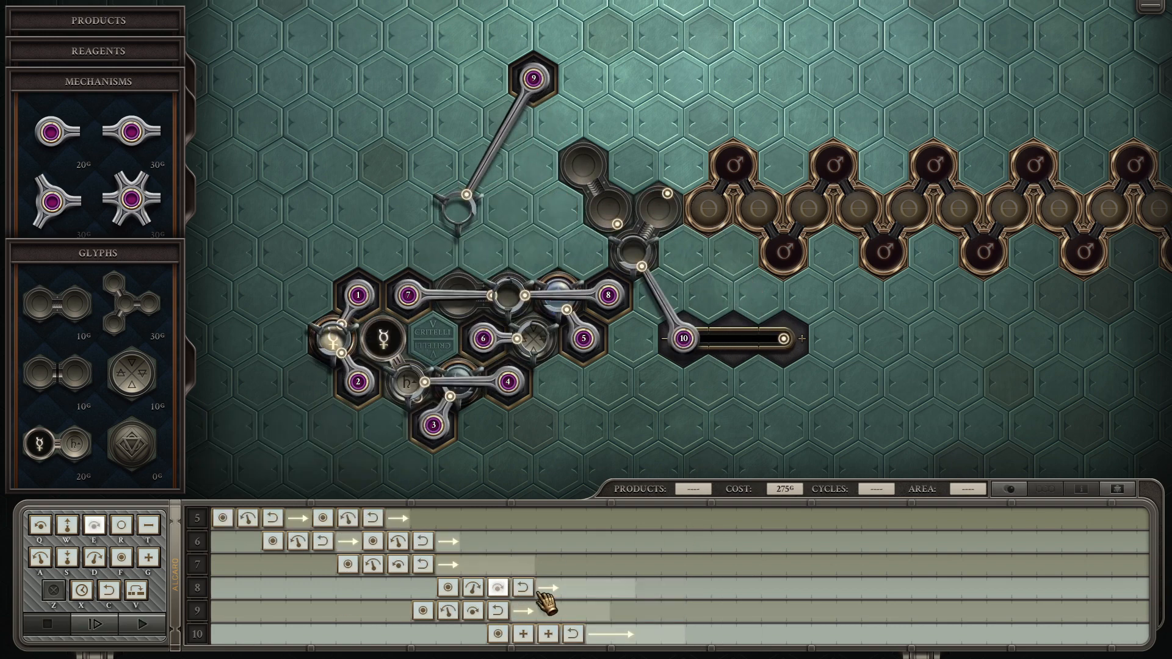
left_click(93, 613)
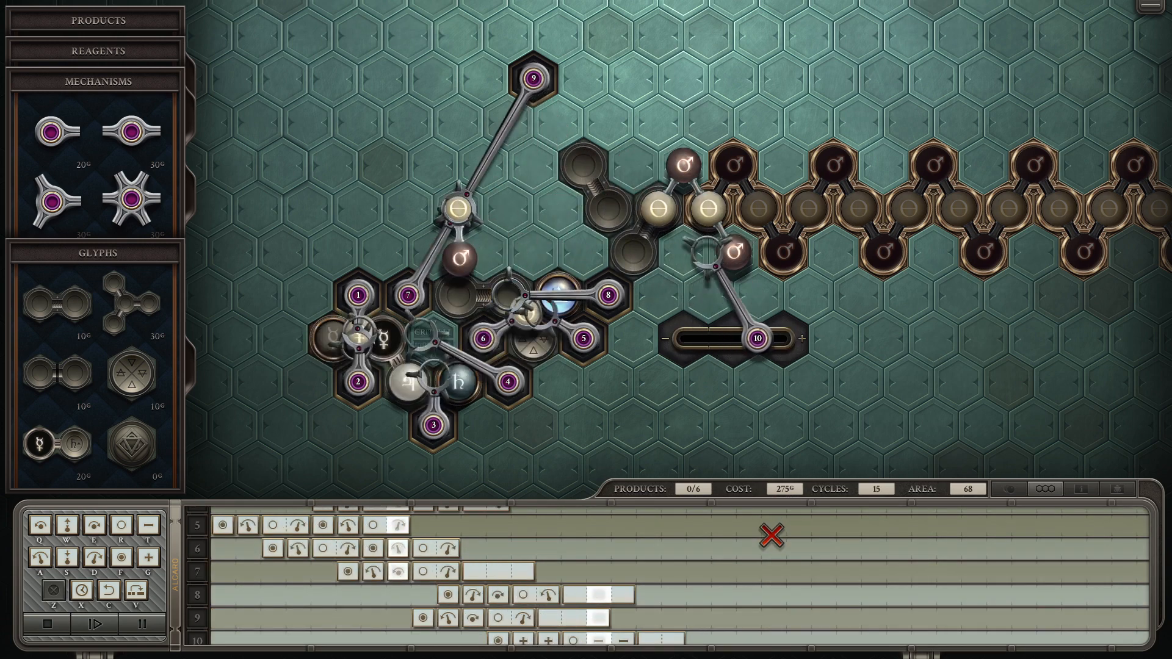
left_click(103, 624)
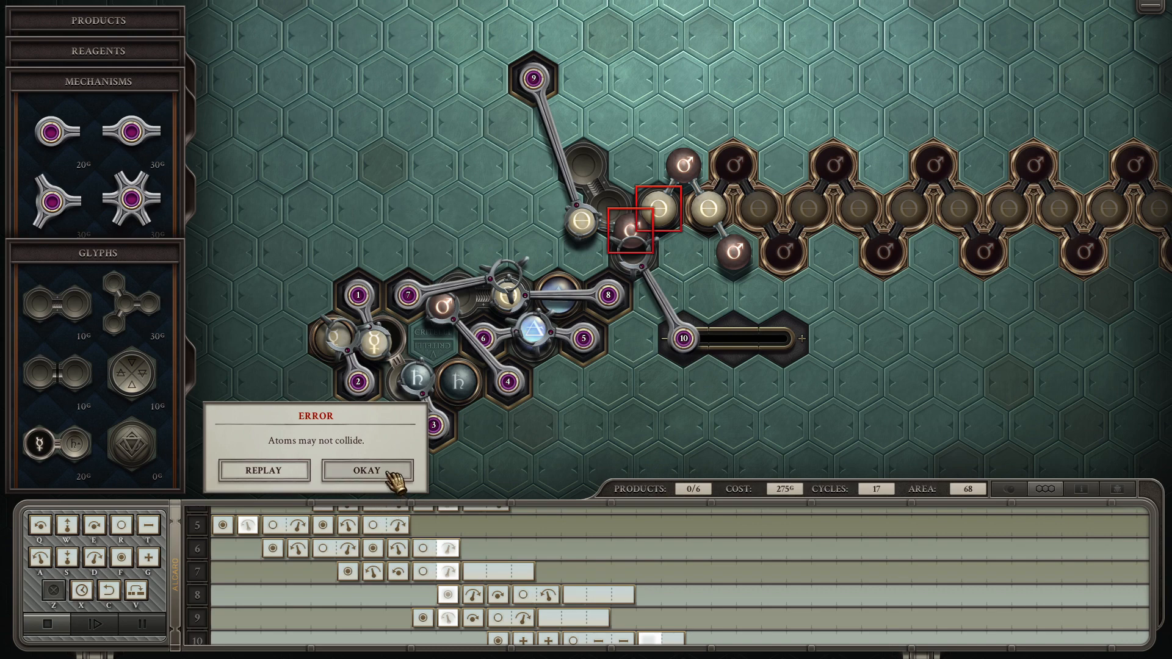
left_click(366, 470)
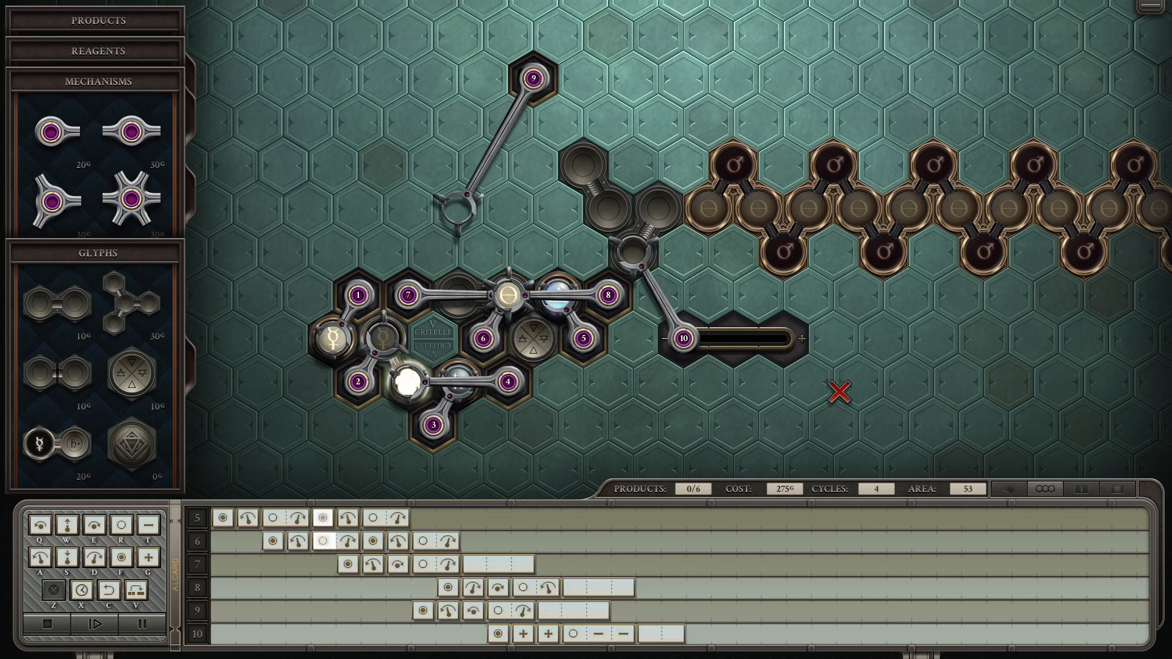
left_click(111, 626)
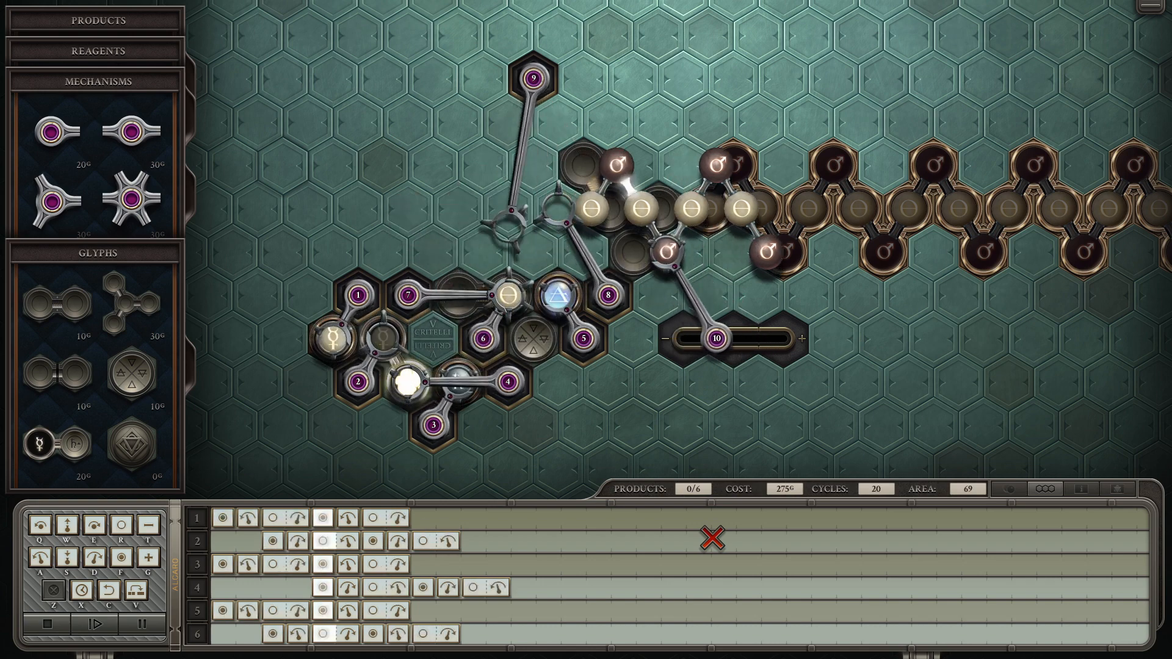
left_click(120, 633)
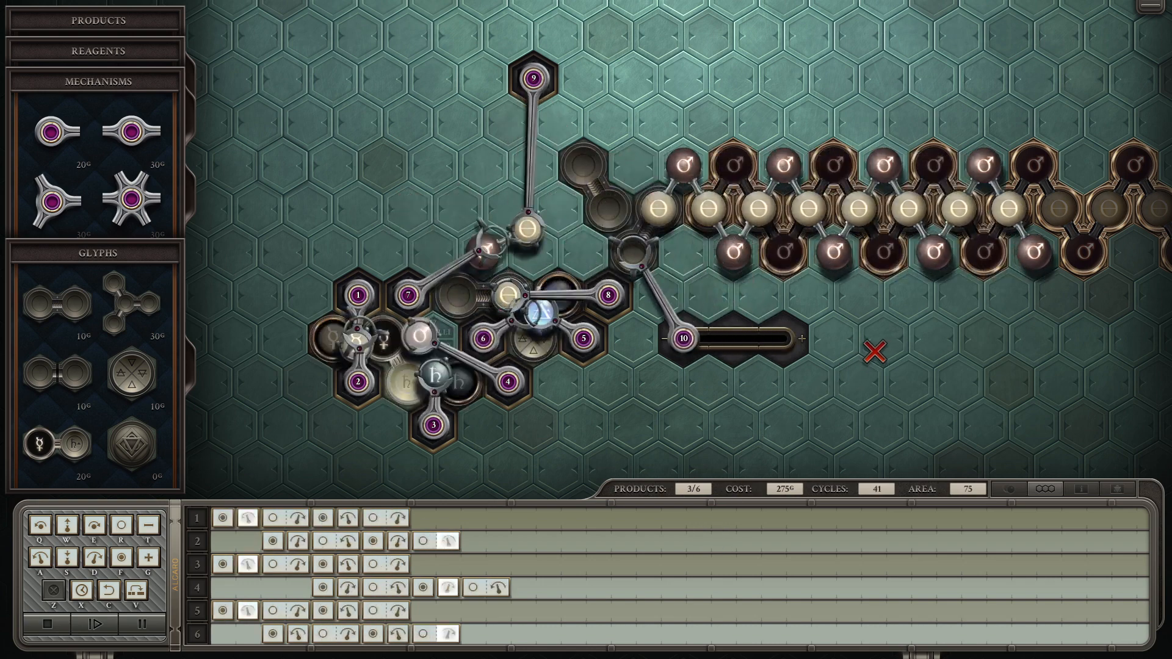
left_click(94, 612)
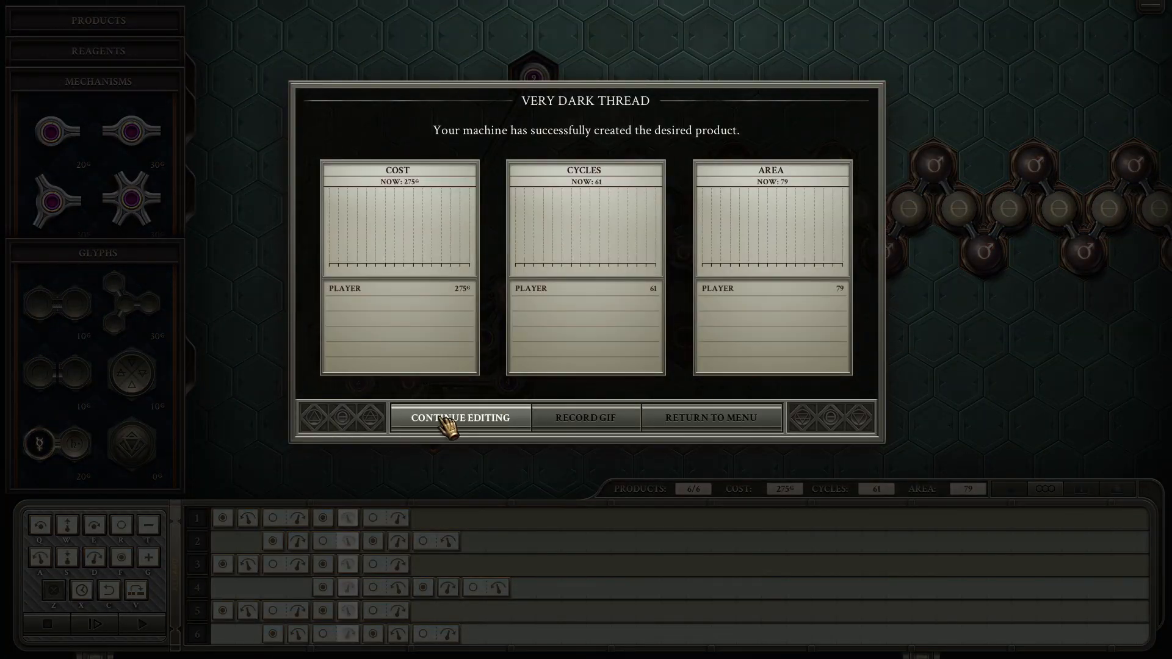
Step: Leave the six-product results screen and return to editing the machine
left_click(458, 417)
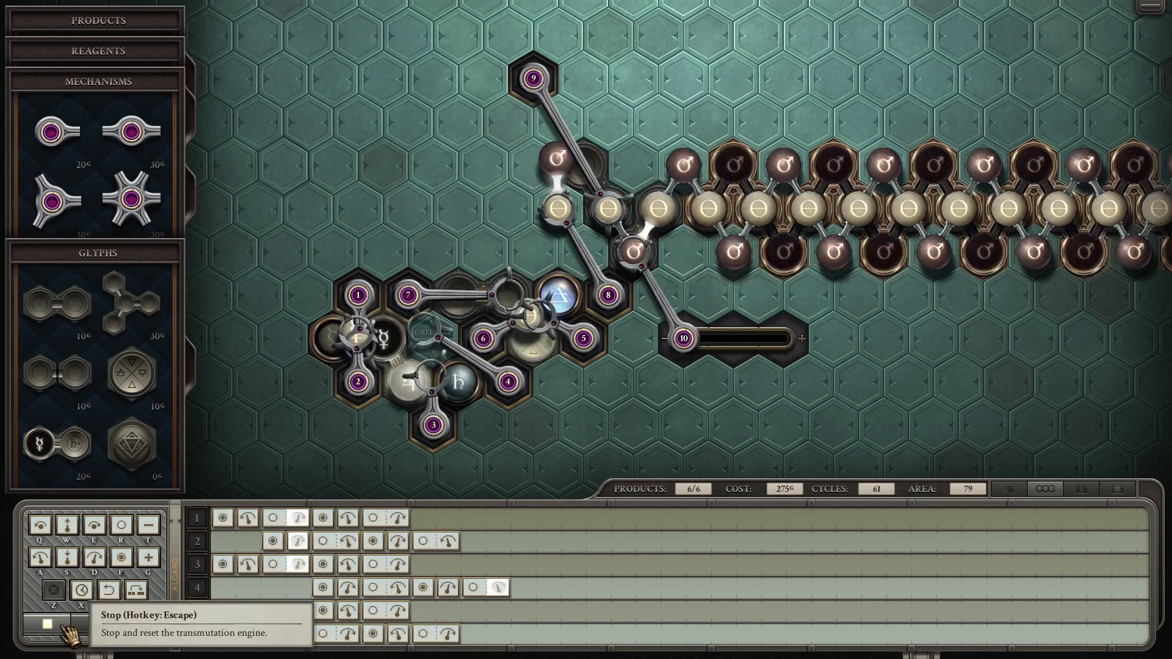
Step: Stop the machine, return from the results screen, and adjust an arm instruction
left_click(29, 623)
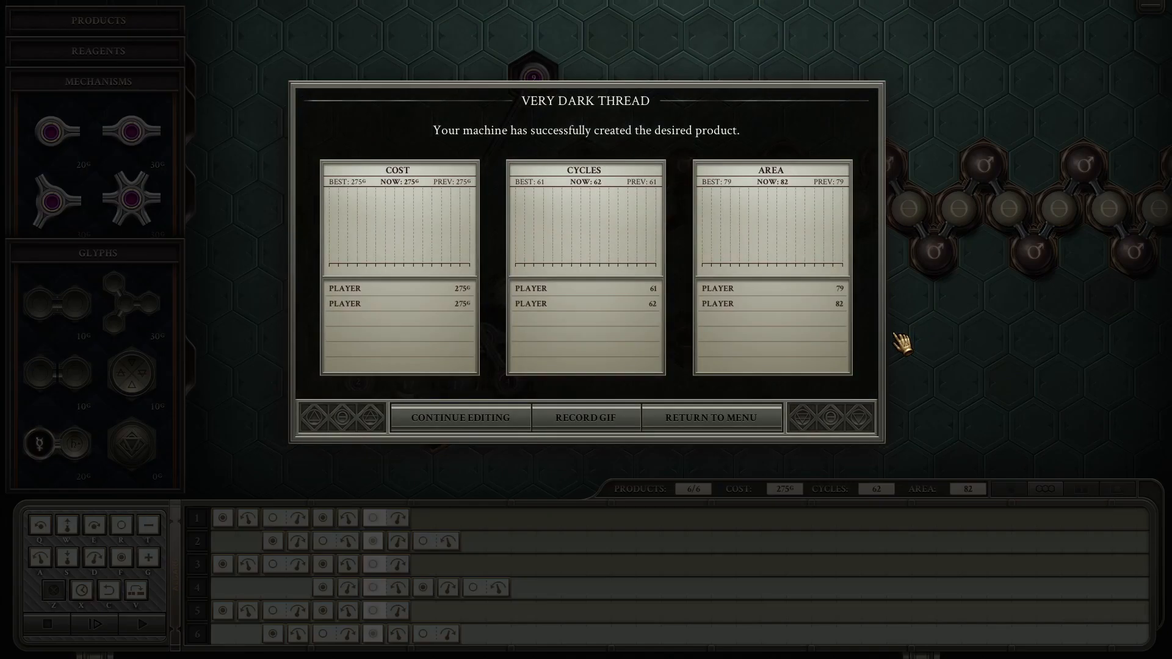
mouse_move(462, 417)
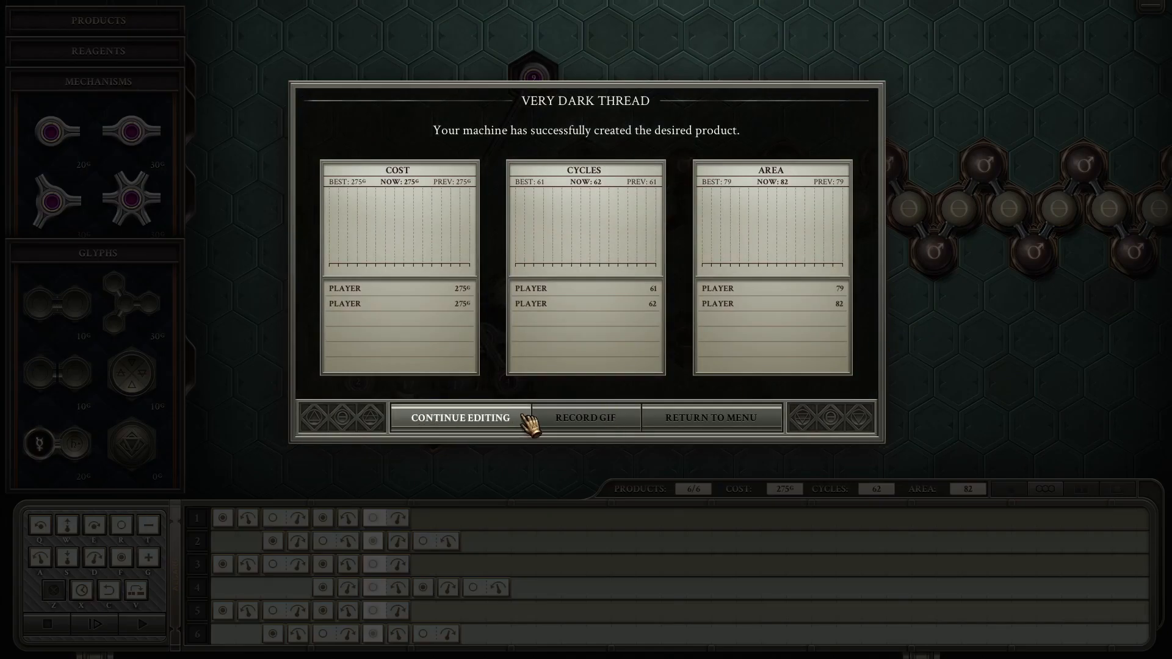
left_click(460, 417)
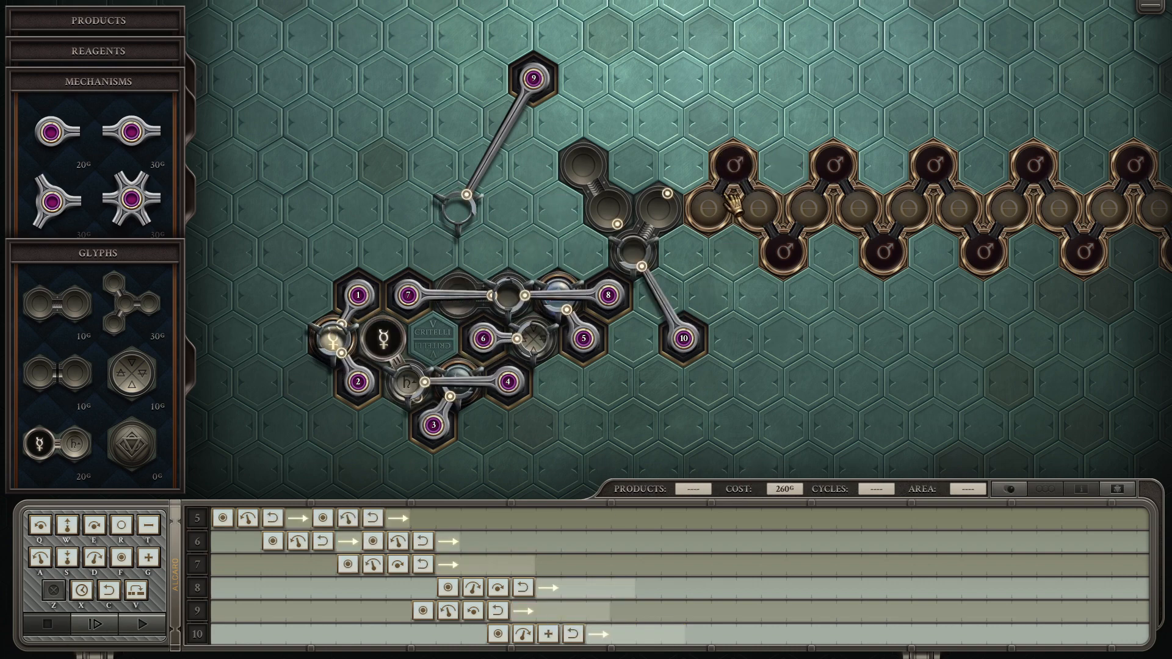
left_click(97, 612)
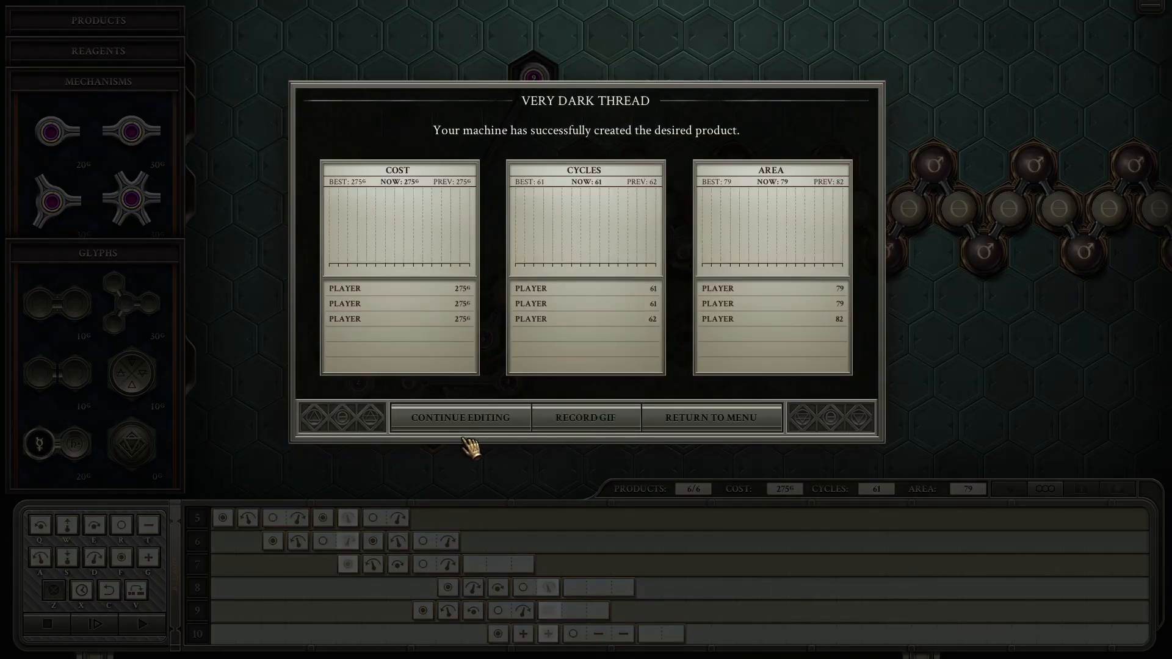
Step: Return to the Very Dark Thread menu and scroll through the story dialogue
left_click(459, 417)
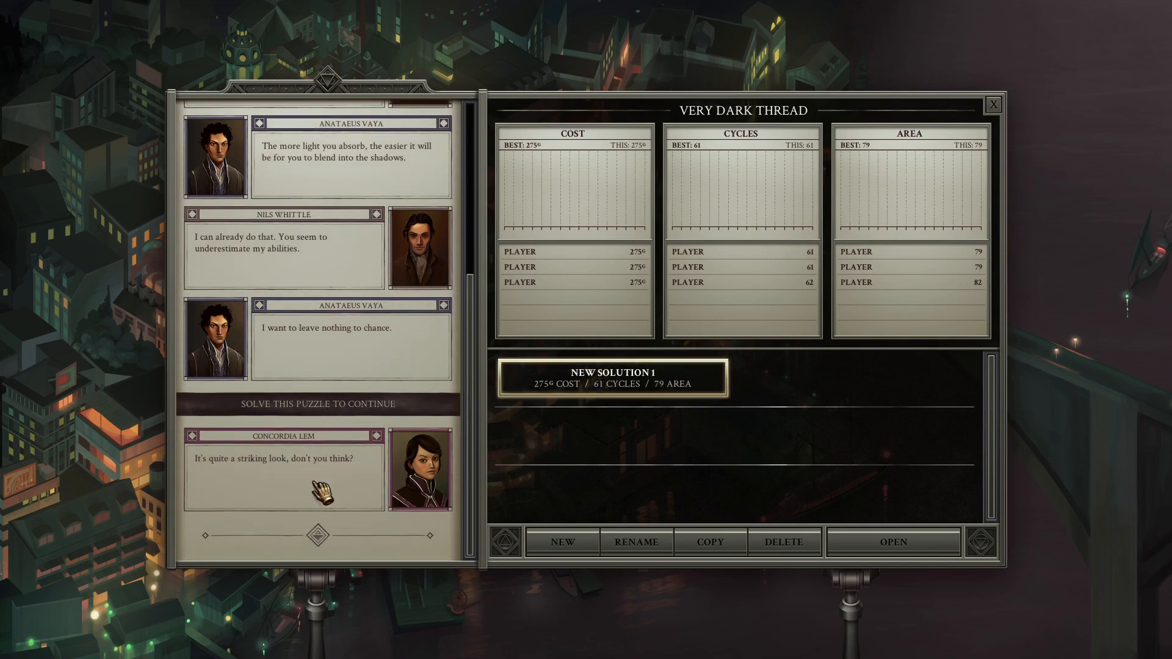
scroll("down", 3)
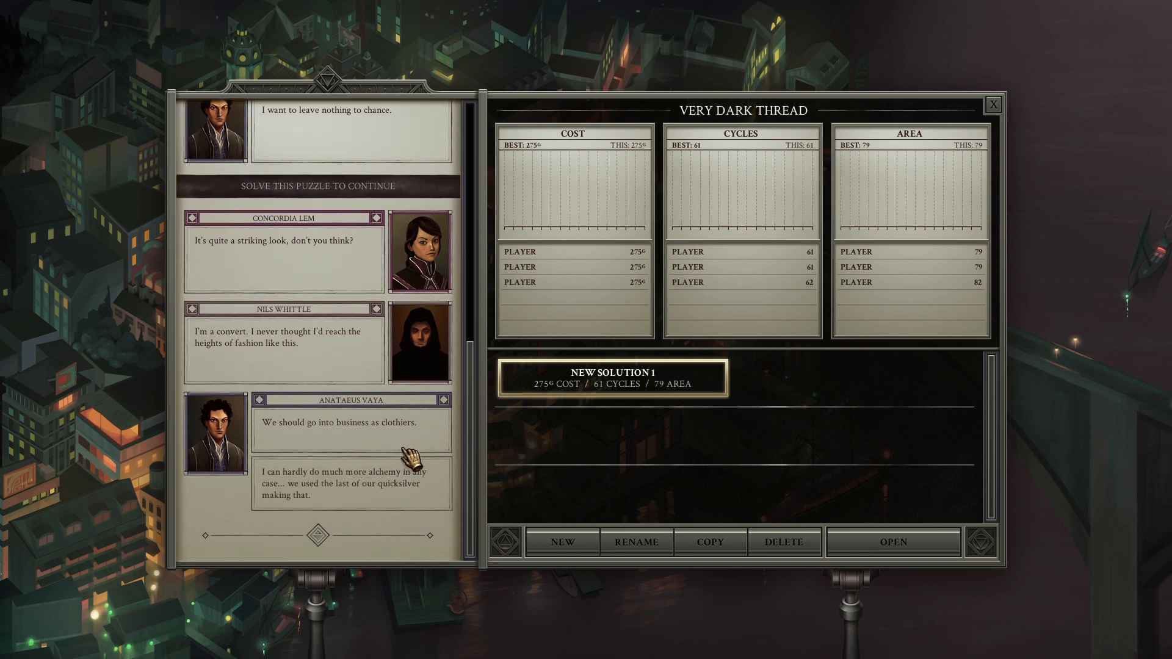
mouse_move(367, 501)
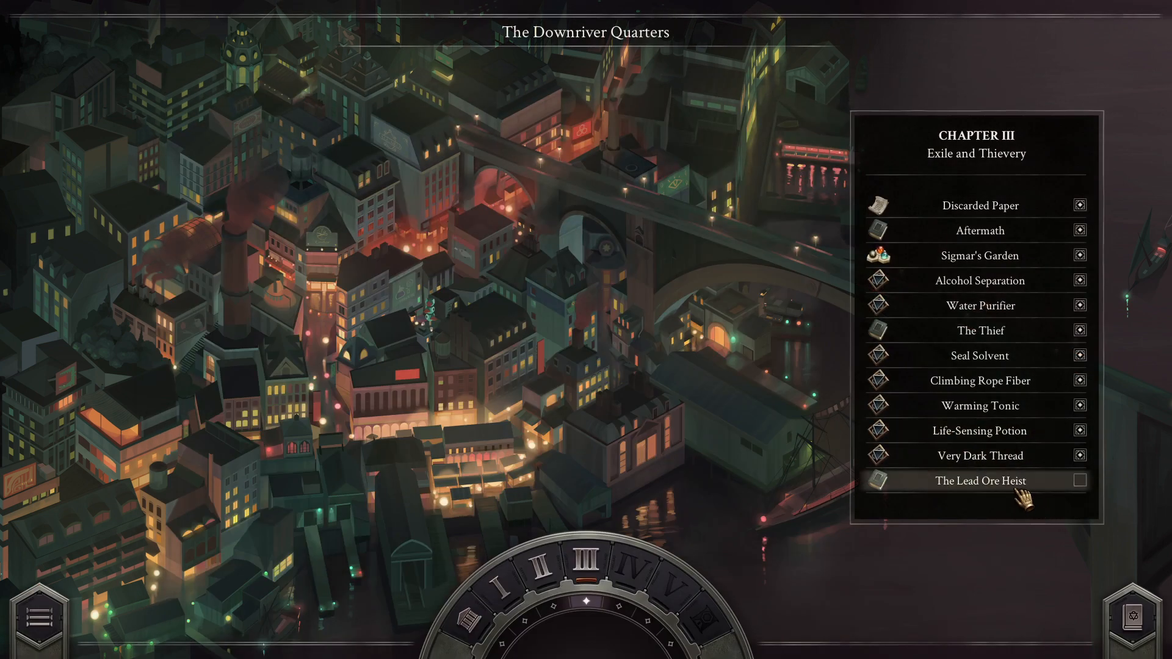
Step: Open The Lead Ore Heist story scene and advance its dialogue
left_click(979, 481)
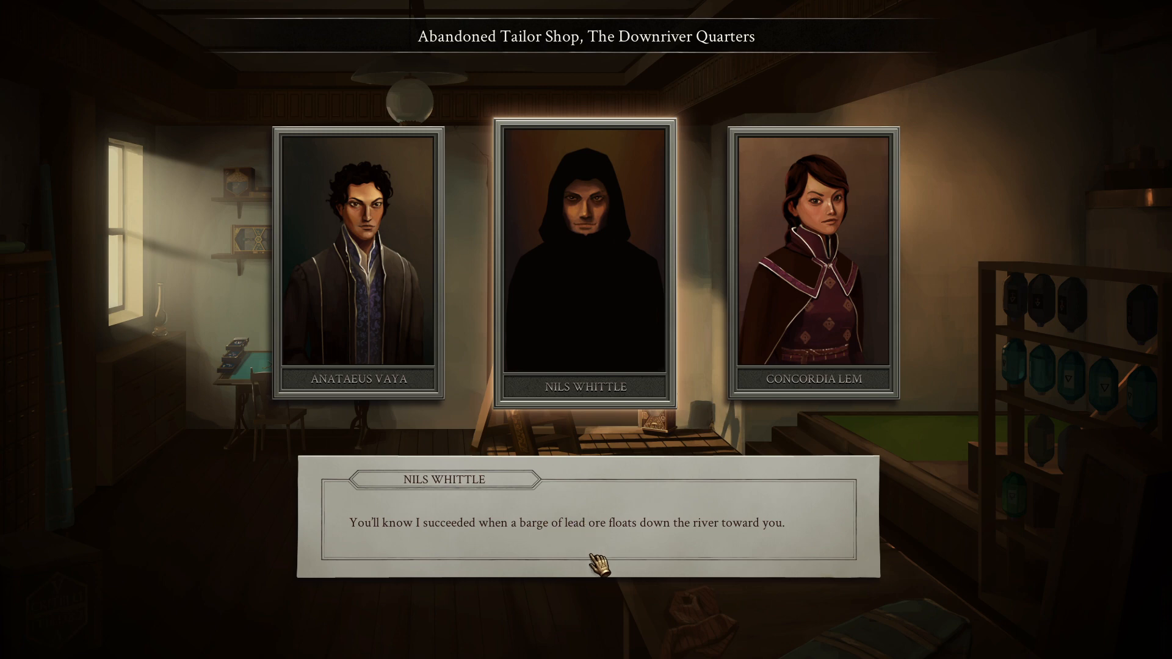
left_click(599, 564)
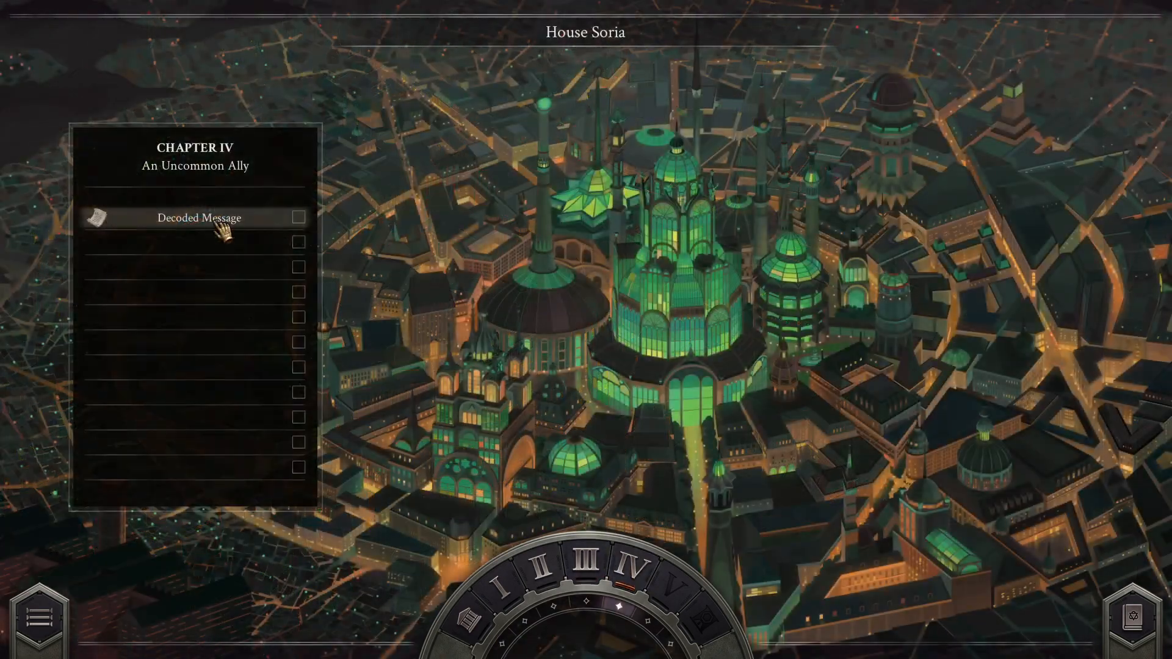
Step: Open the Decoded Message letter from the chapter IV list
left_click(199, 217)
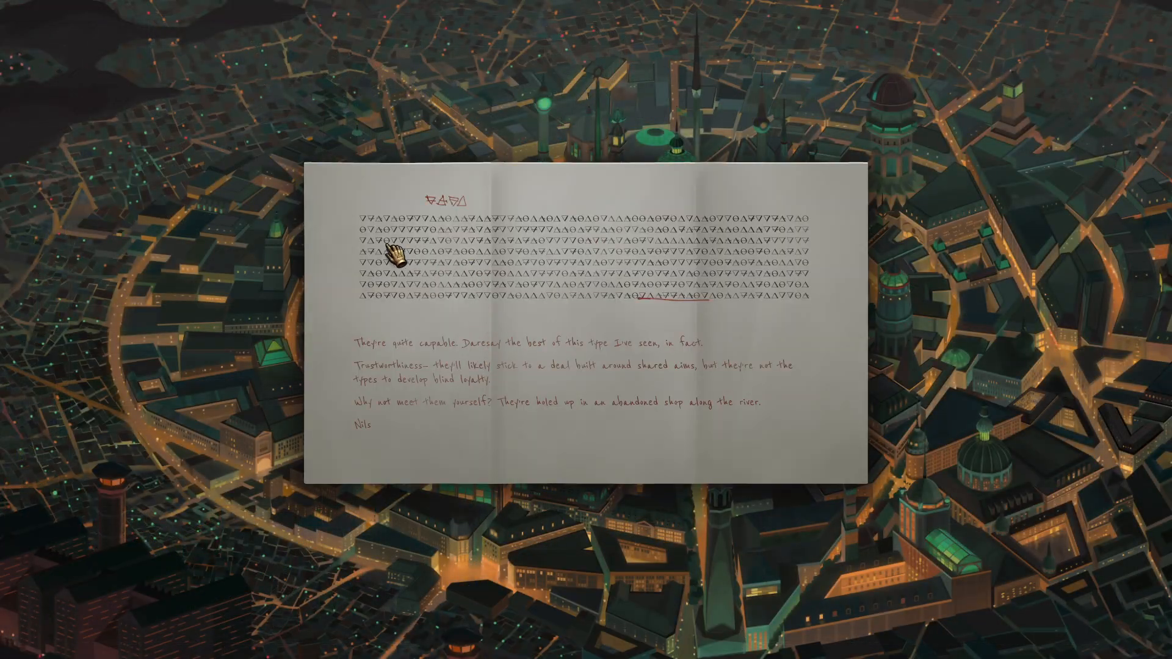
mouse_move(789, 254)
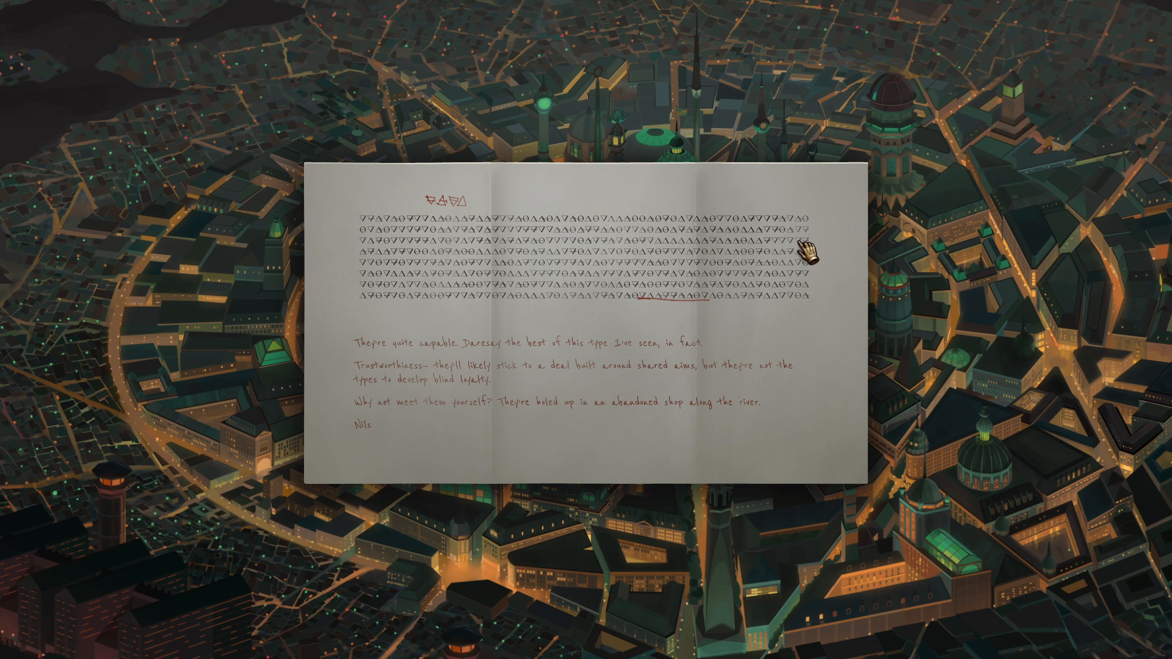
mouse_move(432, 366)
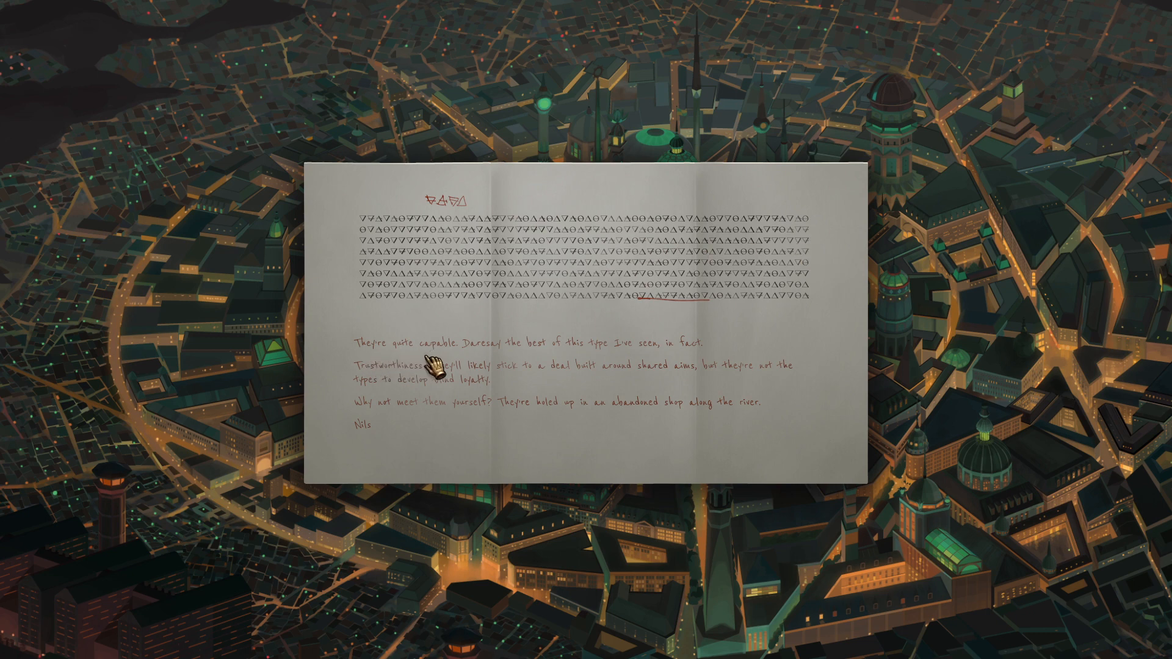
mouse_move(627, 368)
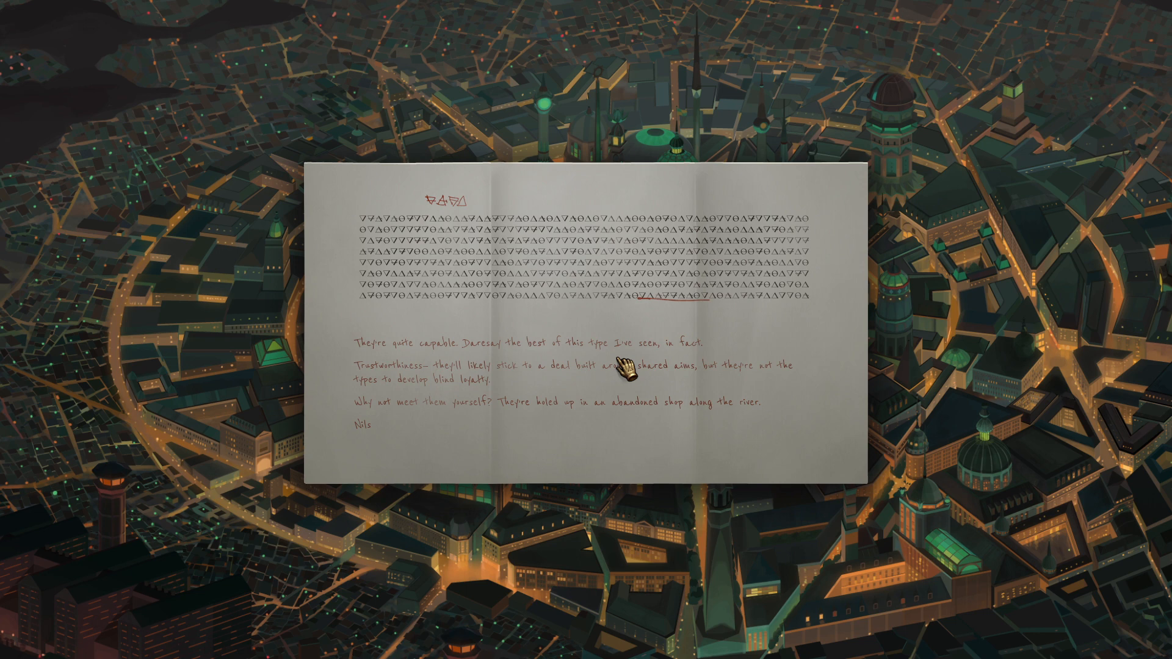
mouse_move(454, 400)
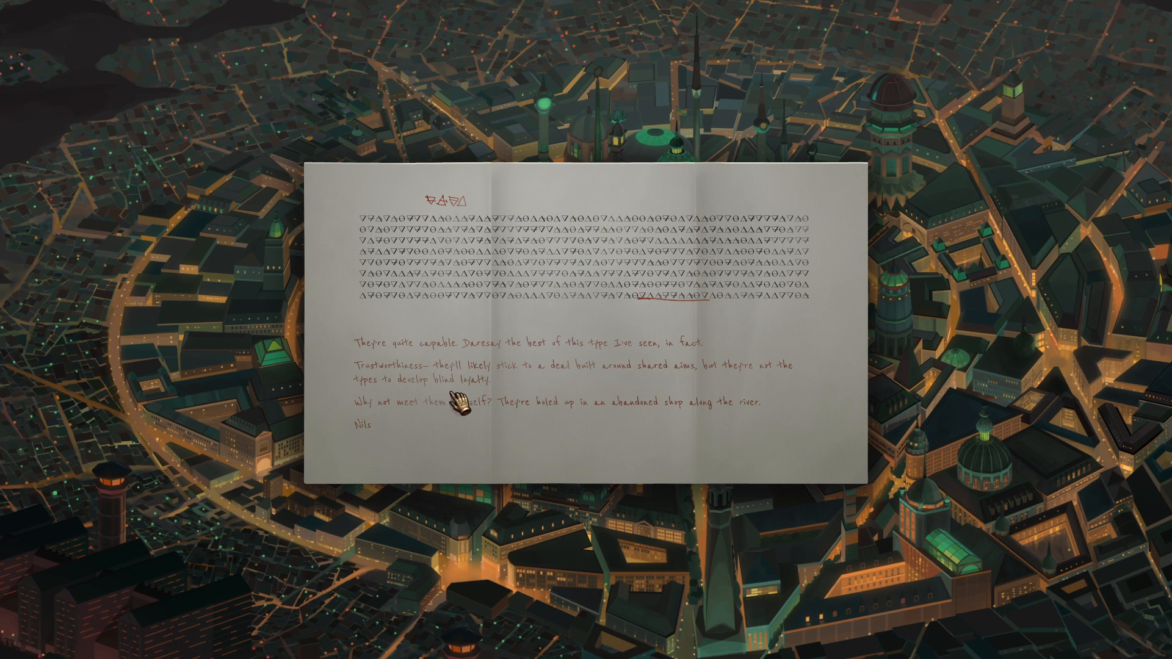
mouse_move(564, 383)
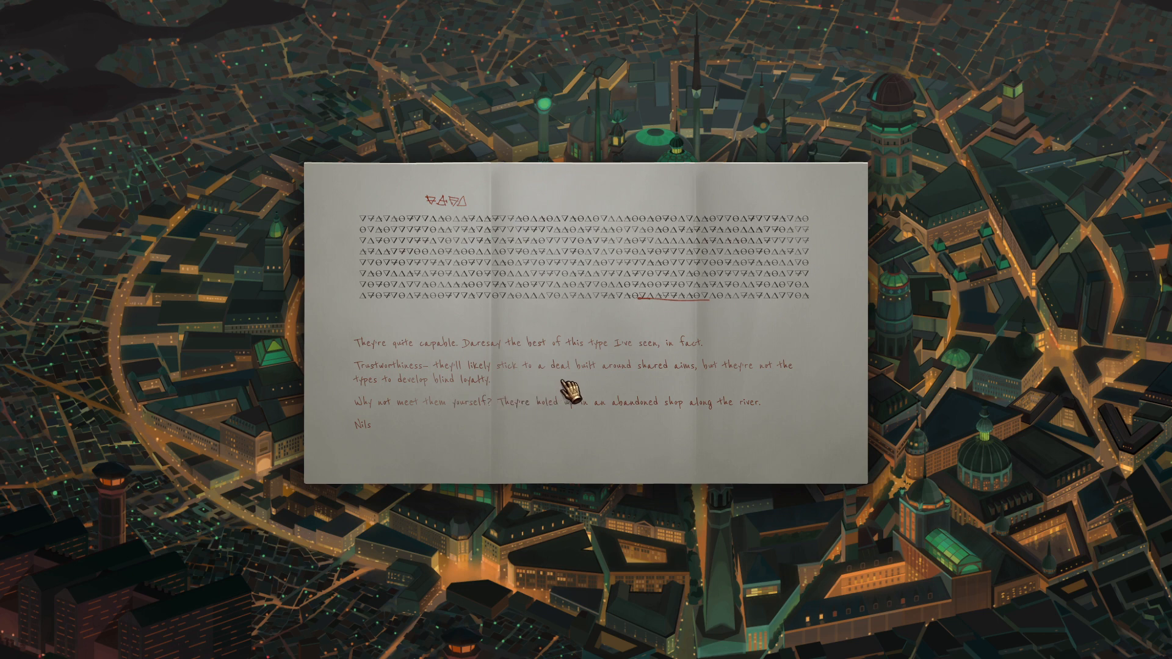
mouse_move(679, 388)
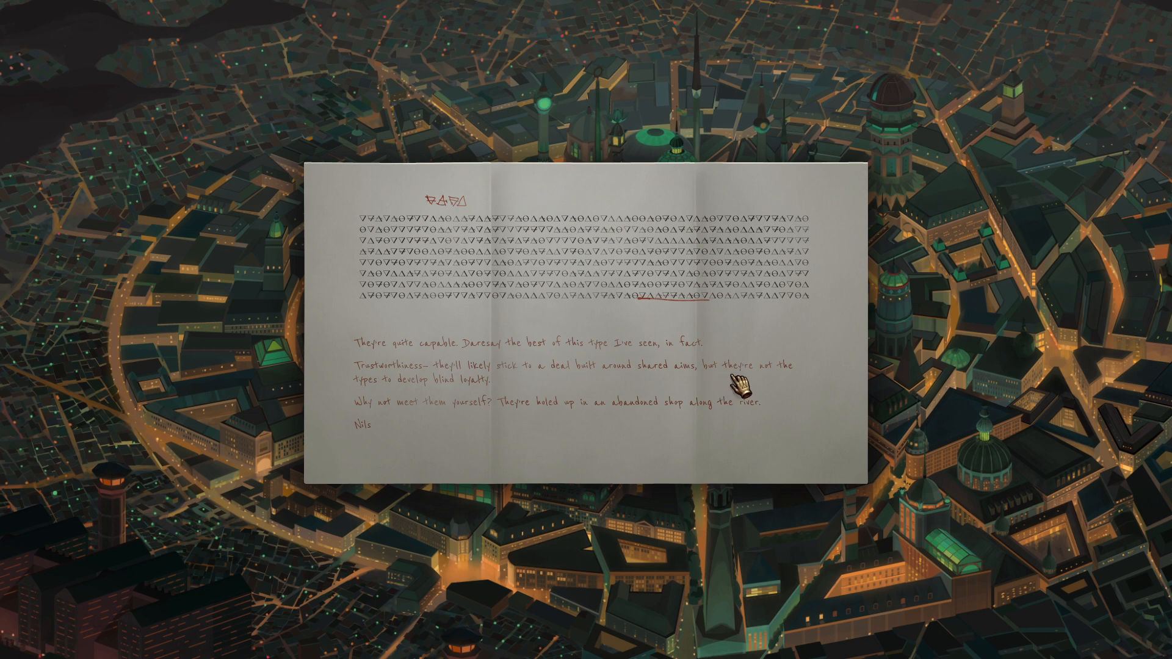
mouse_move(432, 429)
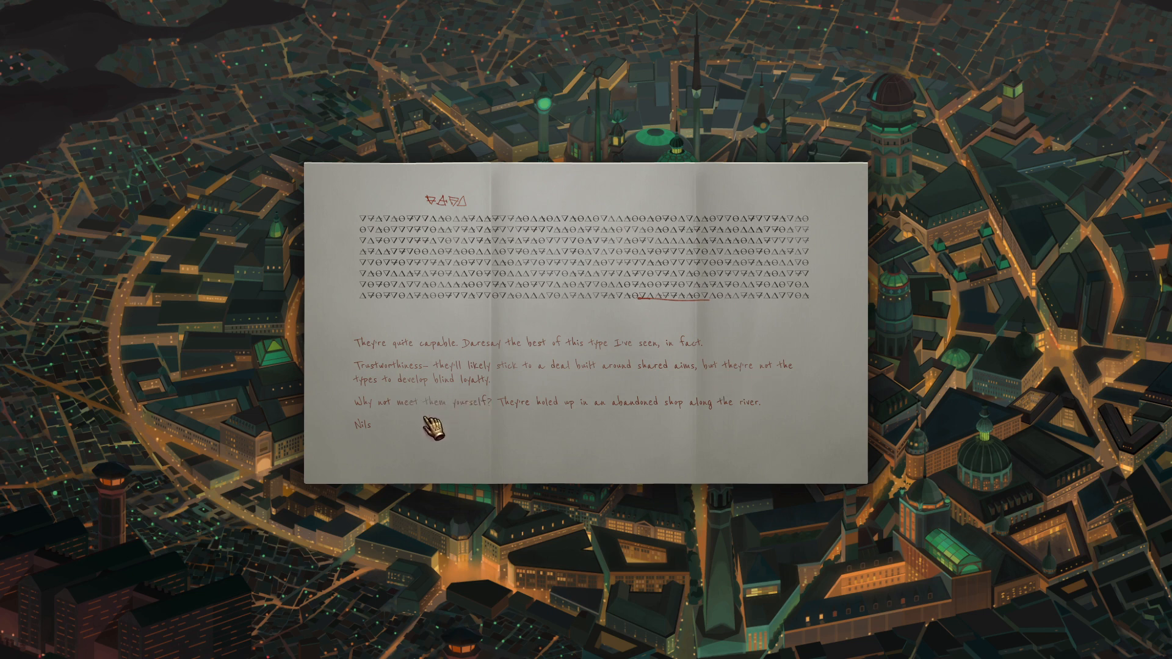
mouse_move(566, 429)
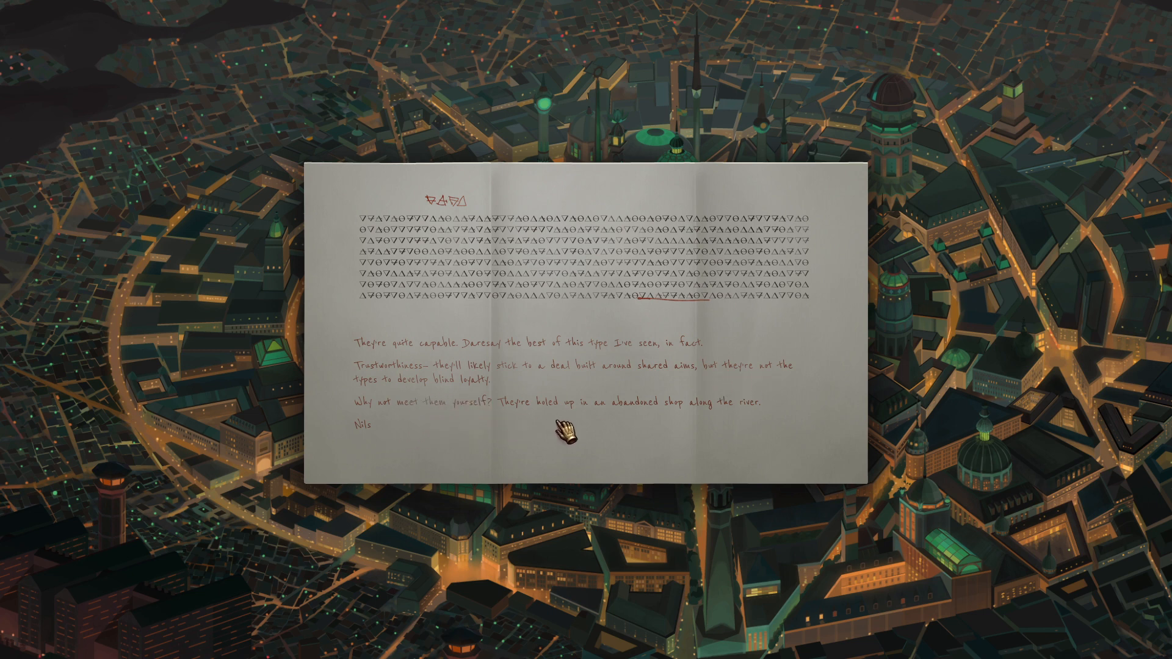
mouse_move(745, 432)
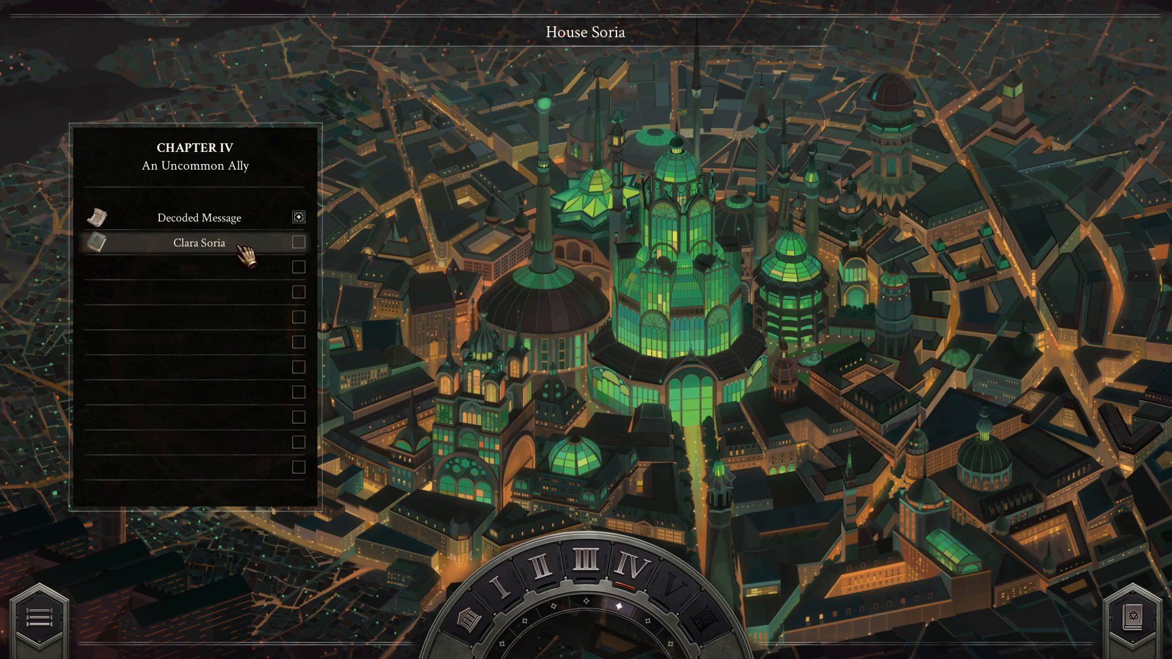
Step: Open the Clara Soria story scene and click through its dialogue
left_click(198, 242)
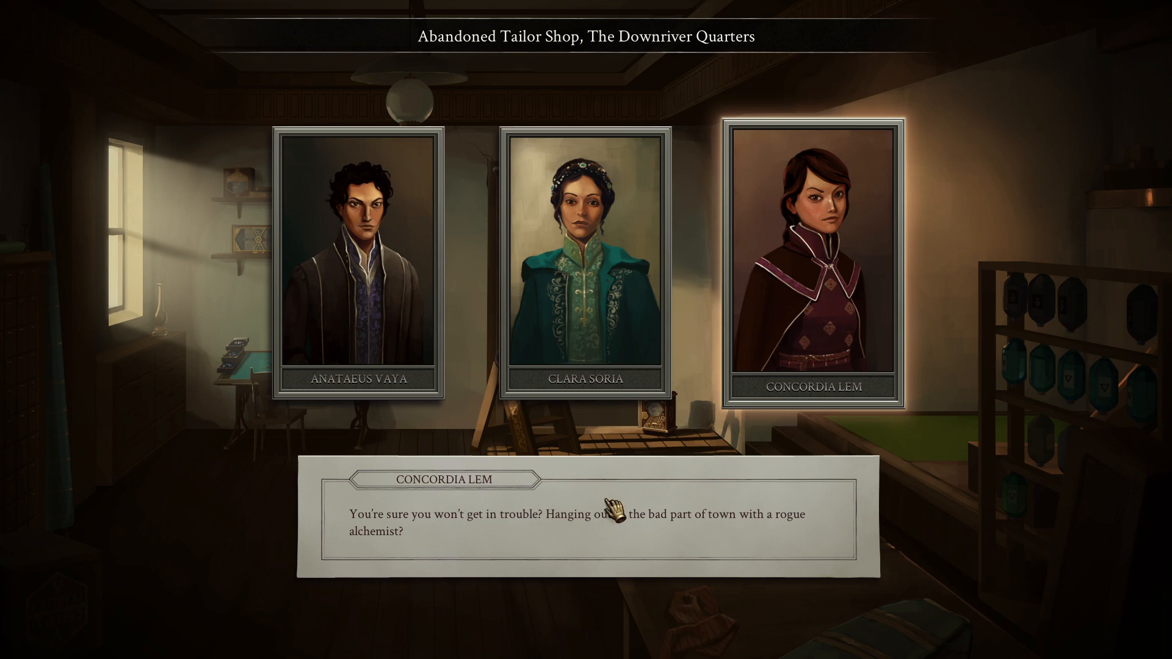
mouse_move(587, 539)
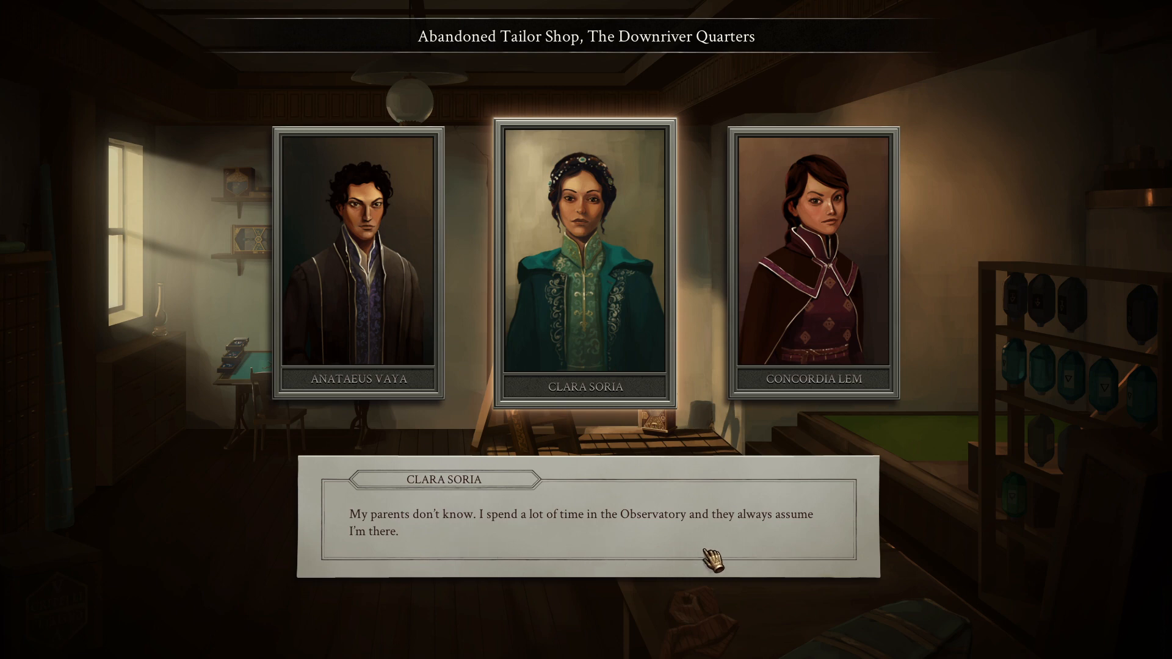
left_click(713, 559)
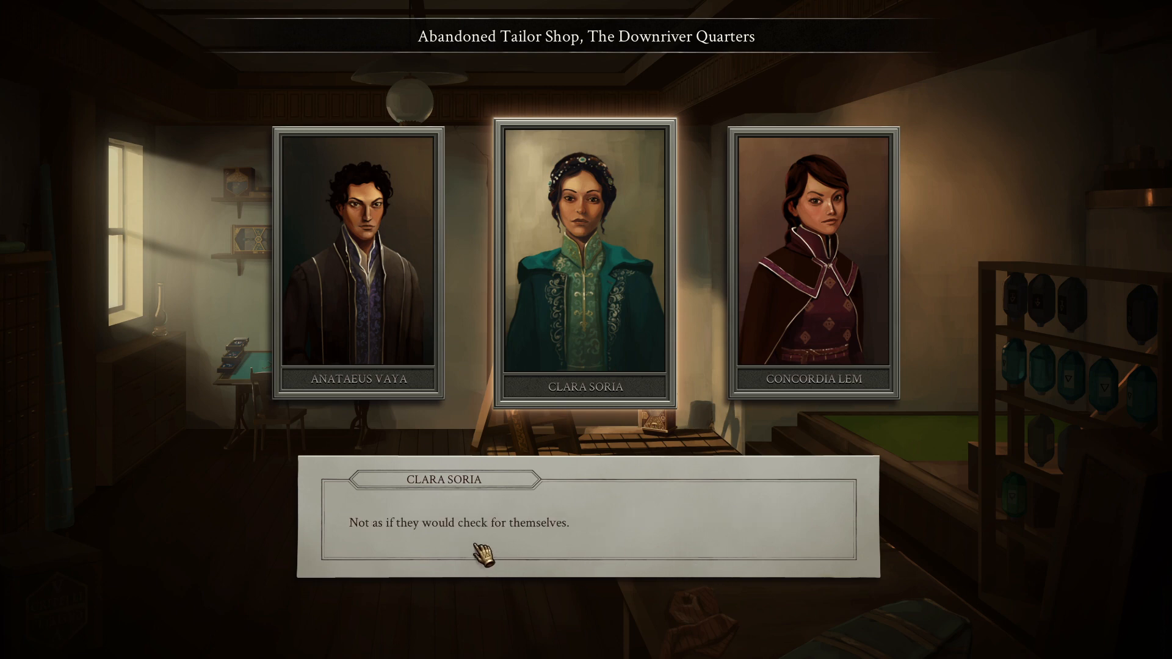
left_click(358, 262)
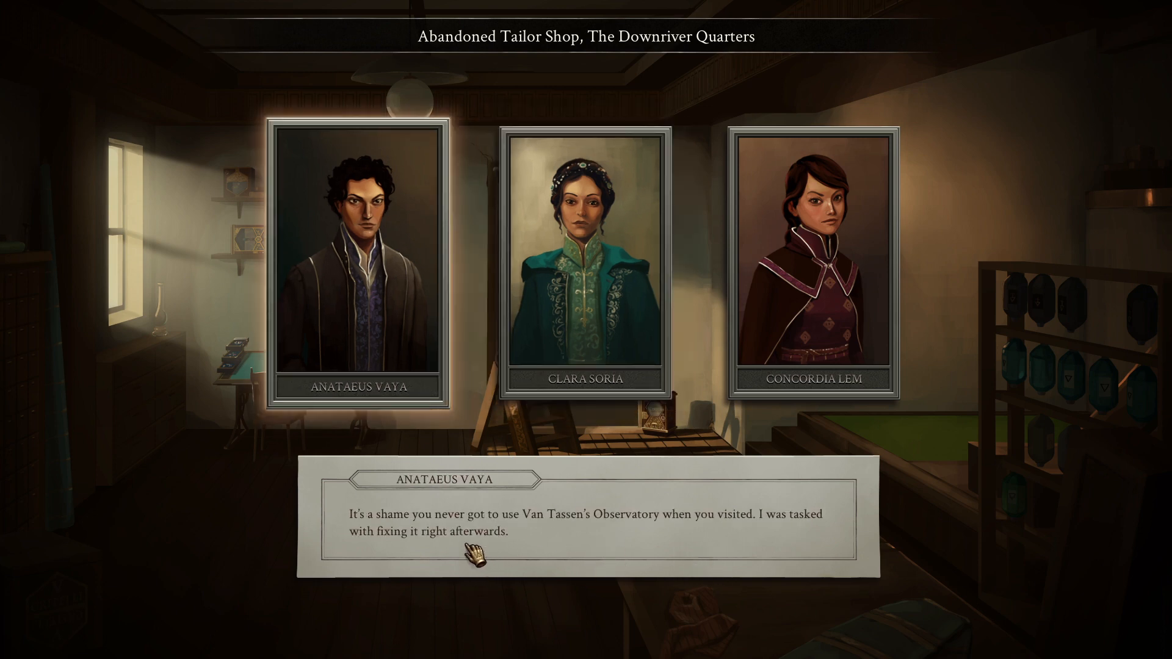
mouse_move(789, 542)
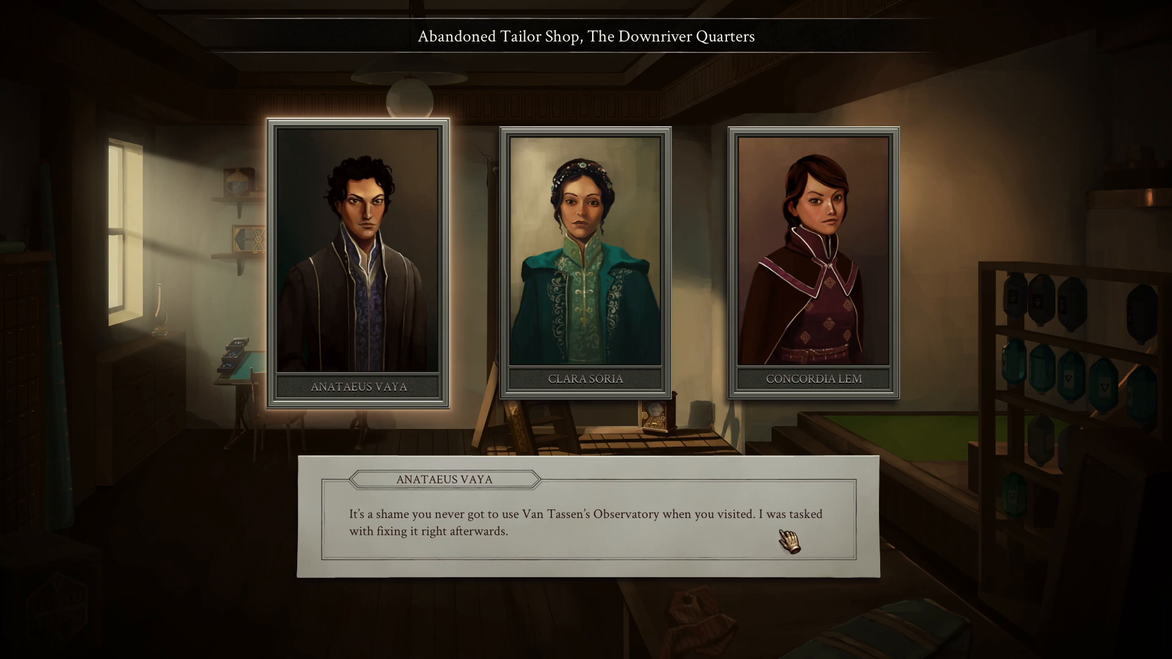
left_click(586, 261)
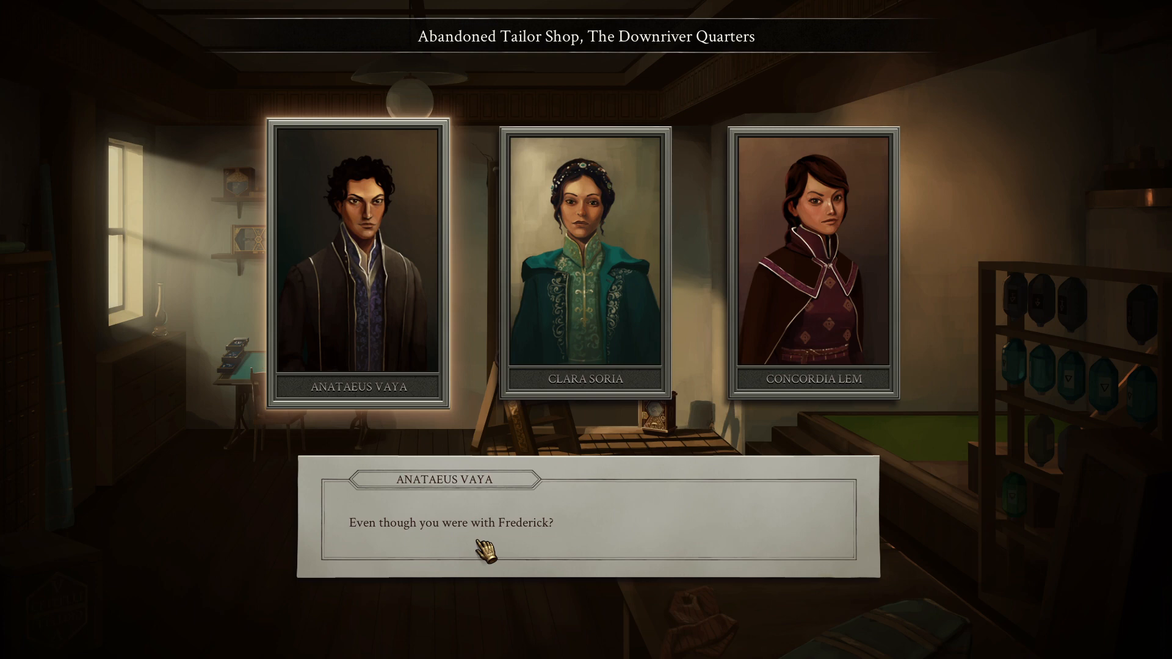
left_click(586, 262)
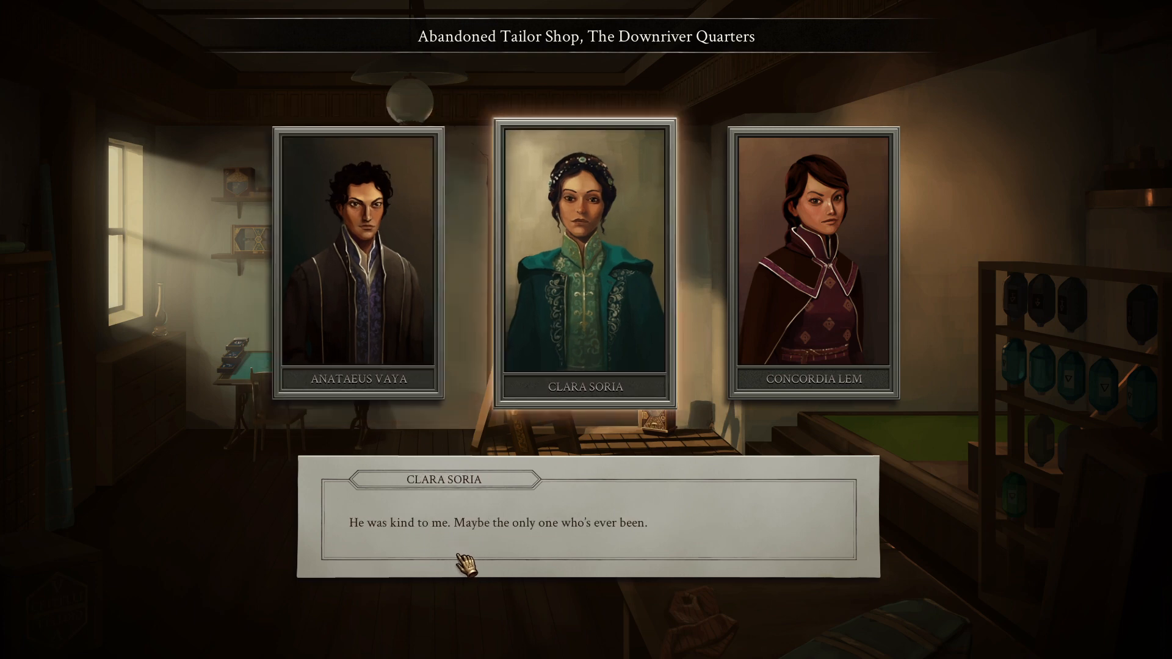
left_click(464, 562)
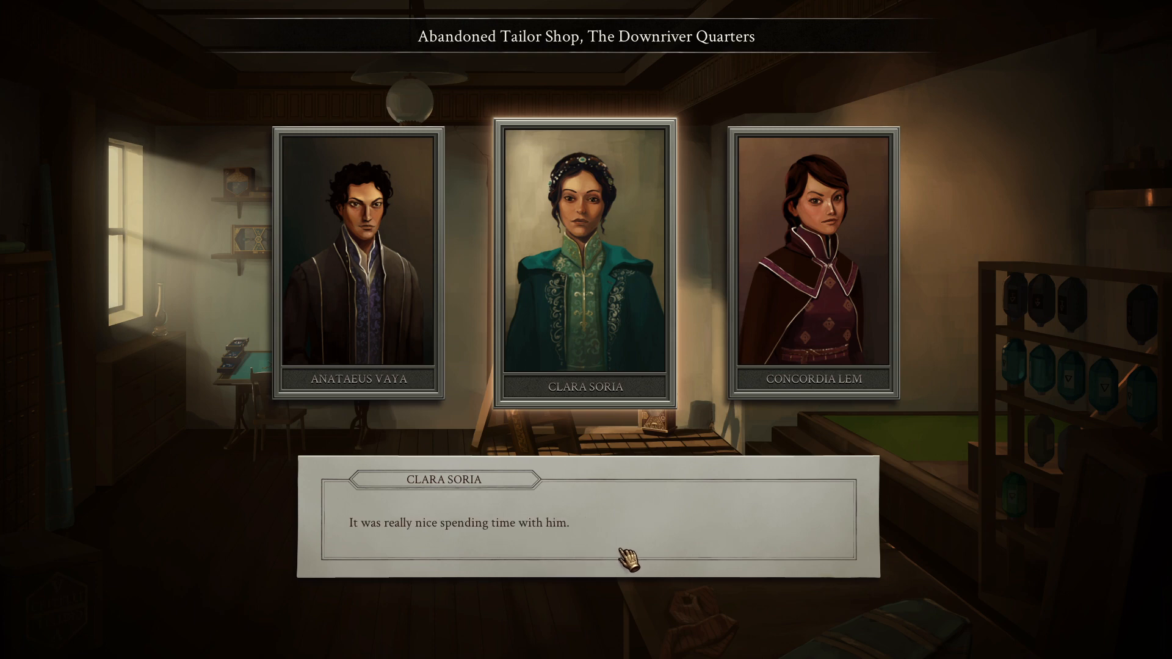
left_click(813, 265)
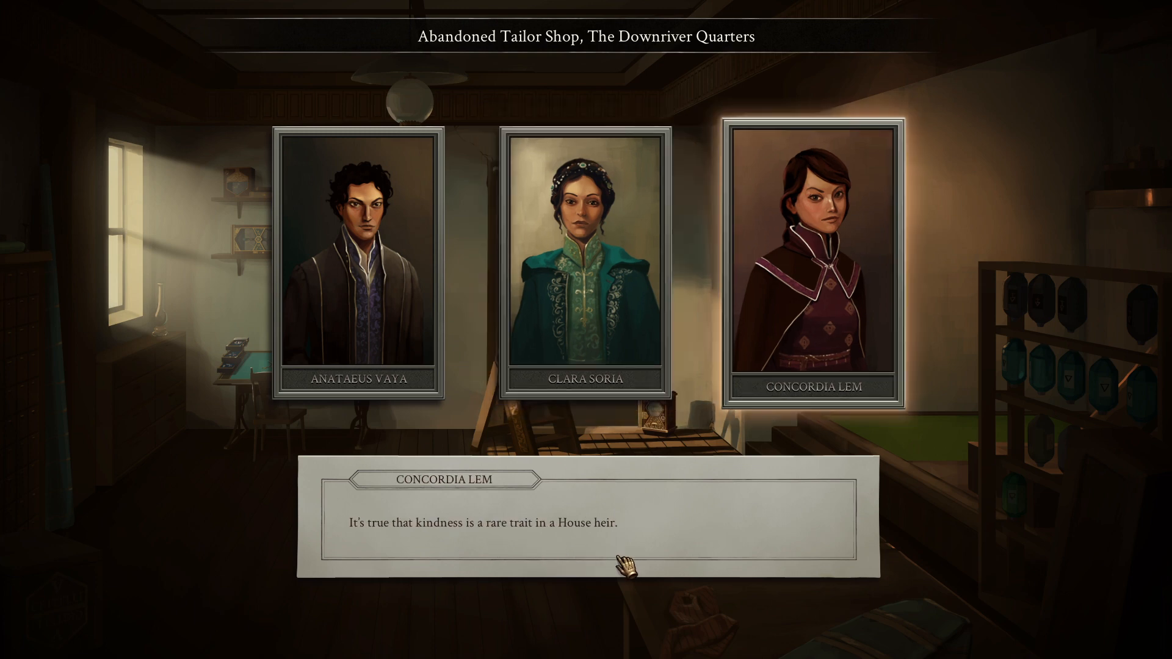
left_click(586, 262)
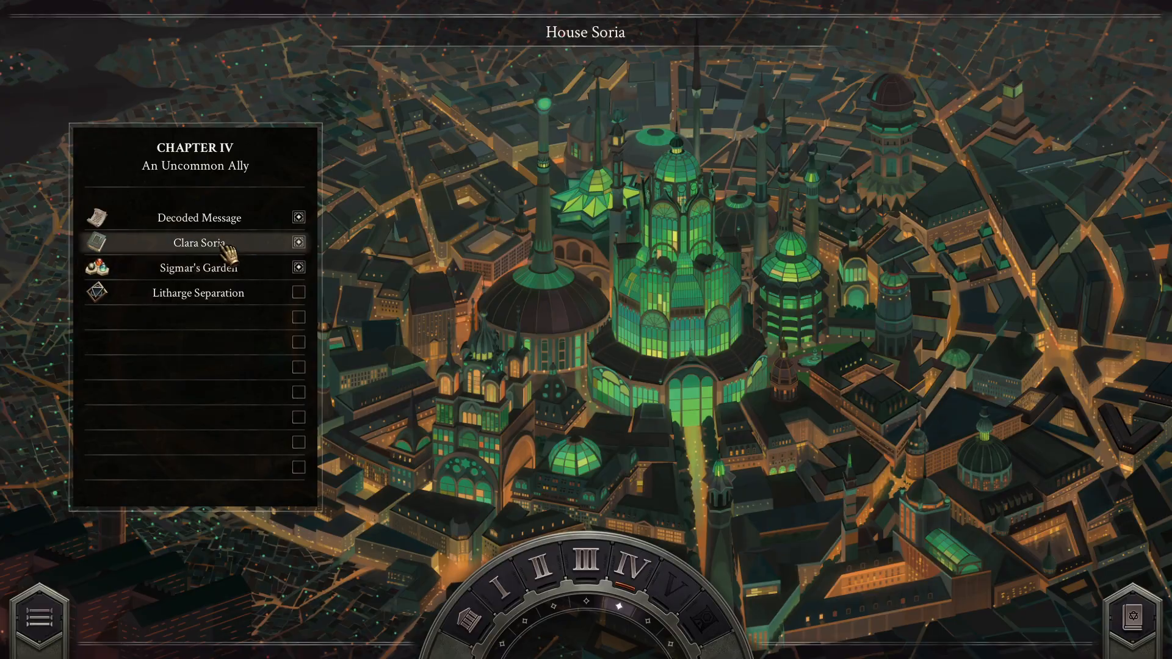
Step: Replay the Clara Soria scene and advance its opening lines
left_click(197, 242)
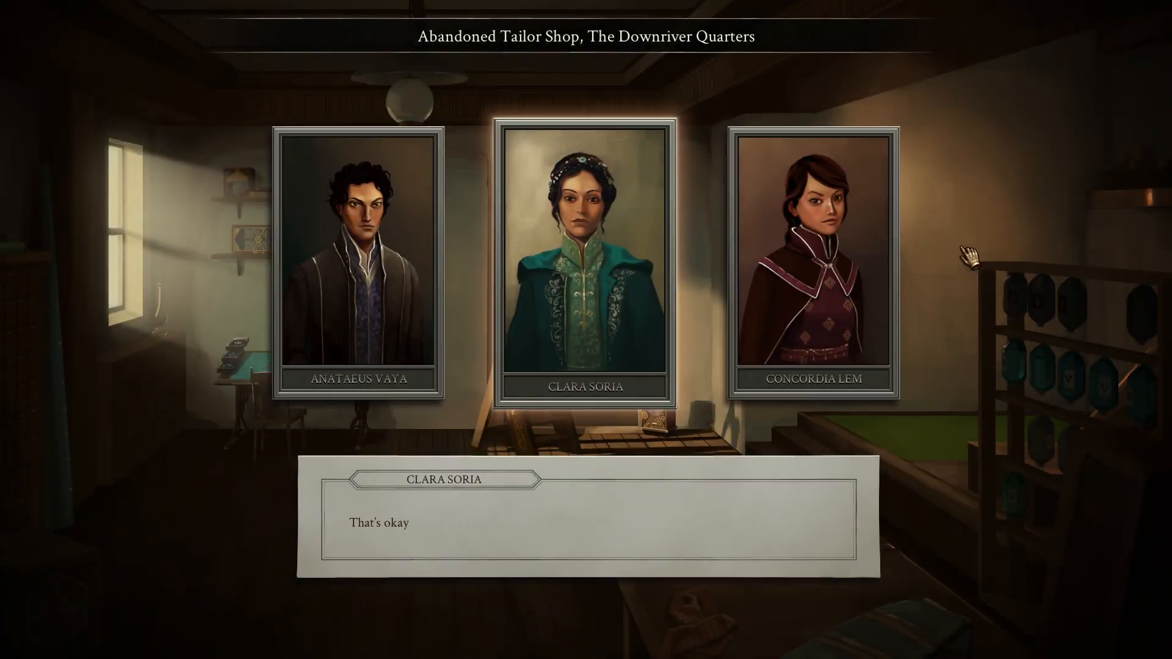
left_click(357, 262)
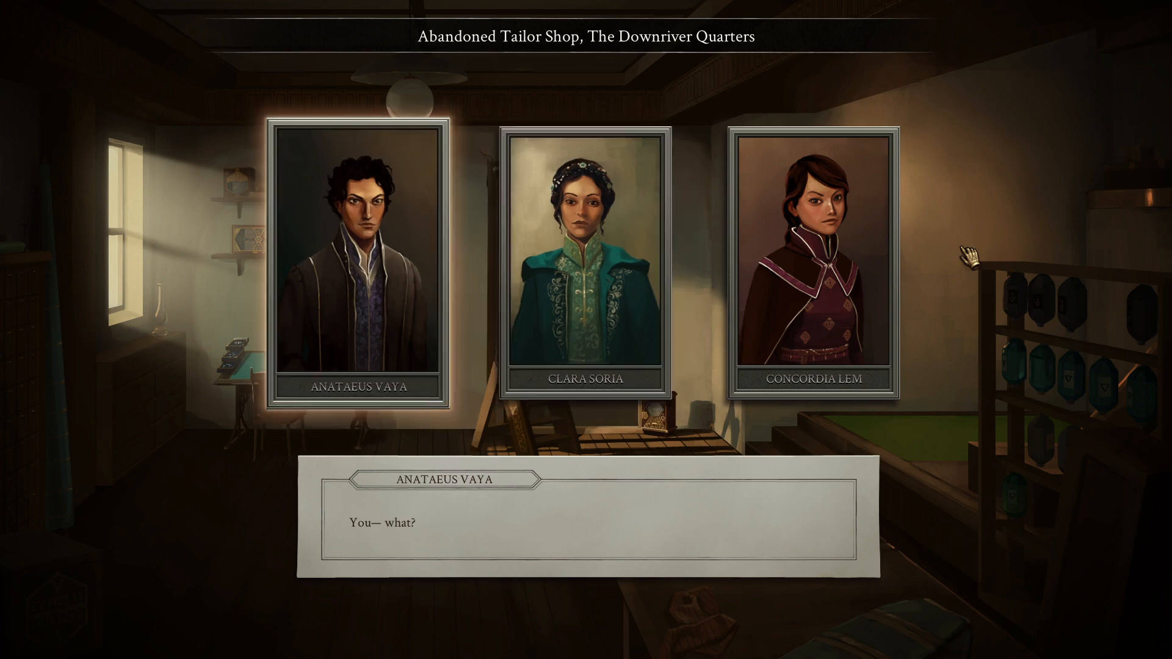
left_click(585, 262)
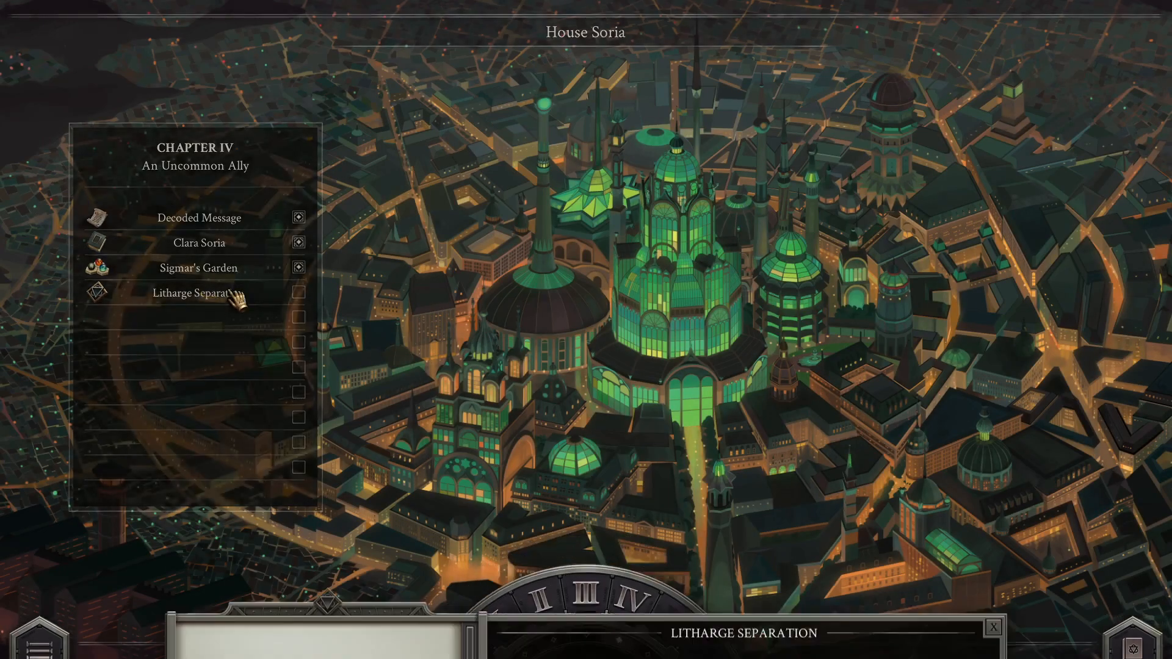
Step: Select Litharge Separation in the chapter IV list and scroll the story panel
left_click(198, 293)
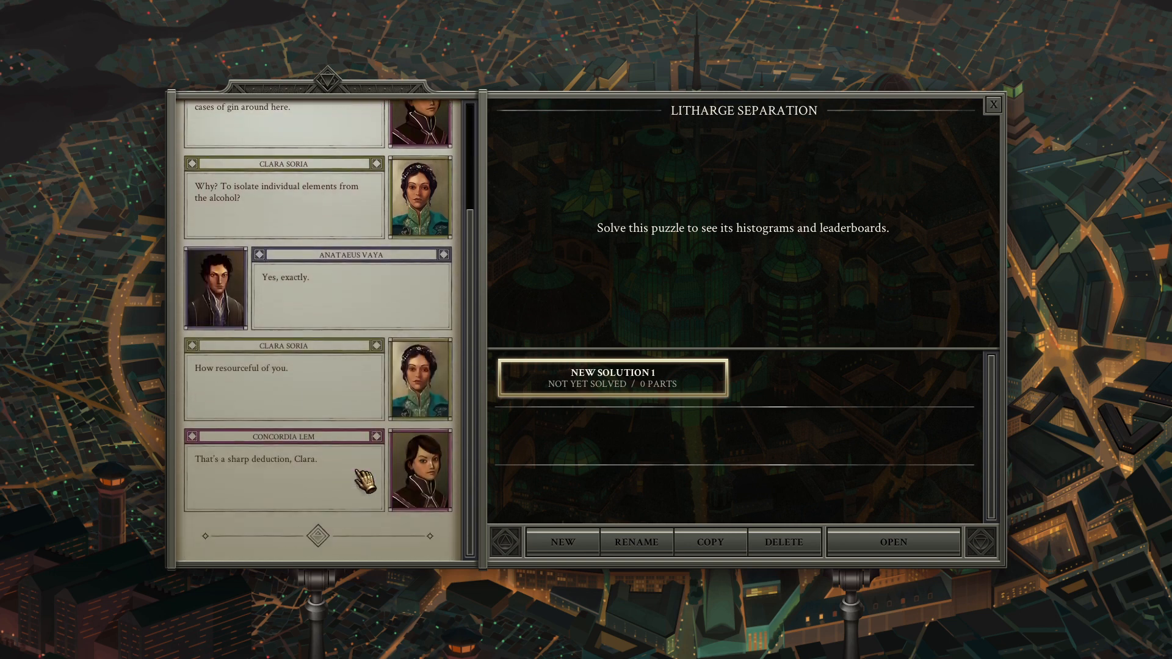
scroll("down", 3)
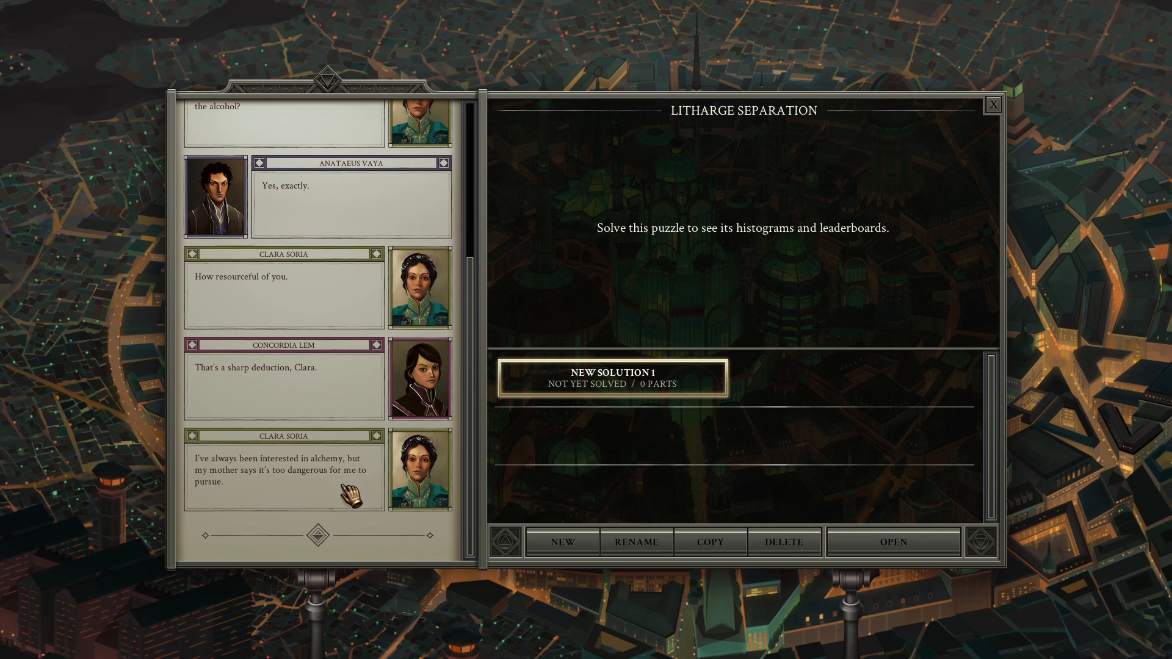
scroll("down", 3)
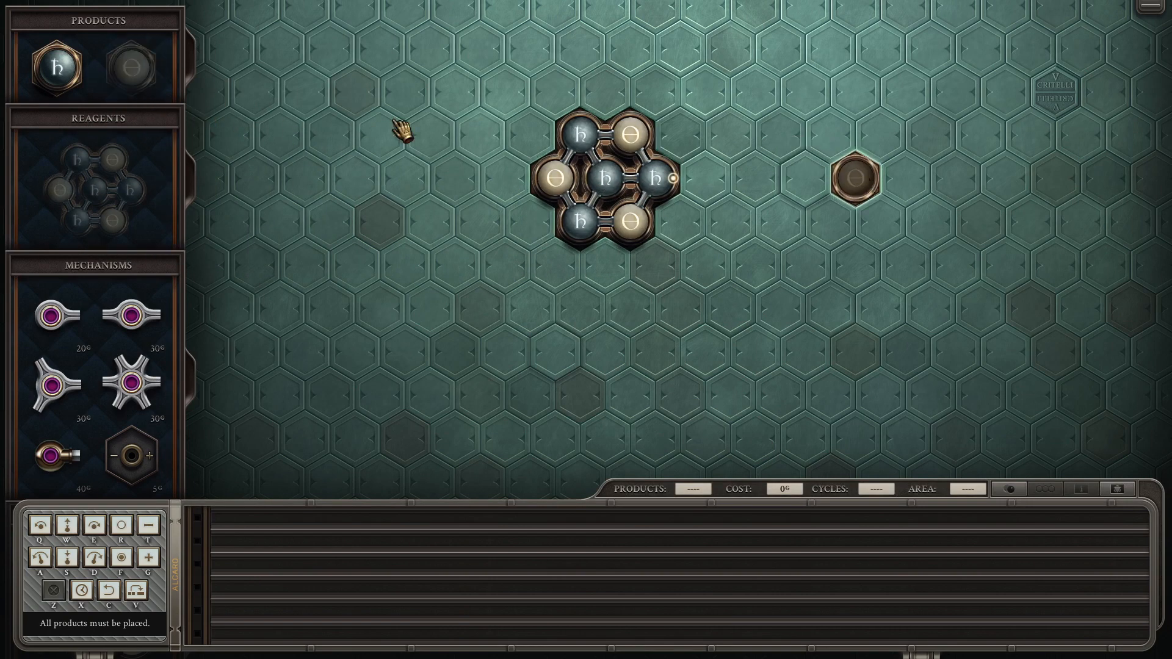
Step: Move the litharge reagent right, dismiss two collision errors, and place another arm
left_click_drag(55, 66, 680, 222)
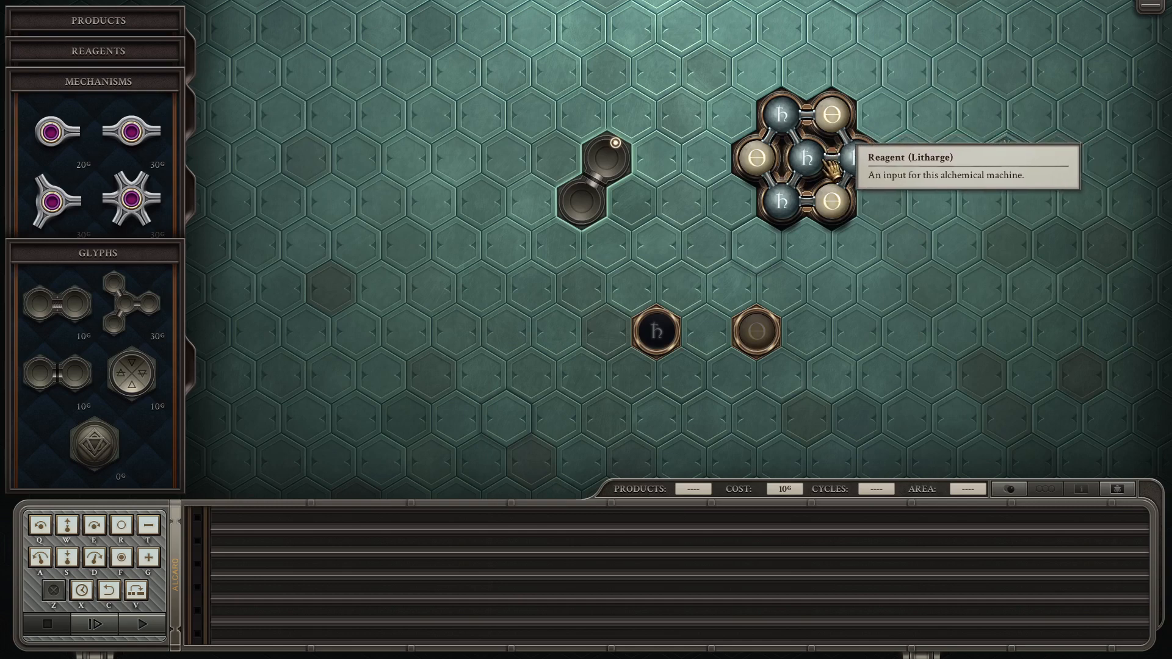
mouse_move(639, 169)
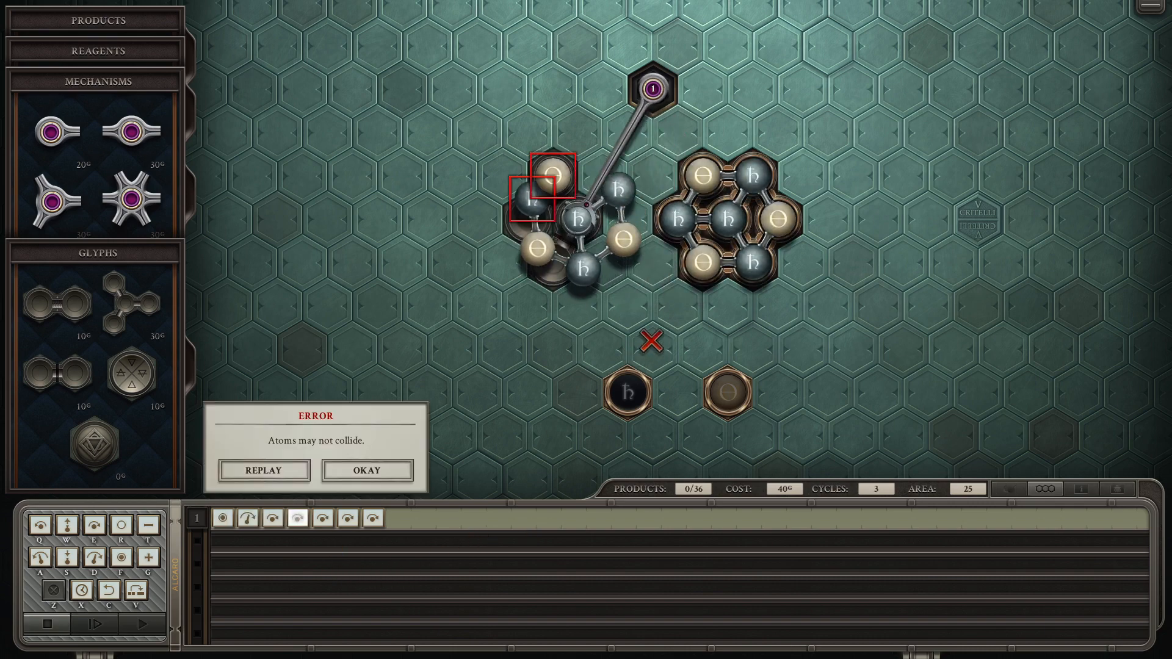
left_click(366, 470)
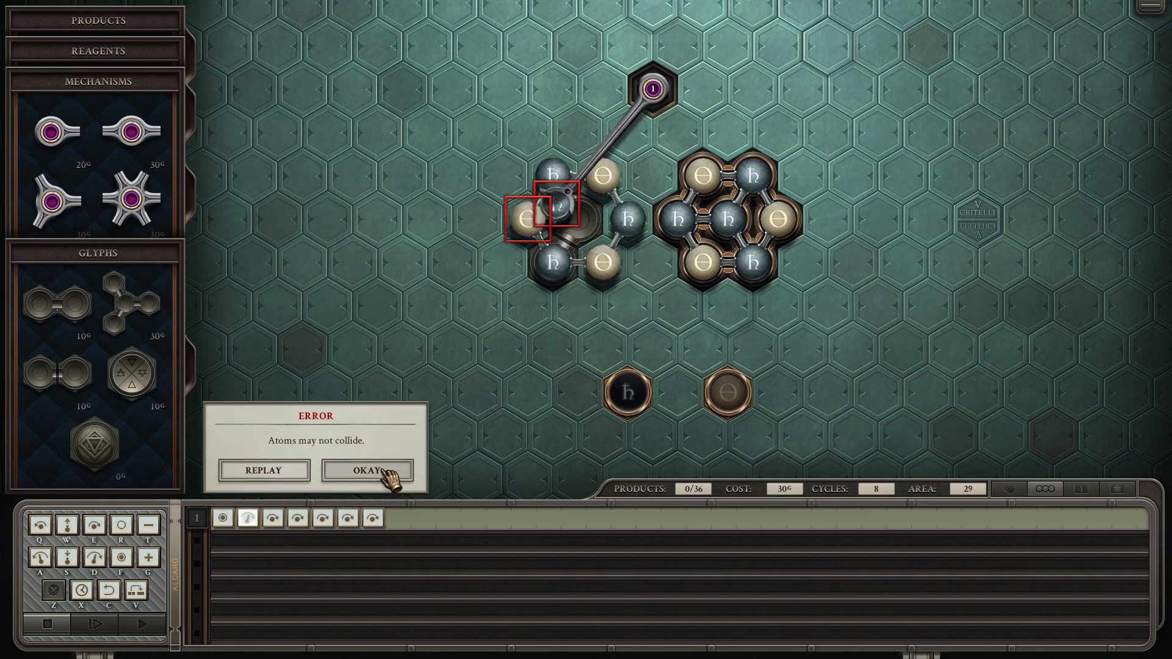
left_click(366, 470)
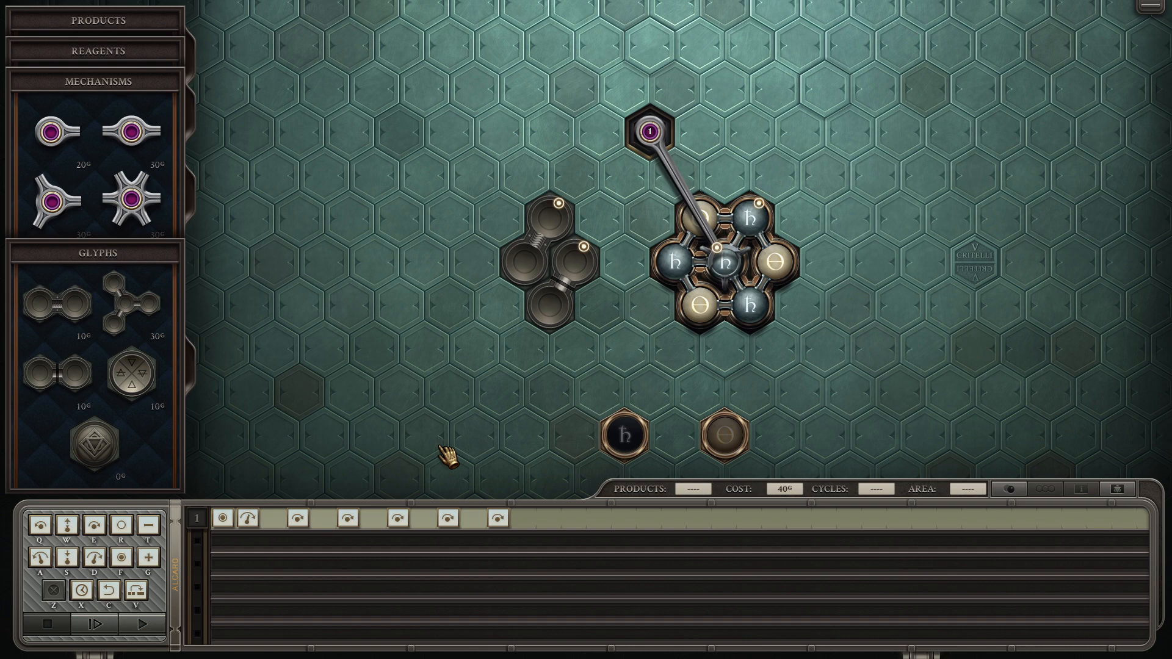
mouse_move(450, 437)
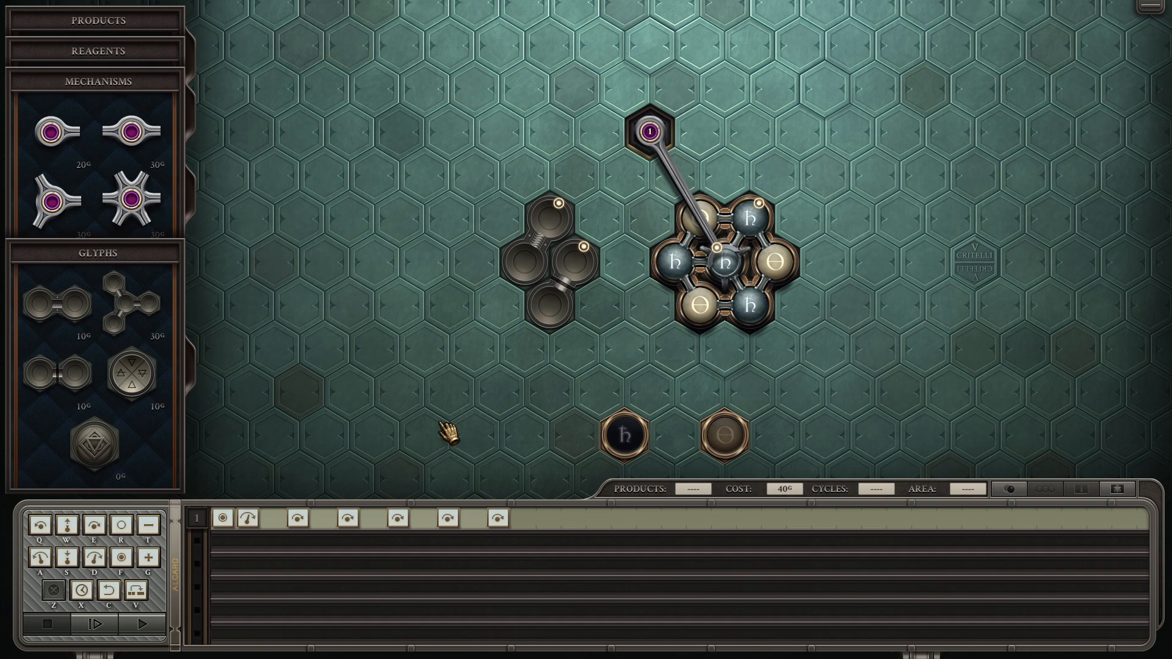
mouse_move(54, 130)
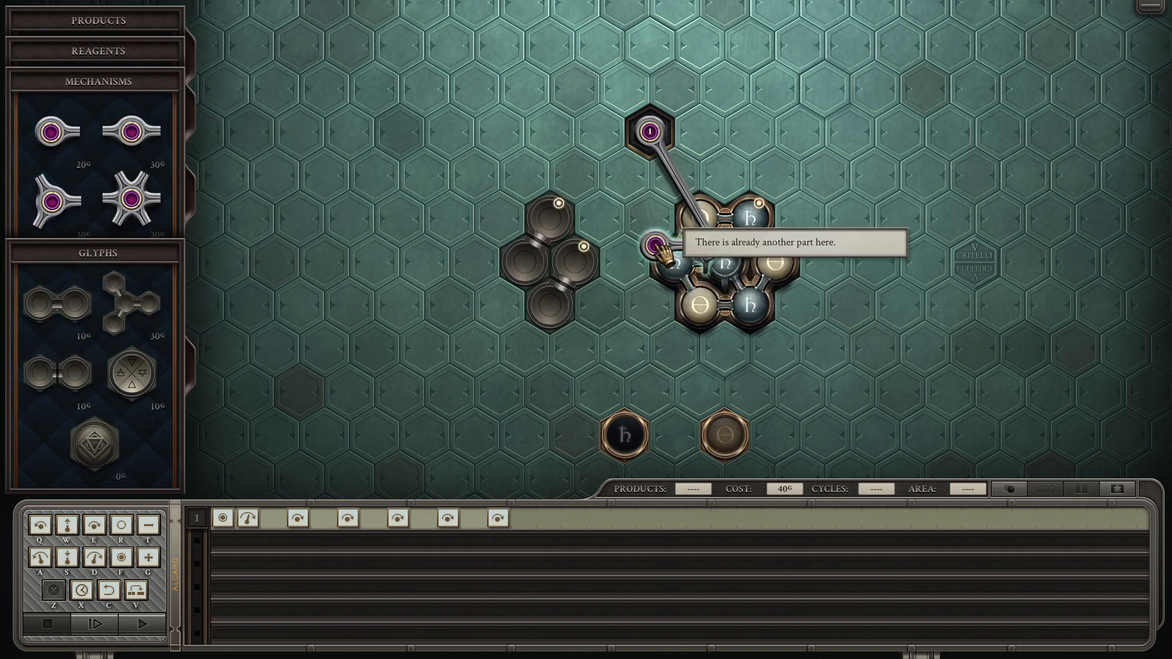
left_click_drag(654, 247, 471, 291)
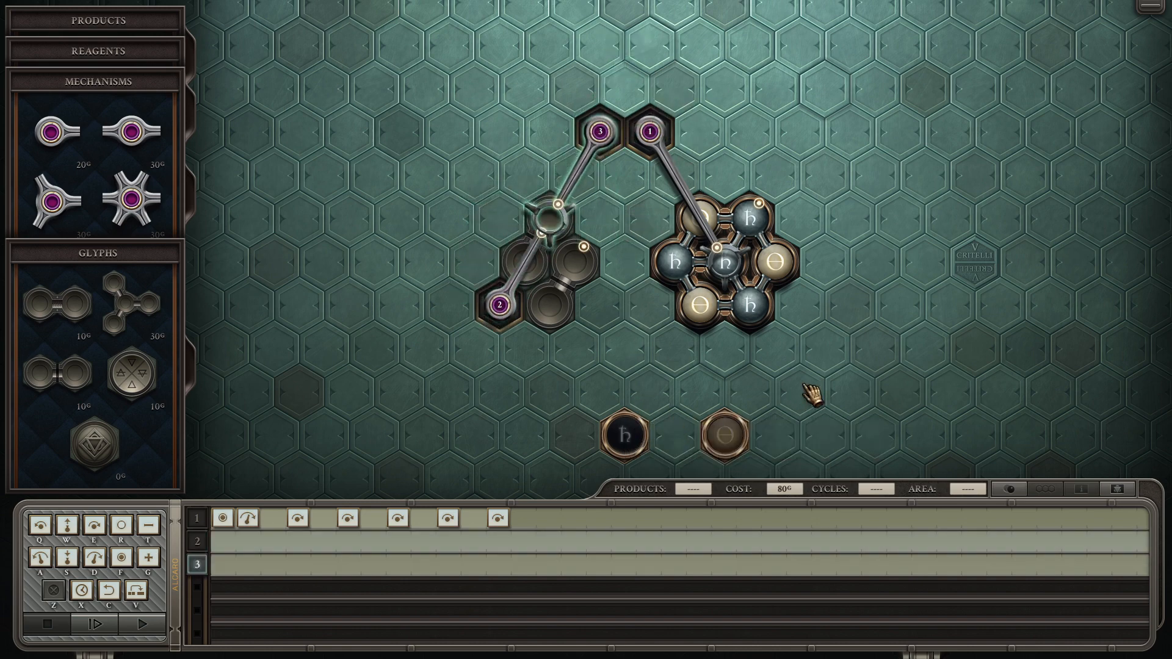
left_click(115, 606)
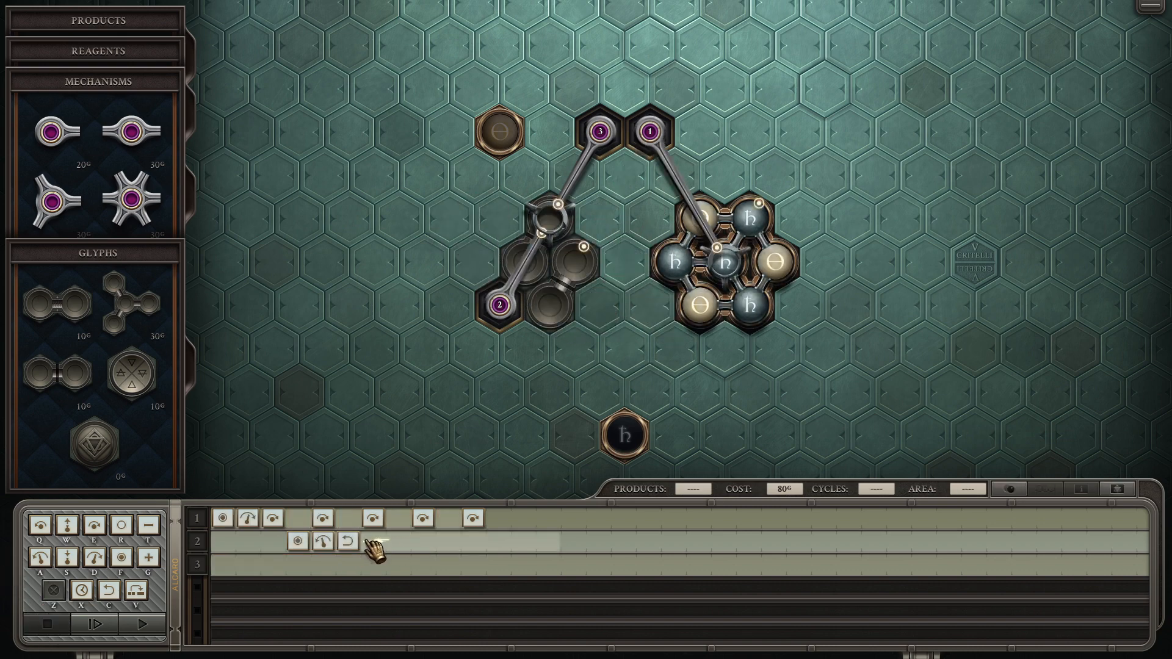
Step: Add instructions to the second arm, move a part, and dismiss the bound-atoms error
left_click(144, 623)
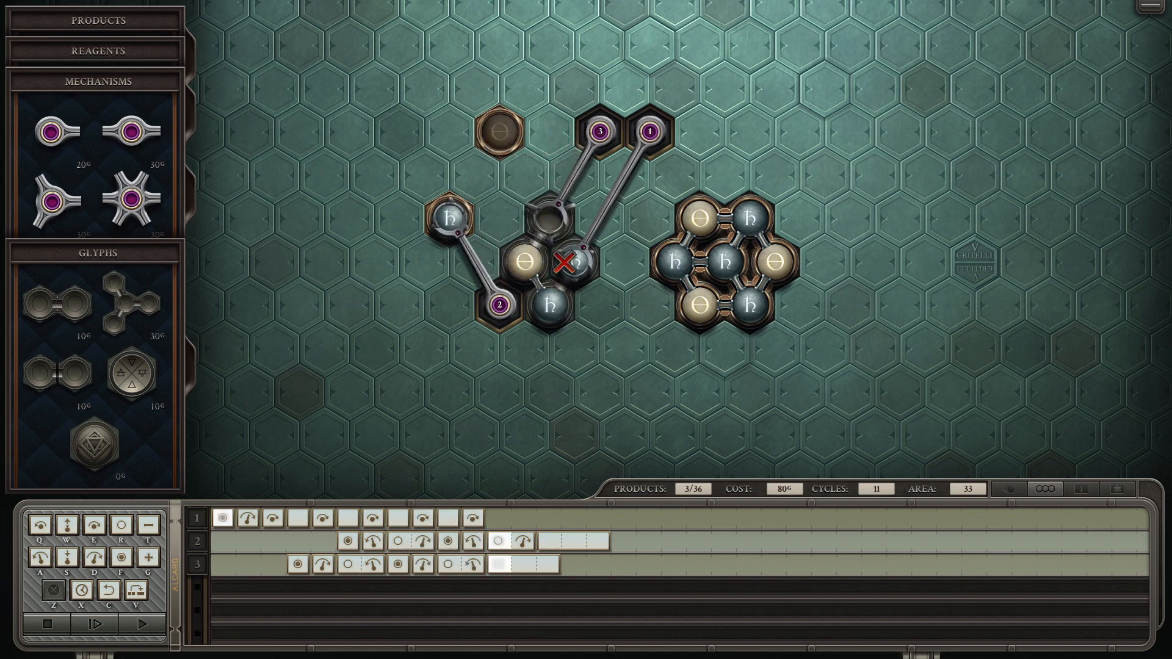
left_click_drag(564, 263, 557, 307)
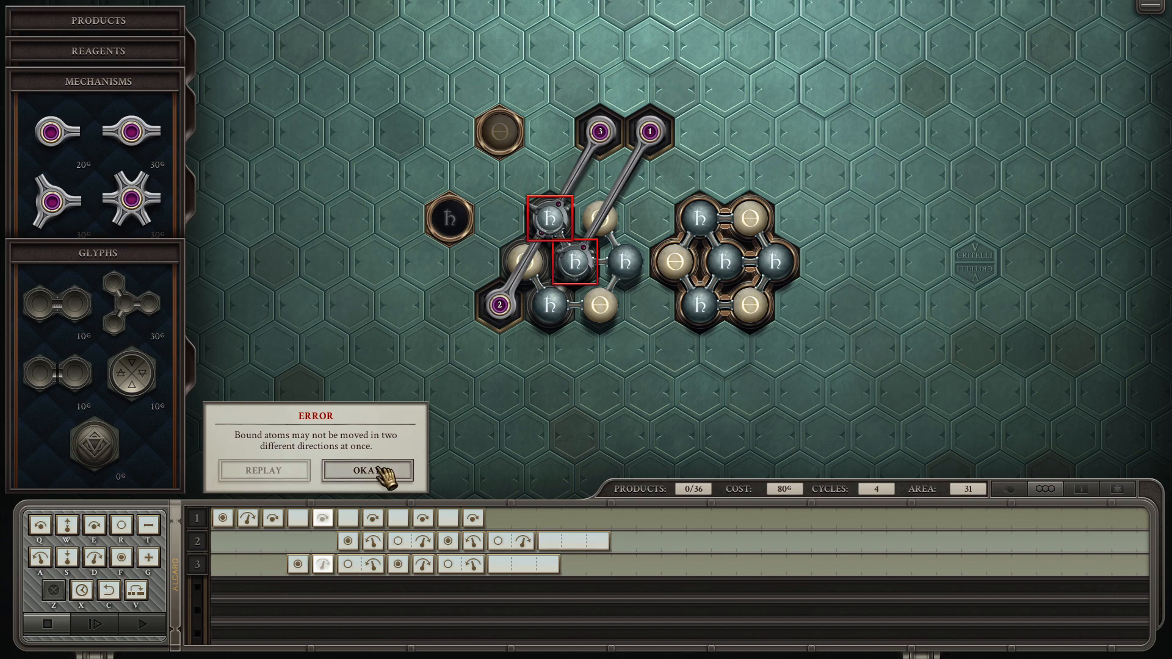
left_click(366, 470)
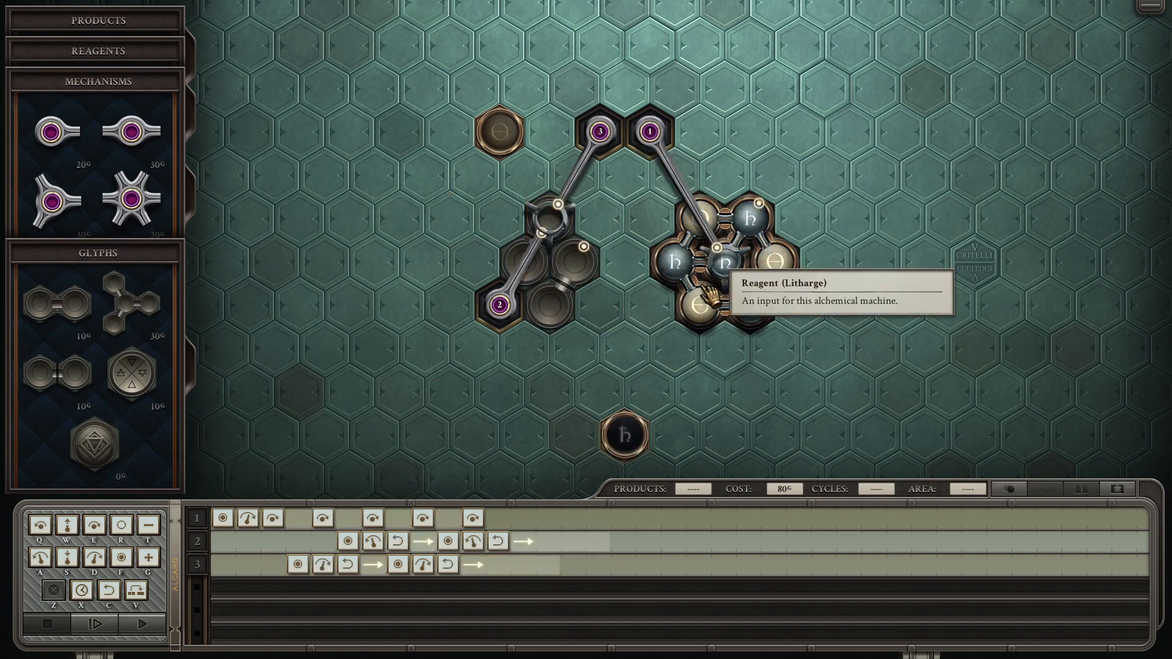
Step: Test-run the separation machine, advancing the simulation several times
left_click(141, 623)
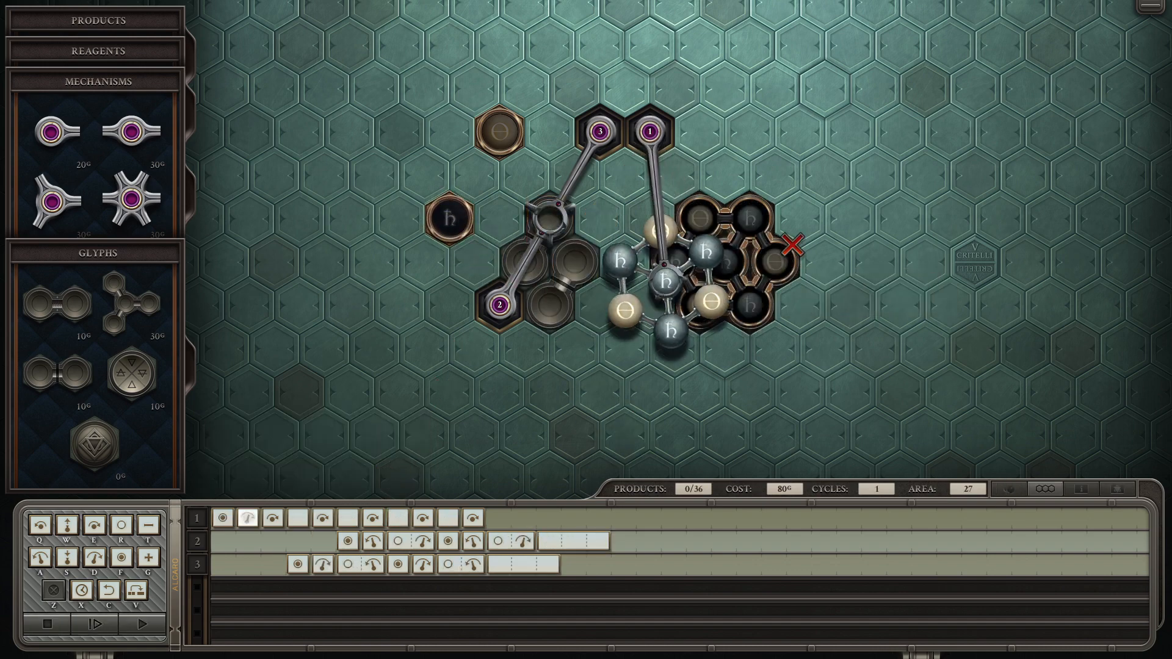
left_click(143, 624)
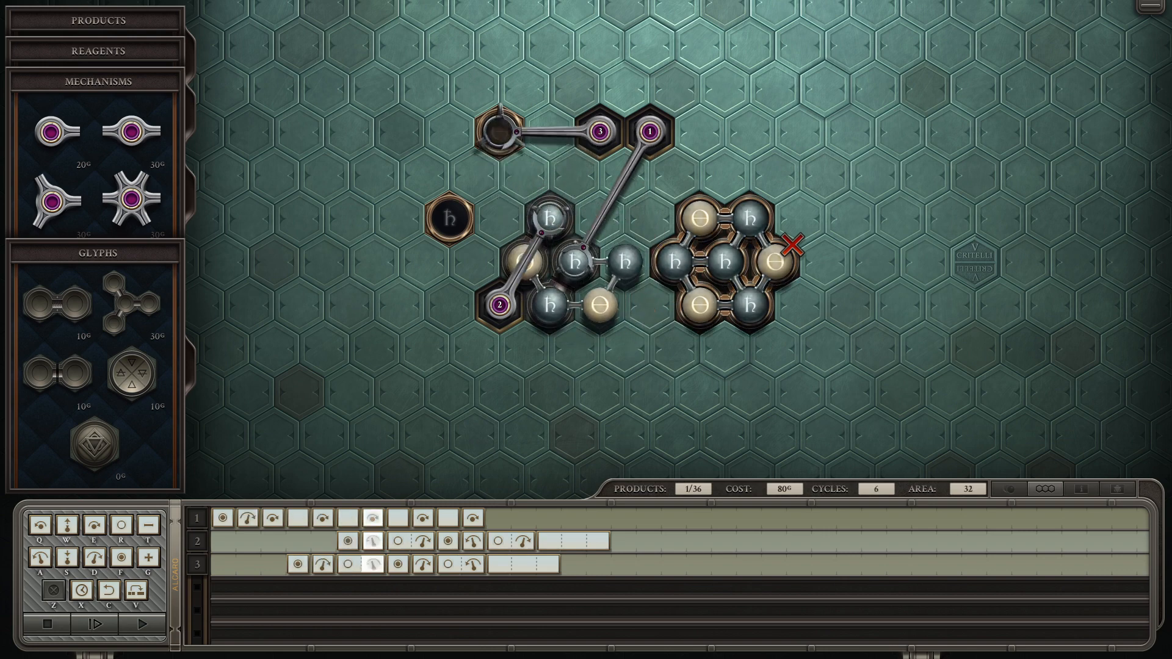
left_click(143, 625)
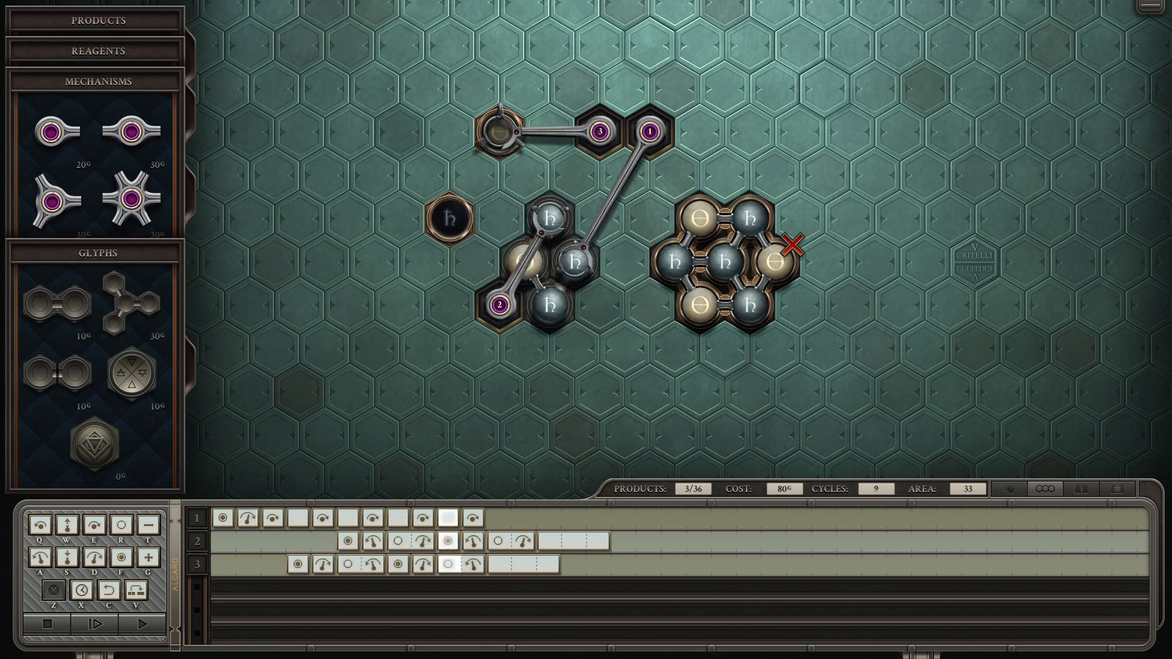
left_click(117, 625)
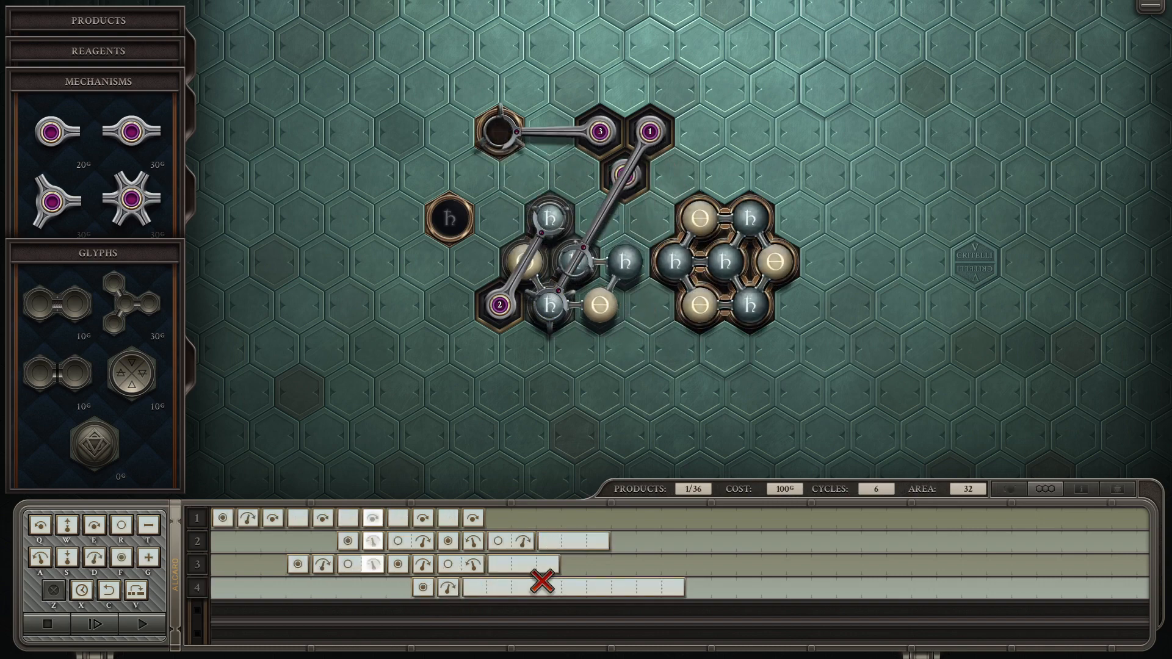
Step: Run the four-arm machine and dismiss the bound-atoms and collision errors
left_click(141, 623)
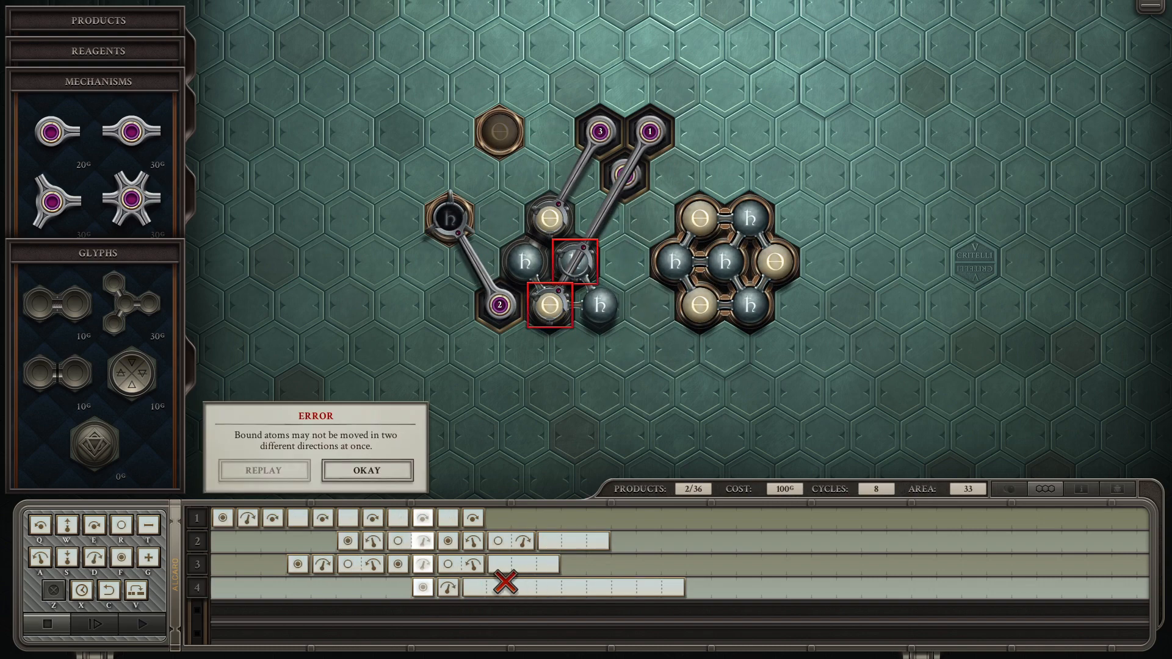
left_click(366, 470)
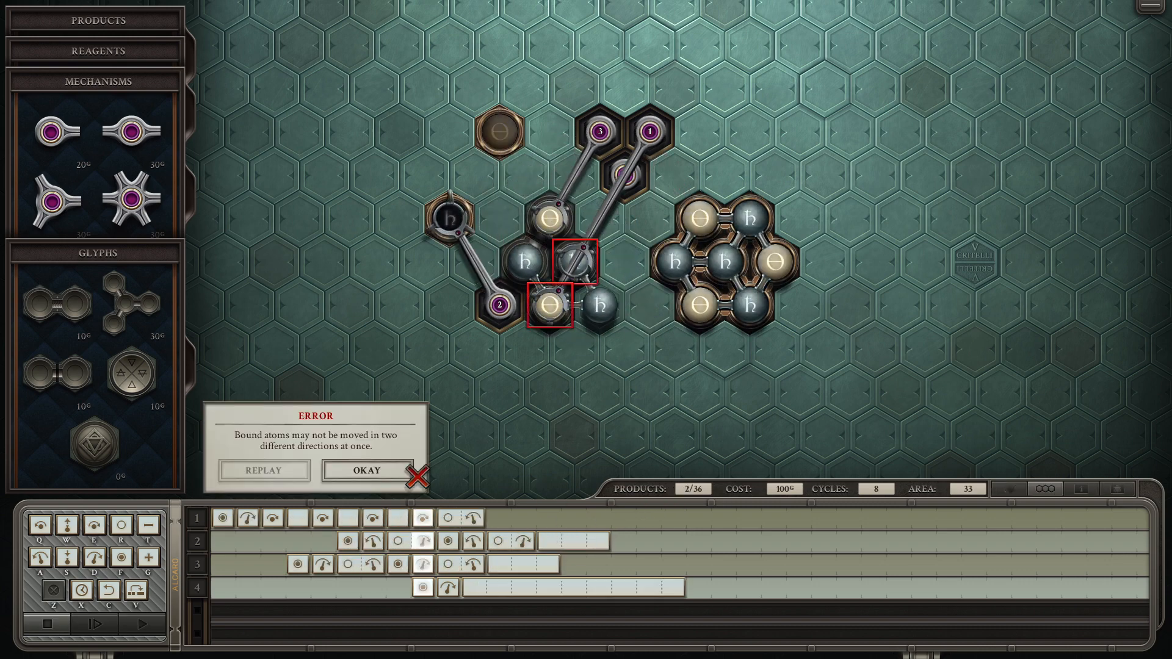
left_click(364, 470)
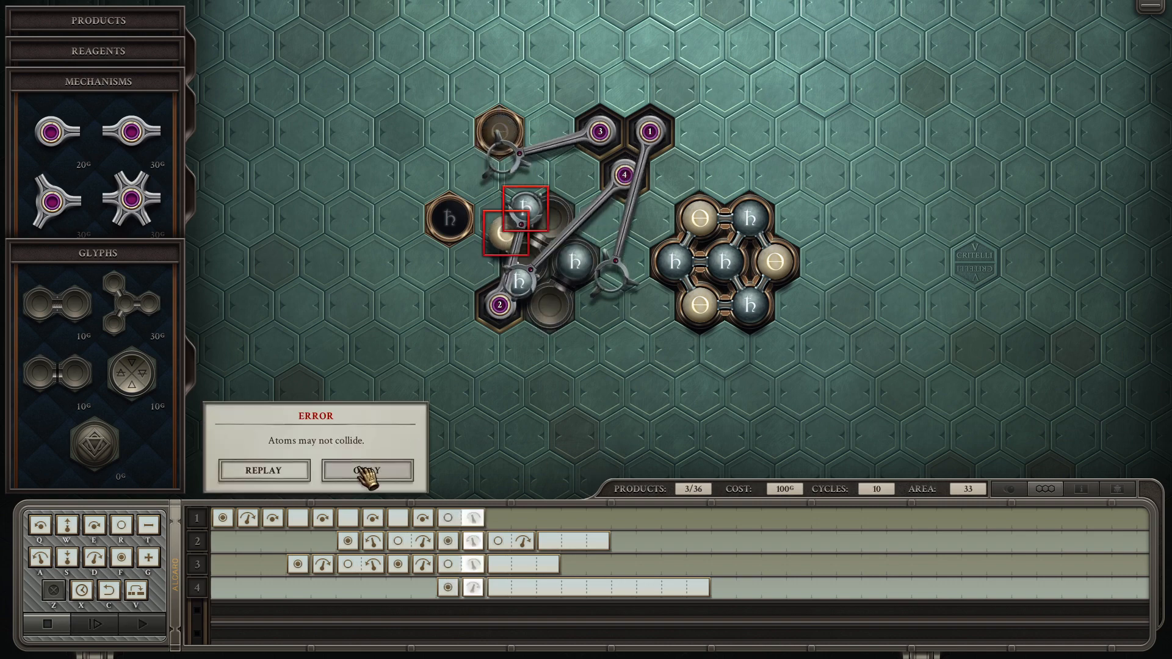
left_click(366, 470)
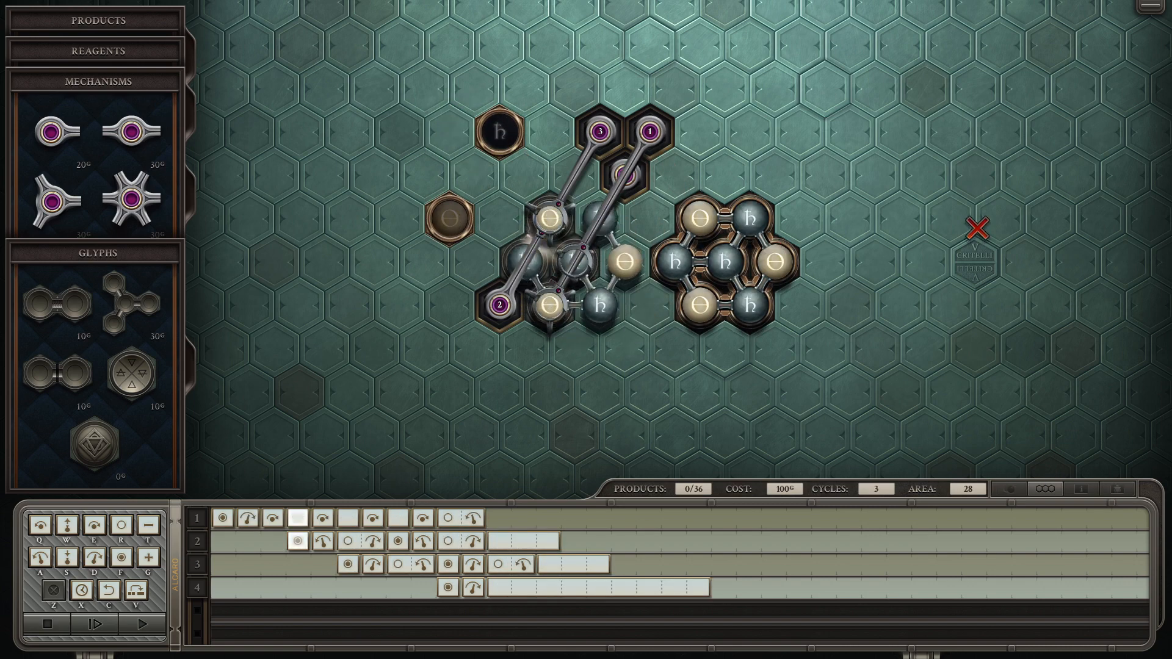
Step: Test again, dismiss the repeated collision errors, and stop the simulation
left_click(139, 612)
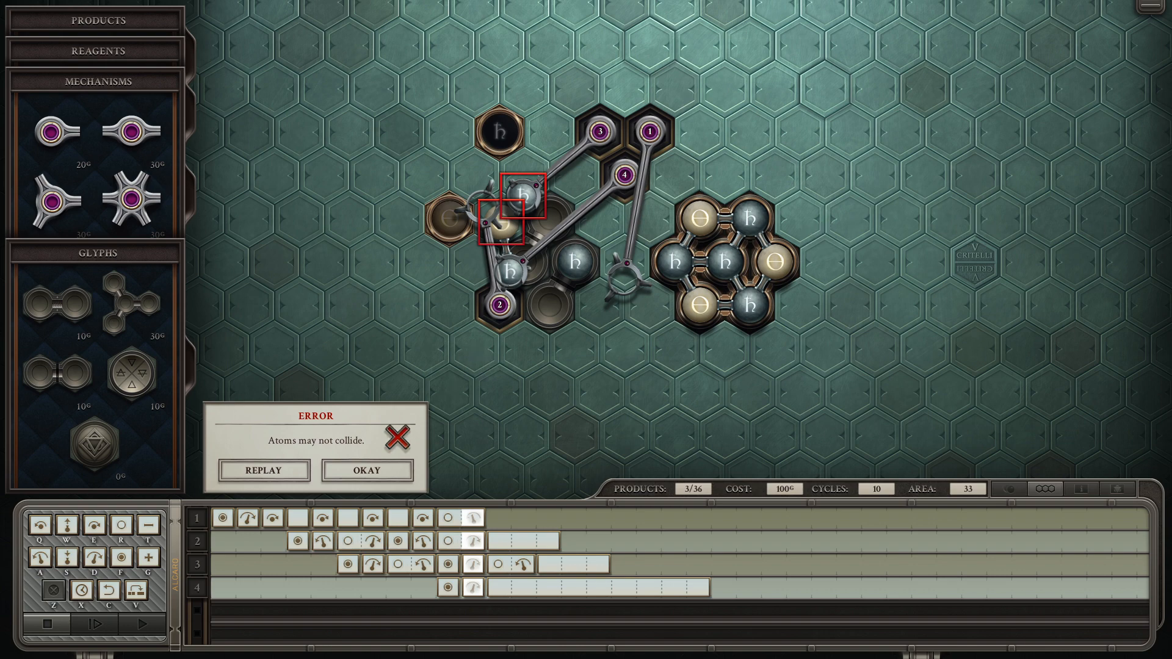
left_click(366, 470)
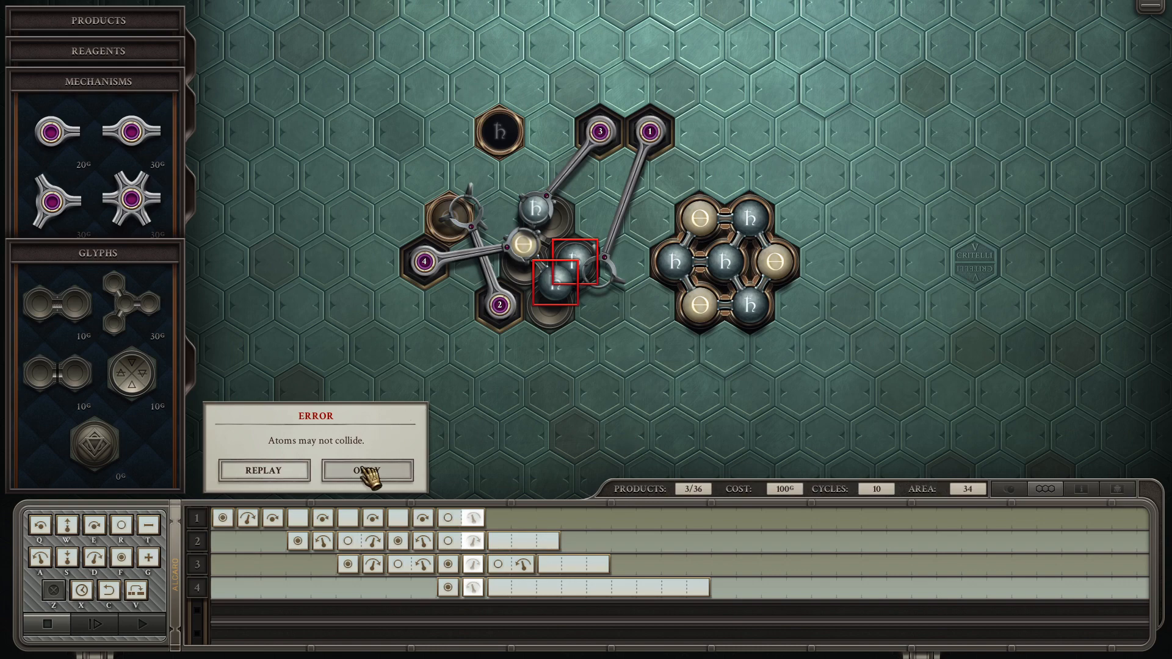
left_click(365, 470)
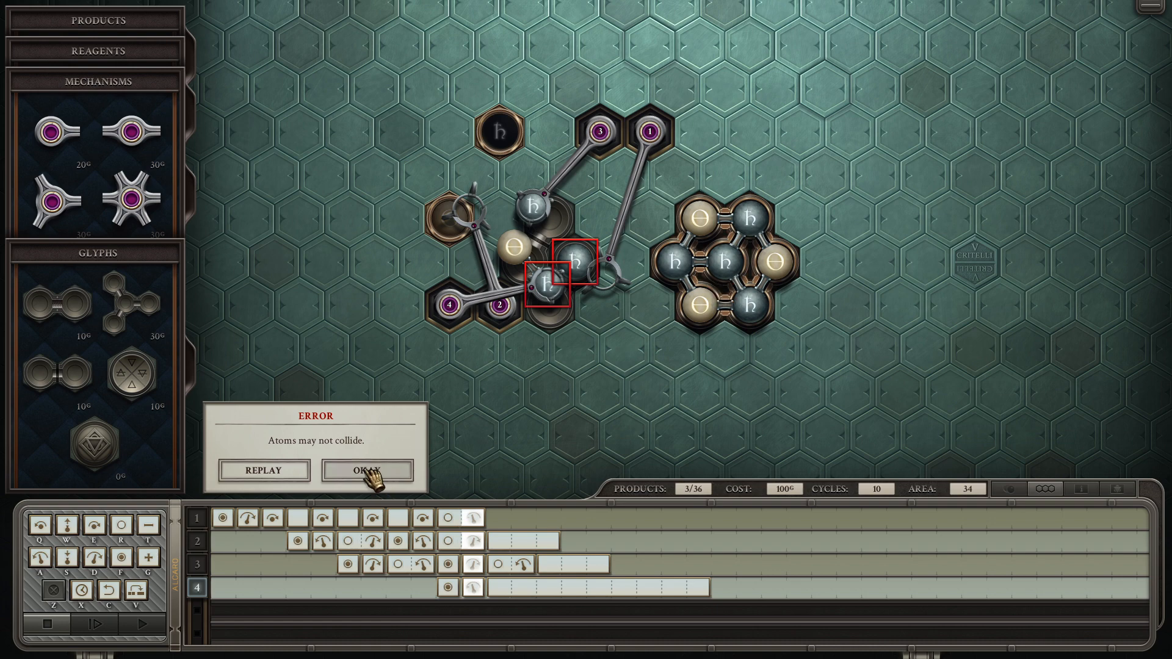
left_click(367, 470)
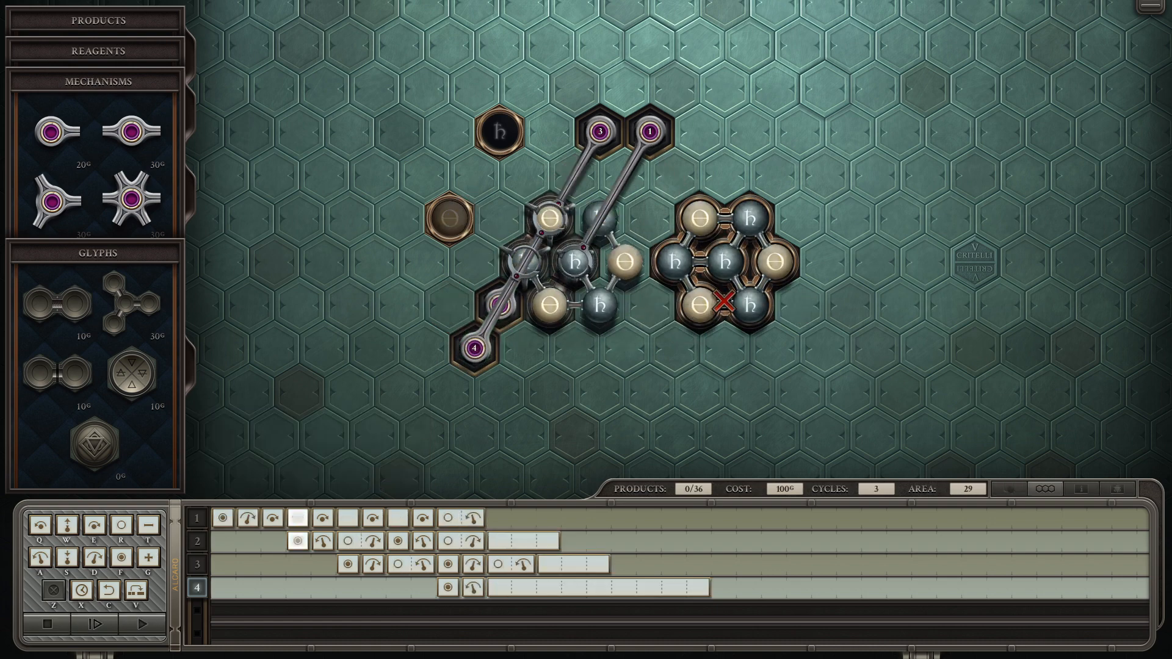
left_click(143, 609)
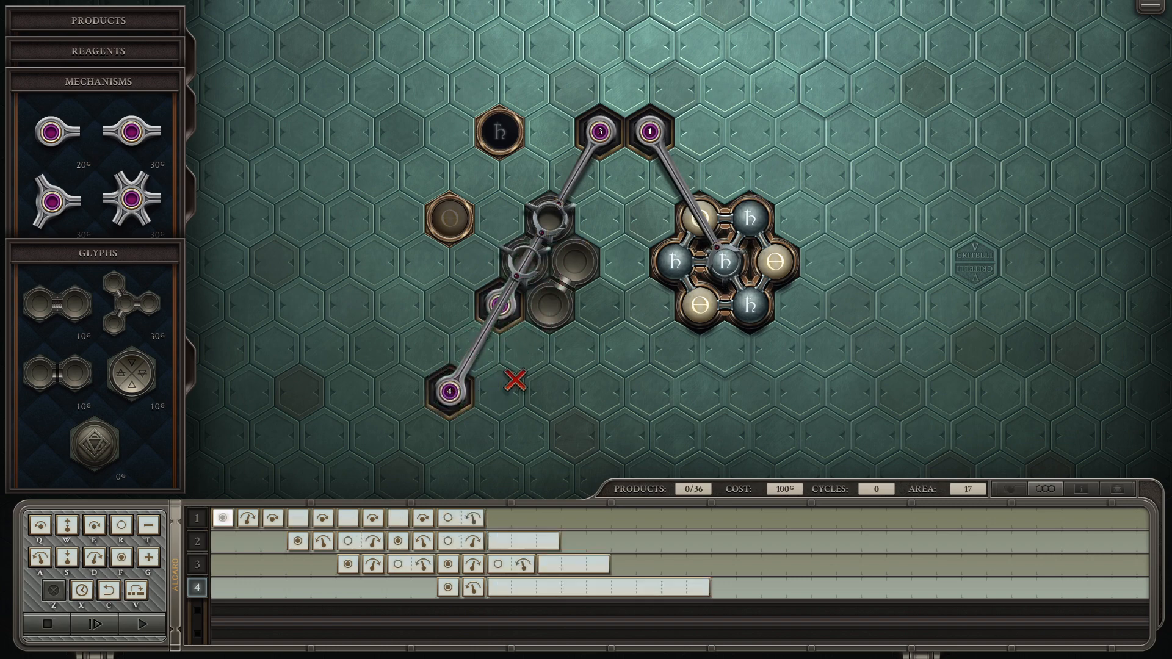
Step: Give arm 1 six hands, test past the bound-atoms error, and program a fifth arm
left_click(134, 623)
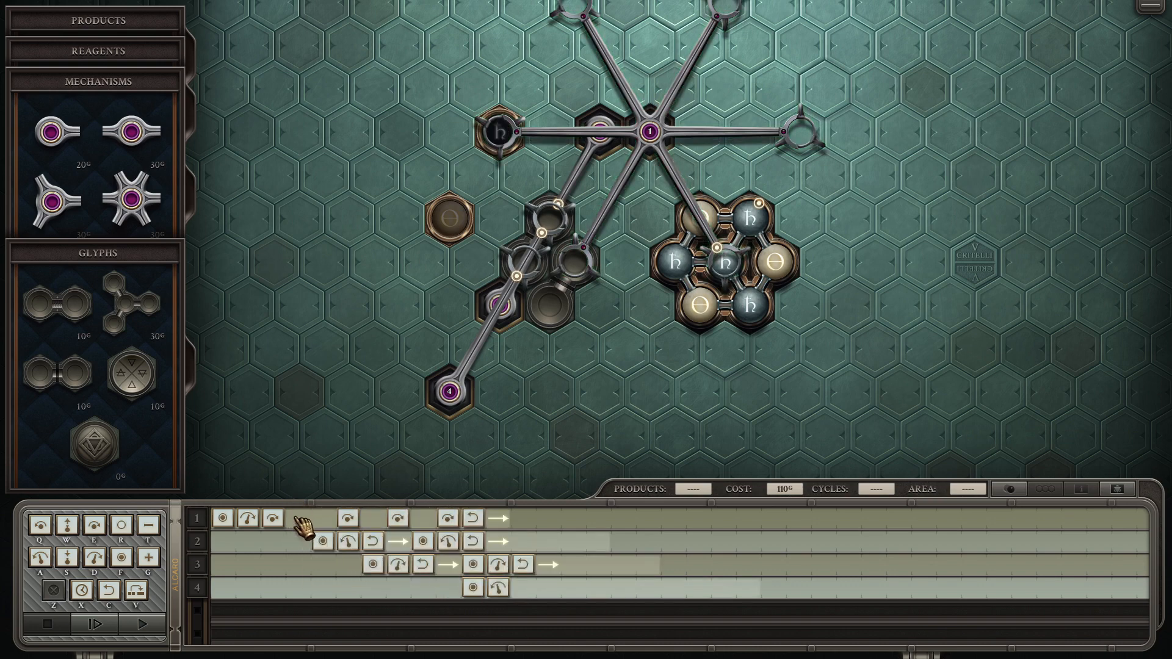
left_click(300, 518)
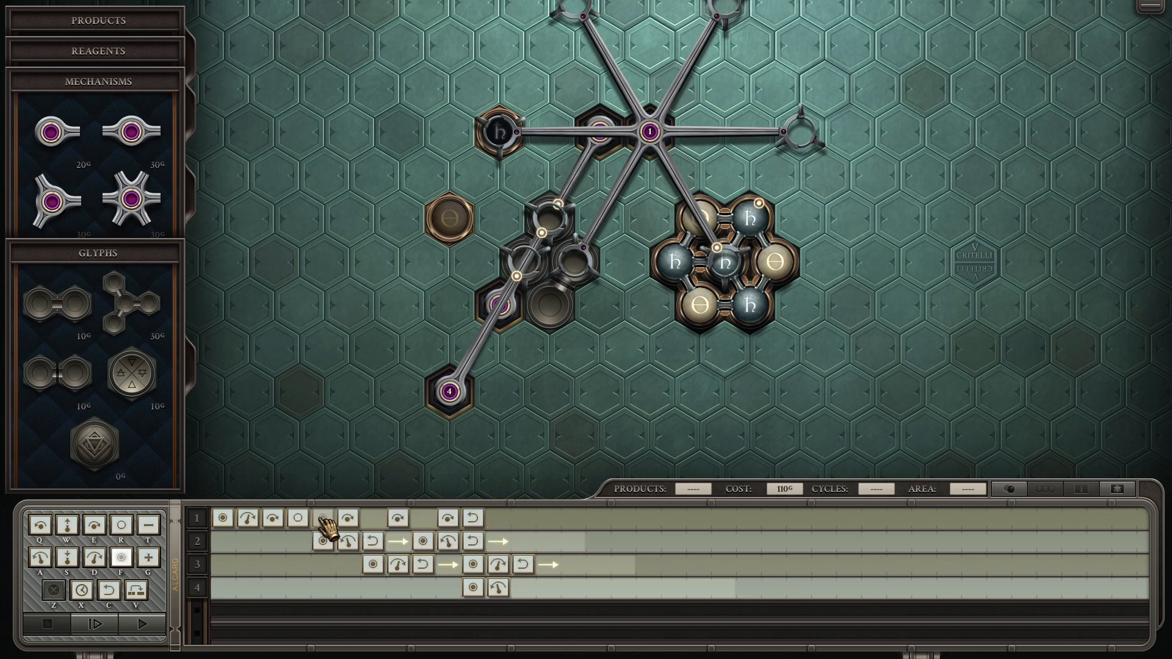
left_click(113, 624)
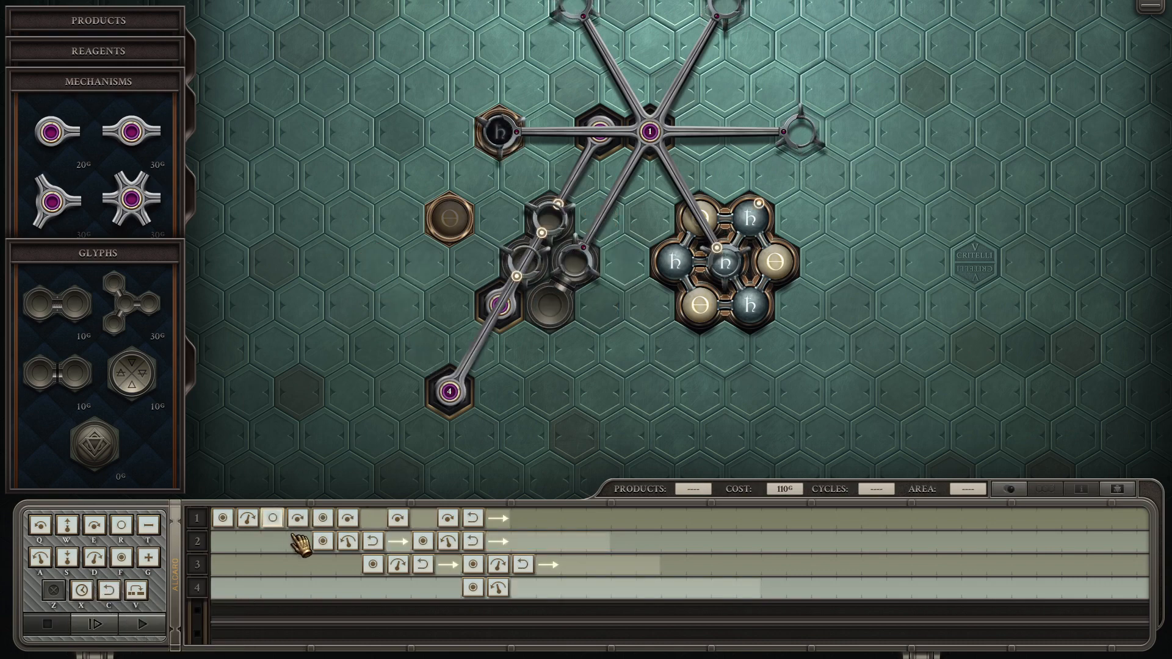
left_click(113, 610)
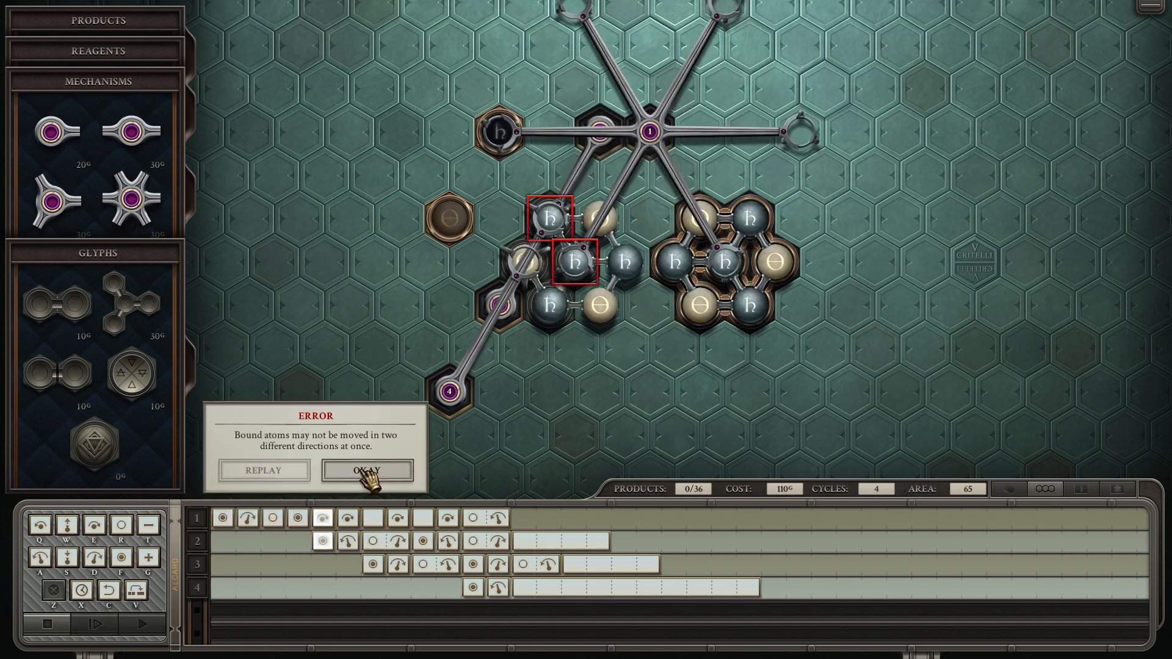
left_click(366, 471)
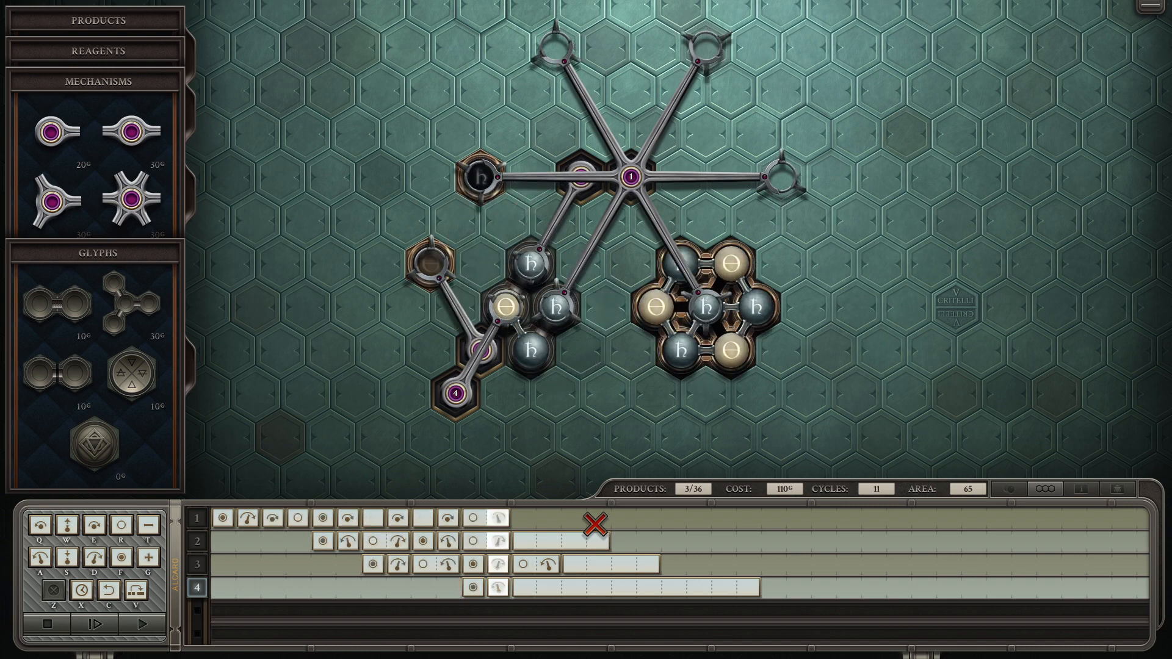
left_click(88, 612)
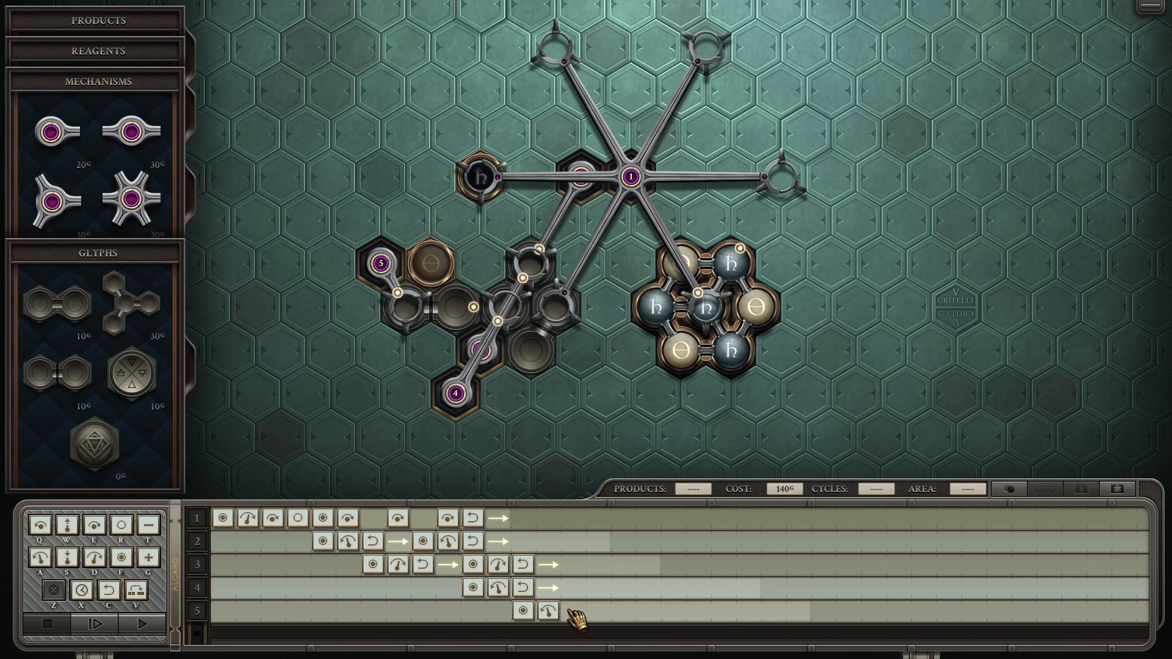
Step: Test-run the machine with arm 6 added and dismiss the atom collision error
left_click(127, 609)
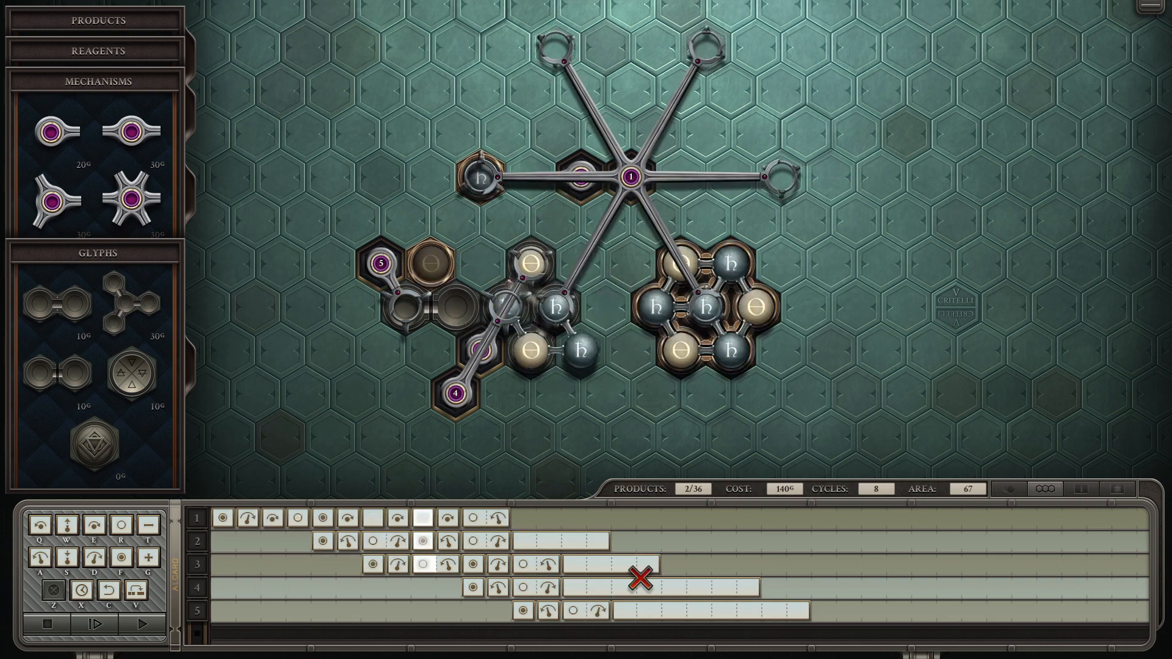
left_click(151, 629)
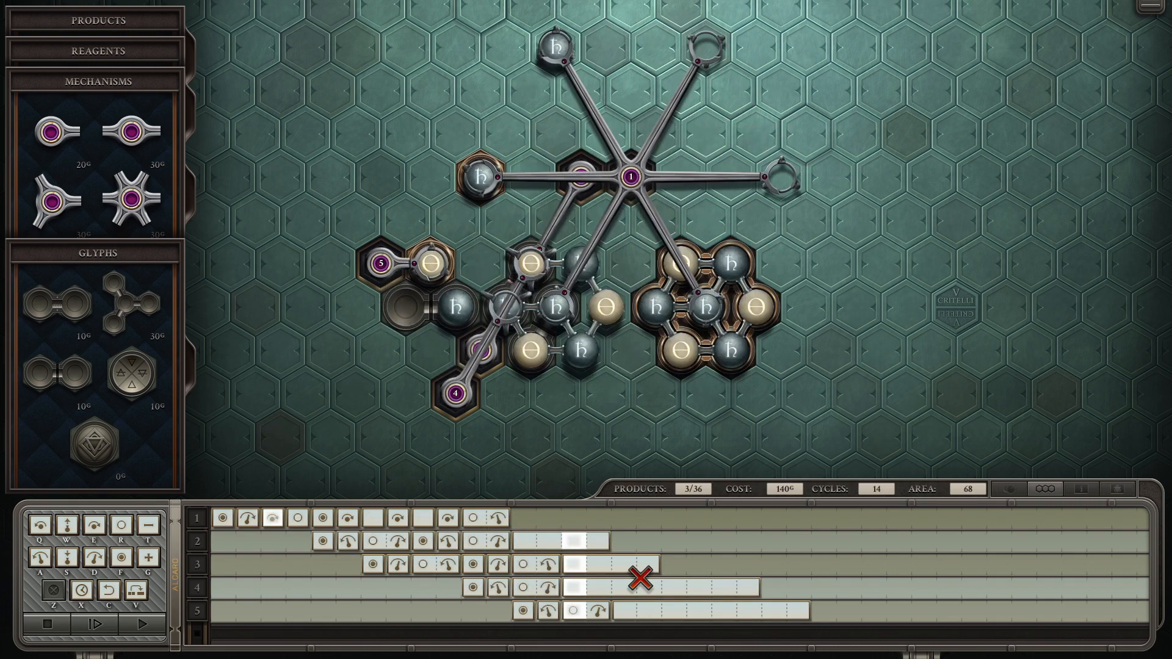
mouse_move(50, 626)
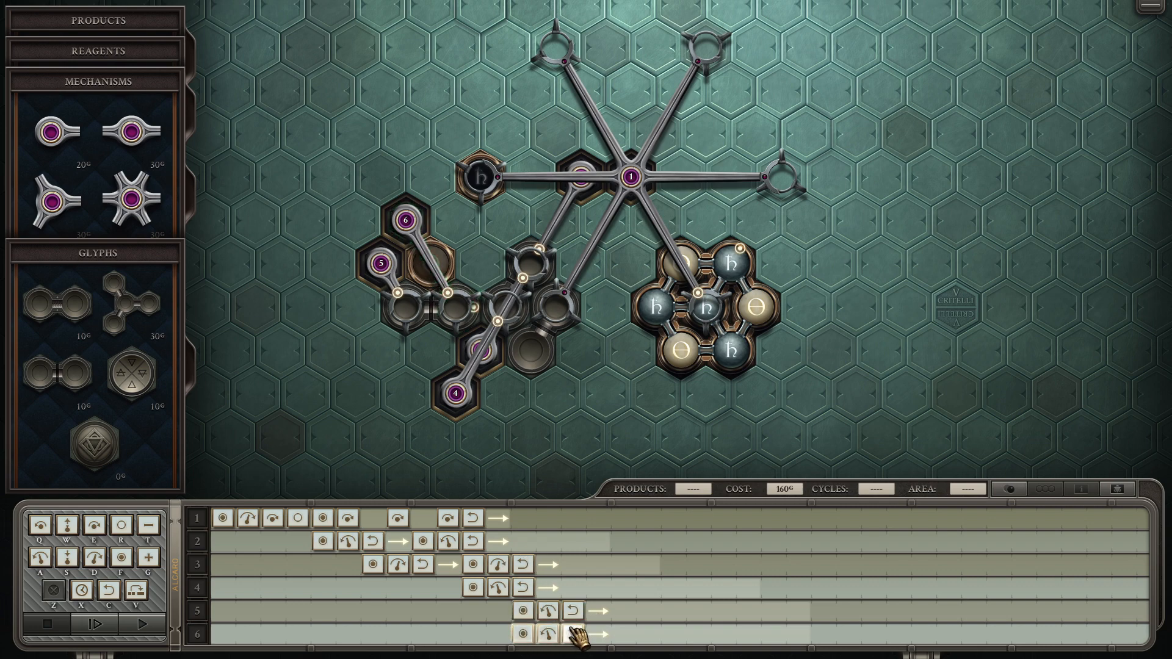
left_click(111, 613)
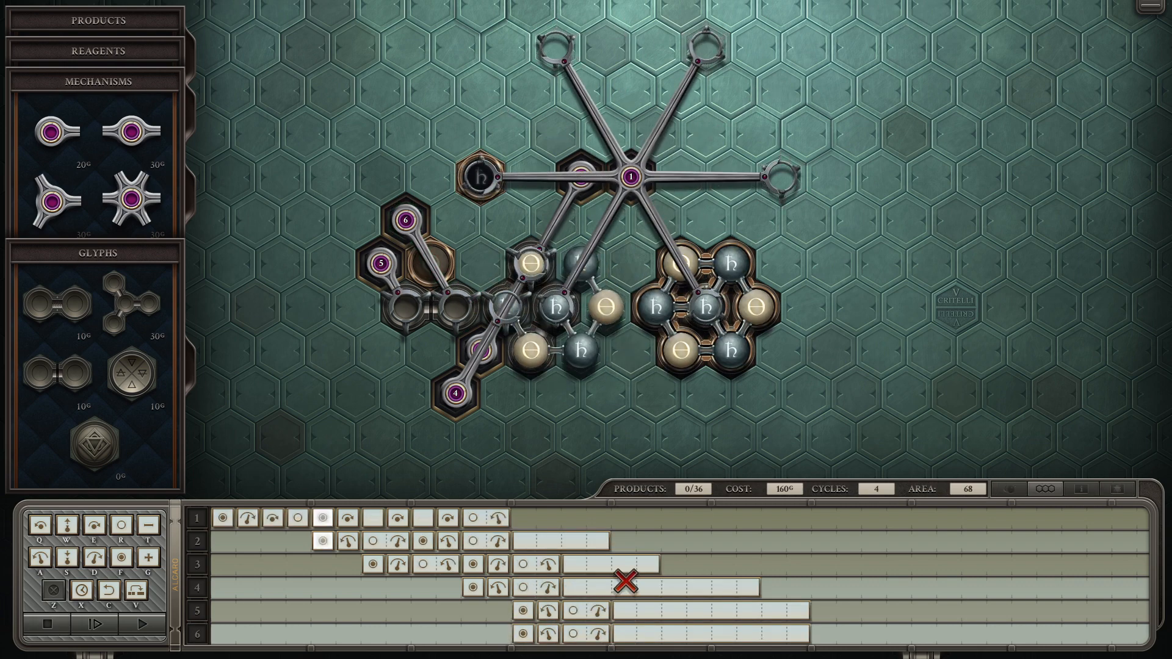
left_click(149, 613)
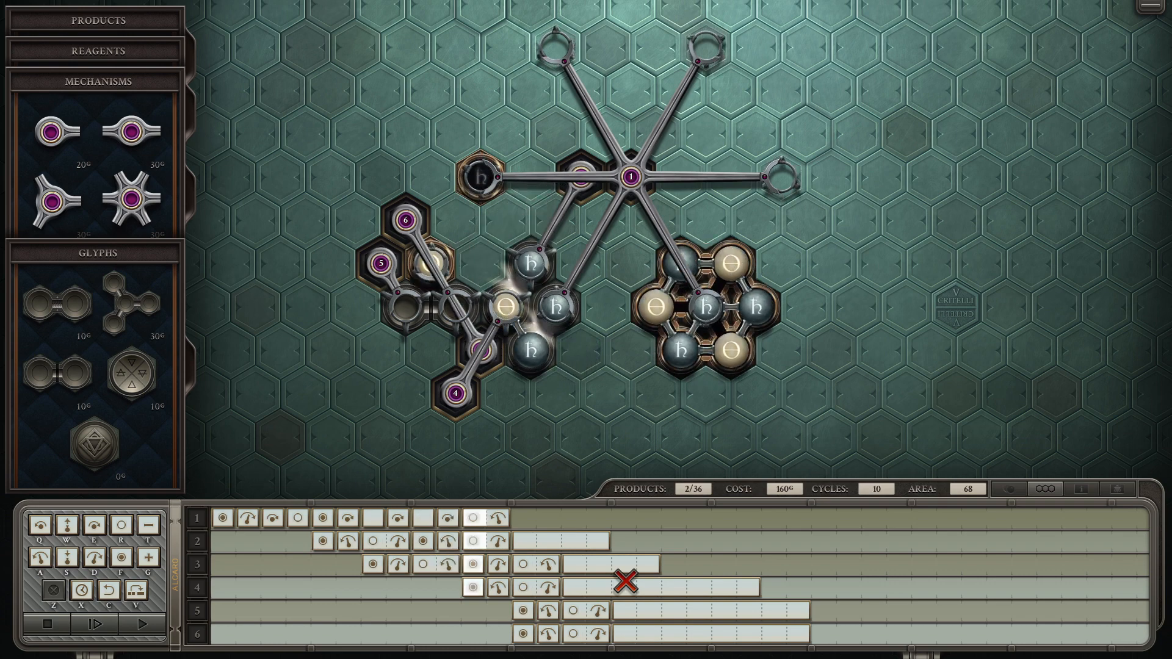
left_click(143, 625)
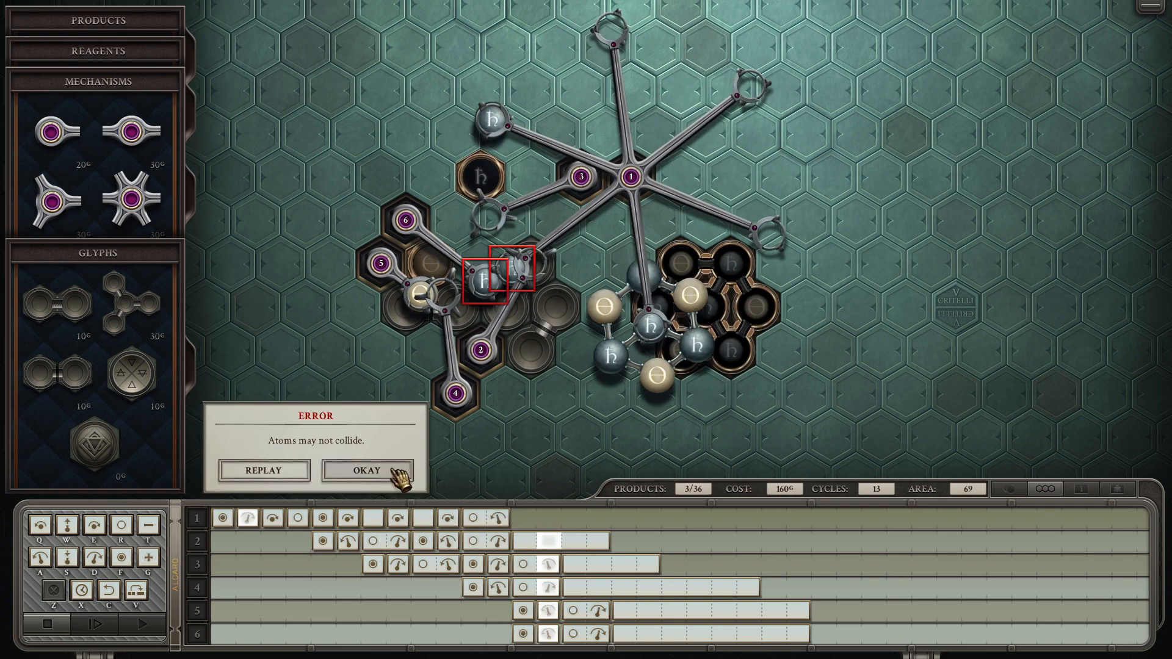
left_click(364, 470)
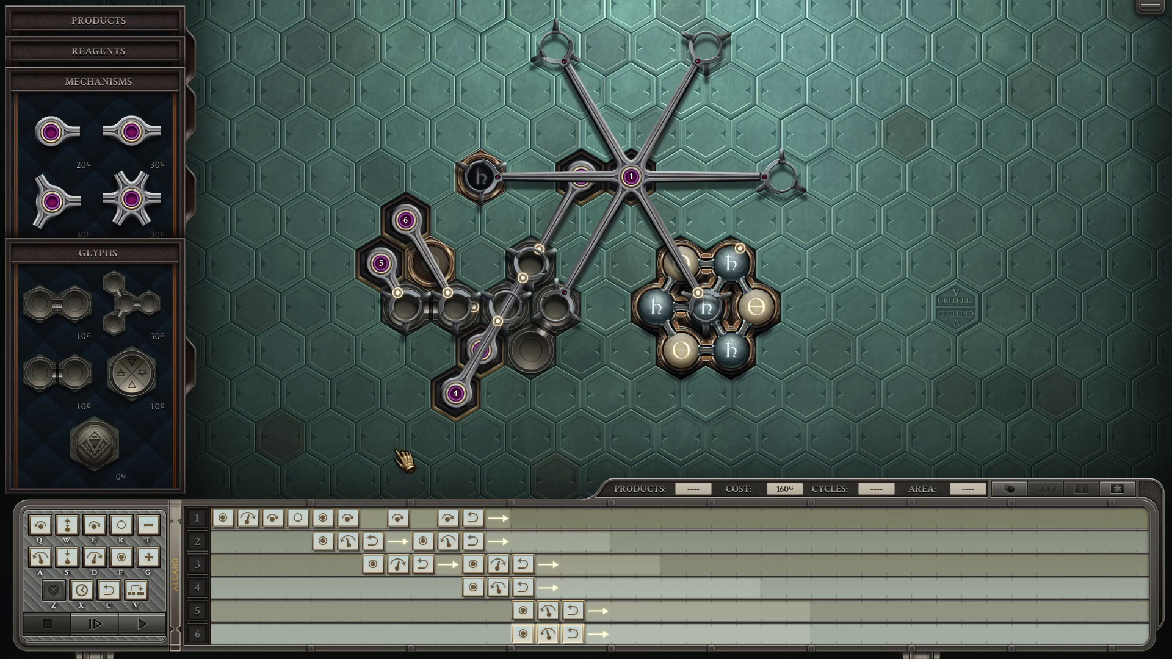
mouse_move(610, 616)
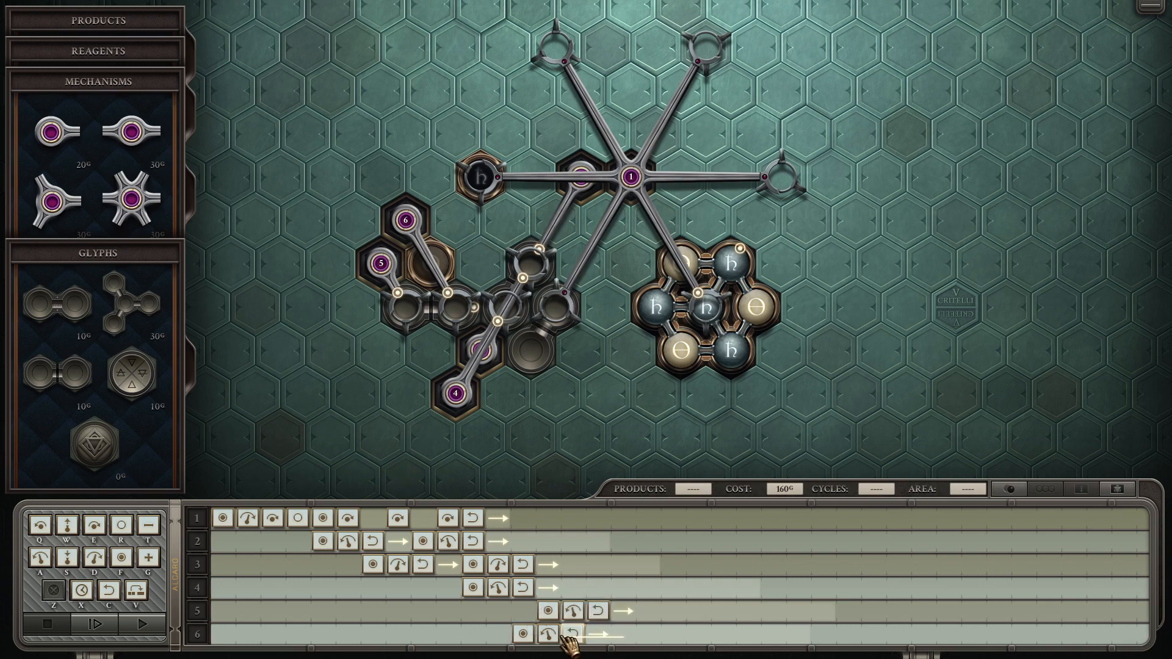
mouse_move(54, 303)
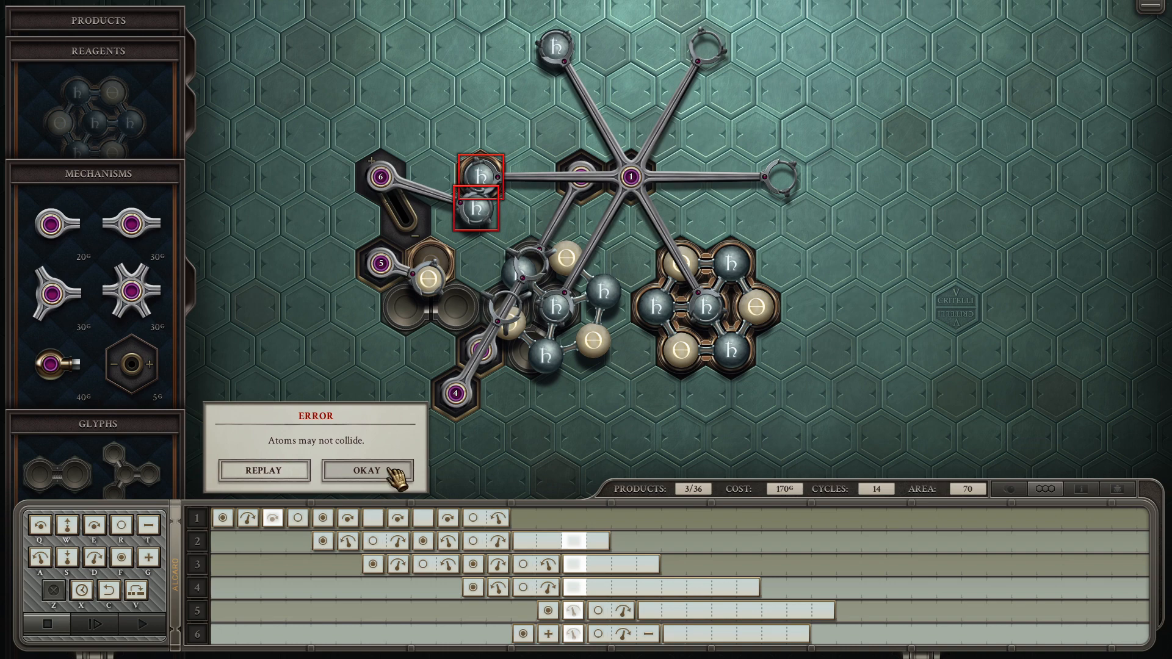
Step: Retest the revised machine, dismissing the collision and bound-atoms errors
left_click(367, 471)
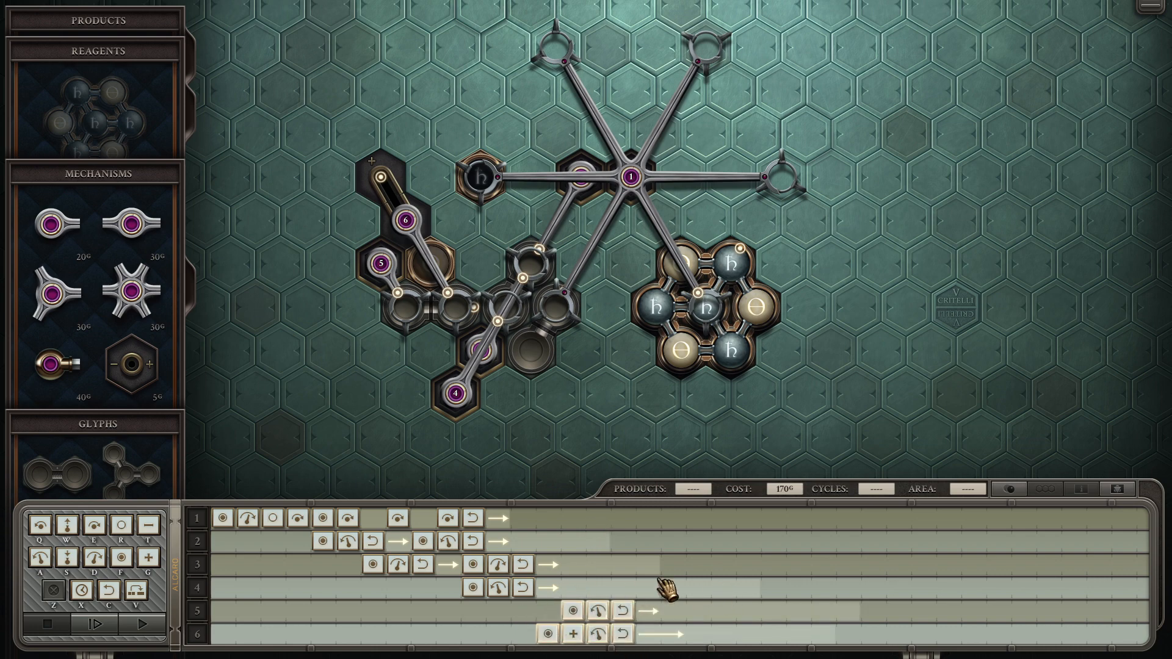
left_click(147, 612)
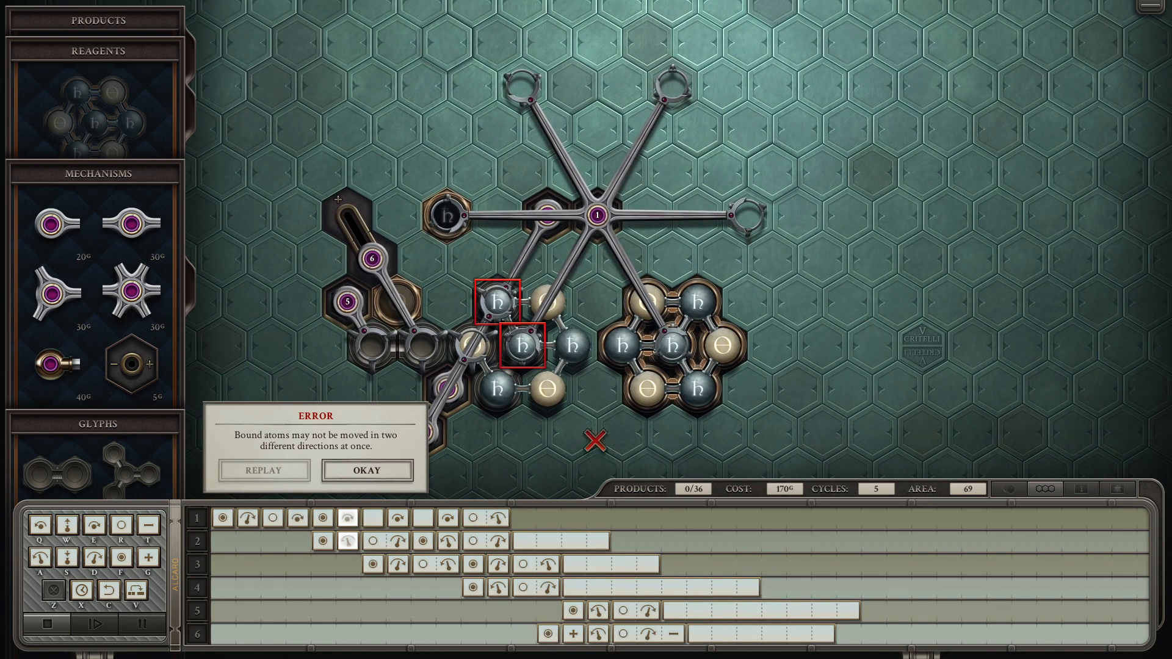
left_click(365, 470)
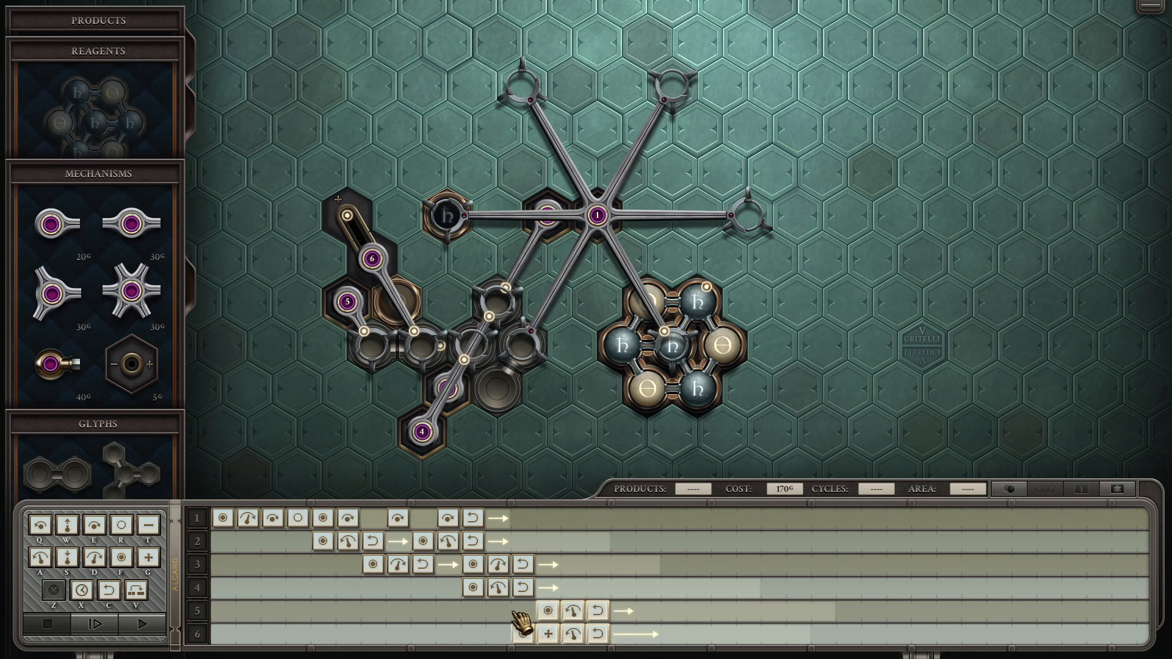
left_click(113, 611)
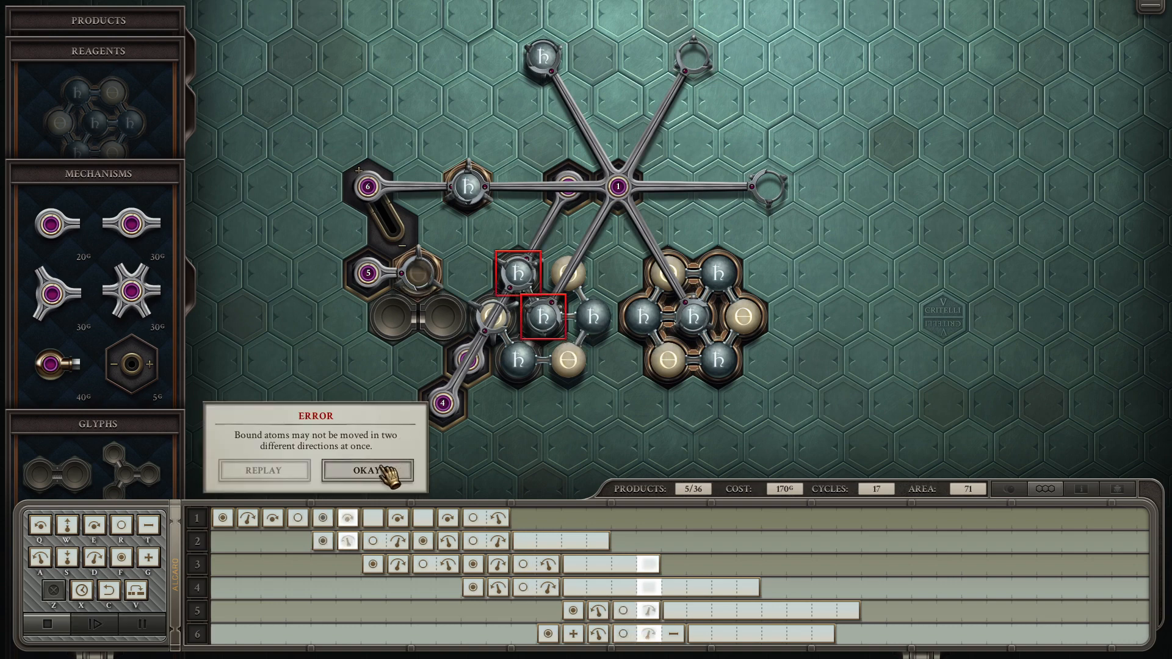
left_click(366, 471)
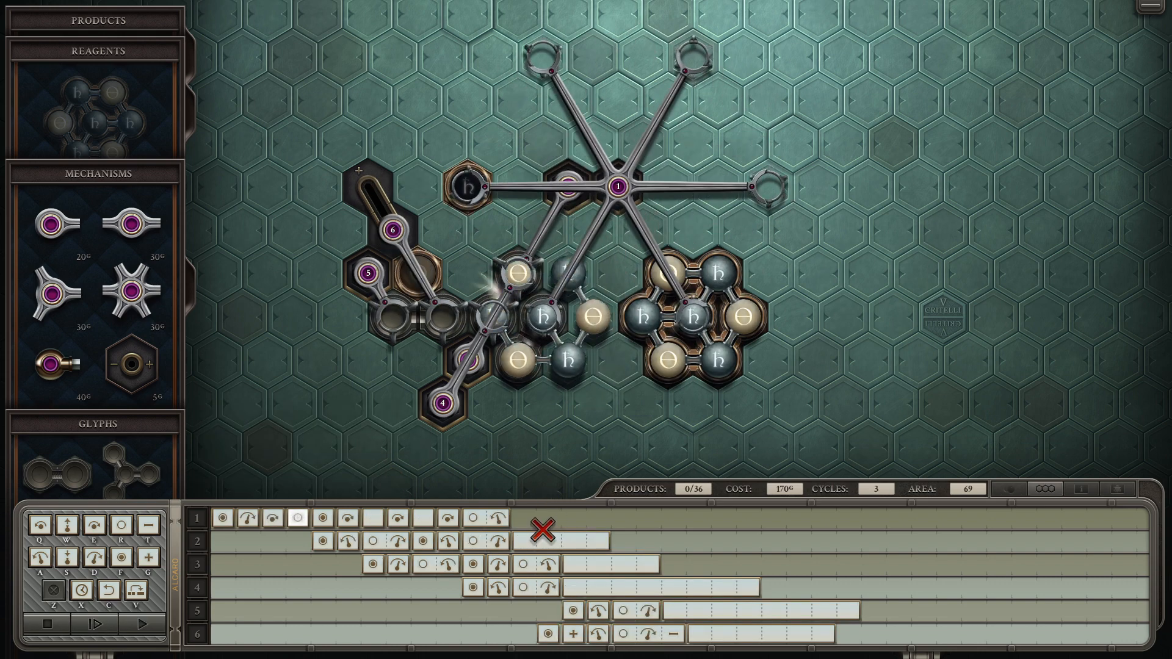
left_click(151, 612)
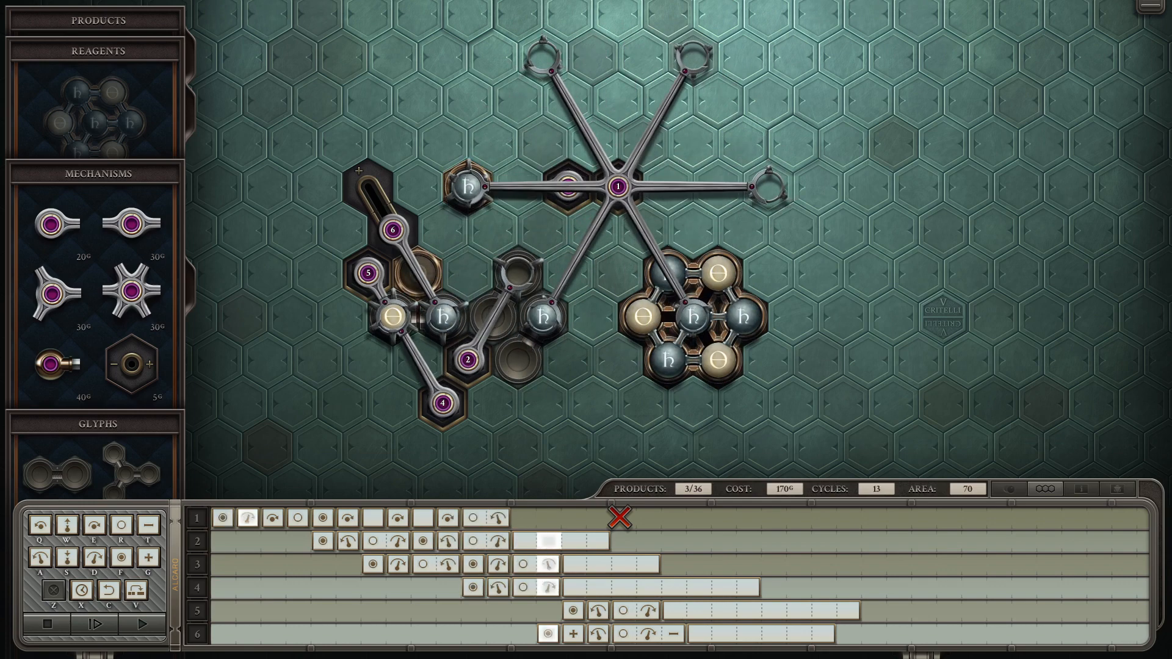
left_click(130, 608)
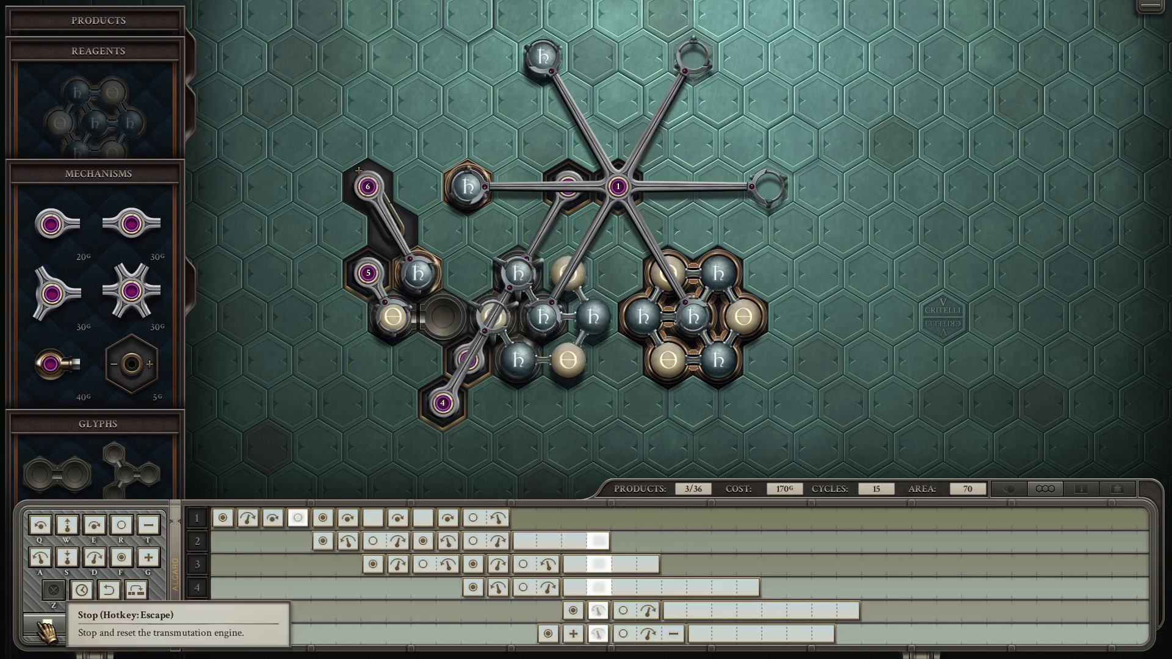
Step: Reset the simulation, run the revised machine again, and dismiss the collision error
left_click(40, 624)
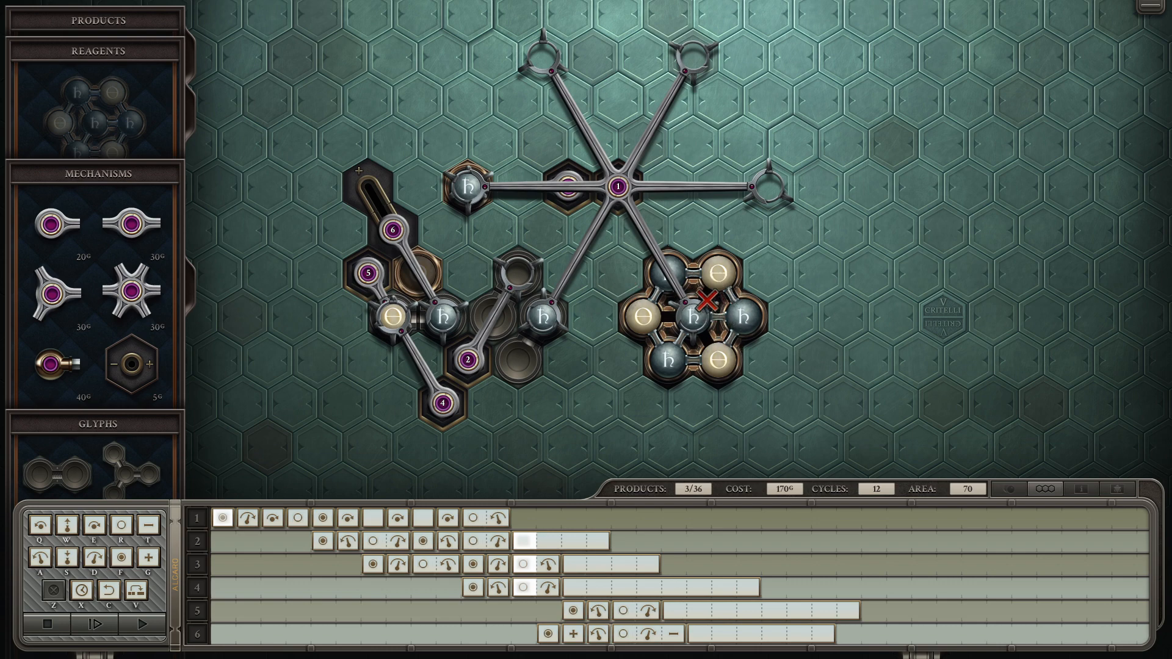
left_click(116, 612)
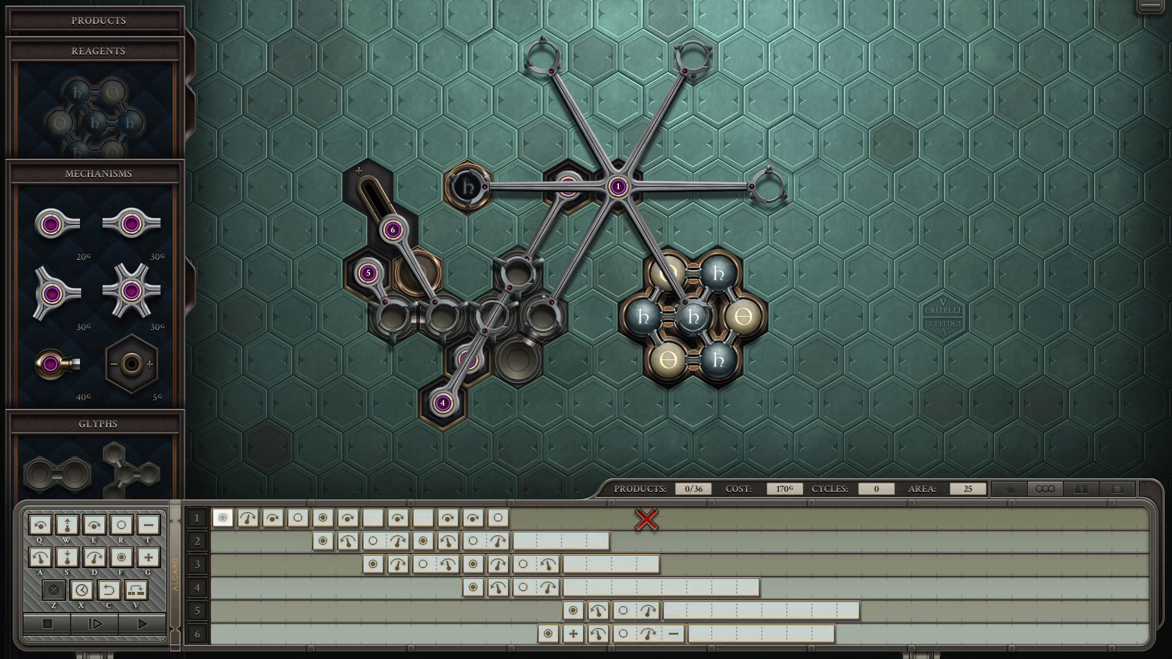
left_click(148, 612)
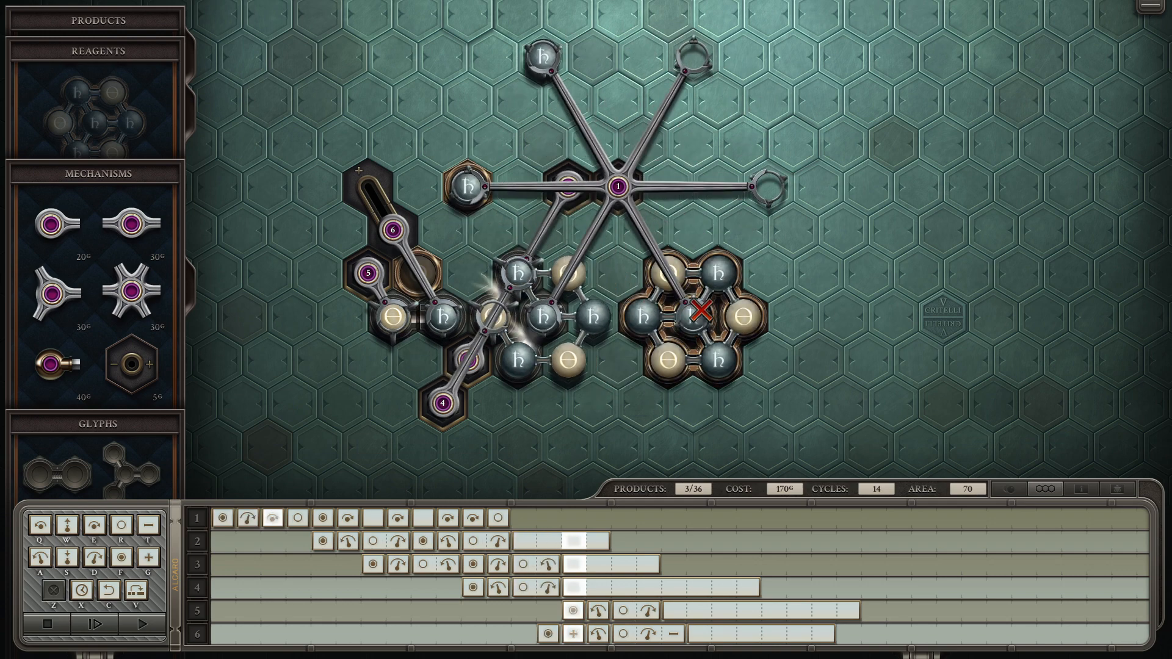
left_click(112, 611)
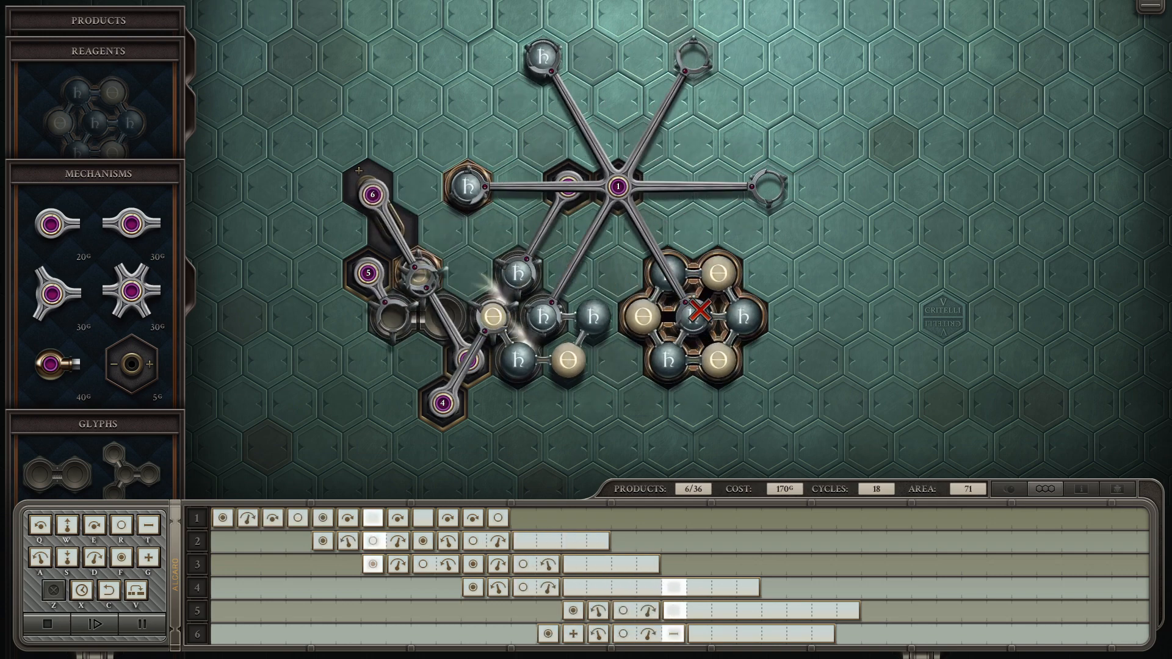
left_click(113, 623)
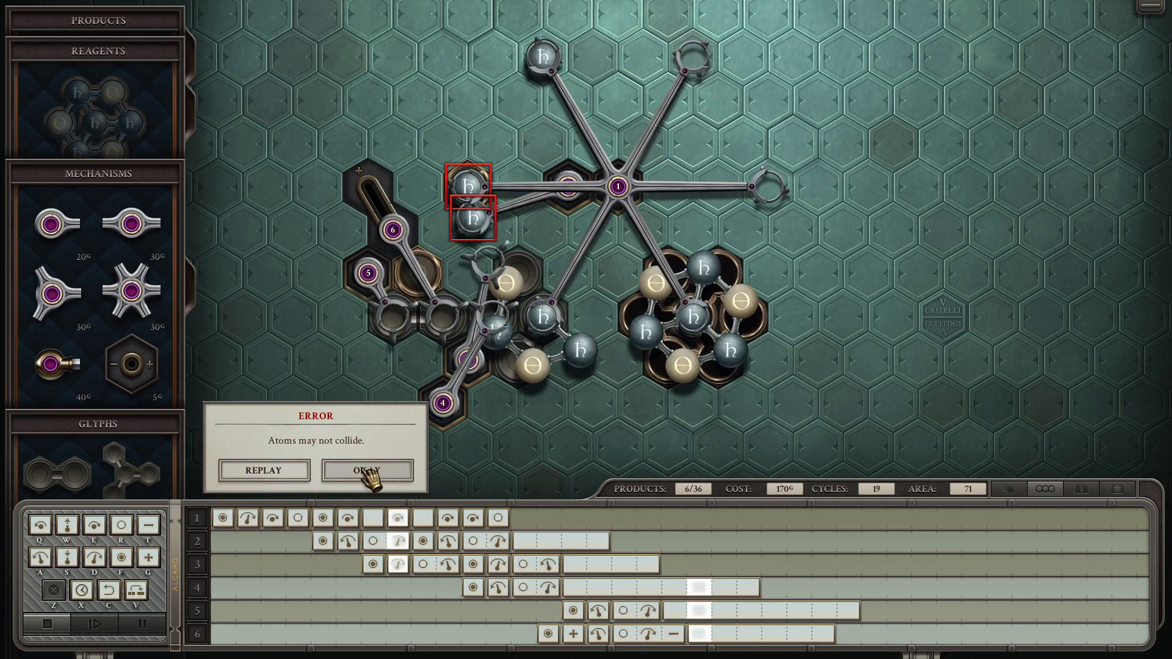
left_click(367, 470)
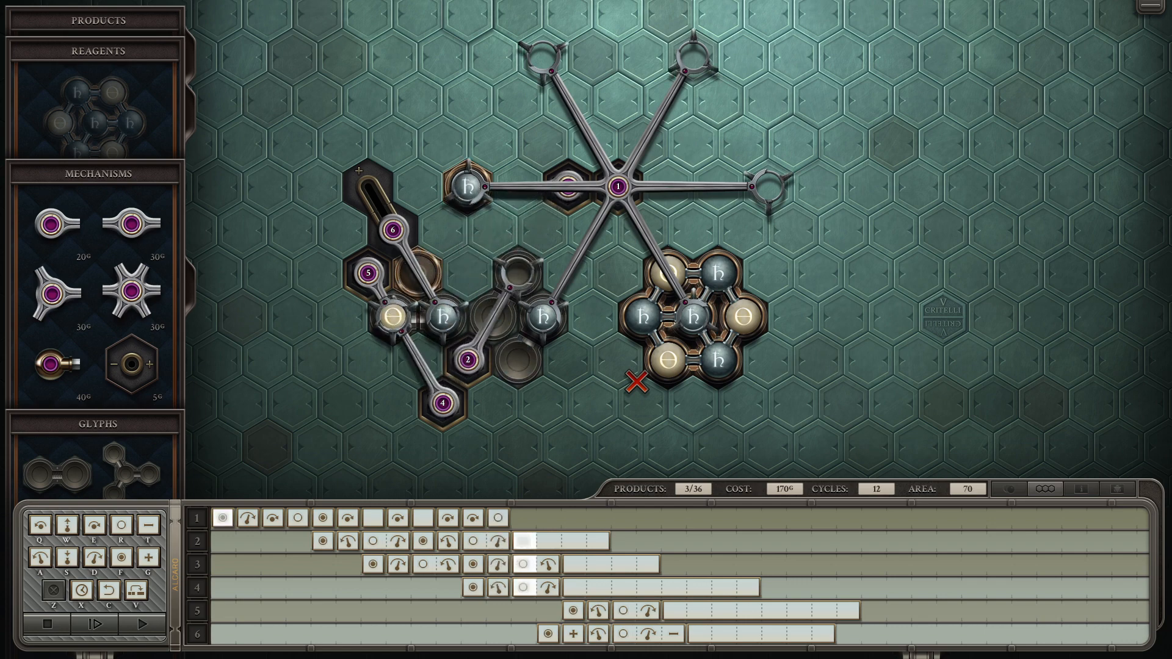
Step: Run from the start, advance to where atoms collide, and dismiss the error
left_click(91, 605)
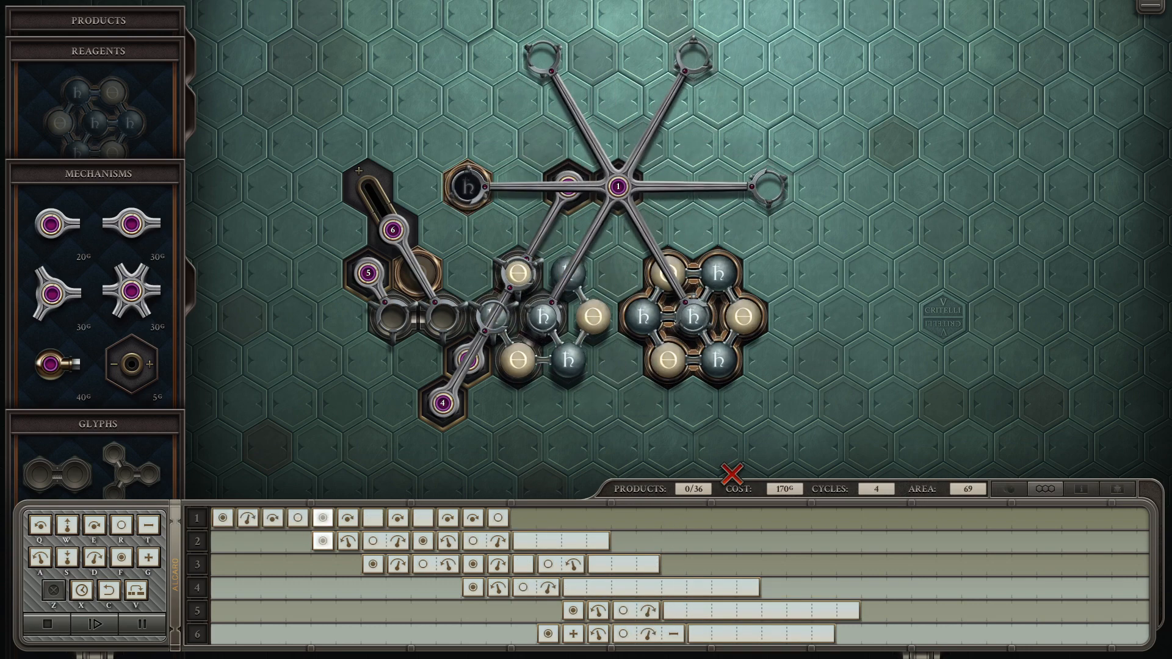
left_click(94, 622)
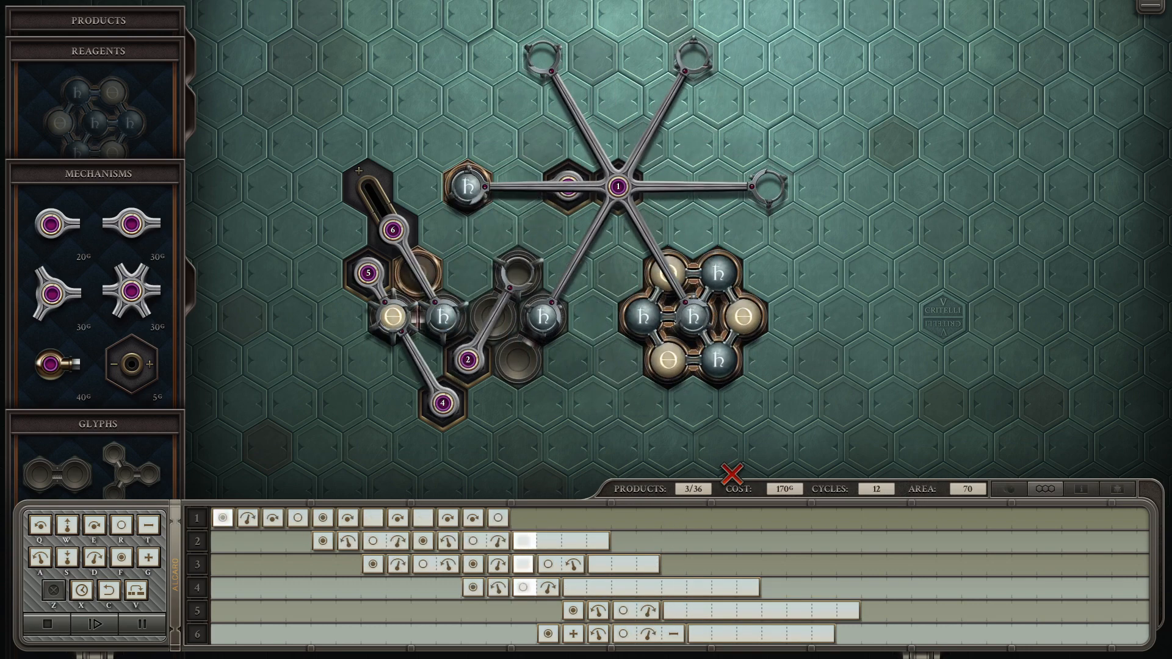
left_click(93, 624)
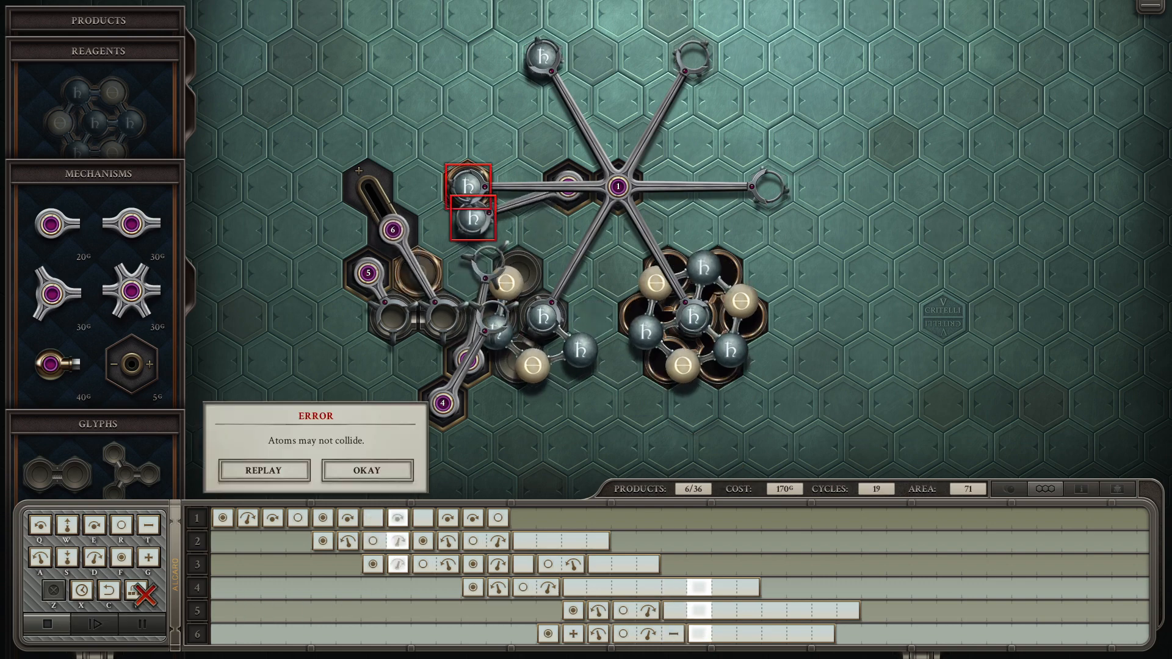
left_click(366, 470)
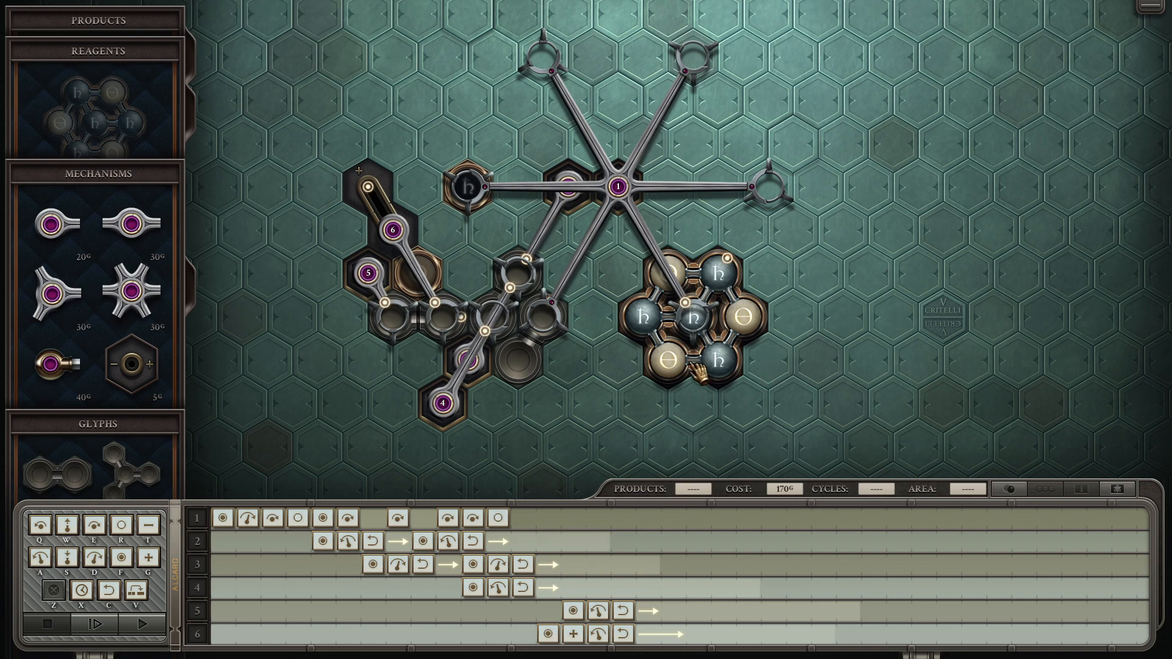
mouse_move(692, 377)
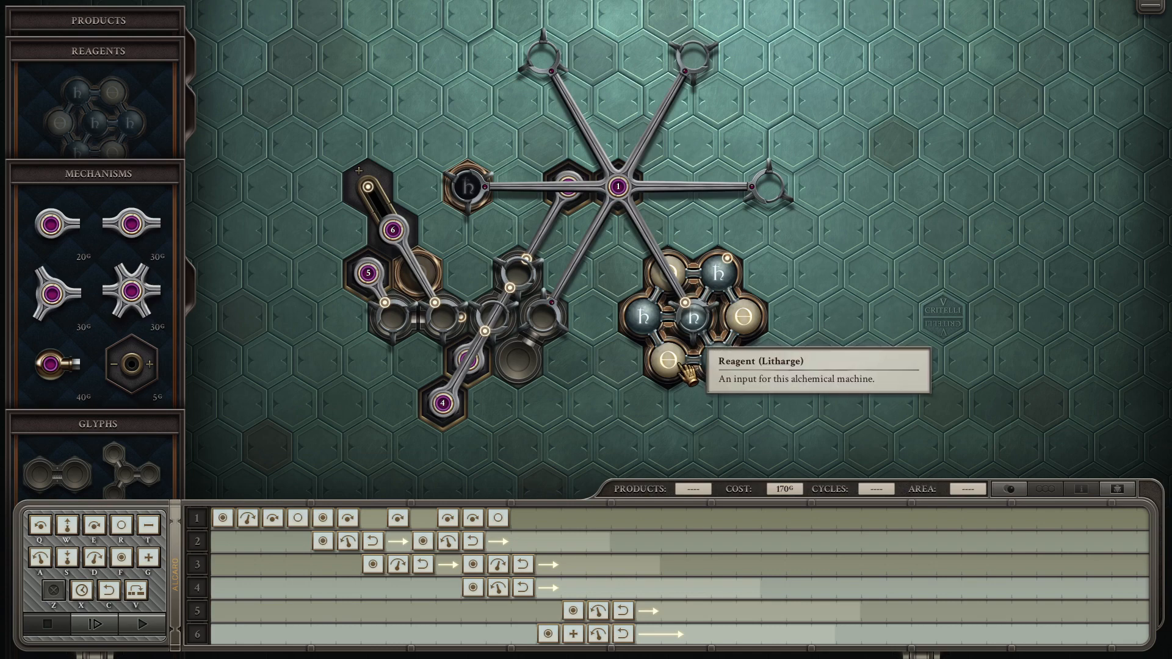
mouse_move(685, 366)
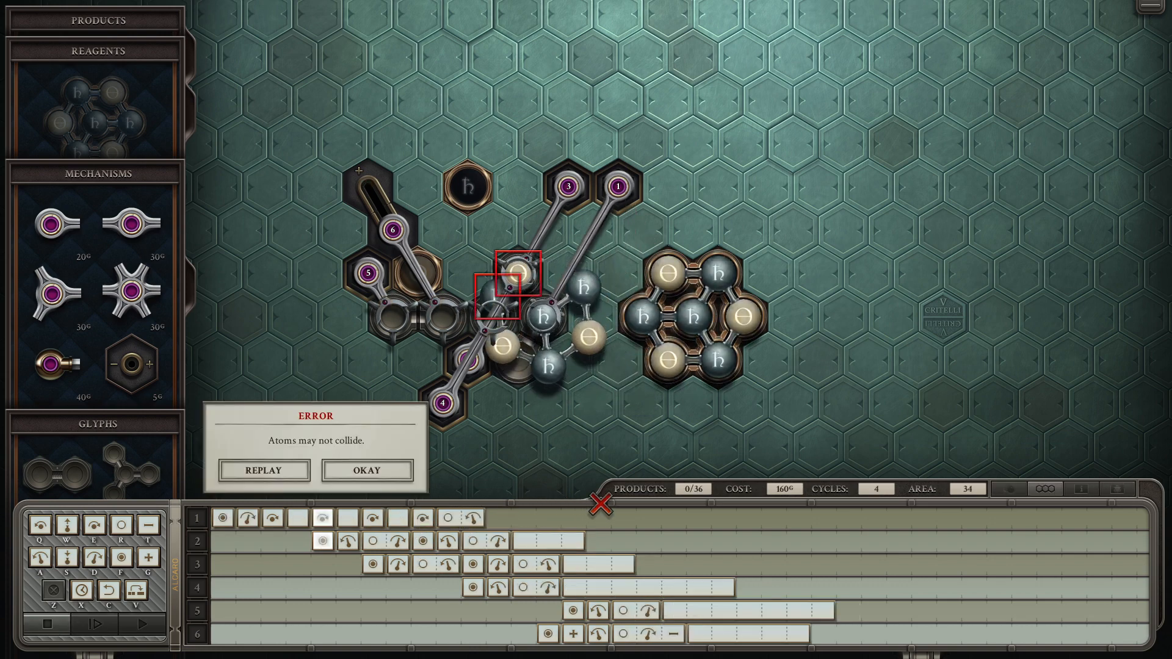
Step: Dismiss the collision error, rerun at speed to the next collision, and dismiss it
left_click(365, 470)
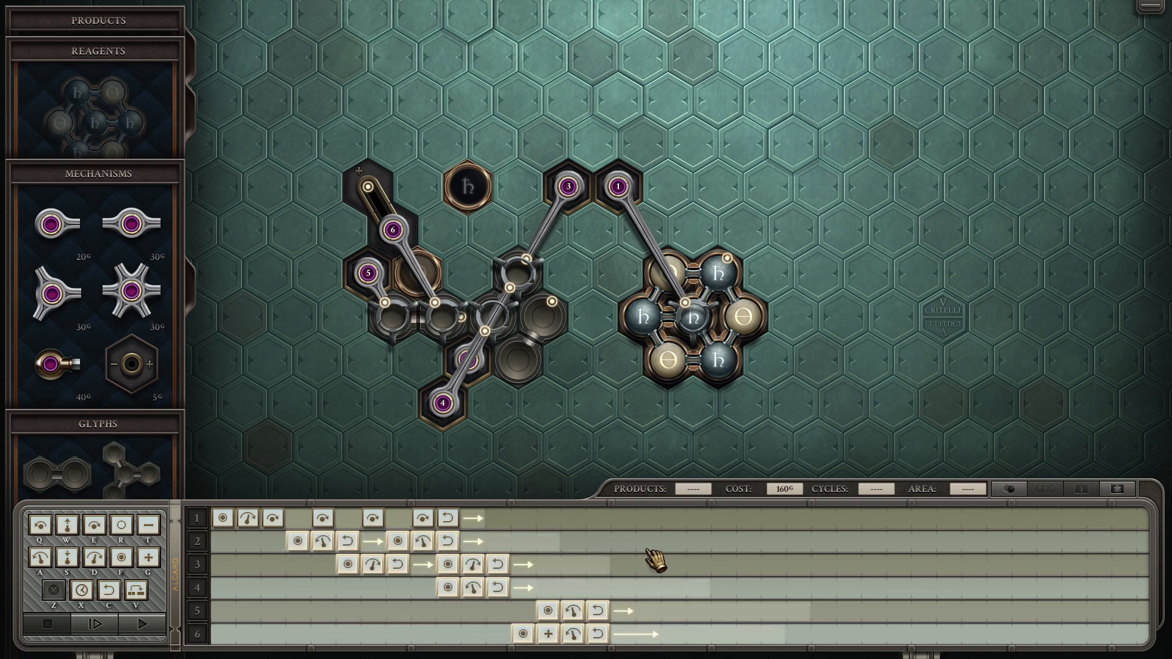
left_click(144, 623)
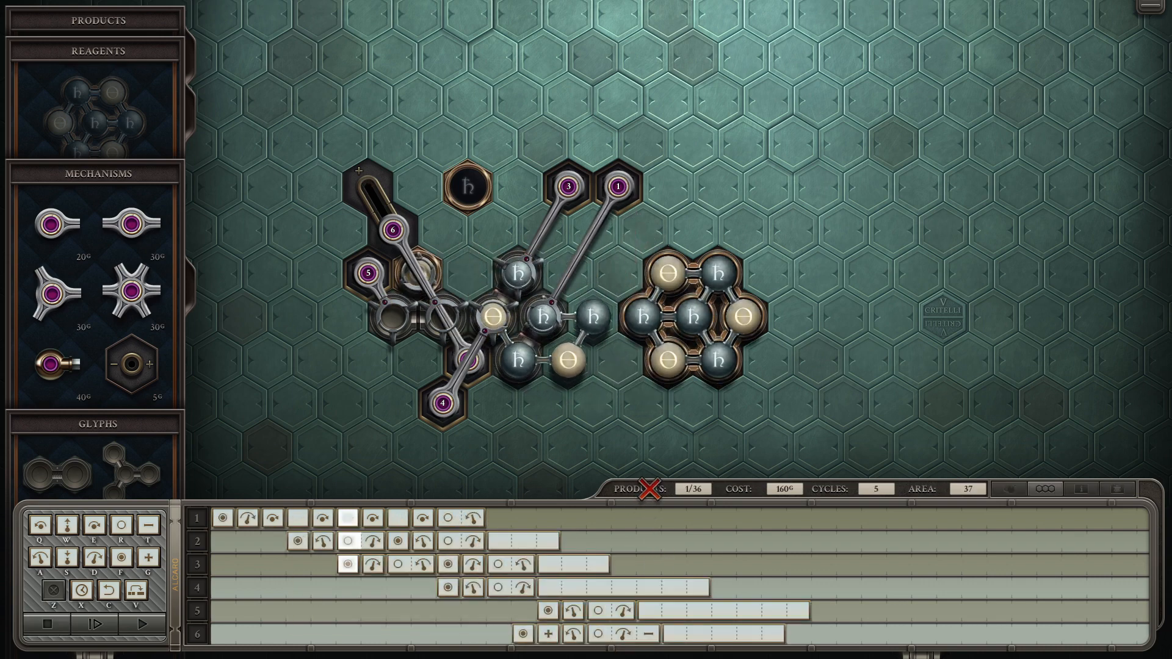
left_click(107, 624)
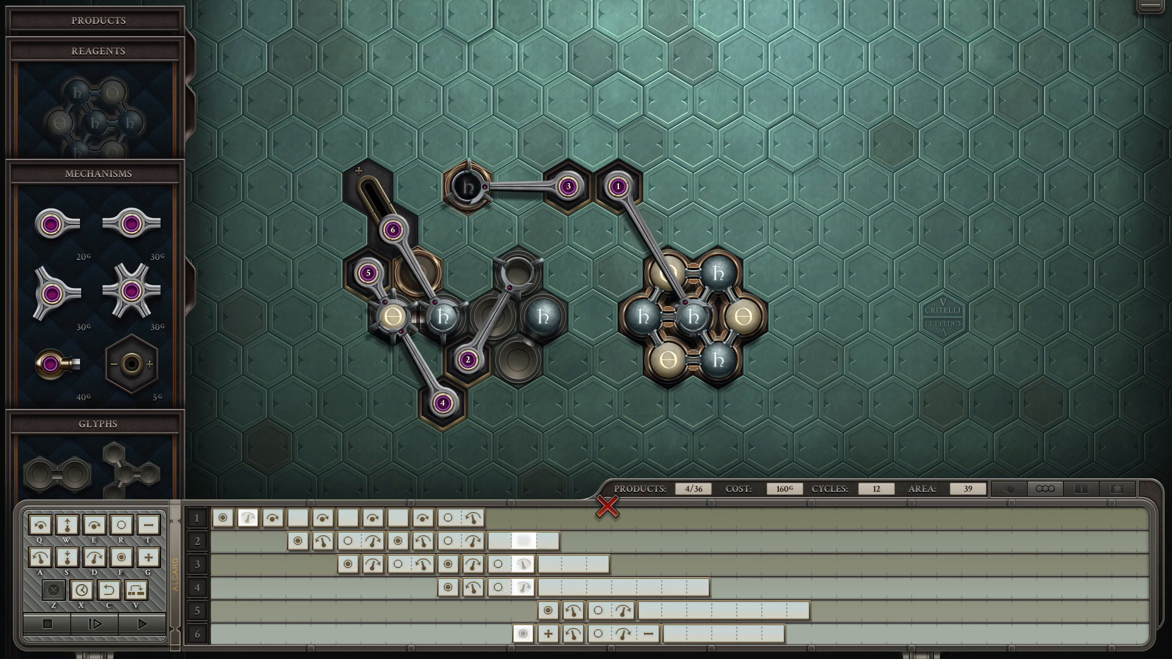
left_click(142, 625)
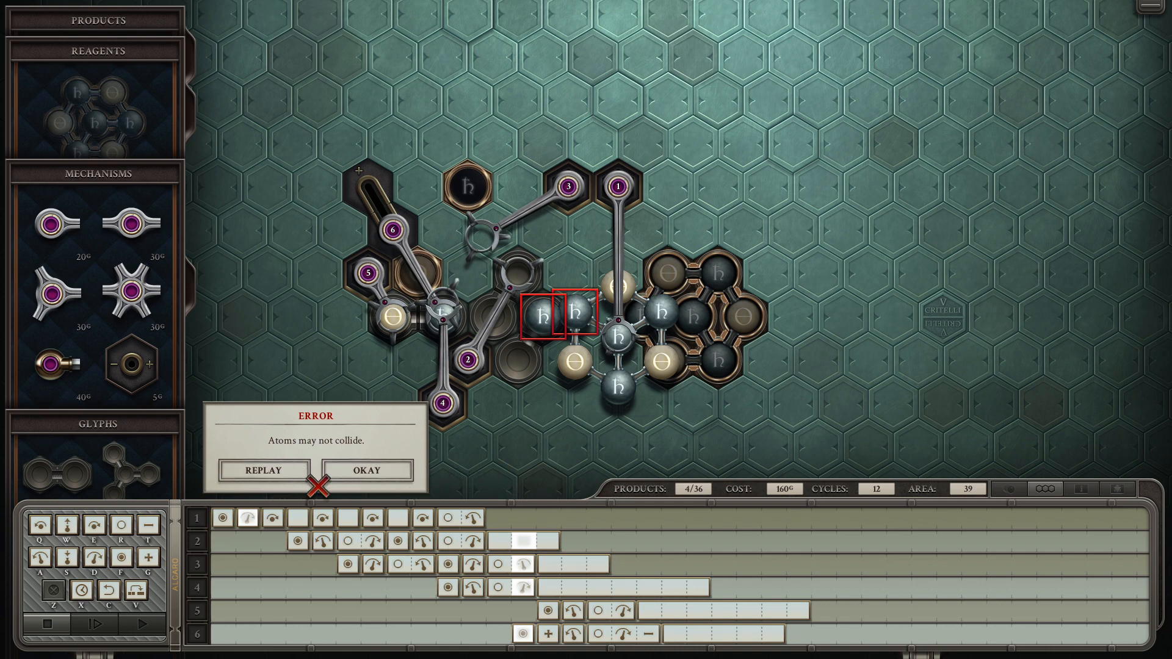
left_click(366, 470)
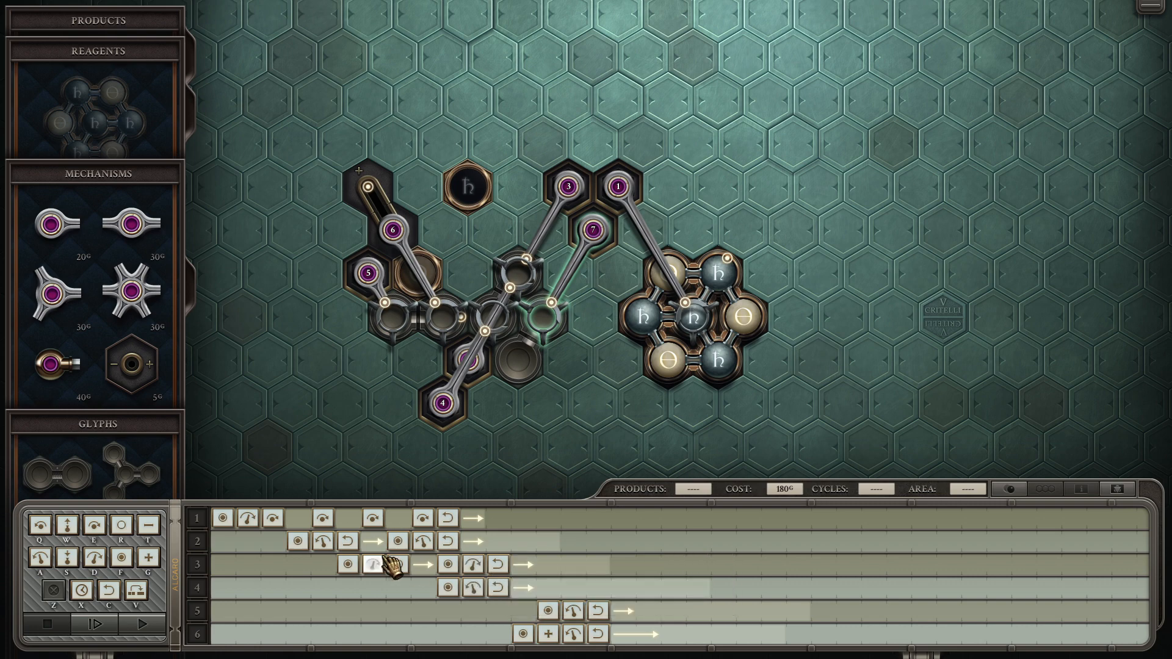
Step: Program arm 7's instruction row, test until five products, and dismiss the collision error
scroll("down", 3)
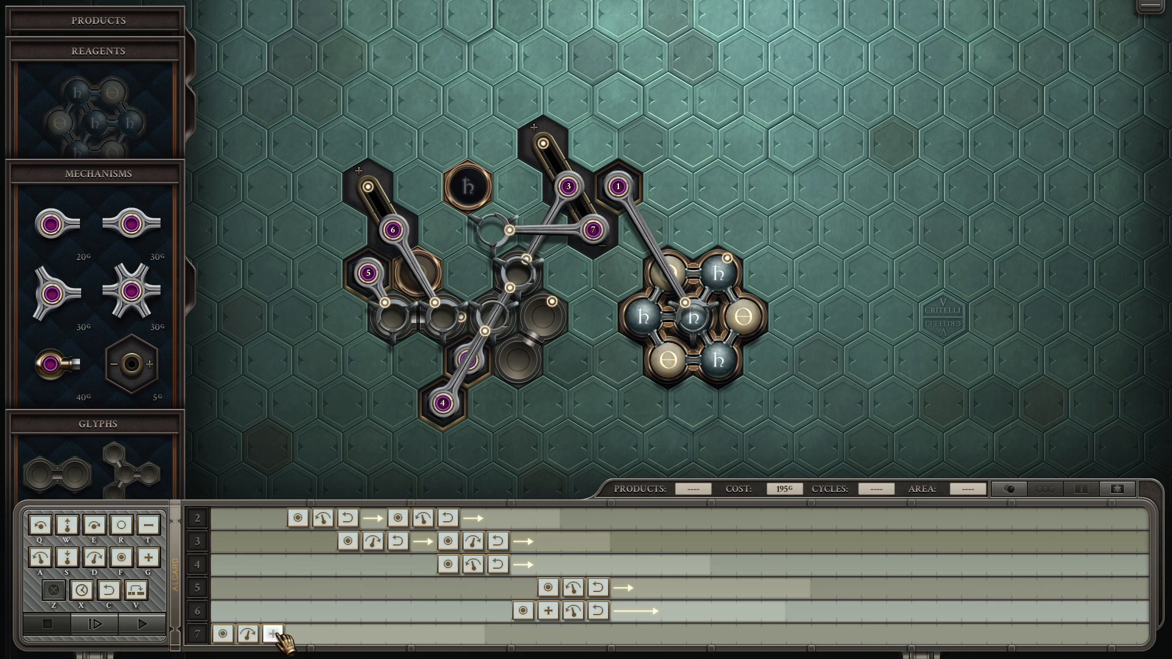
mouse_move(266, 636)
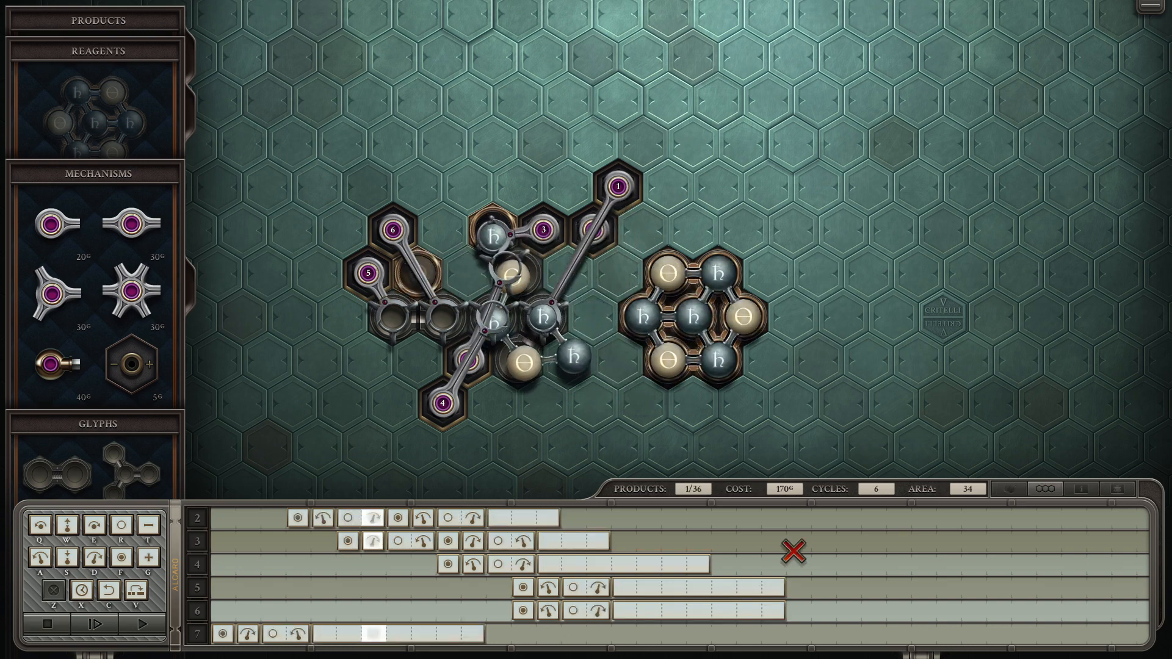
left_click(90, 614)
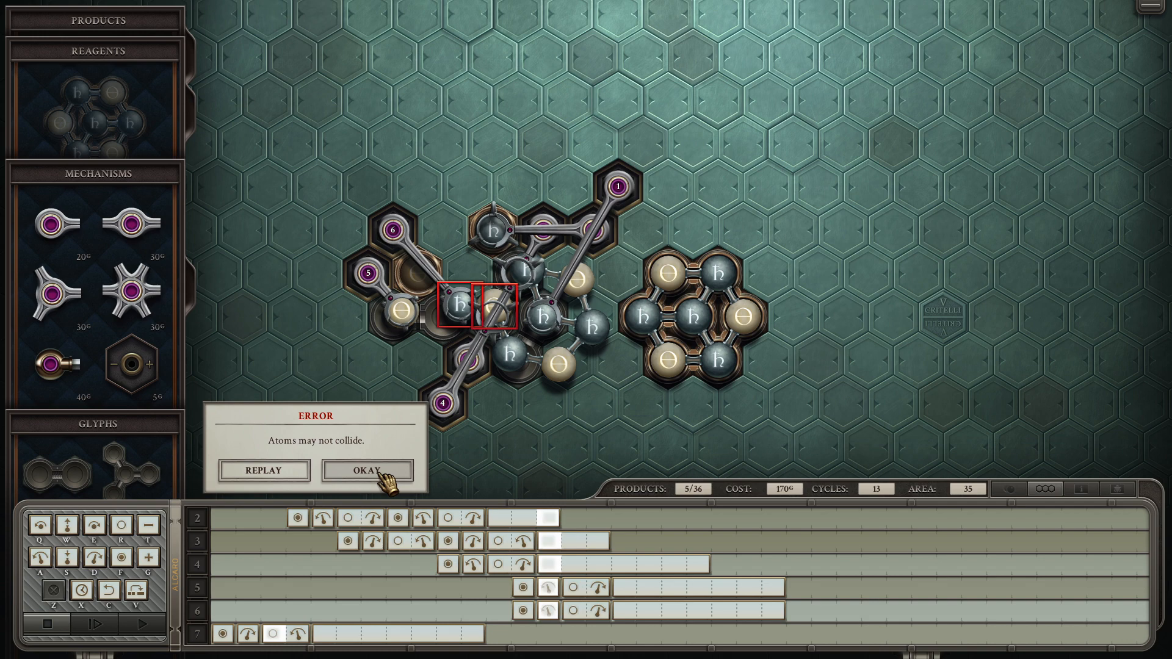
left_click(366, 470)
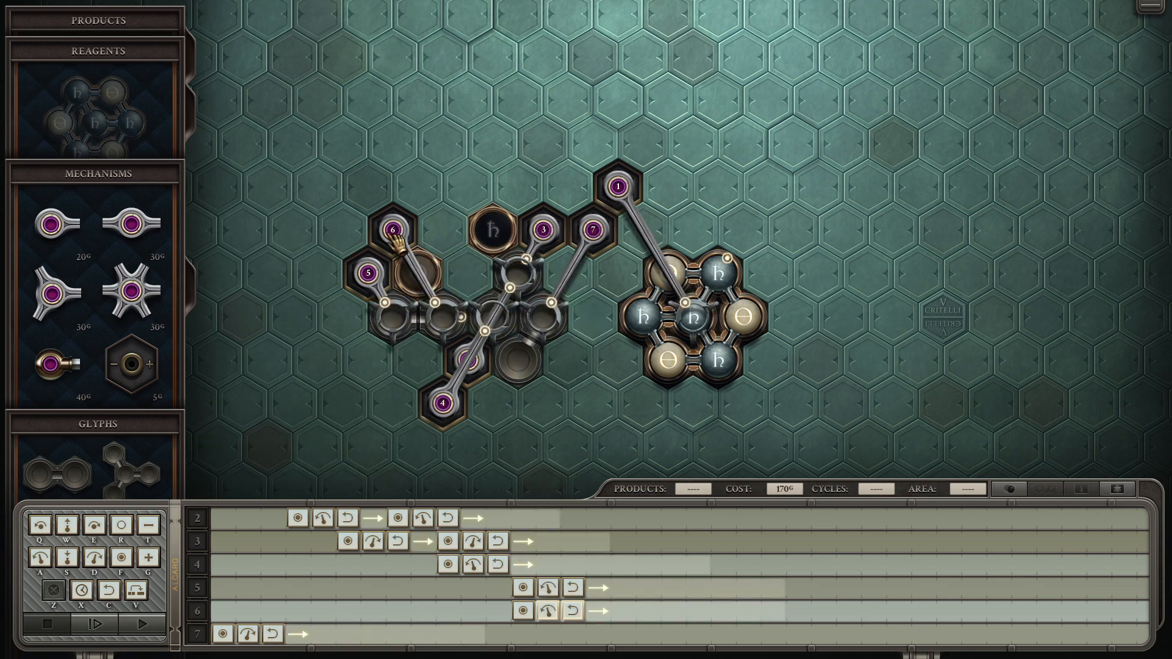
Step: Lengthen the track under arm 6, then test-run at speed and stop
left_click_drag(131, 362, 288, 322)
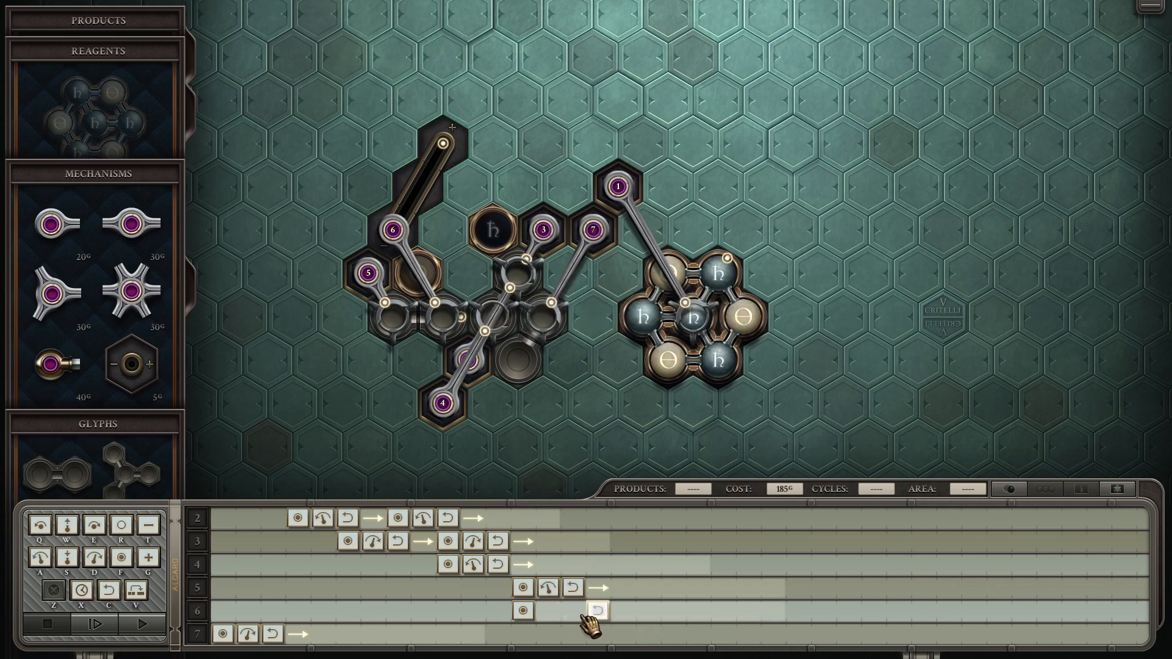
left_click(96, 609)
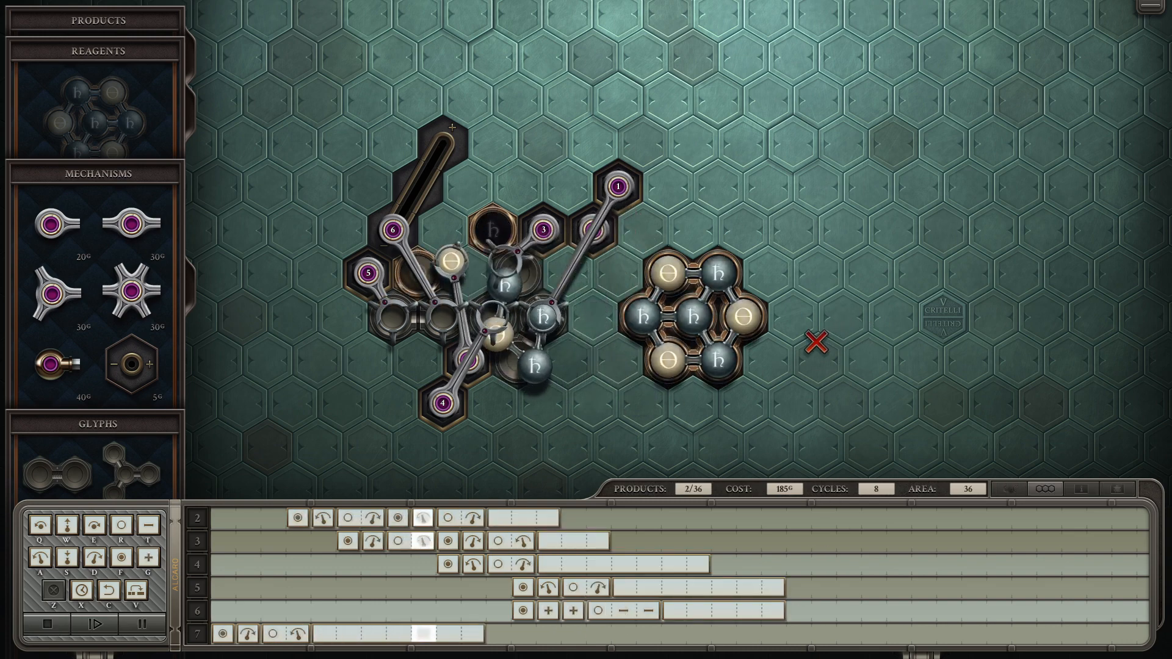
left_click(92, 623)
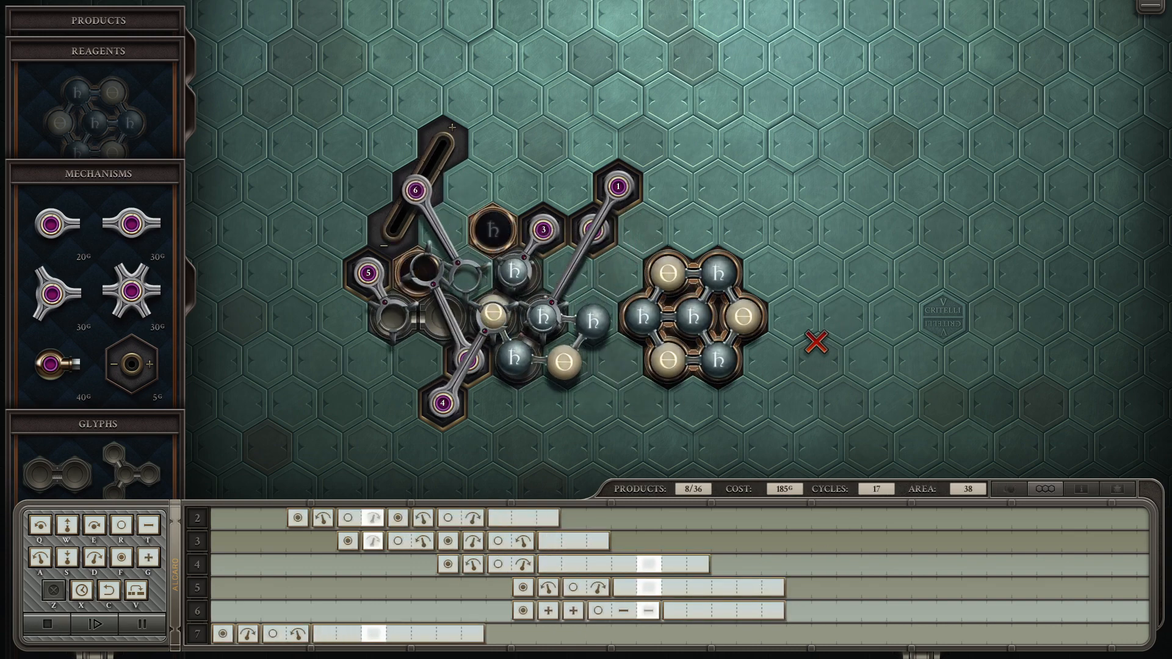
left_click(91, 612)
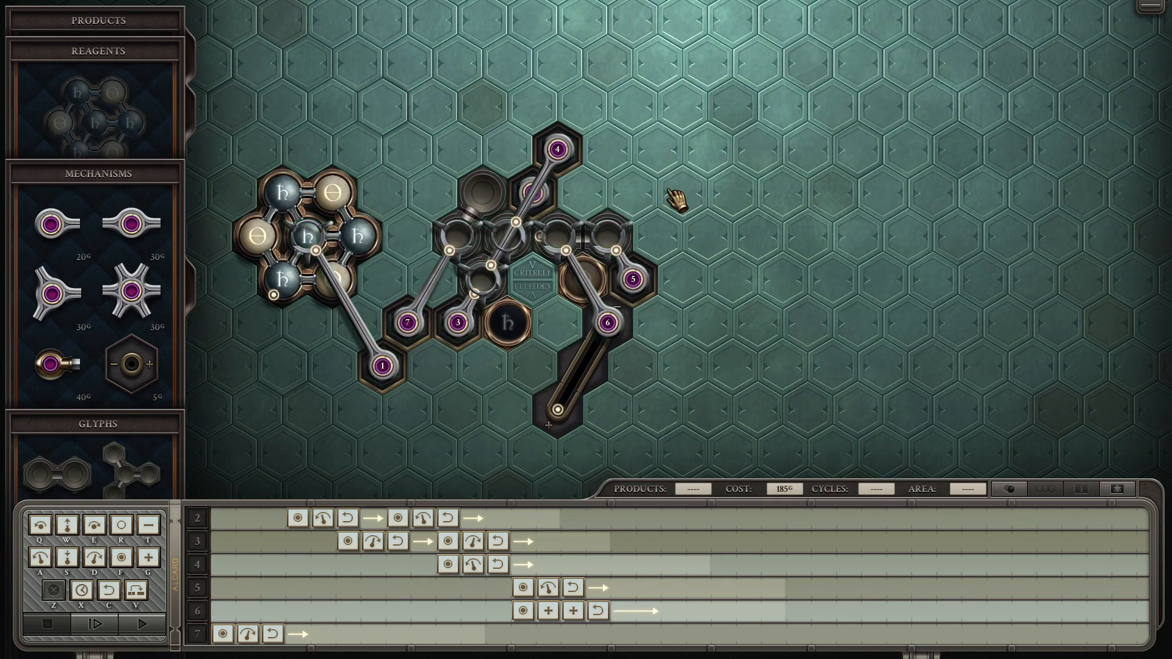
Step: Run the machine at fast forward until all 36 products are made
left_click(96, 624)
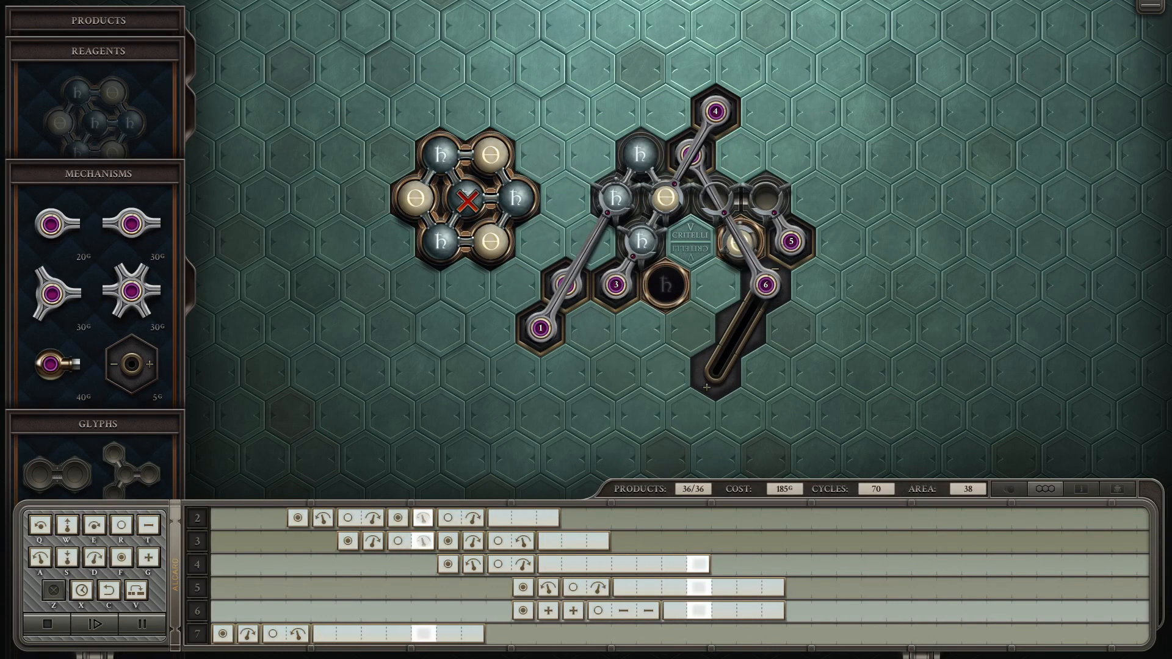
left_click(93, 624)
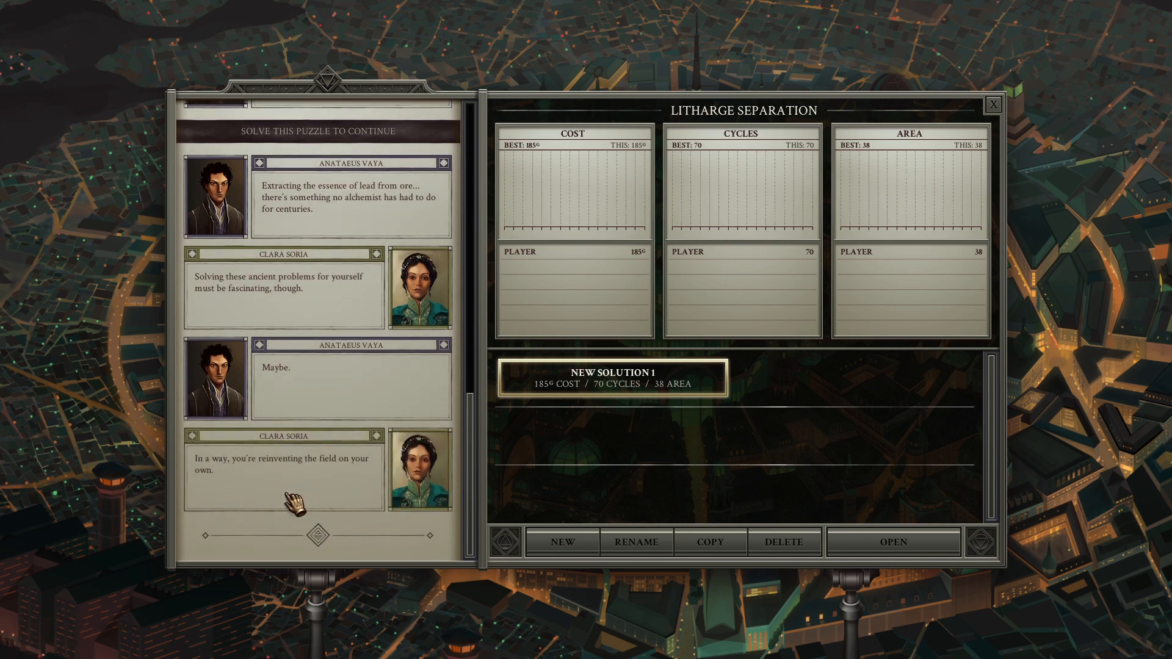
Step: Close the Litharge Separation solutions window, open the Stain Remover puzzle, then close it
left_click(317, 486)
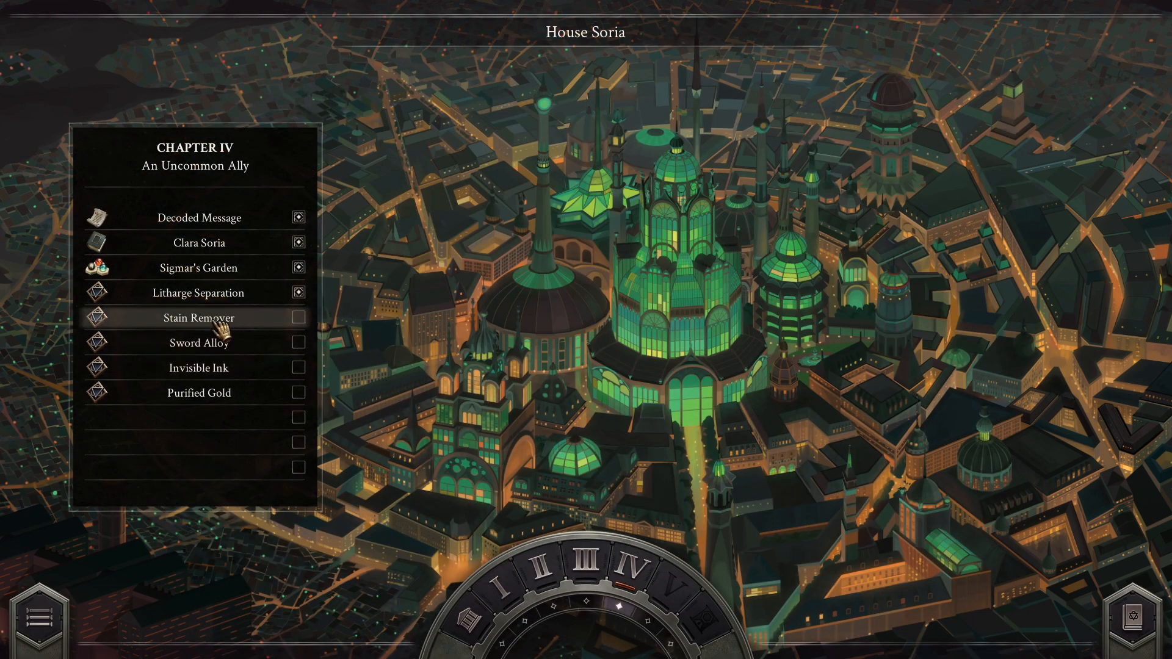
mouse_move(432, 333)
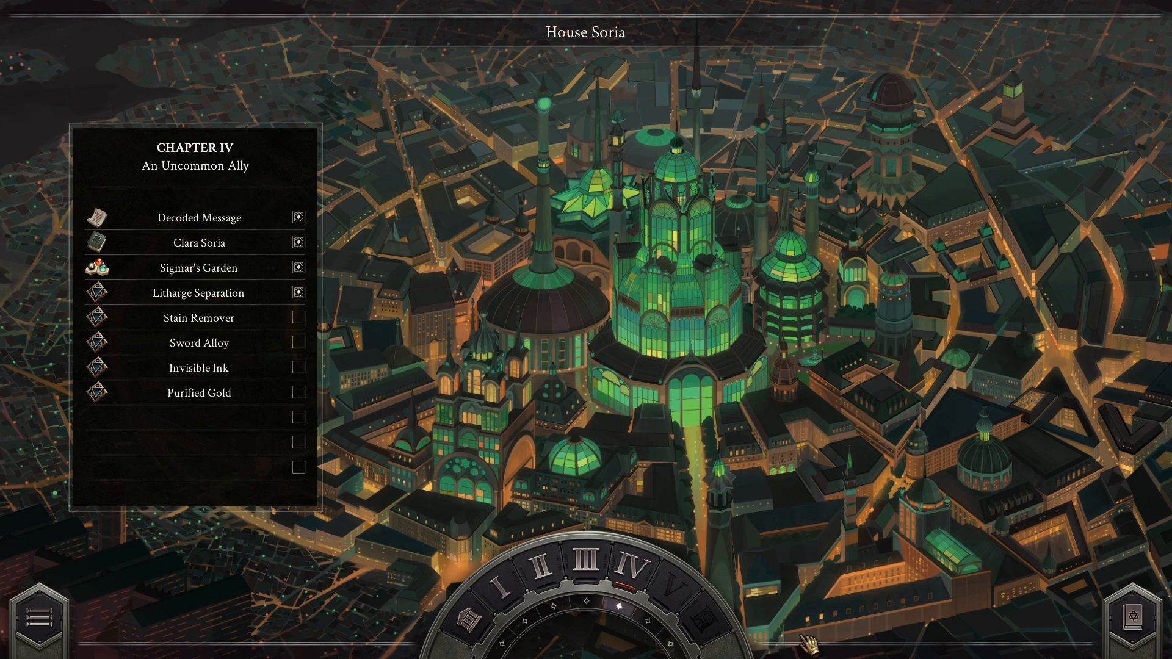
left_click(199, 317)
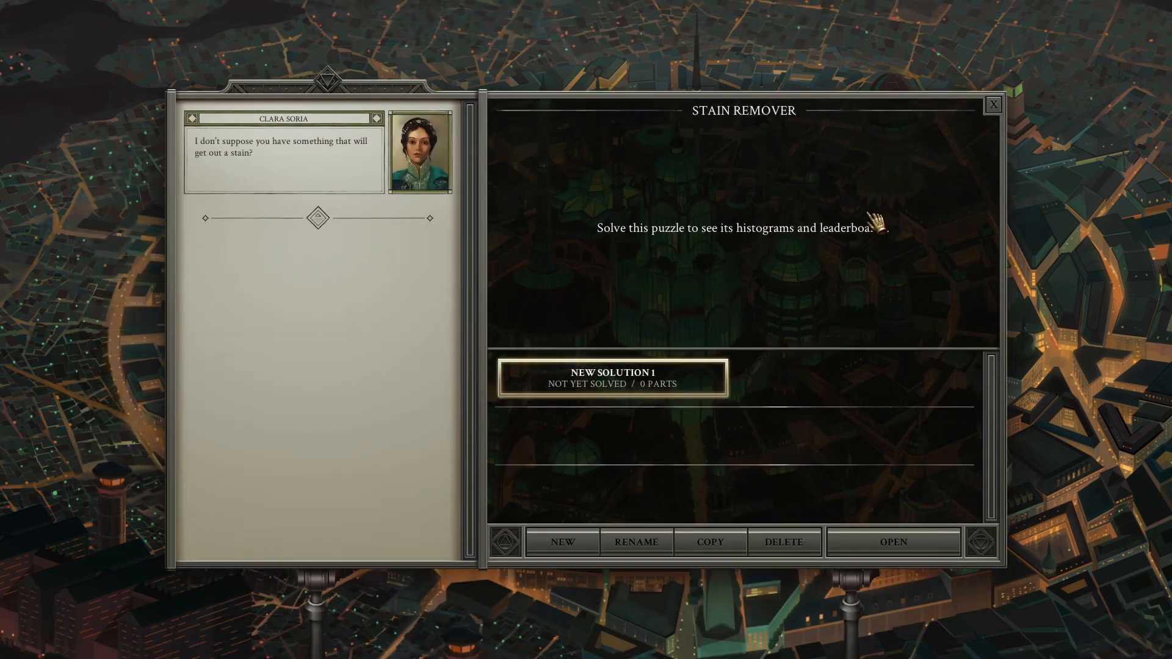
left_click(992, 103)
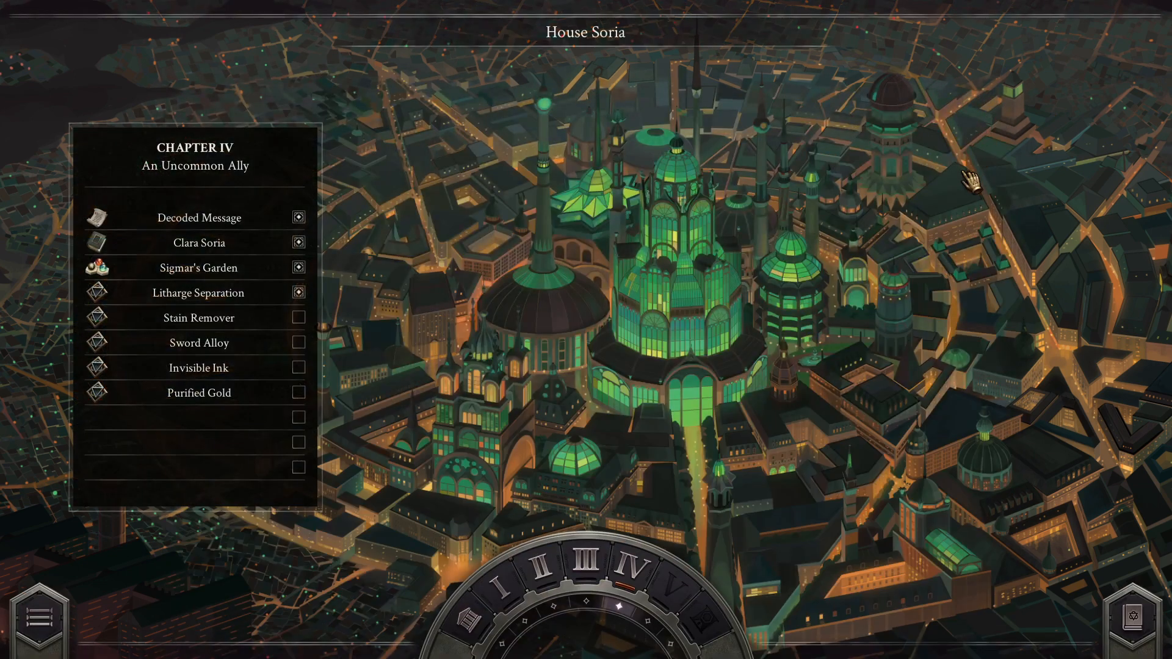